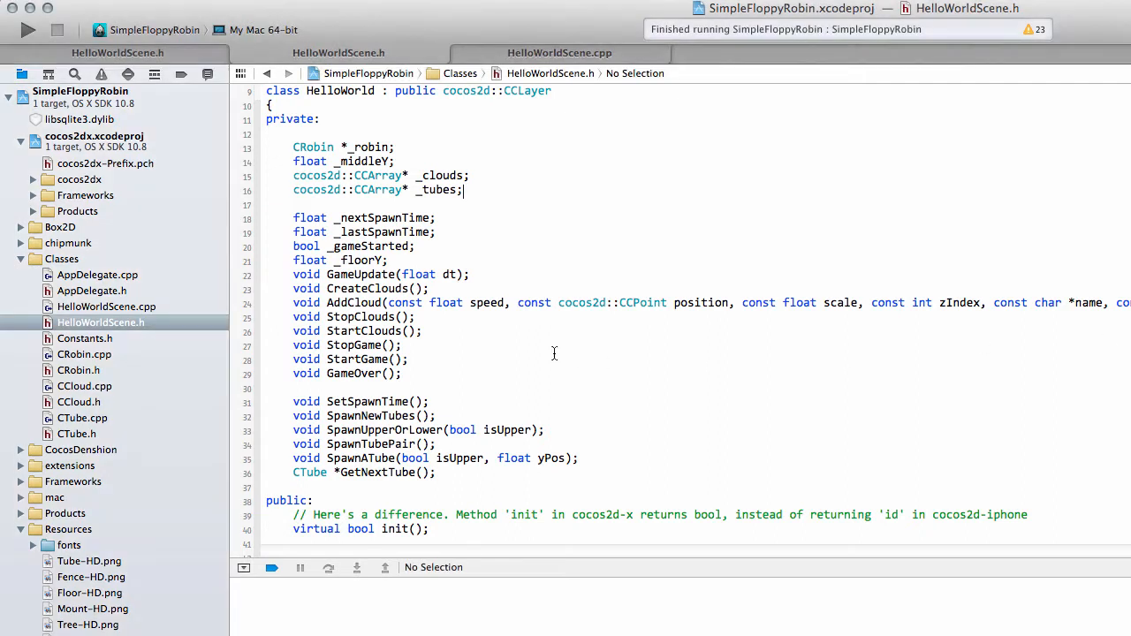
{"action": "mouse_move", "coordinate": [511, 188]}
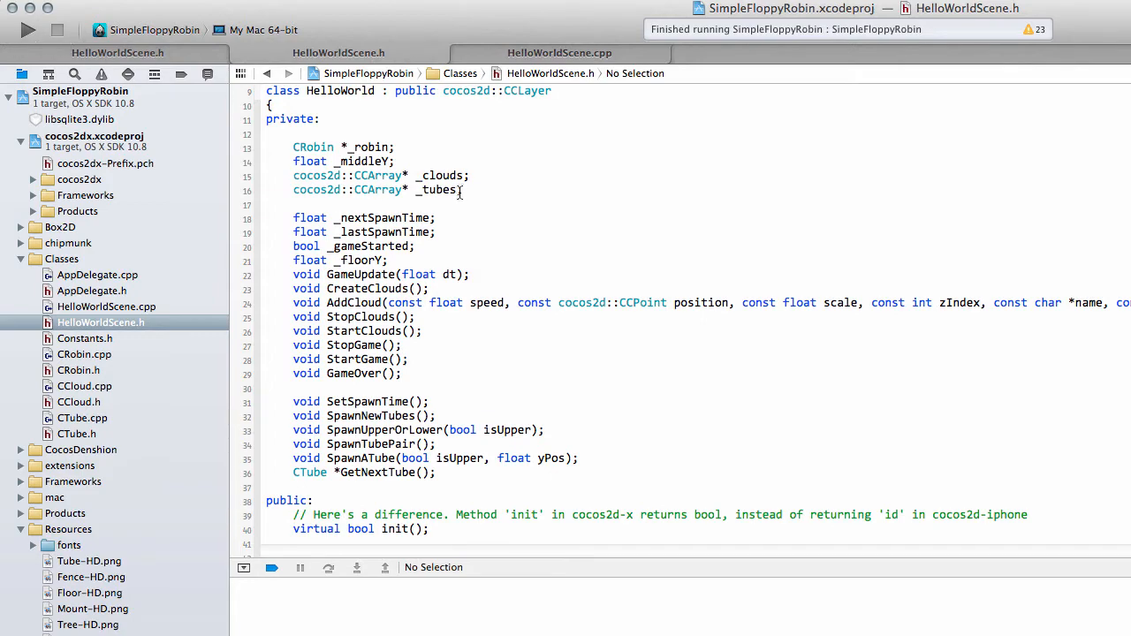
{"action": "mouse_move", "coordinate": [552, 201]}
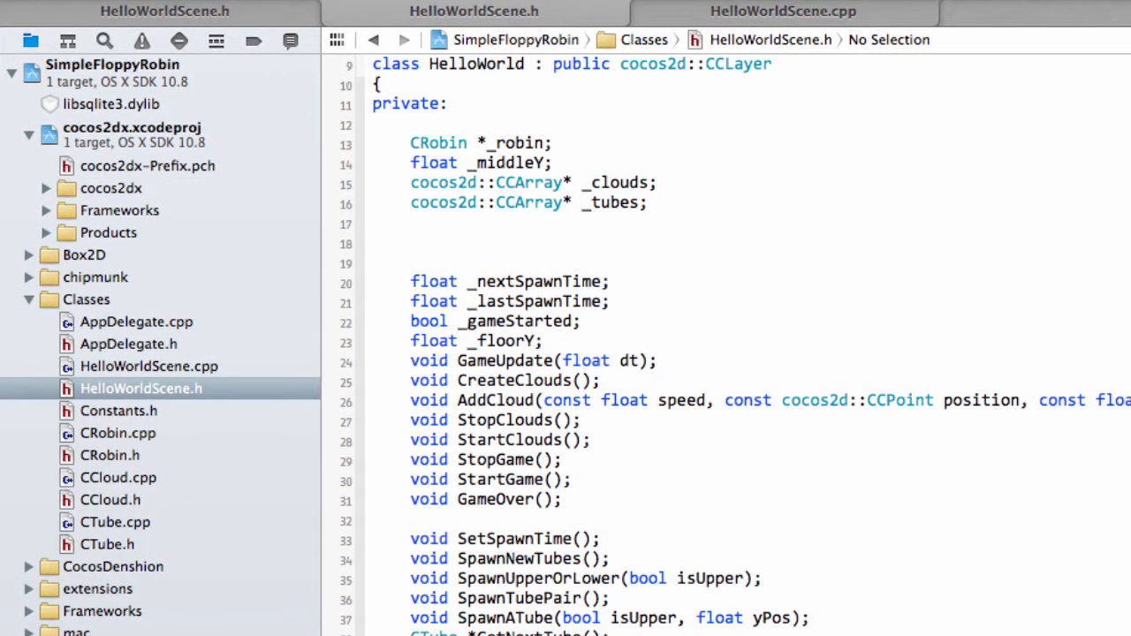
Declare cocos2d::CCLabelTTF *_scoreLabel; below _tubes in HelloWorldScene.h, accepting autocomplete
{"action": "left_click", "coordinate": [410, 243]}
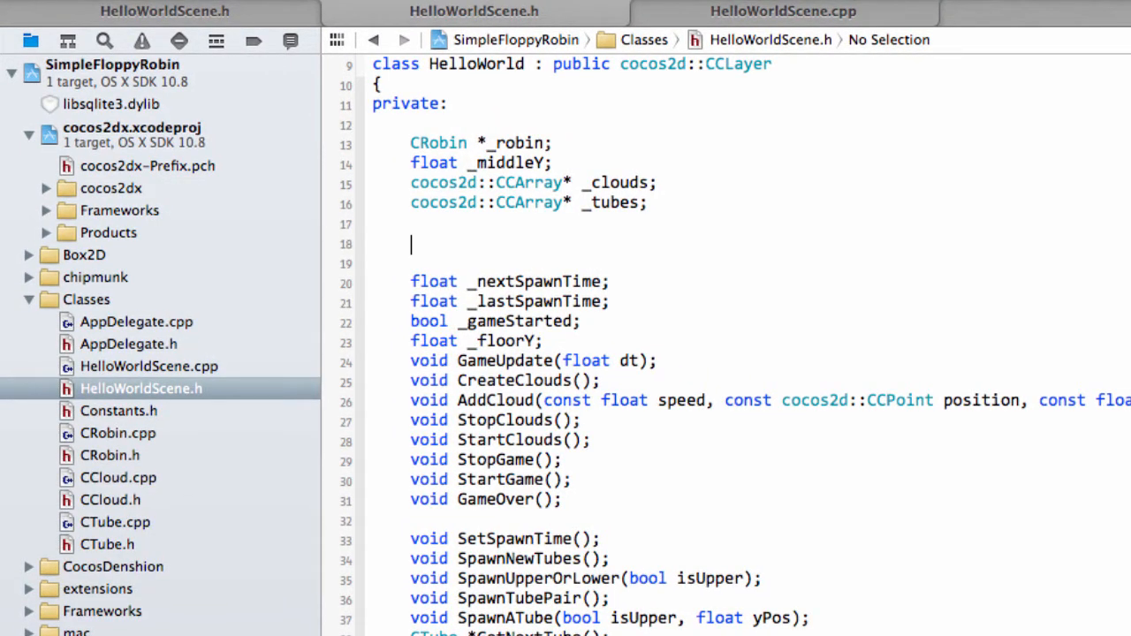
{"action": "type", "text": "cocos2d::"}
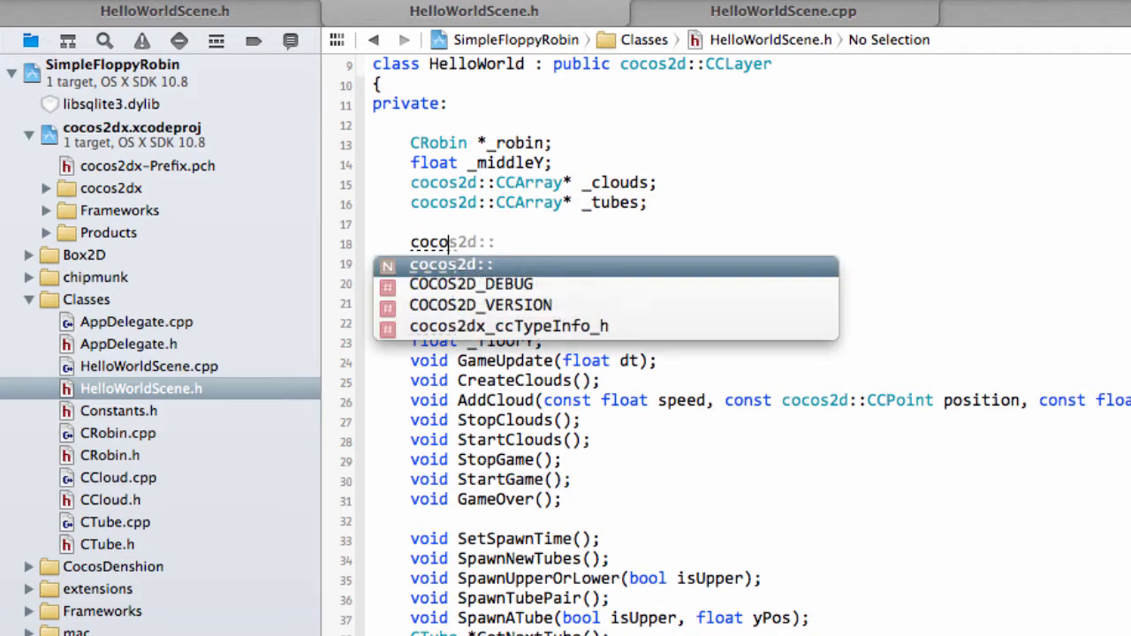
{"action": "key", "text": "Escape"}
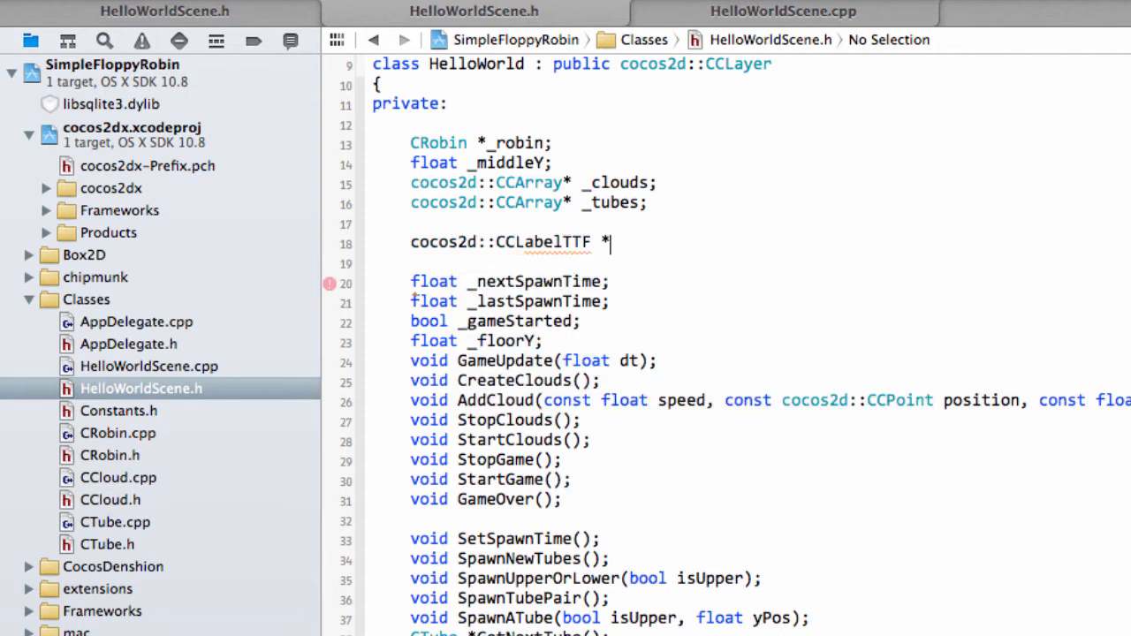
{"action": "type", "text": "_scorelbael"}
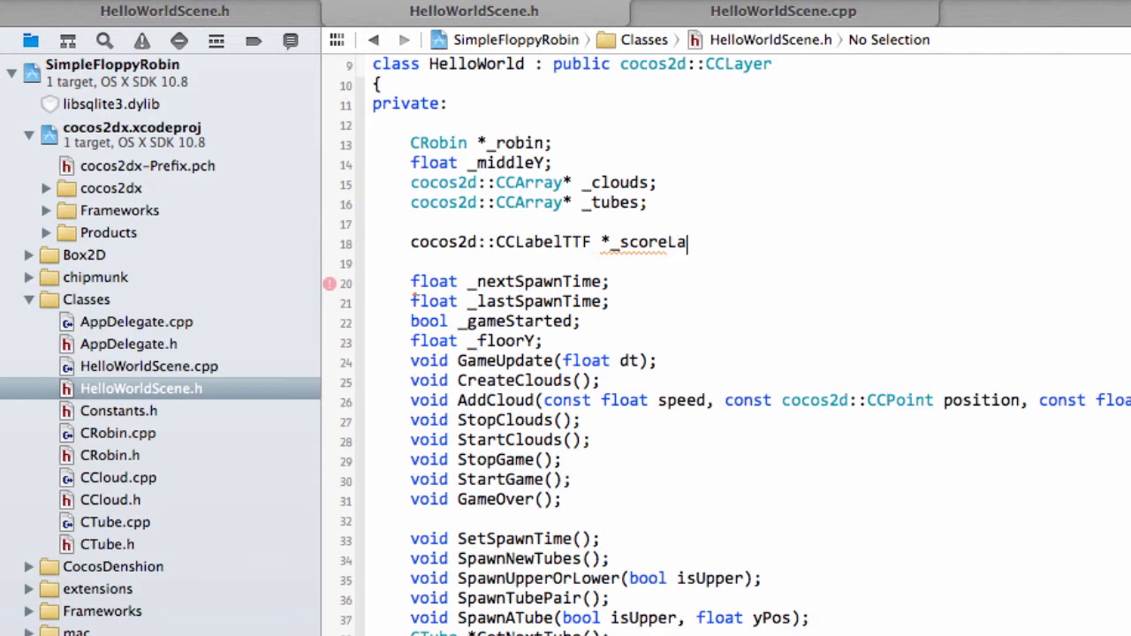
{"action": "type", "text": "bel;"}
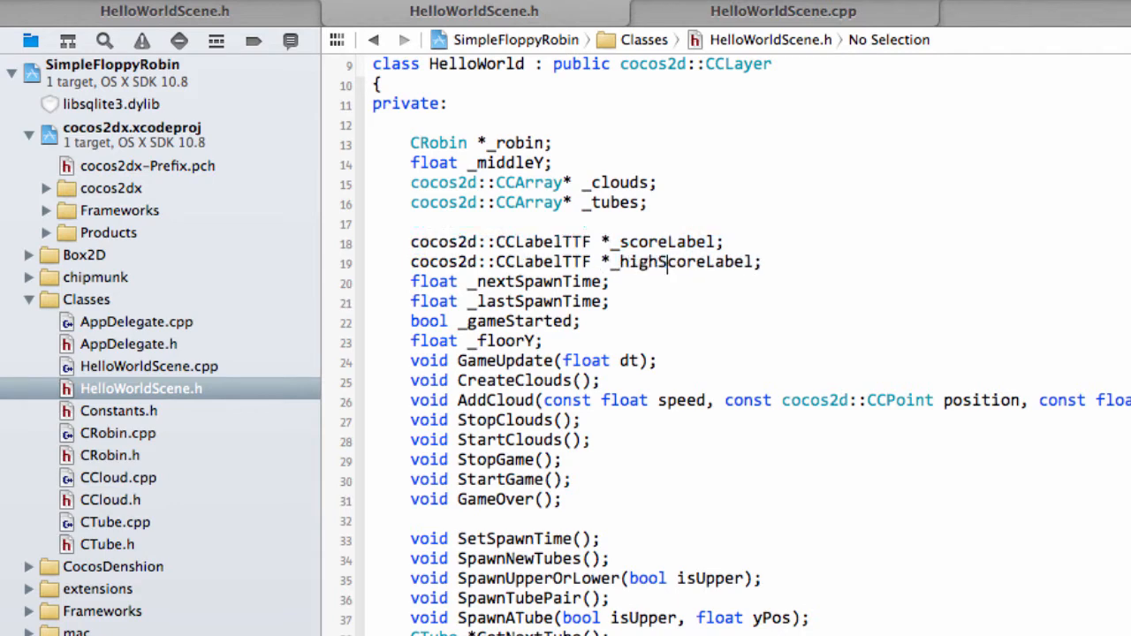
{"action": "key", "text": "Return"}
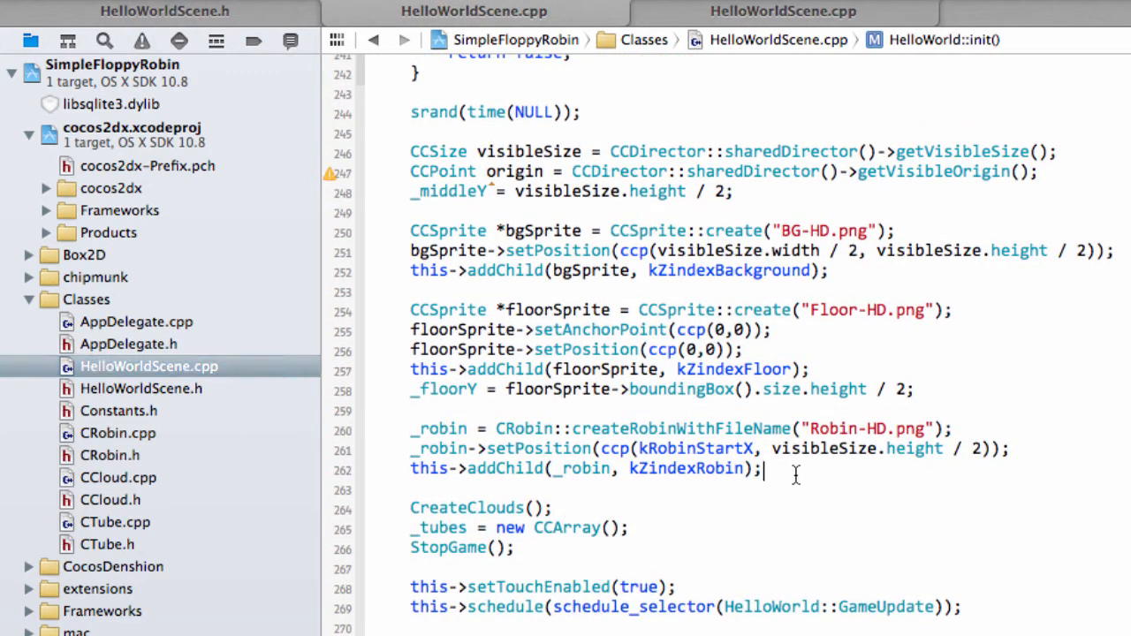
Leave a blank line after addChild(_robin) in init() and move to Constants.h
{"action": "key", "text": "Return"}
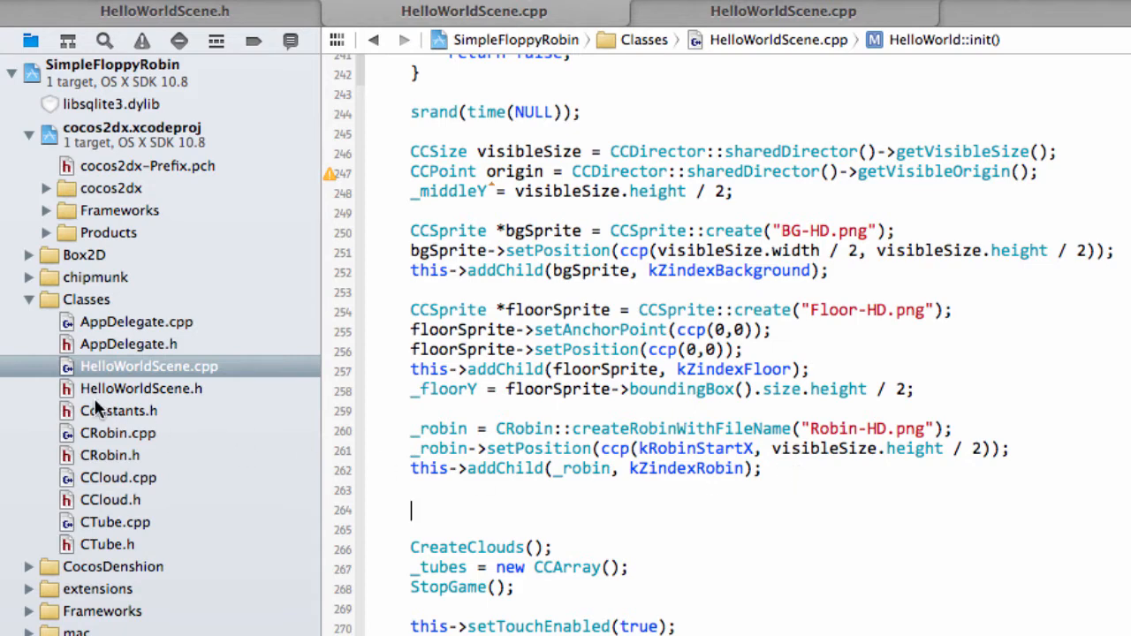
{"action": "left_click", "coordinate": [119, 411]}
{"action": "type", "text": "#de"}
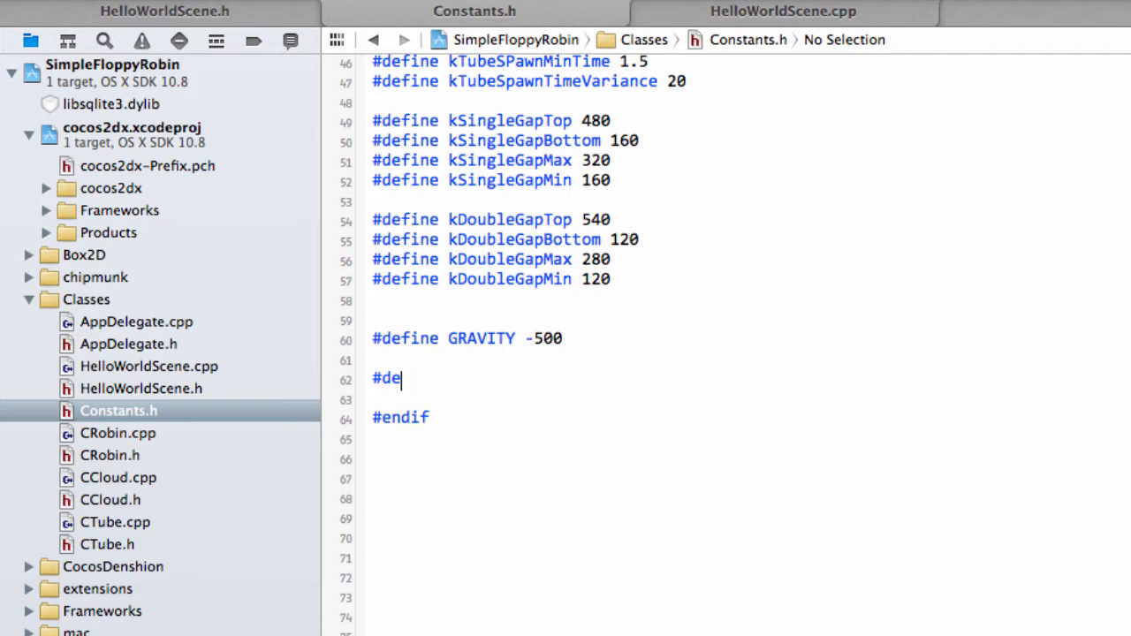
Write #define kFontName "Marker Felt" above #endif in Constants.h
{"action": "type", "text": "fine k"}
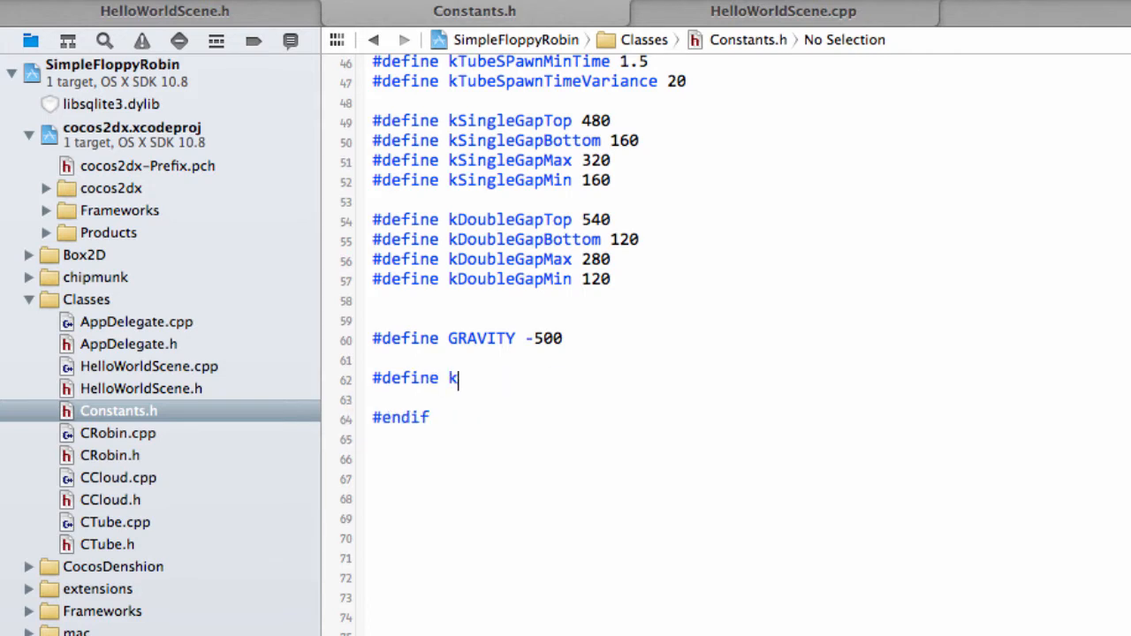
{"action": "type", "text": "Foint"}
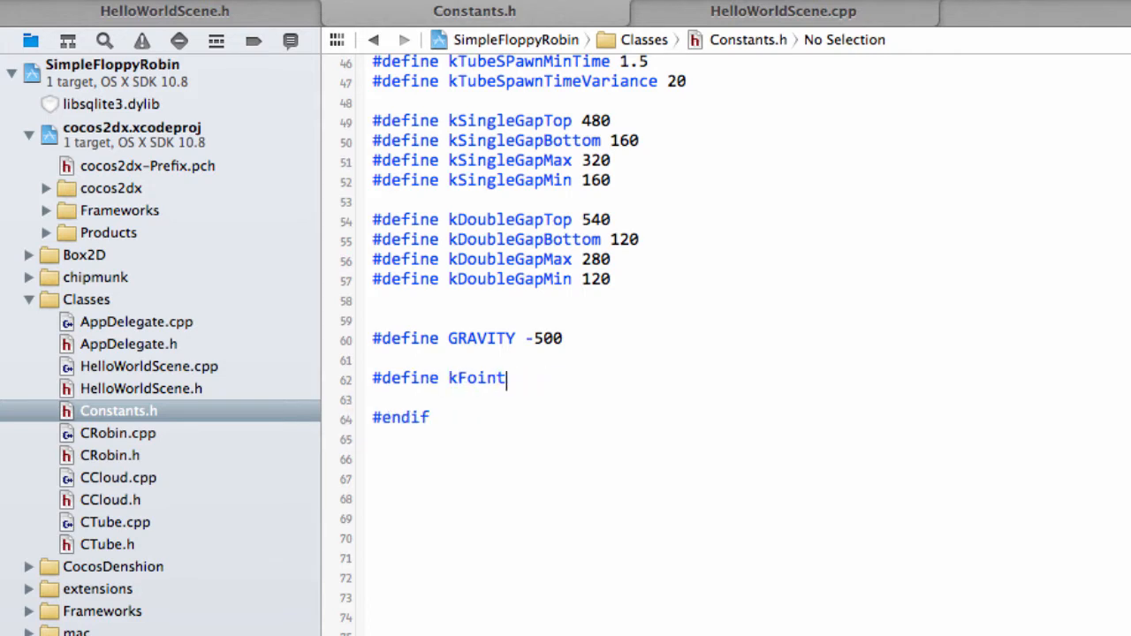
{"action": "type", "text": "Name"}
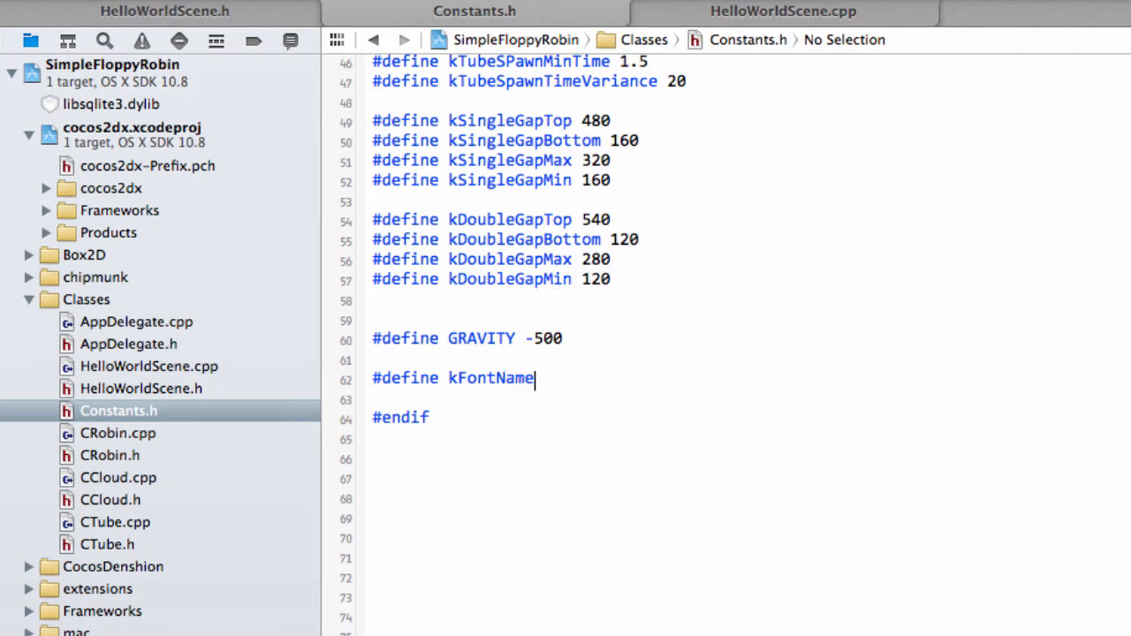
{"action": "type", "text": "\"Mar\""}
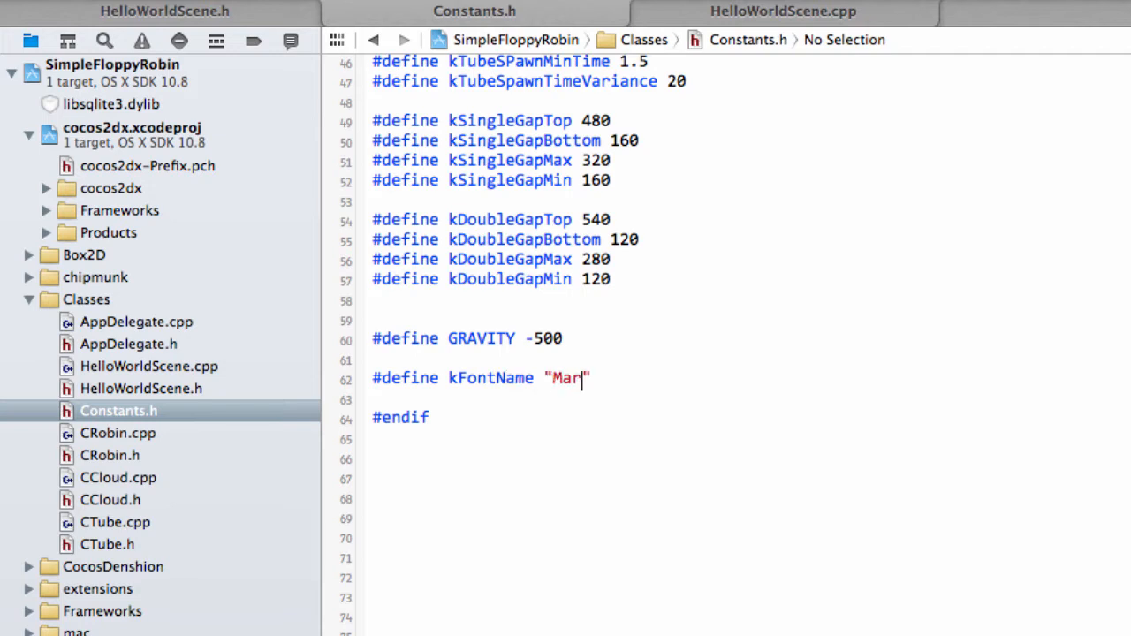
{"action": "type", "text": "ker Felt"}
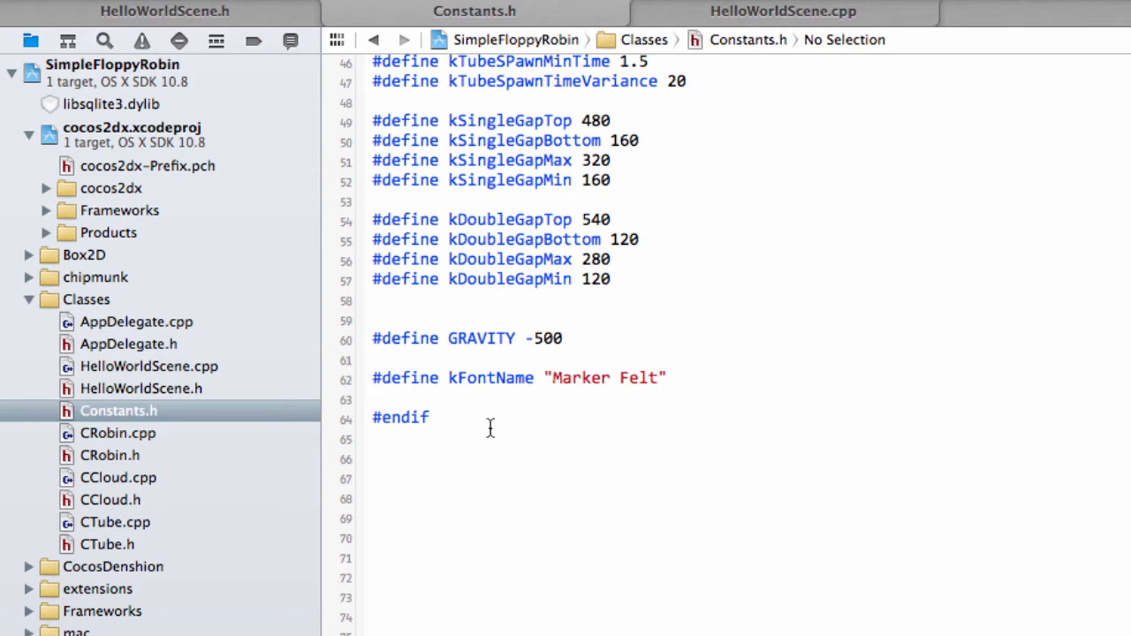
Add Marker Felt.ttf to the SimpleFloppyRobin Resources fonts folder via Add Files
{"action": "scroll", "scroll_direction": "down", "scroll_amount": 3}
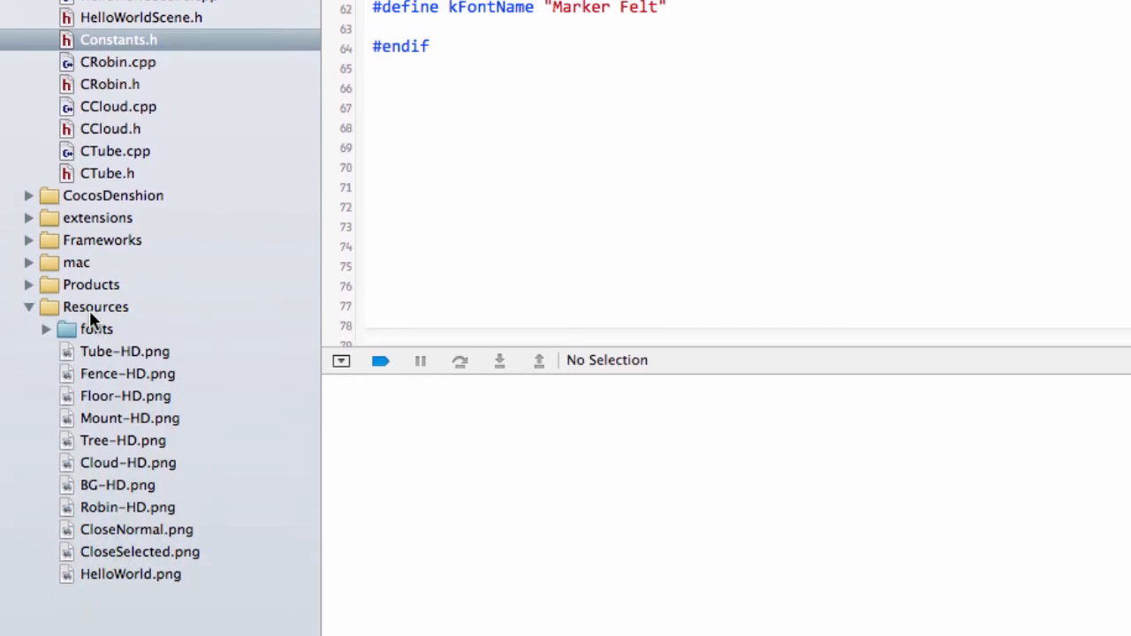
{"action": "right_click", "coordinate": [96, 307]}
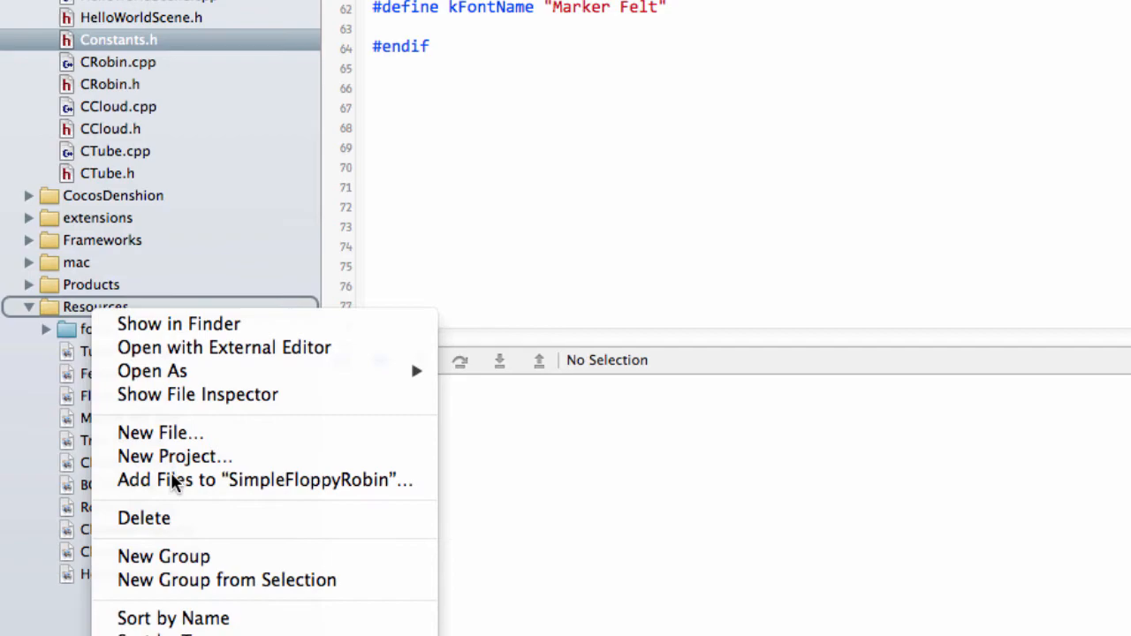
{"action": "left_click", "coordinate": [261, 481]}
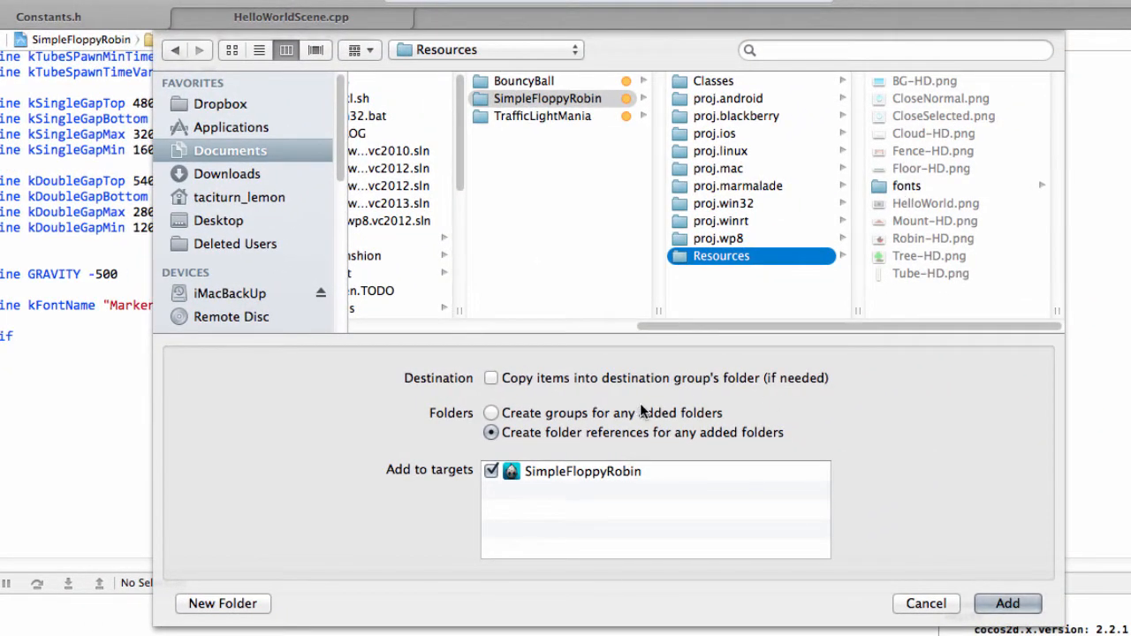
{"action": "left_click", "coordinate": [1008, 605]}
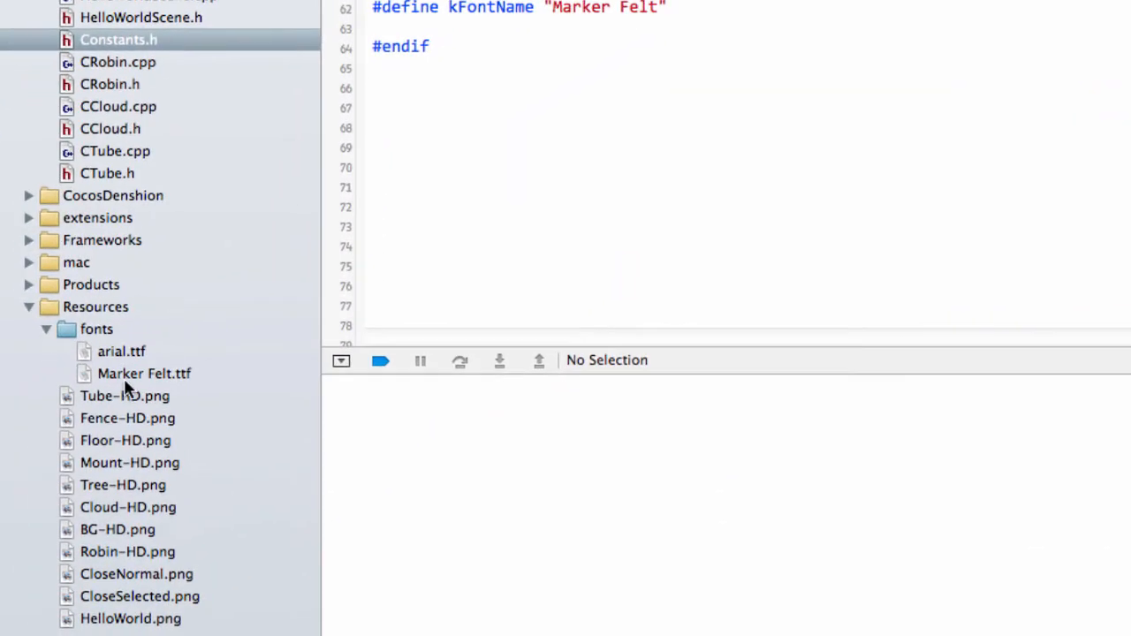
{"action": "mouse_move", "coordinate": [184, 382]}
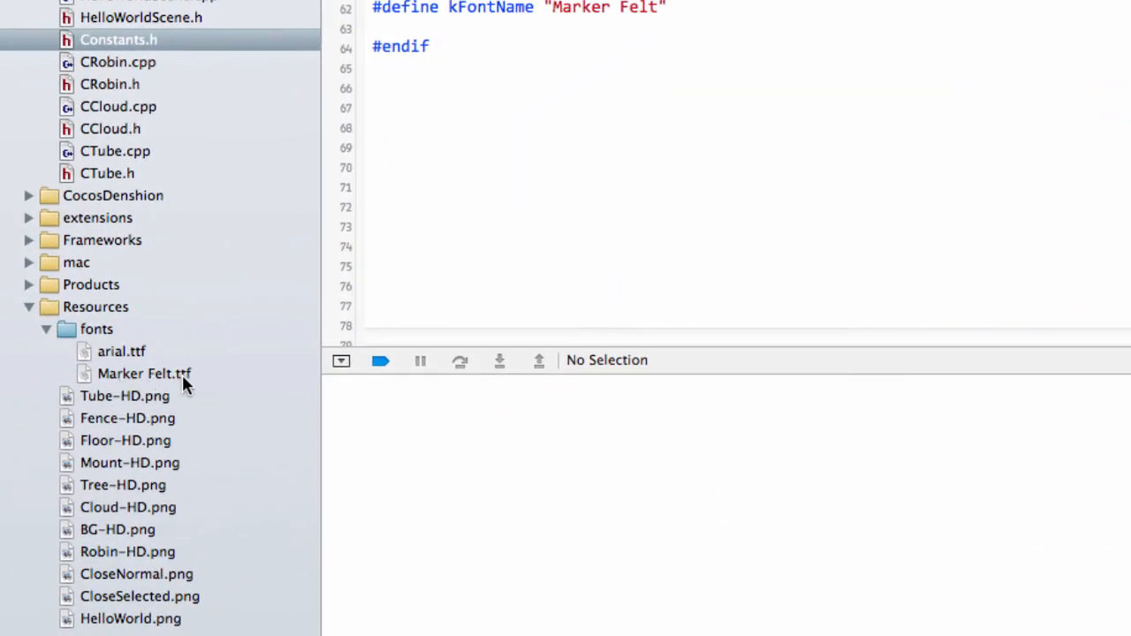
{"action": "left_click", "coordinate": [46, 329]}
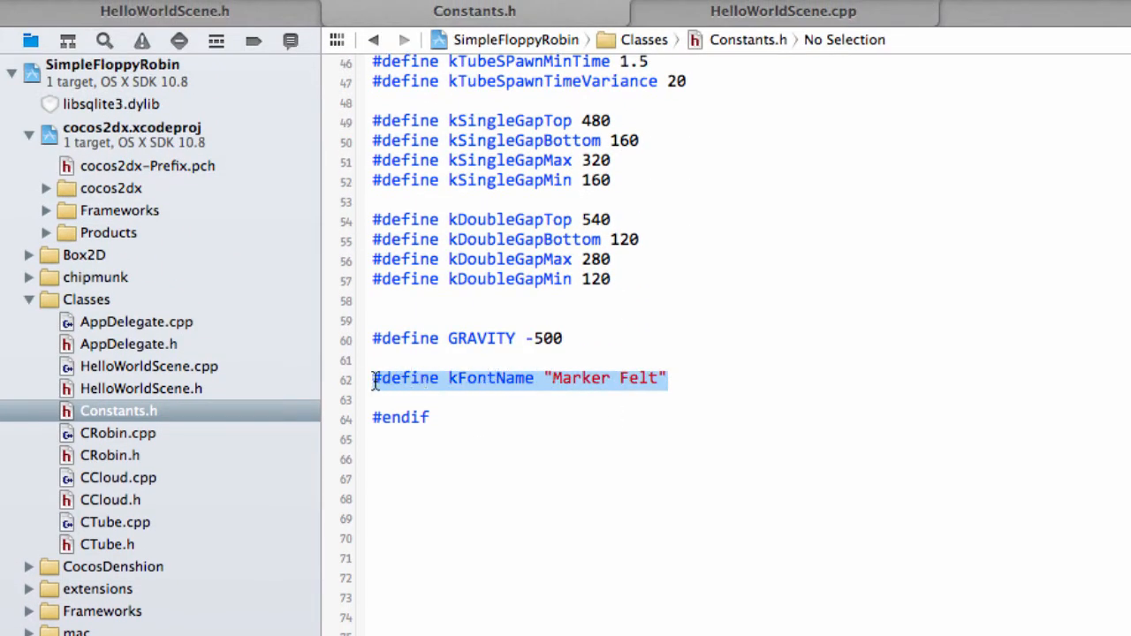
Review the kFontName line in Constants.h, then return to HelloWorldScene.cpp's init()
{"action": "left_click", "coordinate": [551, 378]}
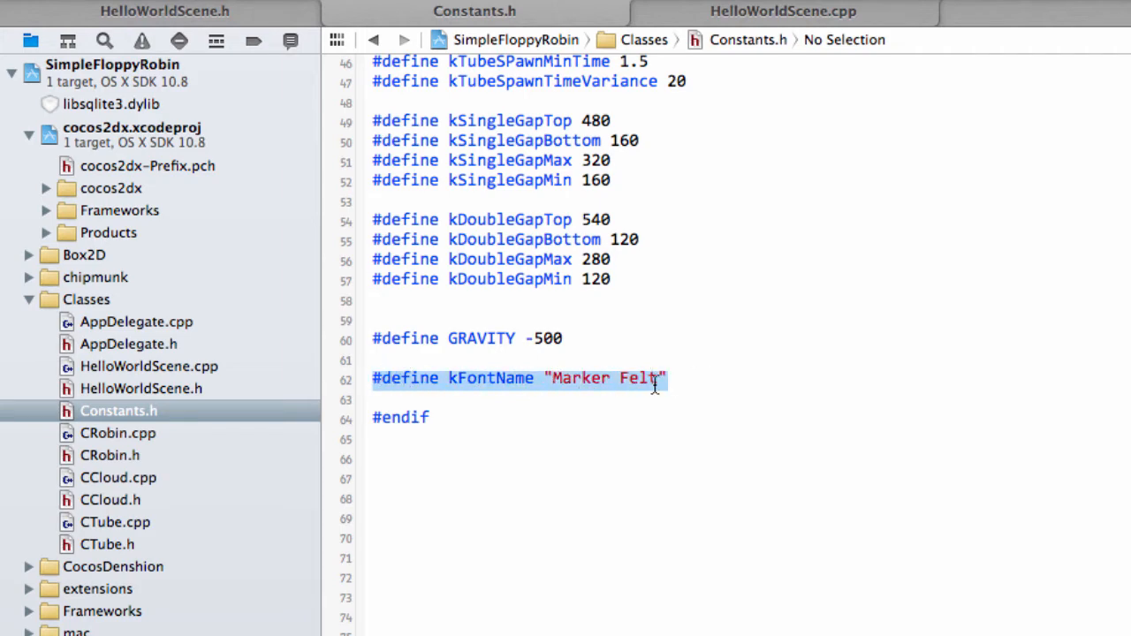
{"action": "left_click", "coordinate": [545, 378]}
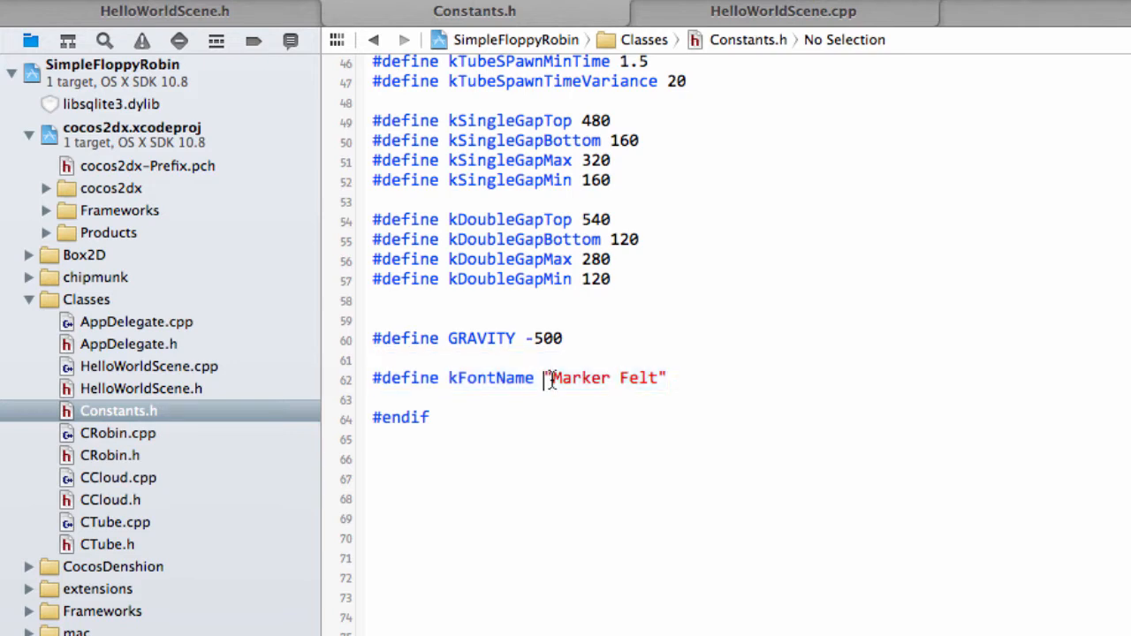
{"action": "triple_click", "coordinate": [520, 379]}
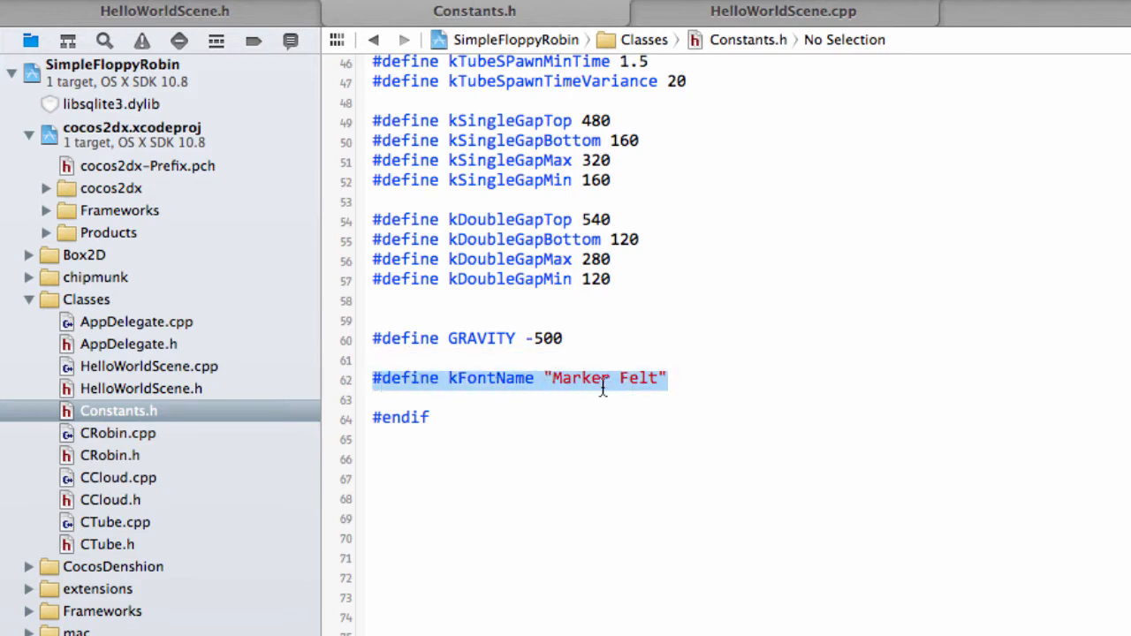
{"action": "mouse_move", "coordinate": [416, 399]}
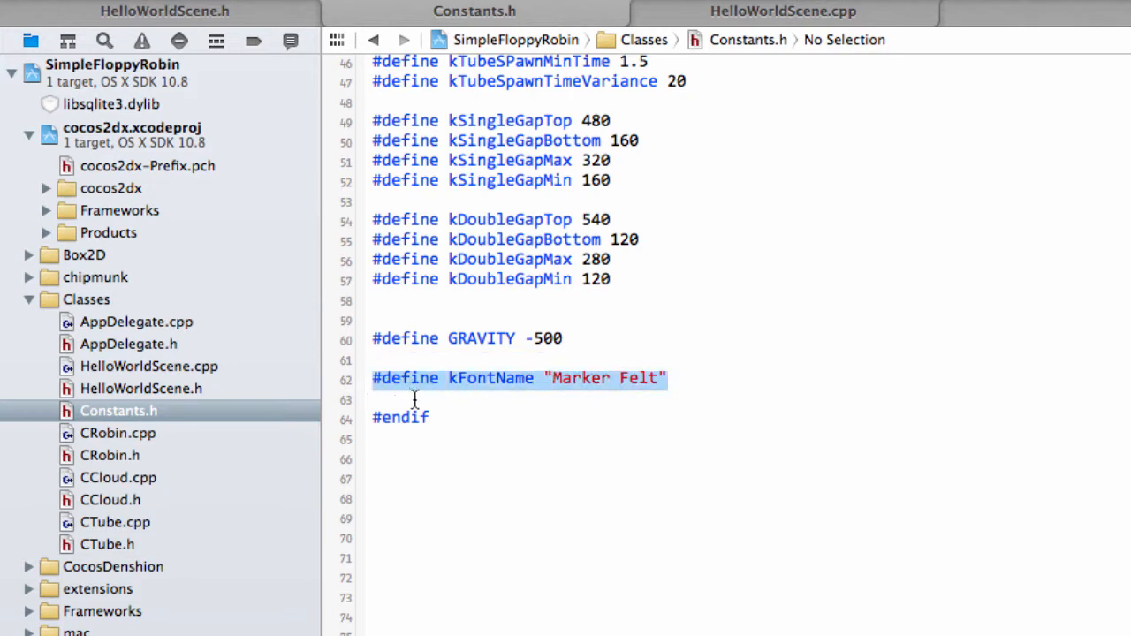
{"action": "mouse_move", "coordinate": [549, 112]}
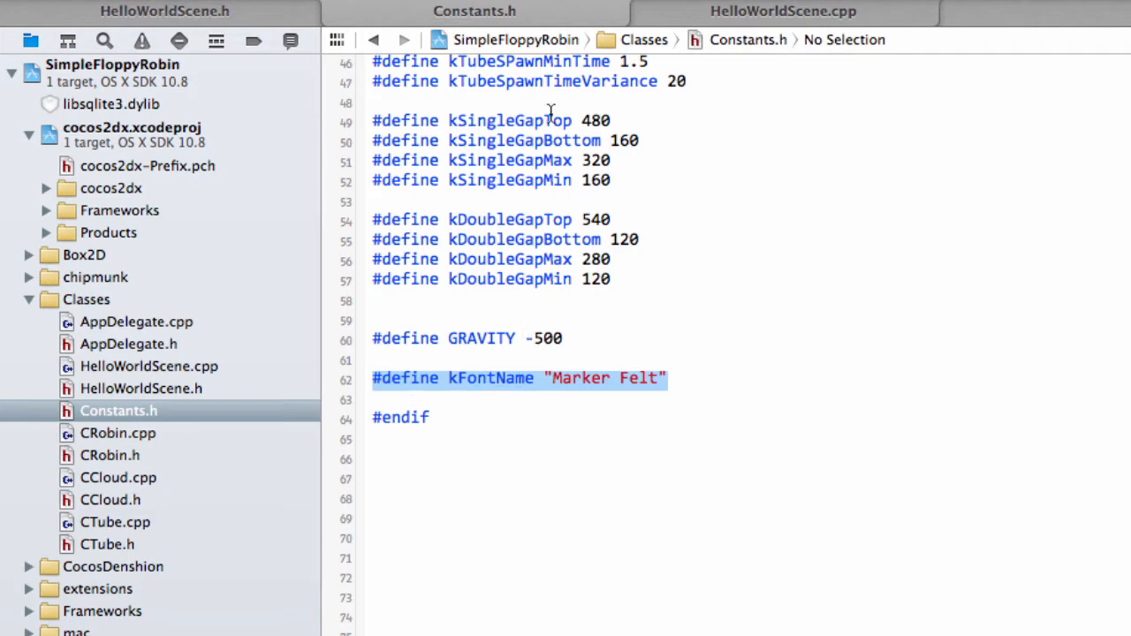
{"action": "left_click", "coordinate": [148, 366]}
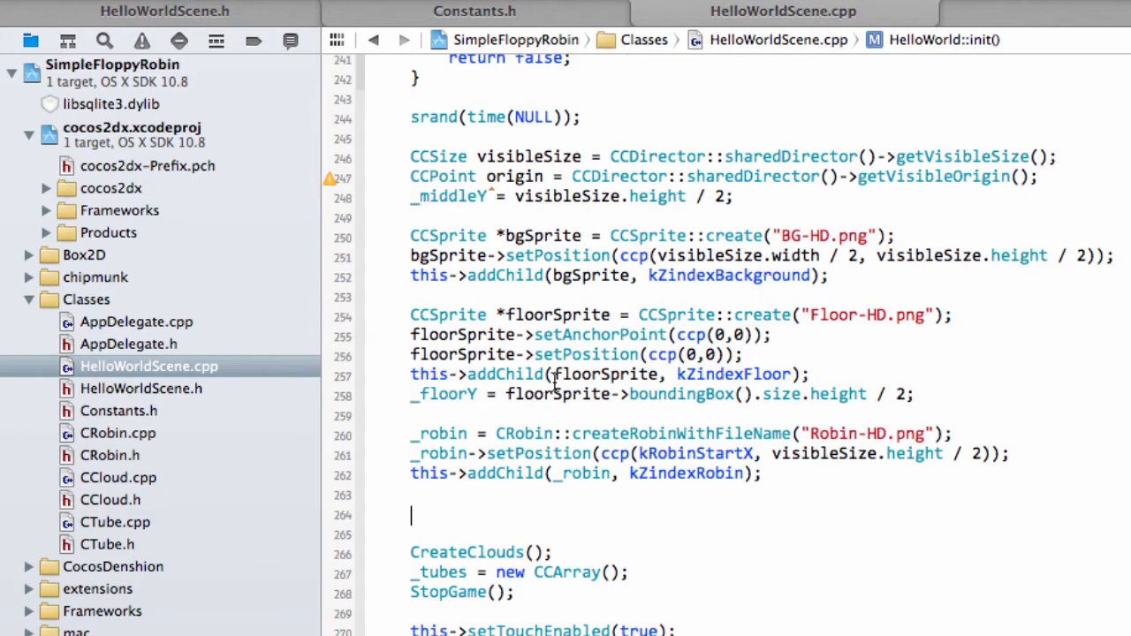
Define const float ScoreFontSize = 24; on the blank line after srand
{"action": "scroll", "scroll_direction": "up", "scroll_amount": 3}
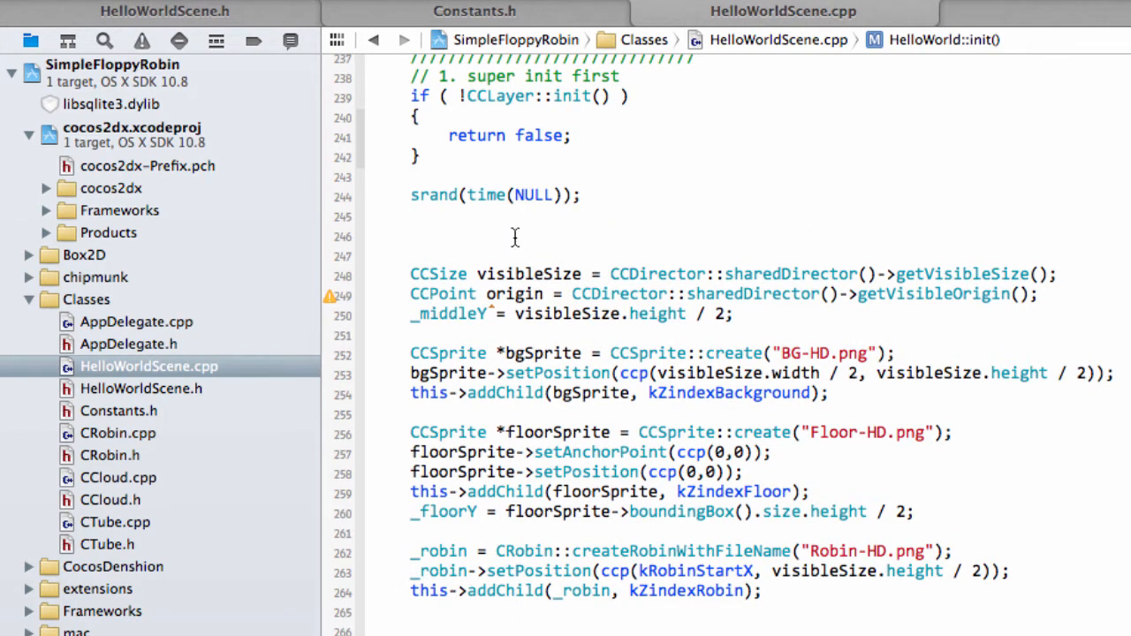
{"action": "left_click", "coordinate": [410, 237]}
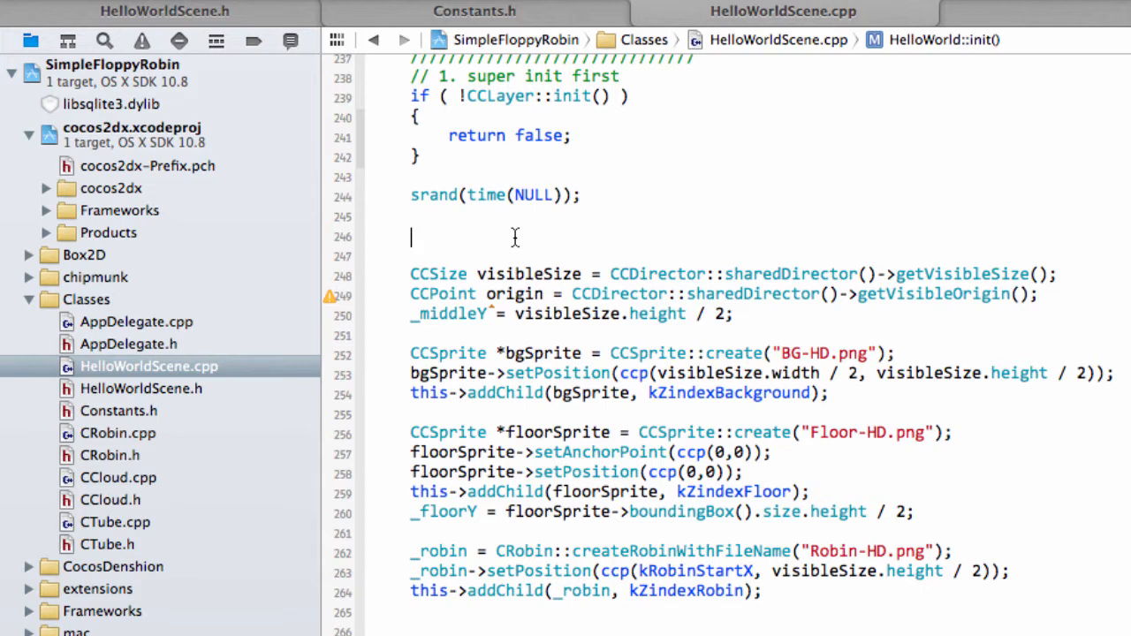
{"action": "type", "text": "const float"}
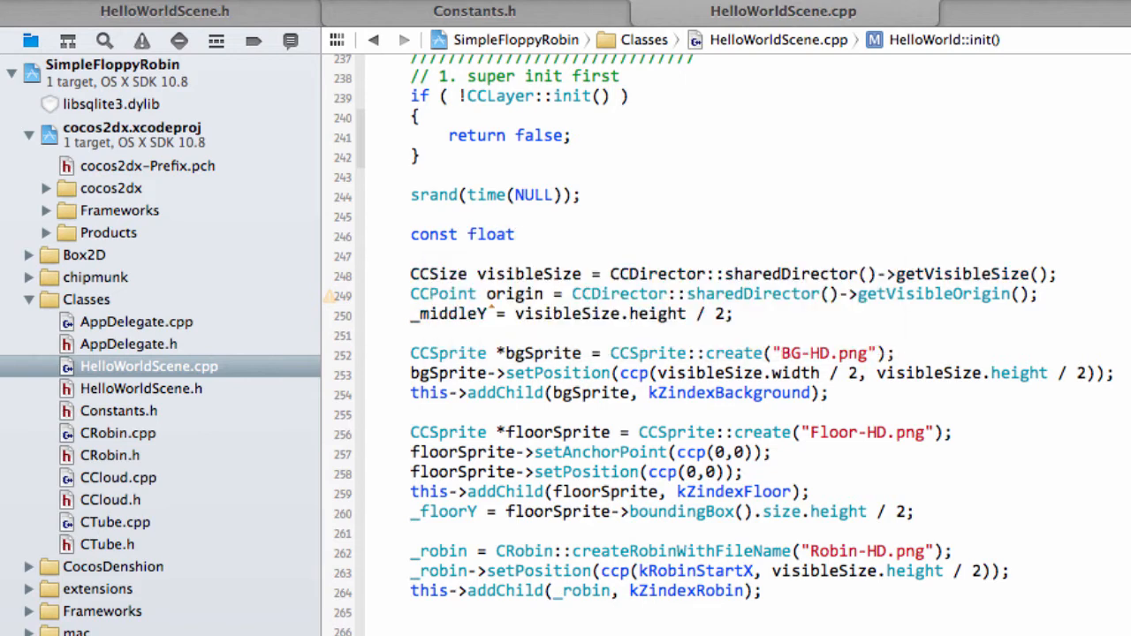
{"action": "type", "text": "ScoreFont"}
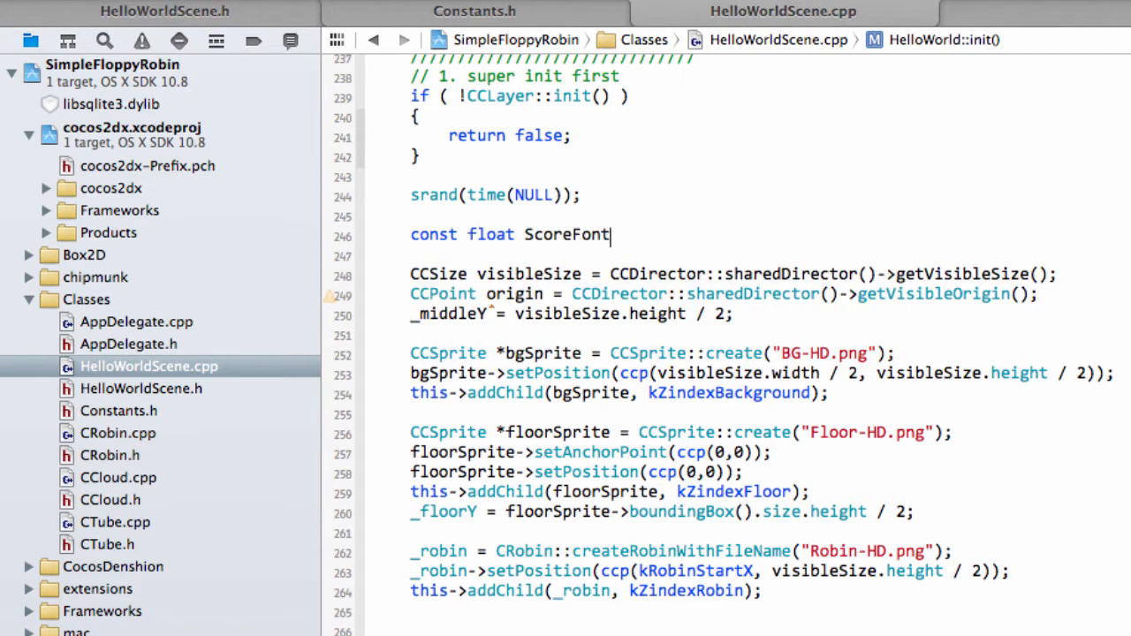
{"action": "type", "text": "Size"}
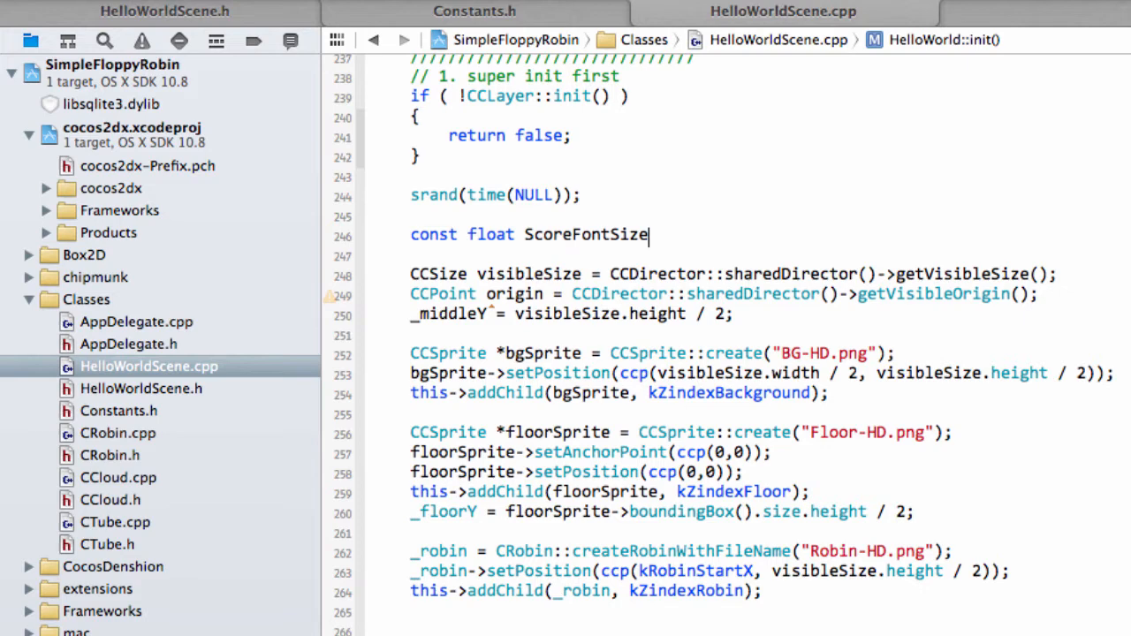
{"action": "left_click", "coordinate": [330, 237]}
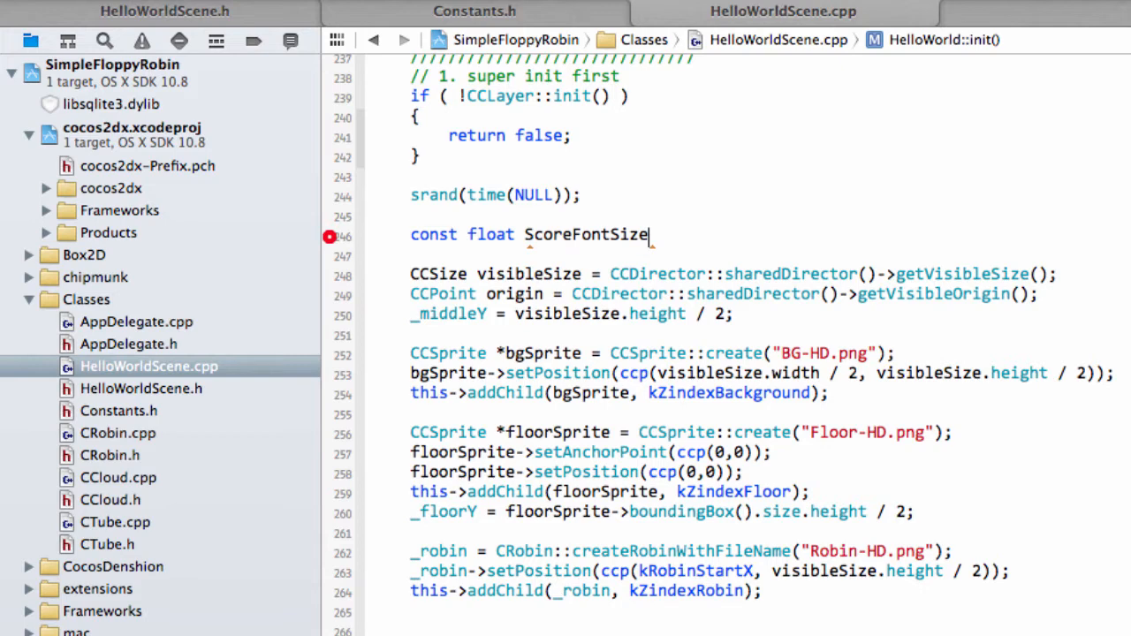
{"action": "type", "text": "="}
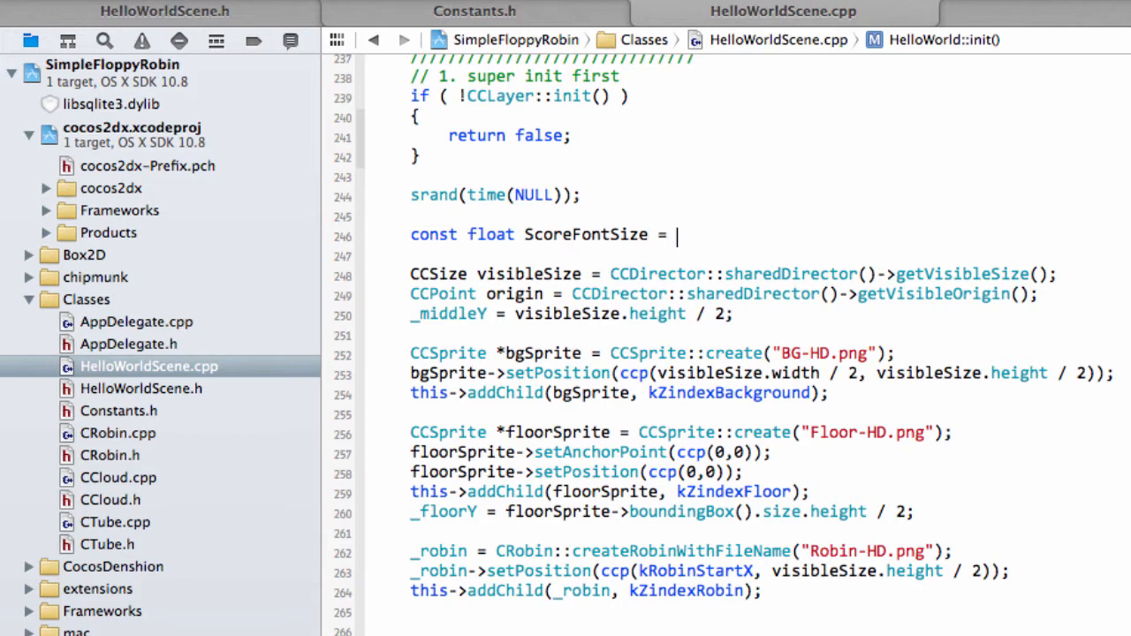
{"action": "type", "text": "24;"}
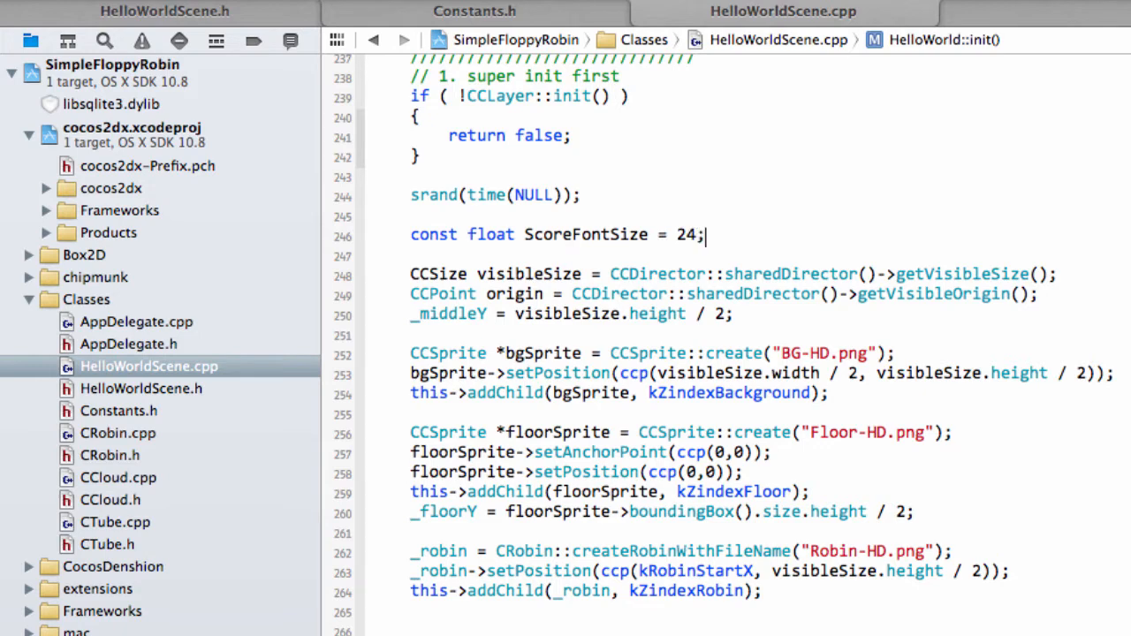
Define const float ScorePositionX = 24; and ScorePositionY = 12; beneath it
{"action": "type", "text": "const float Score"}
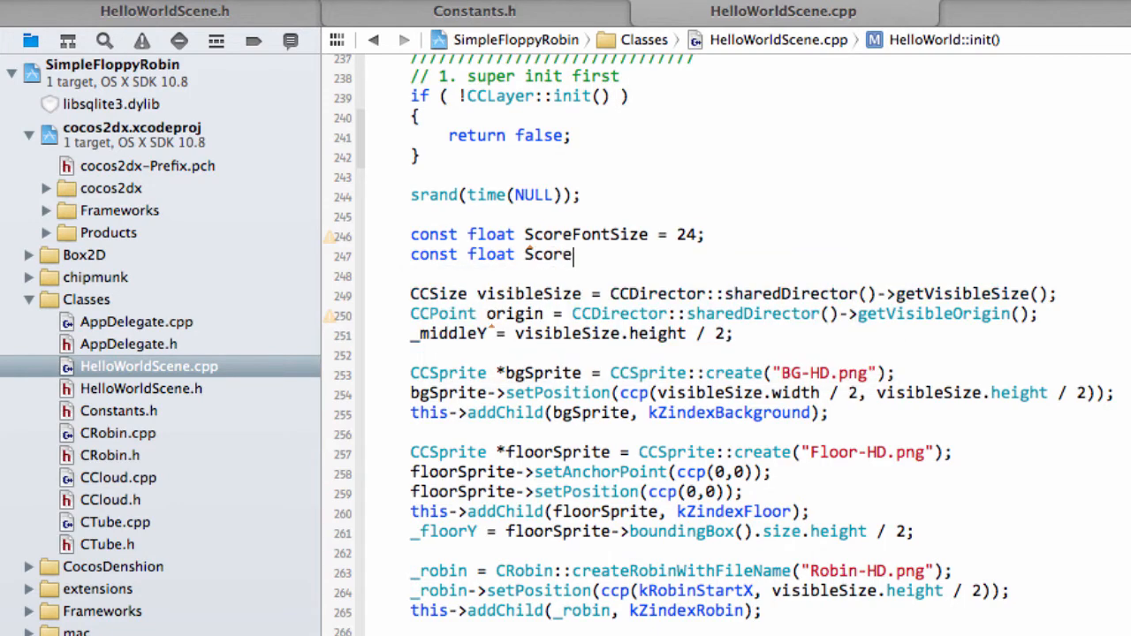
{"action": "left_click", "coordinate": [340, 257]}
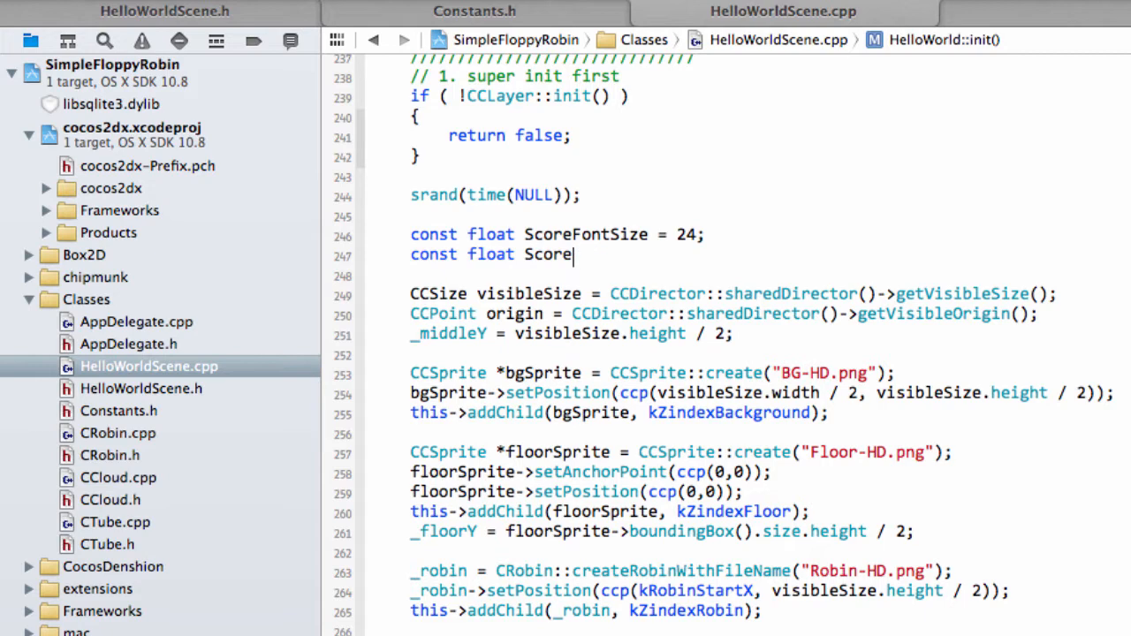
{"action": "type", "text": "Positio"}
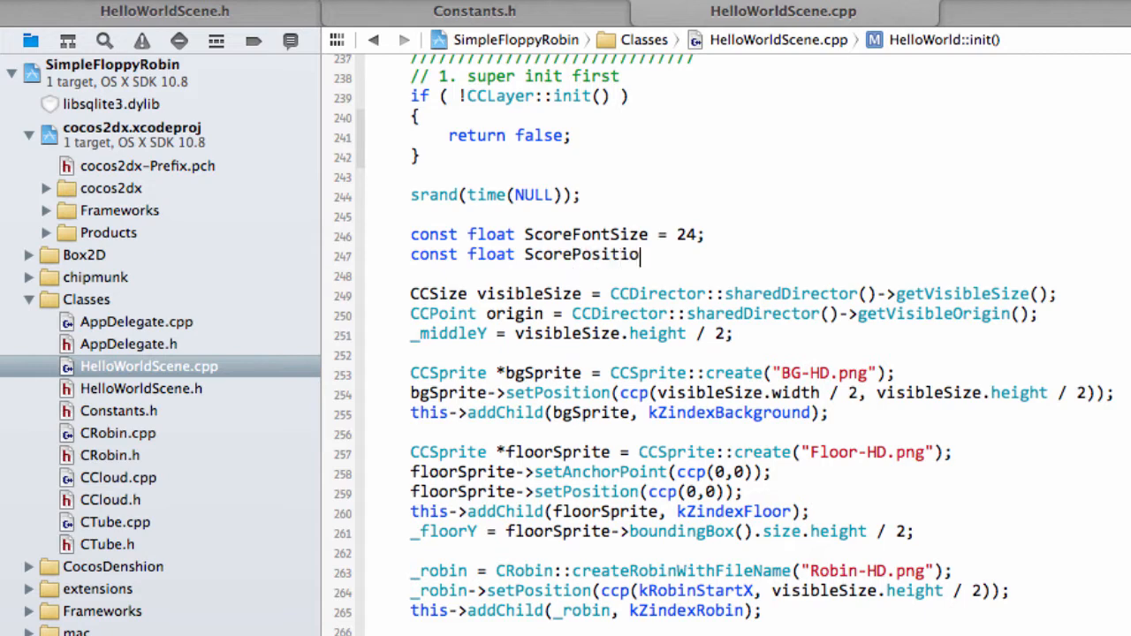
{"action": "type", "text": "nX ="}
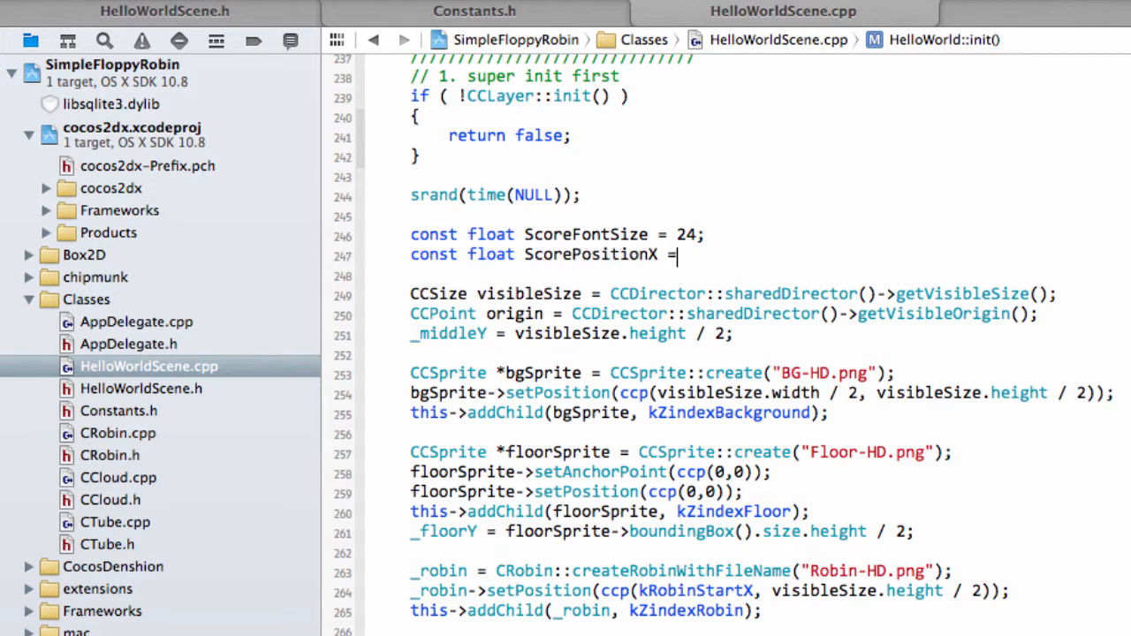
{"action": "type", "text": "24;"}
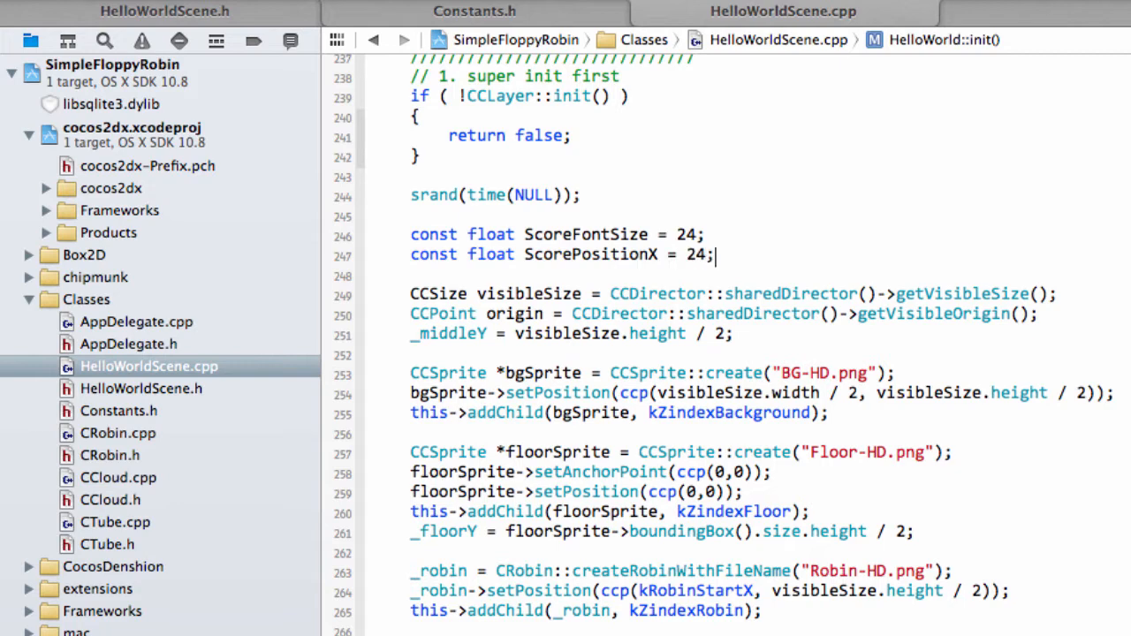
{"action": "type", "text": "const"}
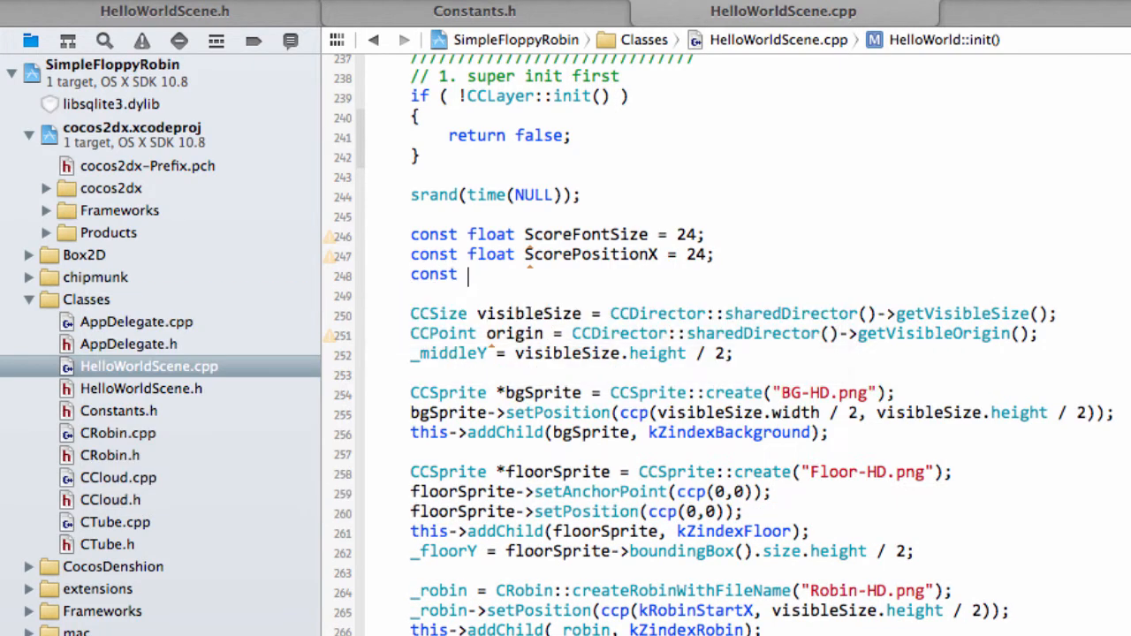
{"action": "type", "text": "float ScorePosito"}
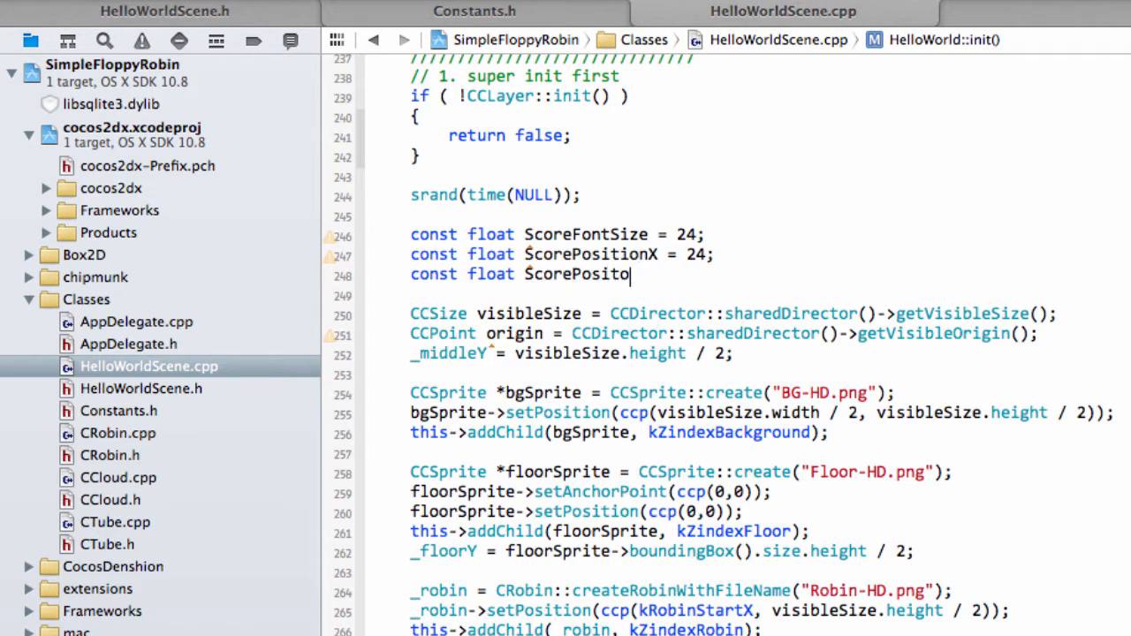
{"action": "type", "text": "nY ="}
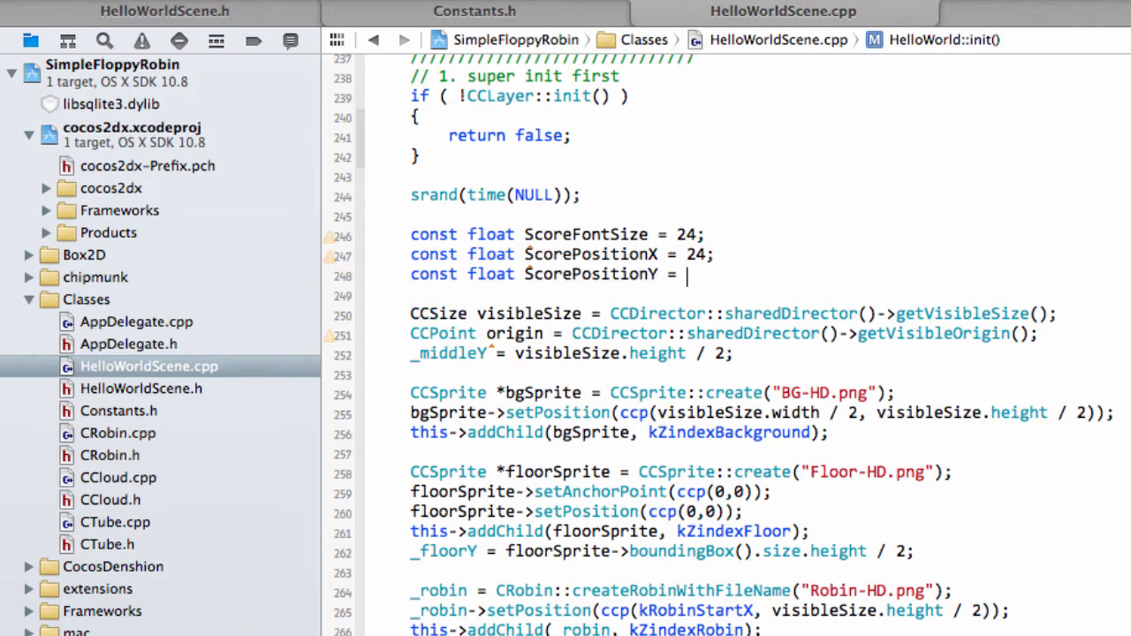
{"action": "type", "text": "12;"}
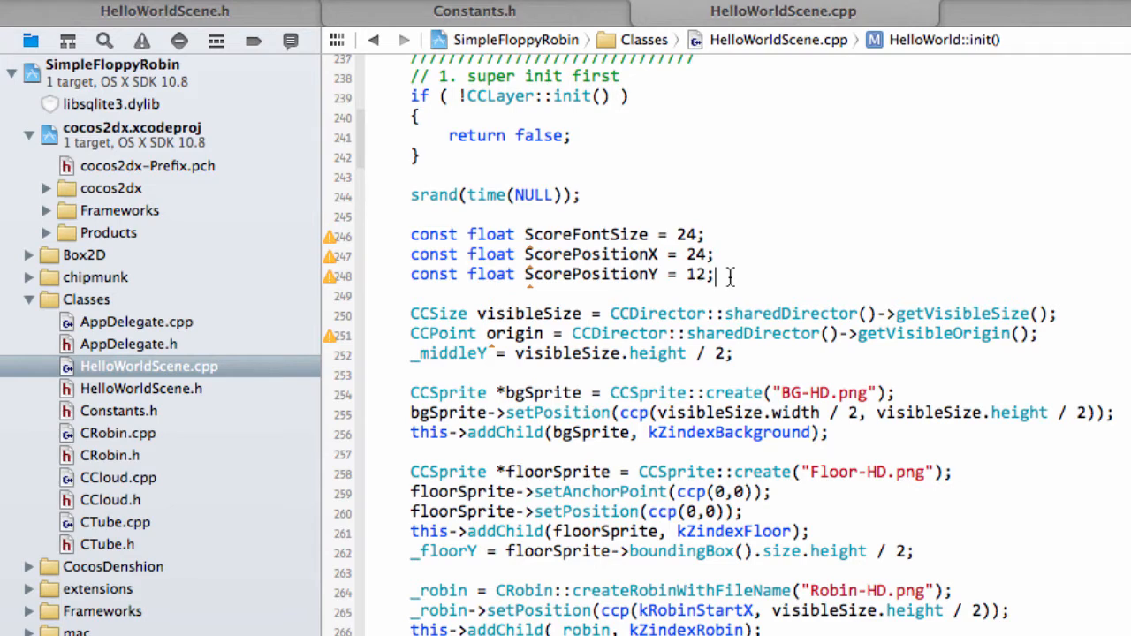
{"action": "left_click", "coordinate": [714, 255]}
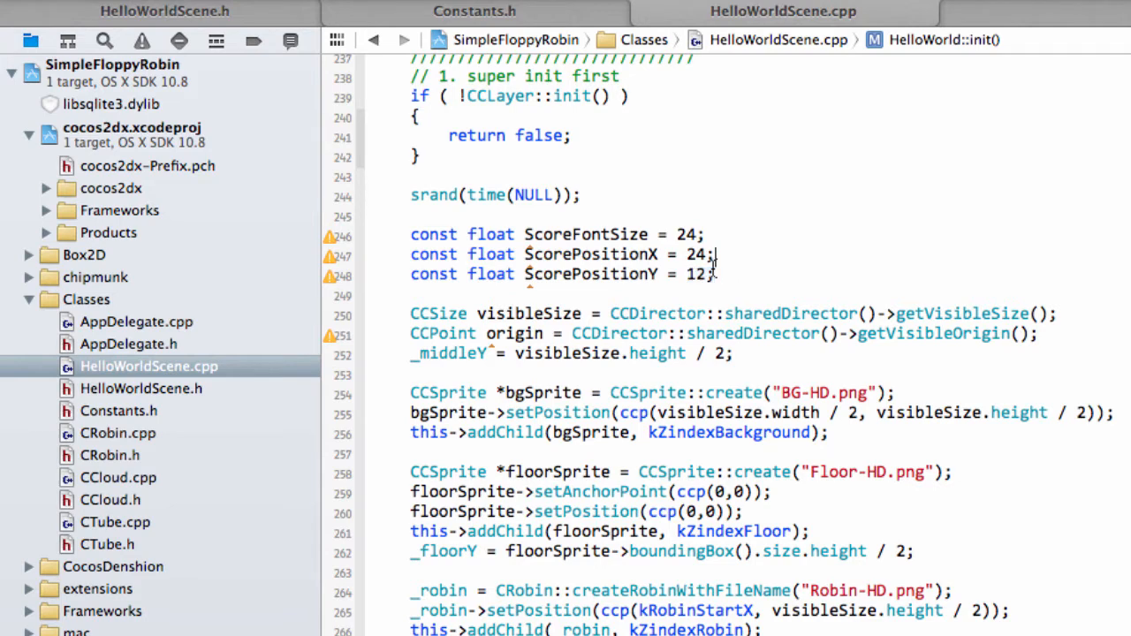
{"action": "left_click", "coordinate": [733, 268]}
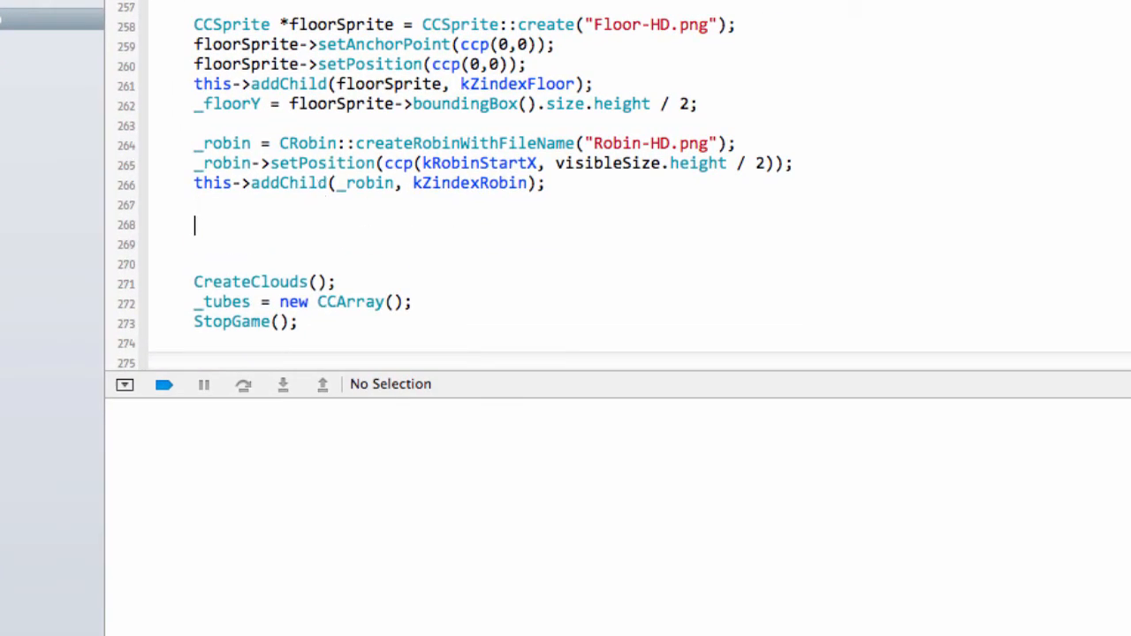
Create _scoreLabel with CCLabelTTF::create("Sc...") in init()
{"action": "type", "text": "_scoreLabel"}
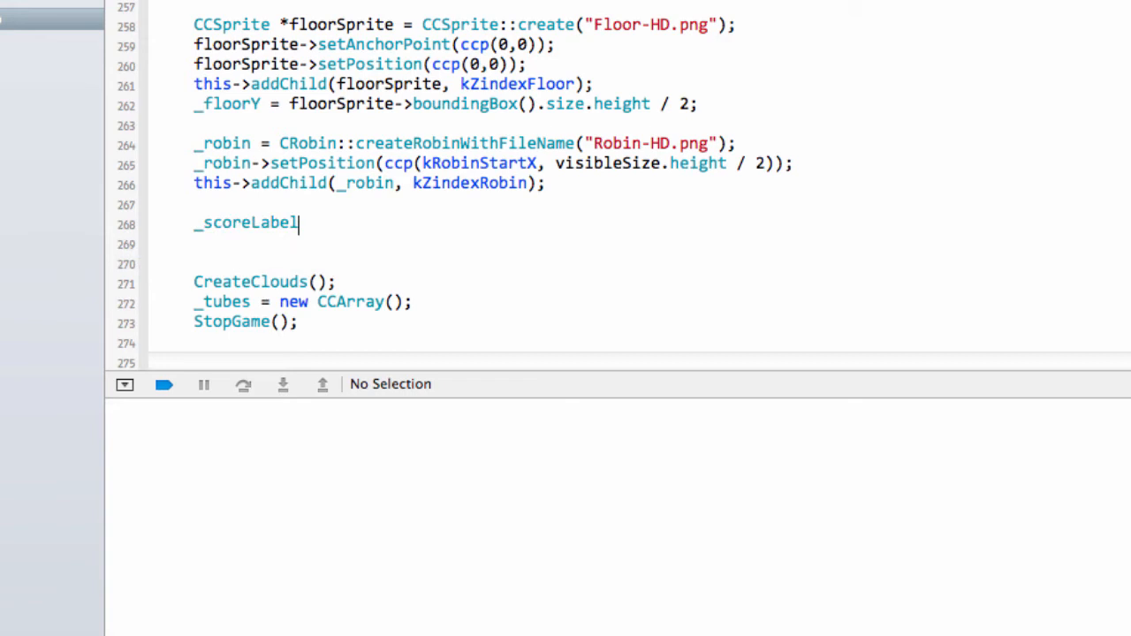
{"action": "type", "text": "= CCLabelTTF()"}
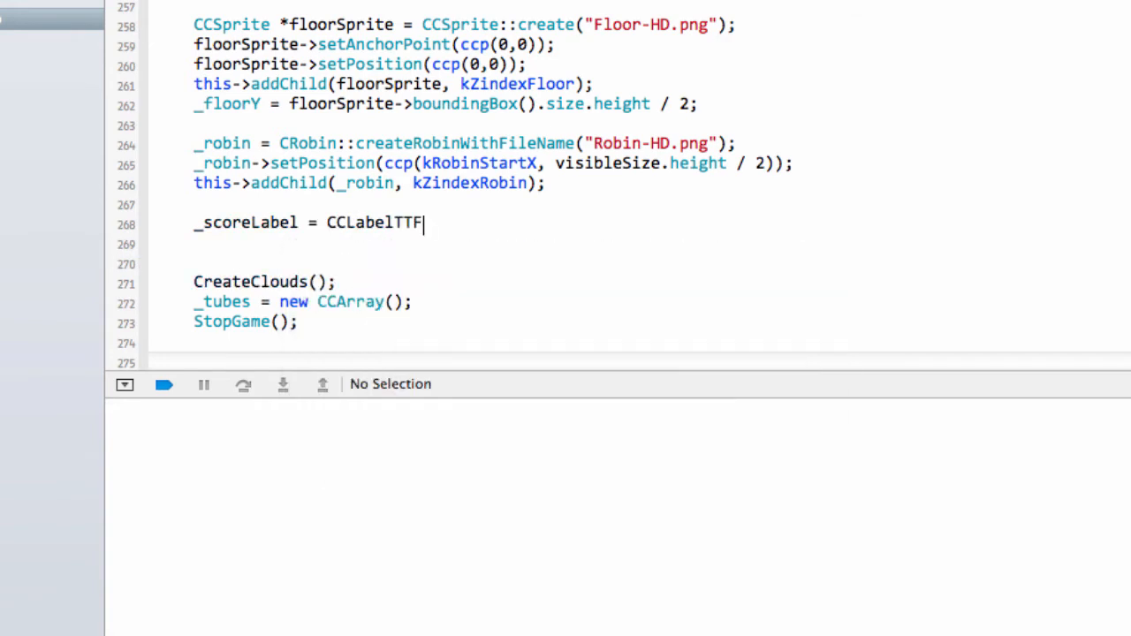
{"action": "type", "text": ":"}
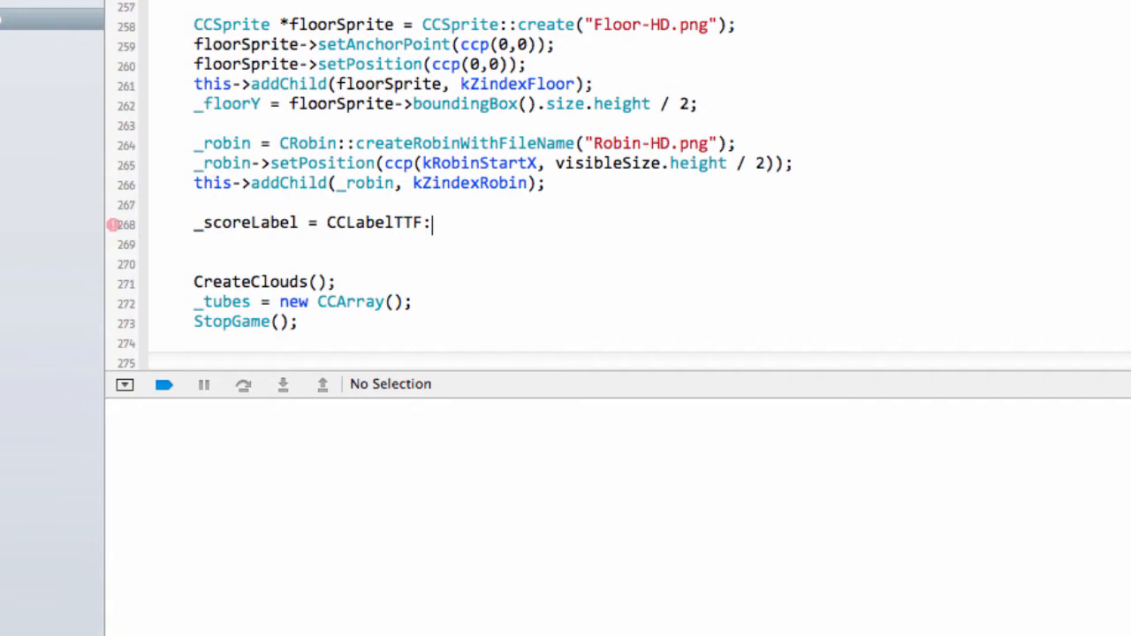
{"action": "type", "text": ":ca"}
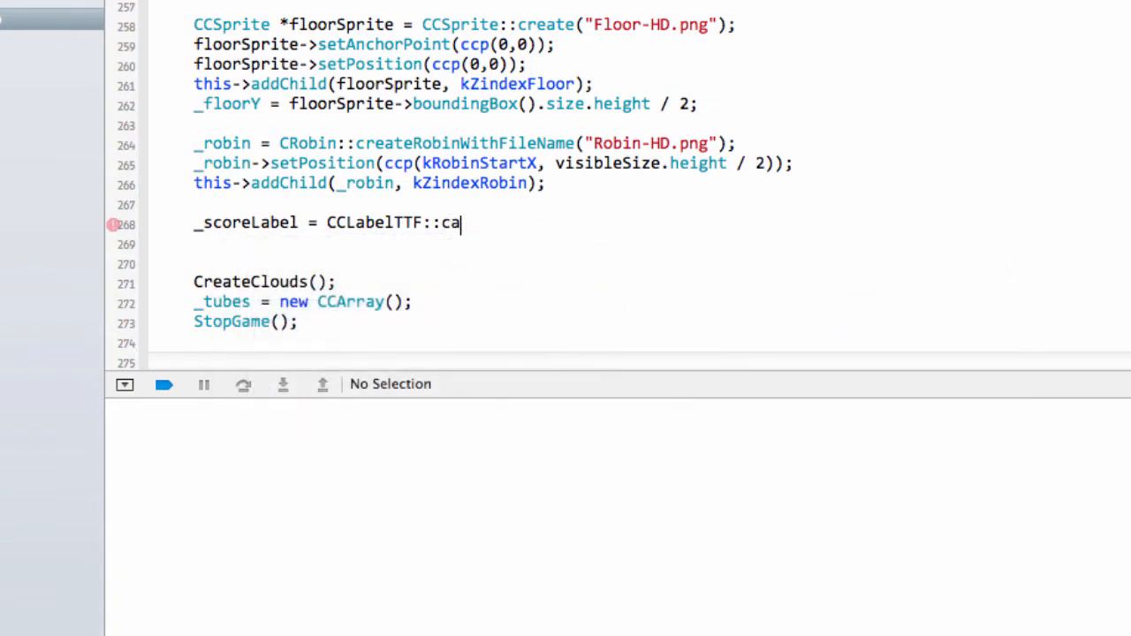
{"action": "type", "text": "create(\", const char *fontName, float fontSize"}
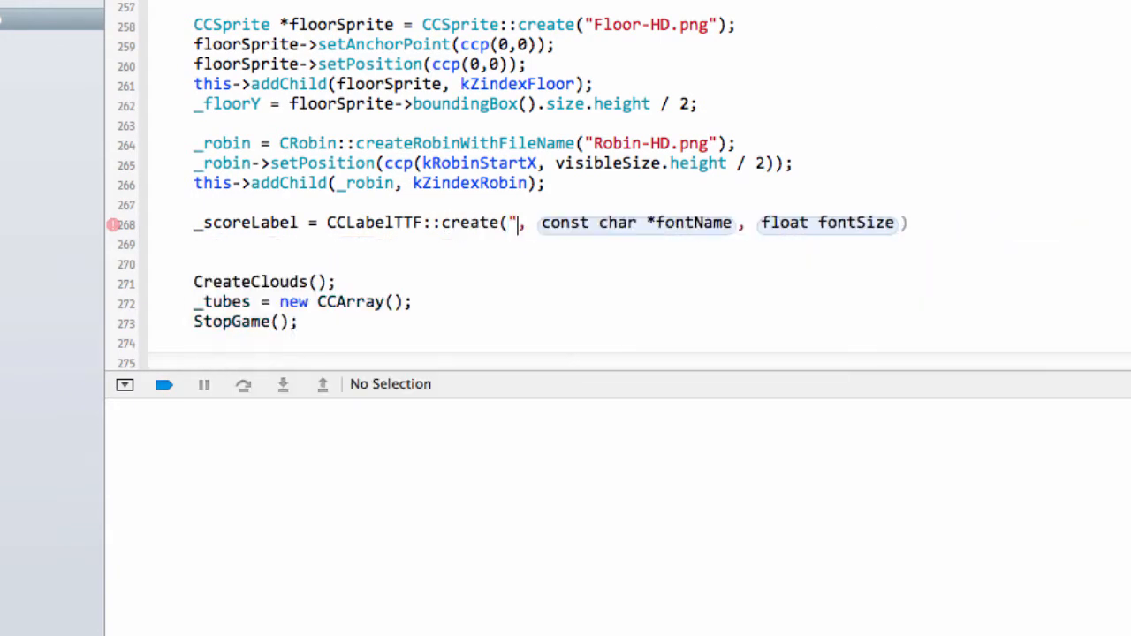
{"action": "type", "text": "Sc"}
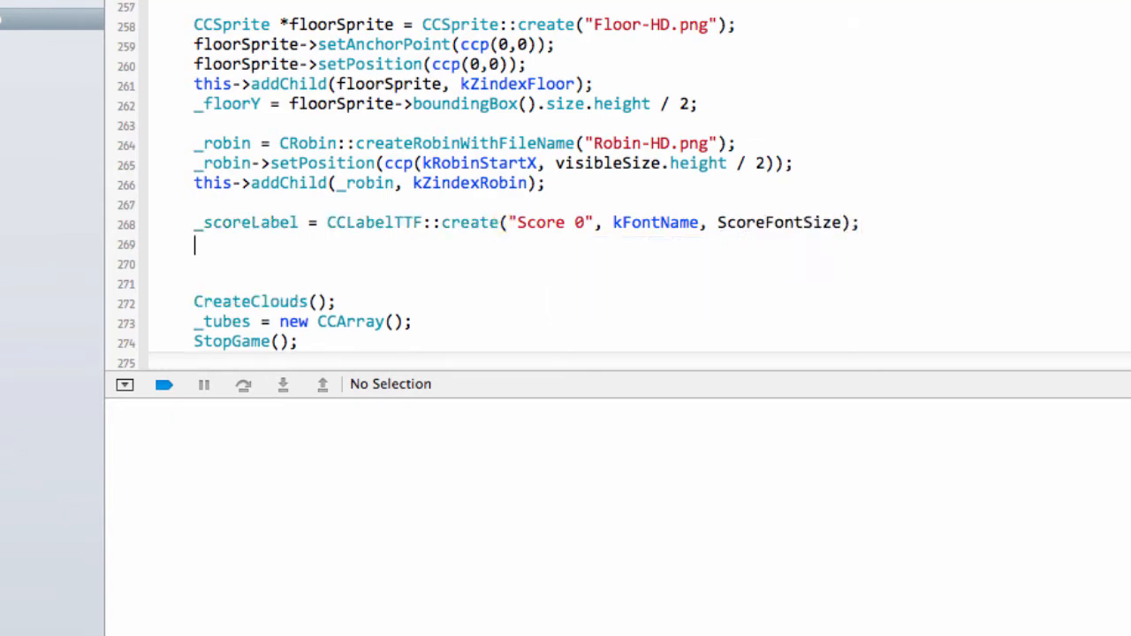
Anchor _scoreLabel at its top-left with setAnchorPoint(ccp(0,1))
{"action": "type", "text": "_scoreLabel"}
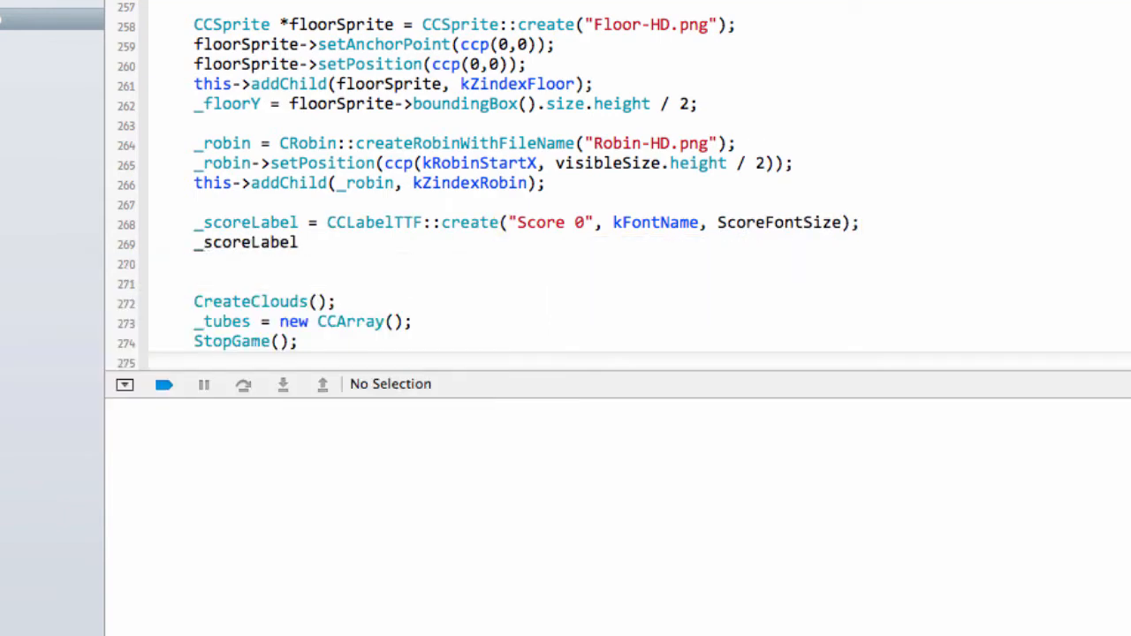
{"action": "type", "text": "->"}
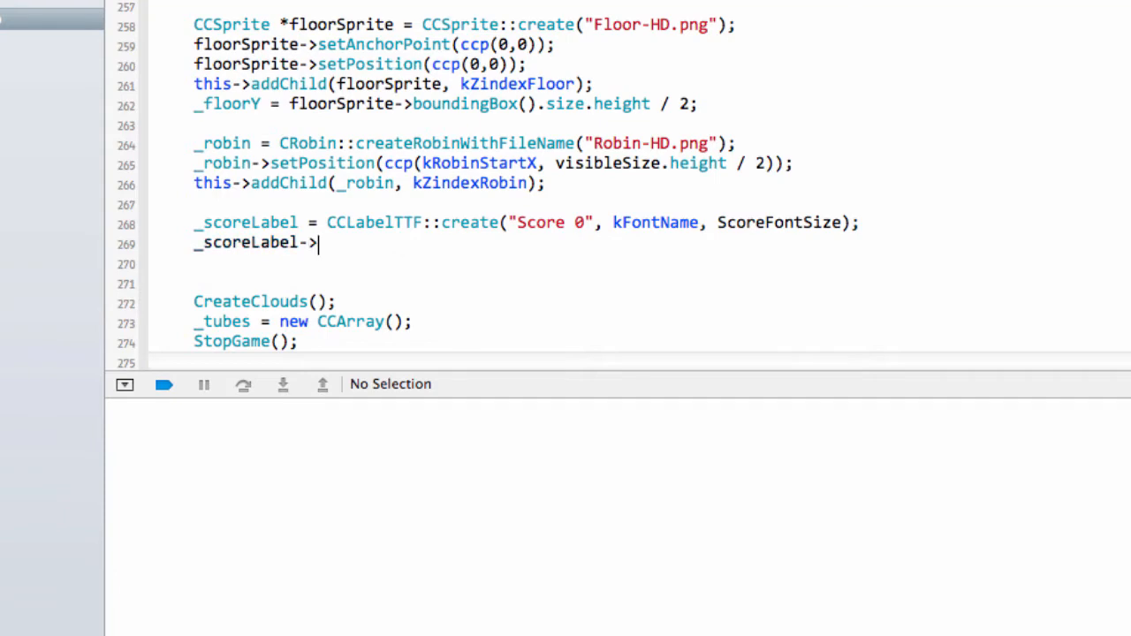
{"action": "type", "text": "set"}
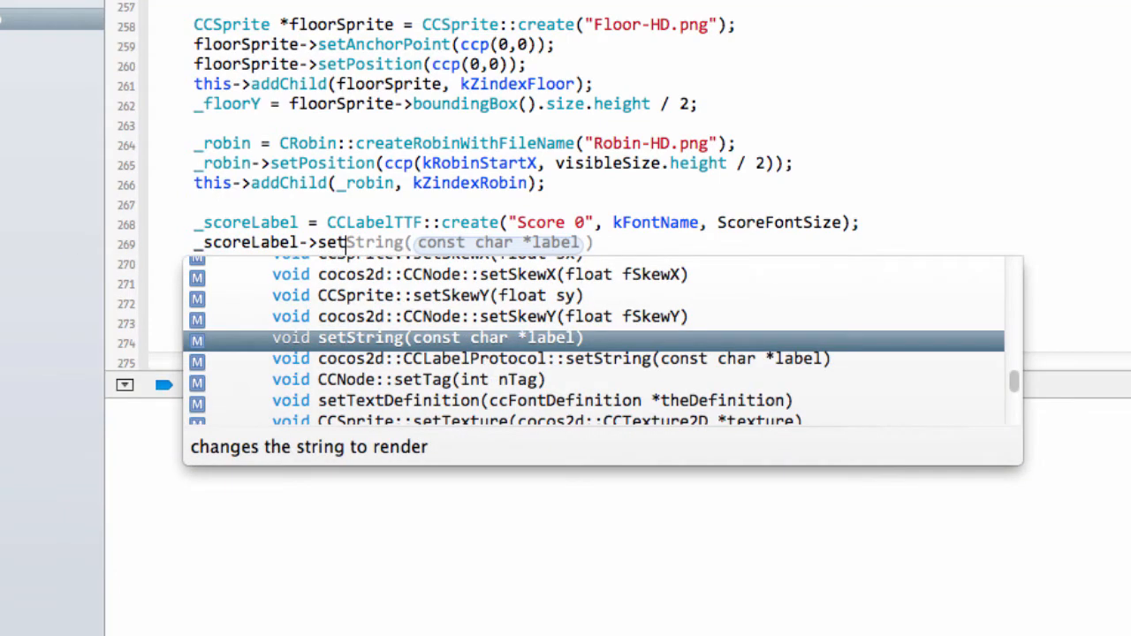
{"action": "type", "text": "AnchorPoint(ccp("}
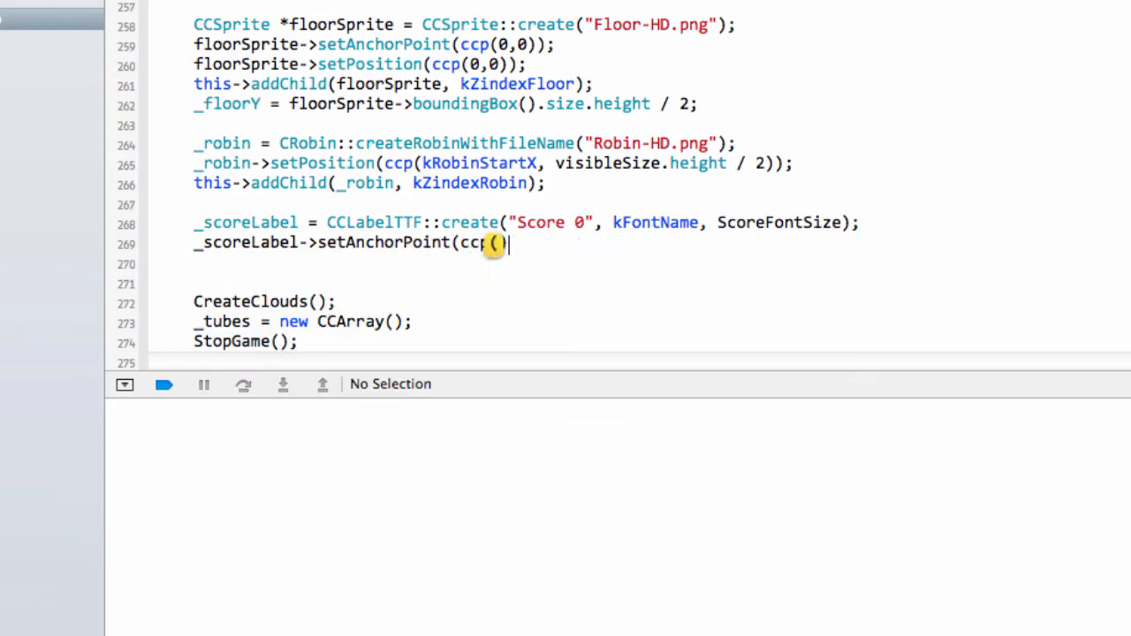
{"action": "type", "text": "0"}
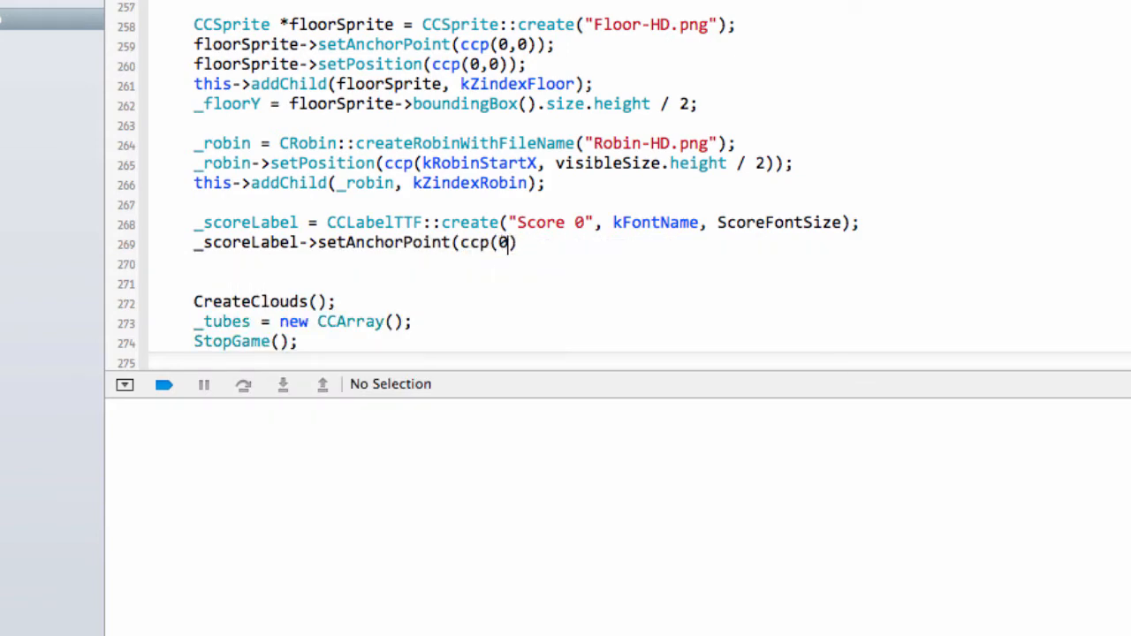
{"action": "type", "text": ",1));"}
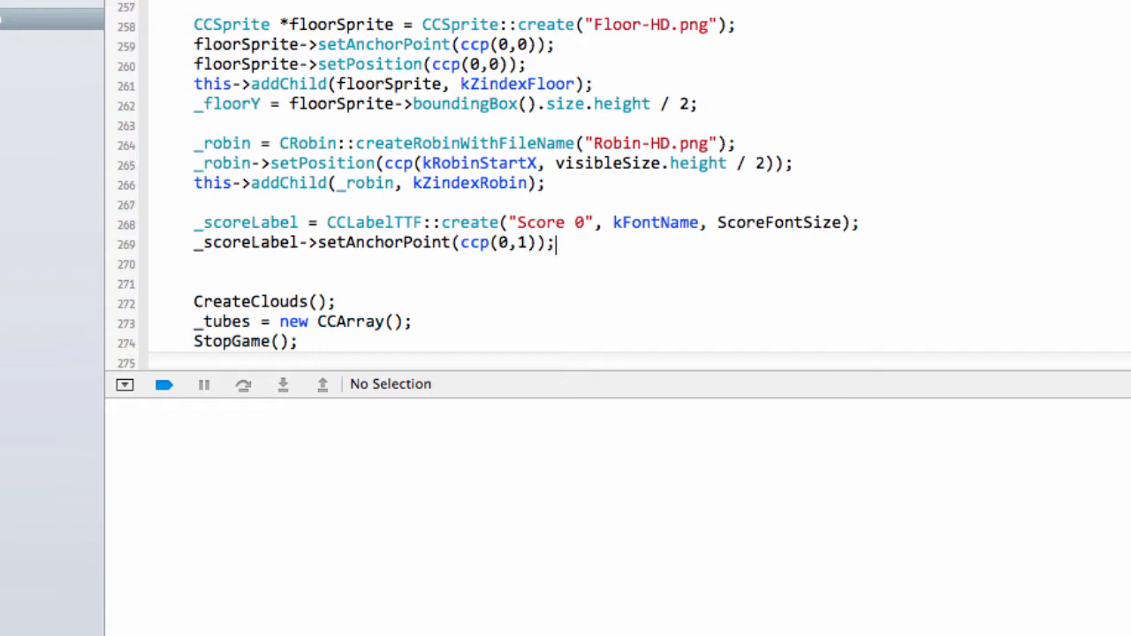
Position _scoreLabel at ccp(ScorePositionX, visibleSize.height - ScorePositionY) and start adding it to the scene
{"action": "type", "text": "_scoreLabel->setPosition("}
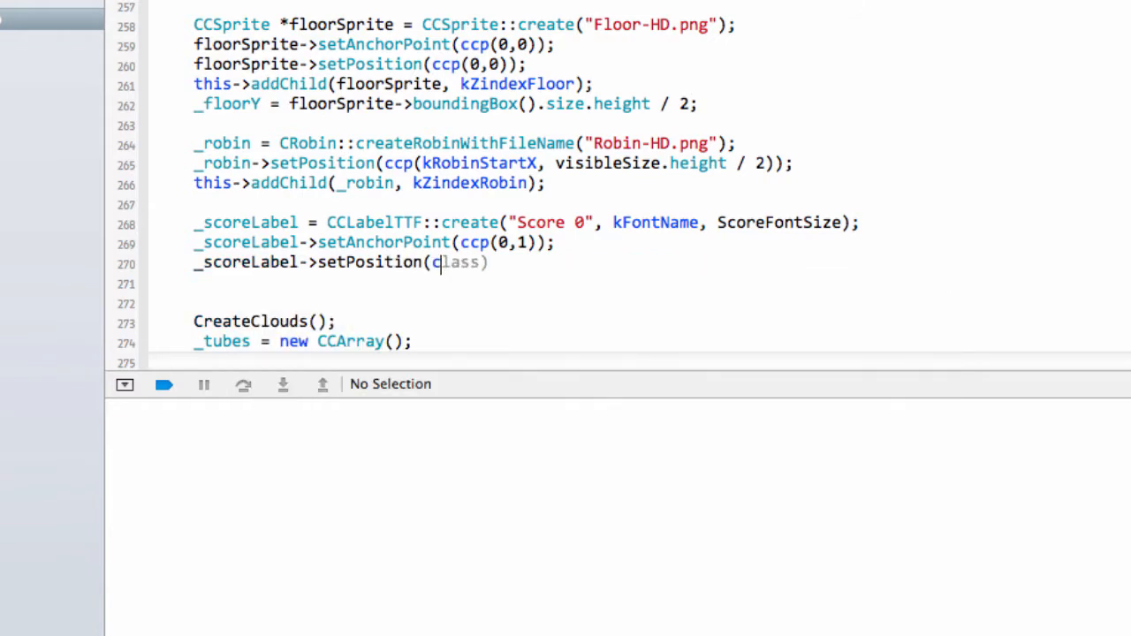
{"action": "type", "text": "ccp(ScorePositionX, visibleSize.he"}
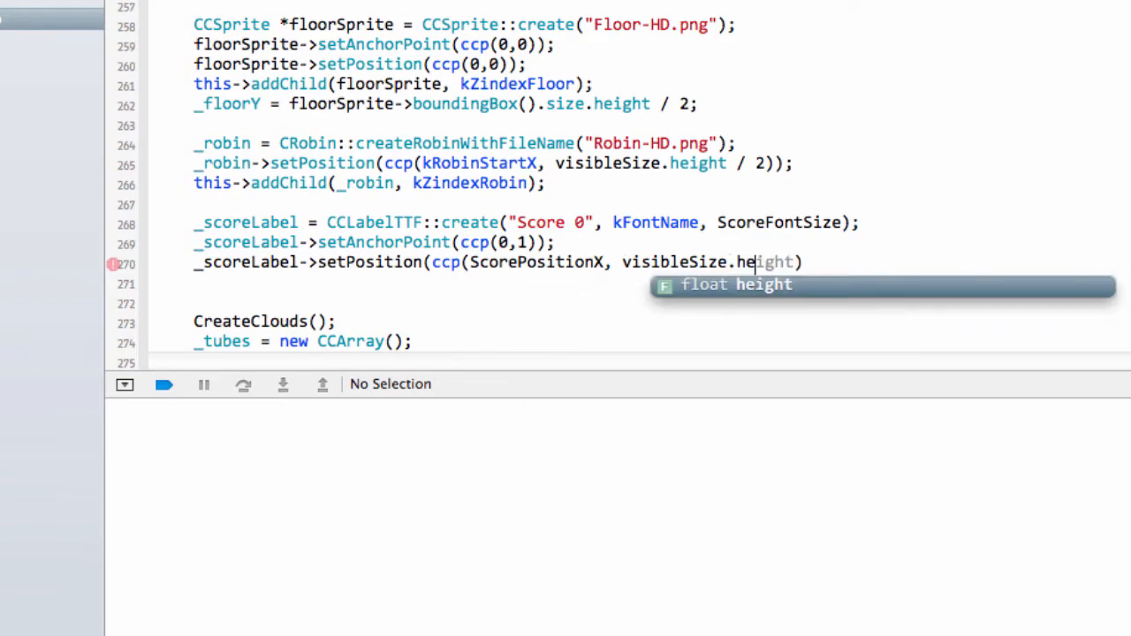
{"action": "type", "text": "- S"}
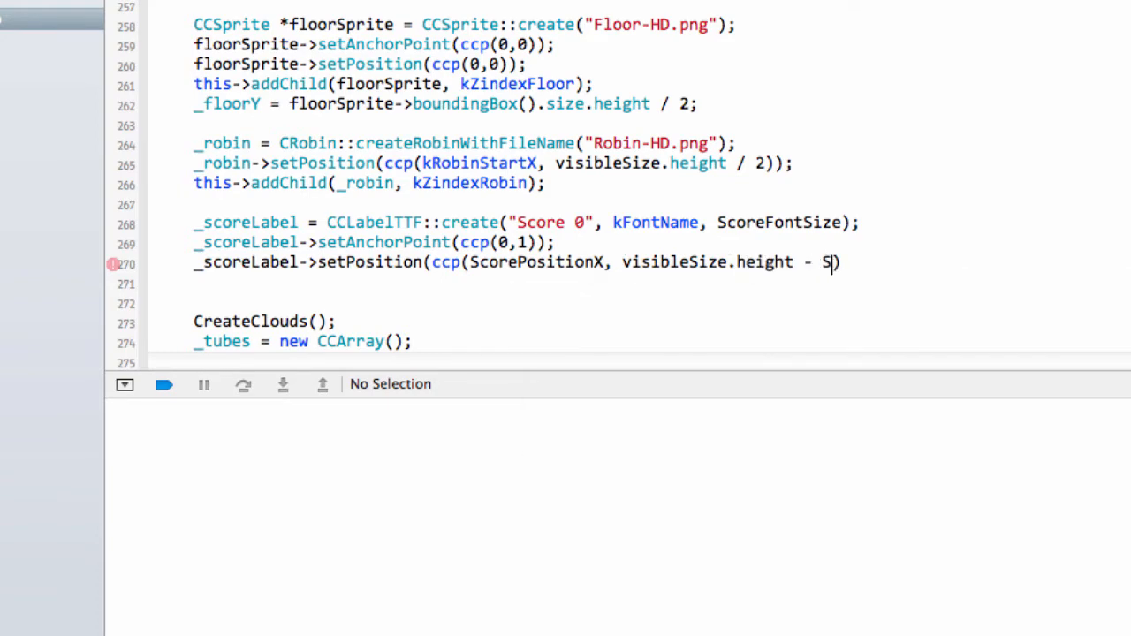
{"action": "type", "text": "corePositionY)"}
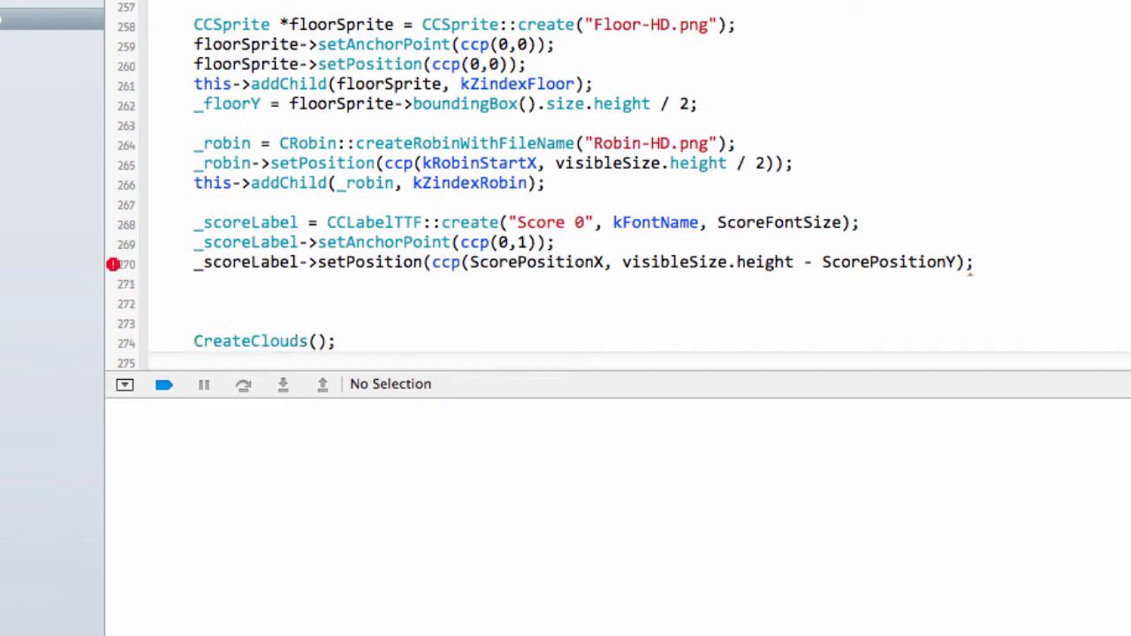
{"action": "left_click", "coordinate": [968, 261]}
{"action": "type", "text": "this->addChild(_robin, kZindexRobin);"}
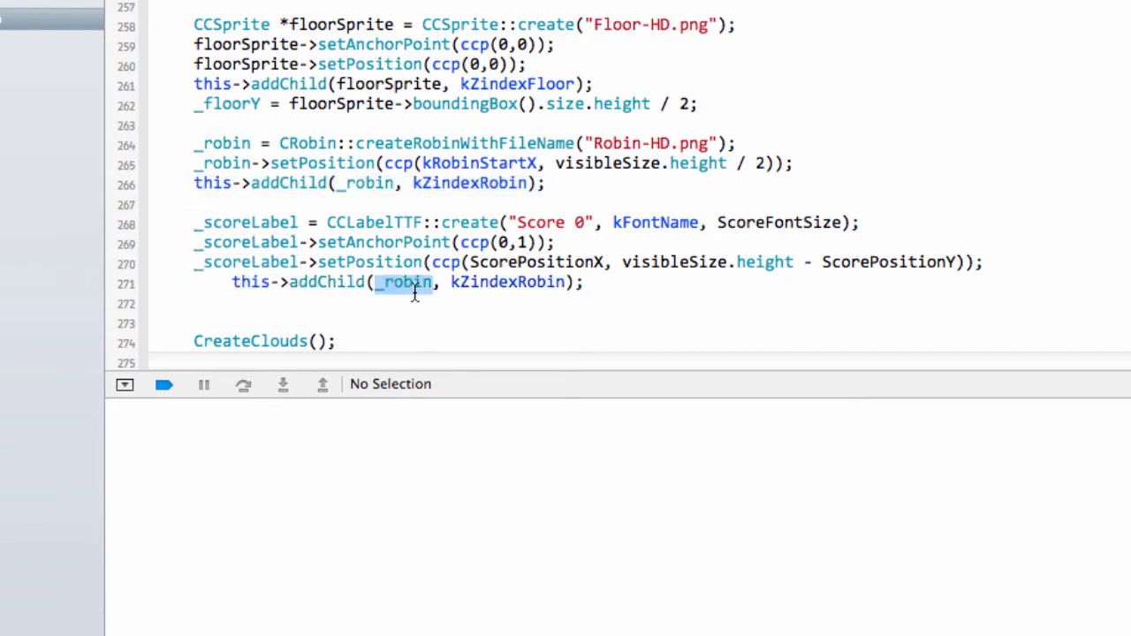
{"action": "type", "text": "_scoreLabel"}
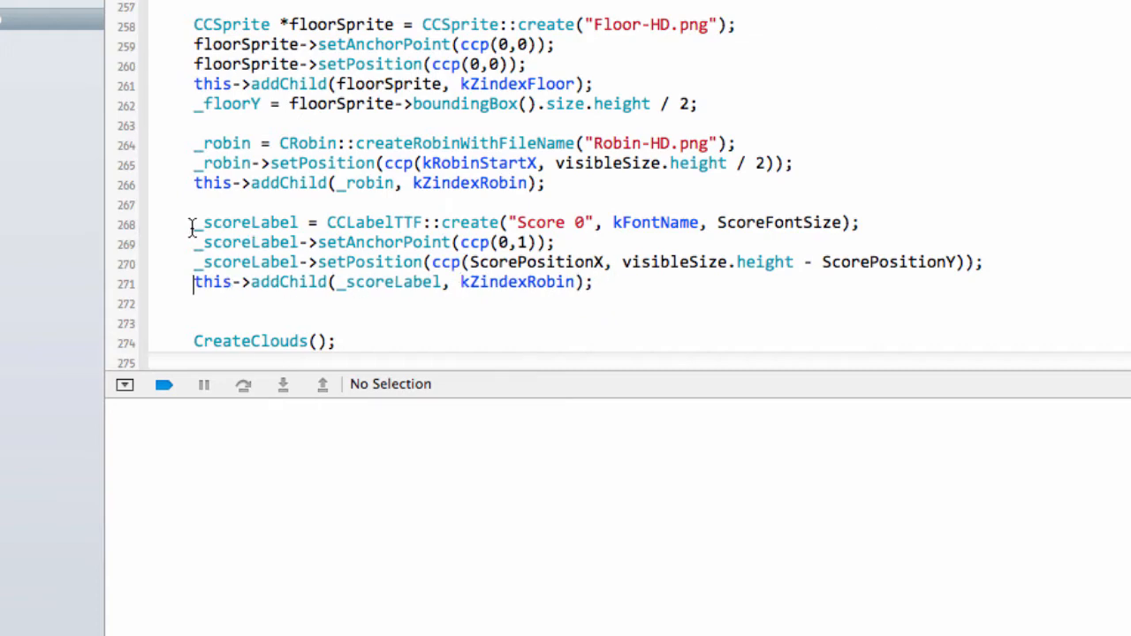
{"action": "scroll", "scroll_direction": "up", "scroll_amount": 3}
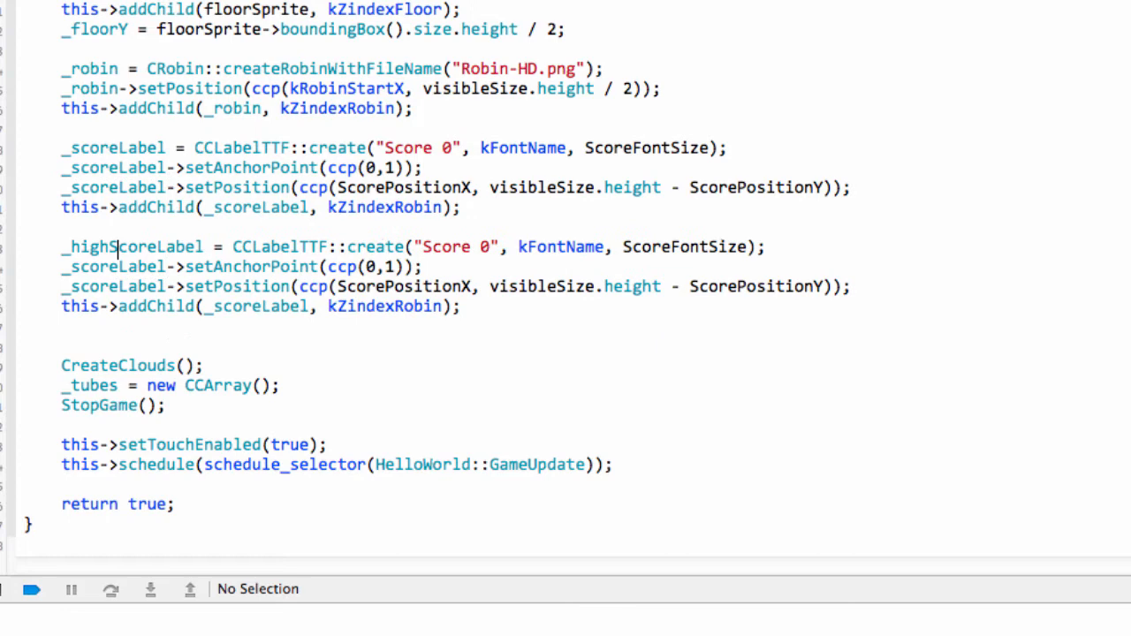
Rename the duplicated block to _highScoreLabel with text "Best 0"
{"action": "double_click", "coordinate": [133, 247]}
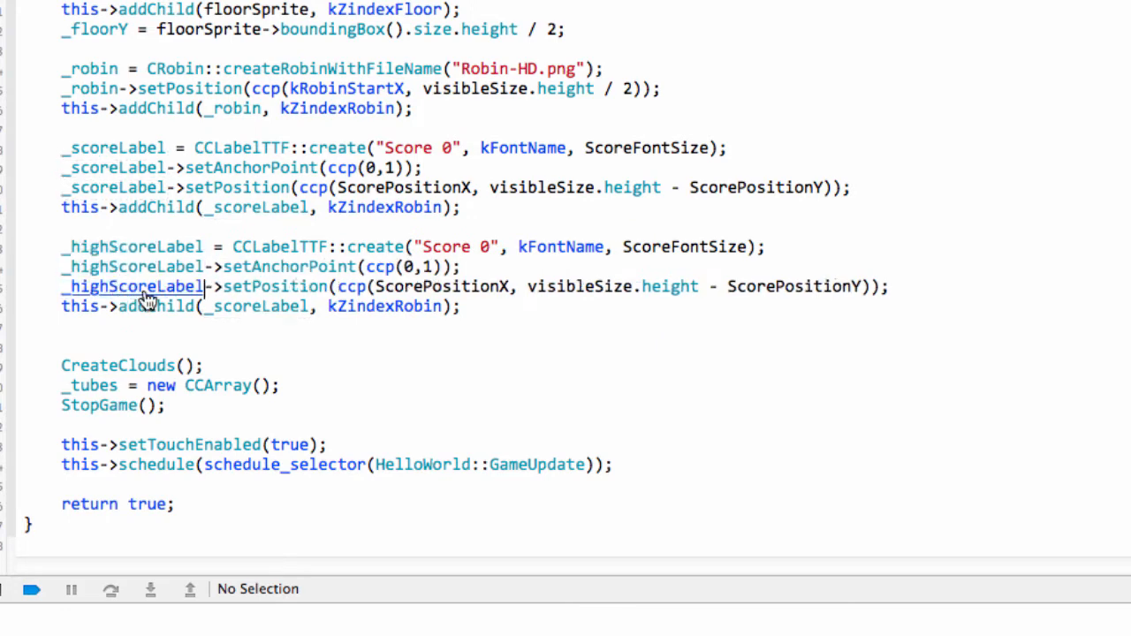
{"action": "type", "text": "_highScoreLabel"}
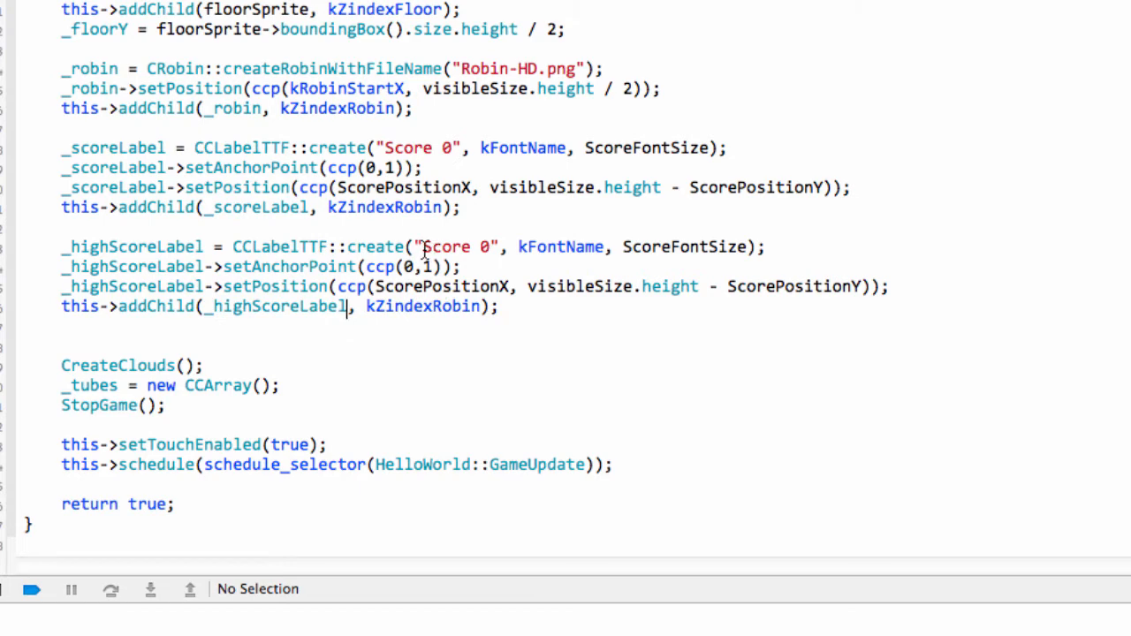
{"action": "type", "text": "Be"}
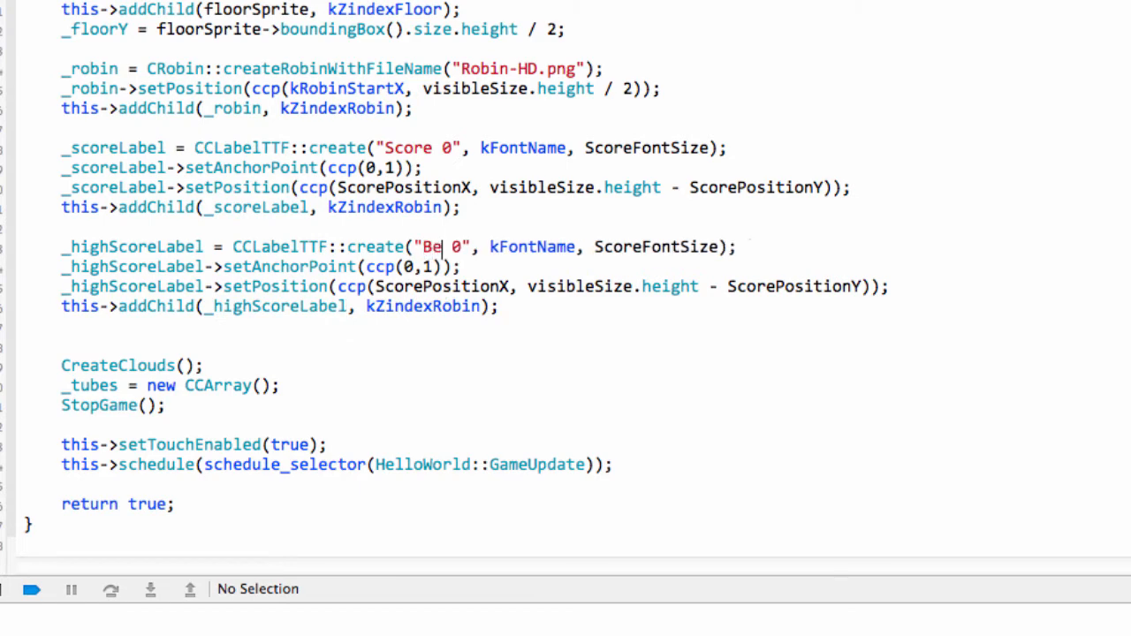
{"action": "type", "text": "st"}
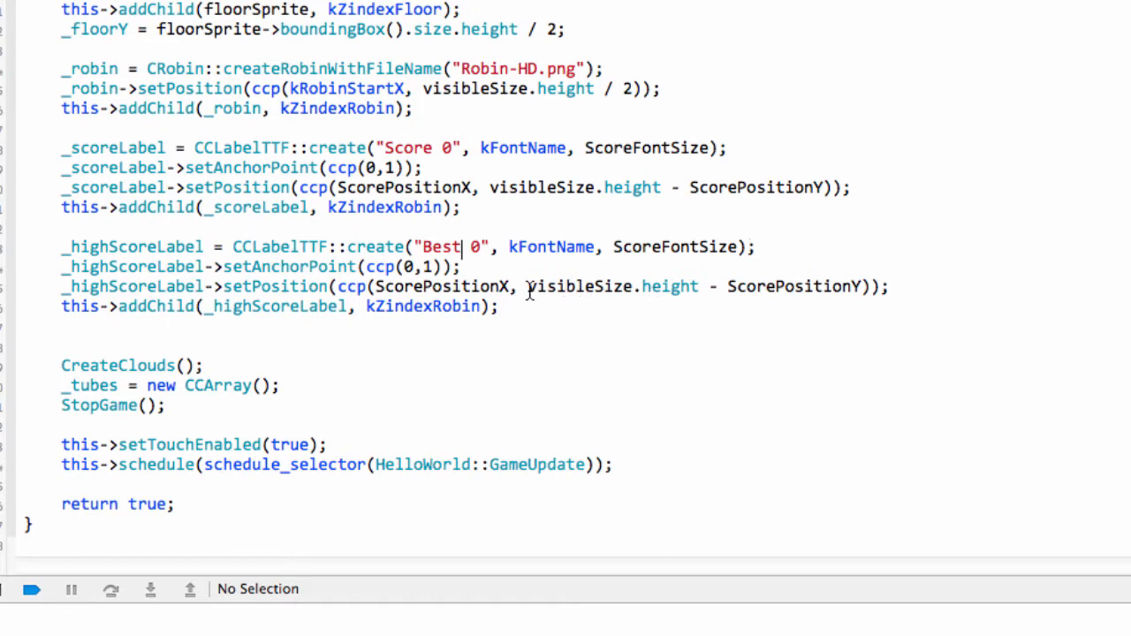
Set its y to _scoreLabel->boundingBox().origin.y - ScorePositionY, just below the score label
{"action": "double_click", "coordinate": [611, 286]}
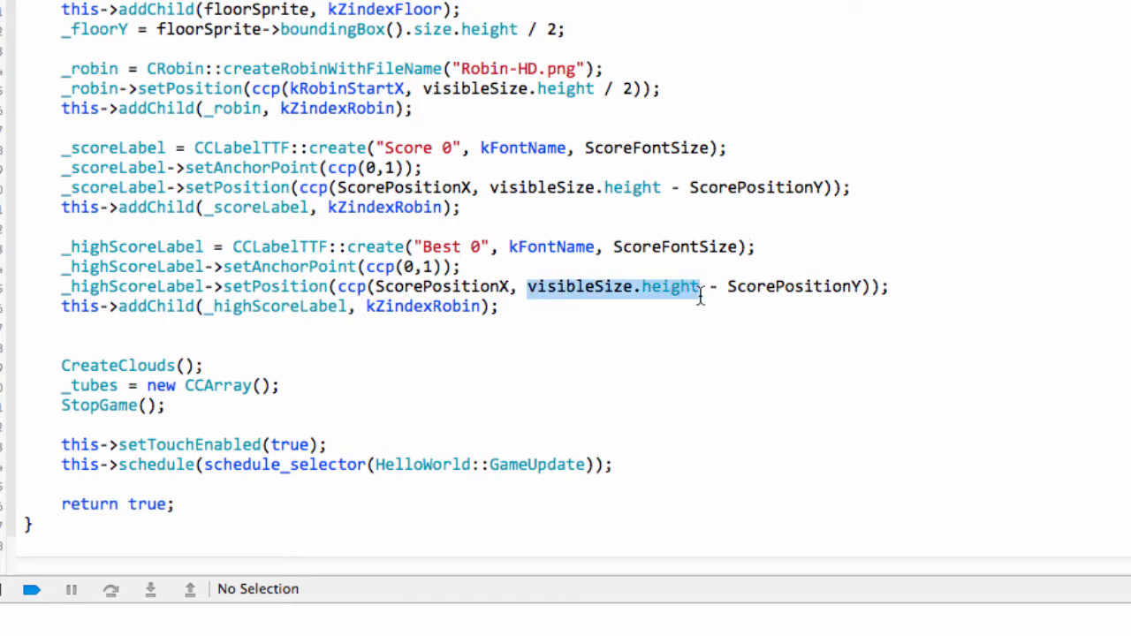
{"action": "type", "text": "_scoreLabel->b"}
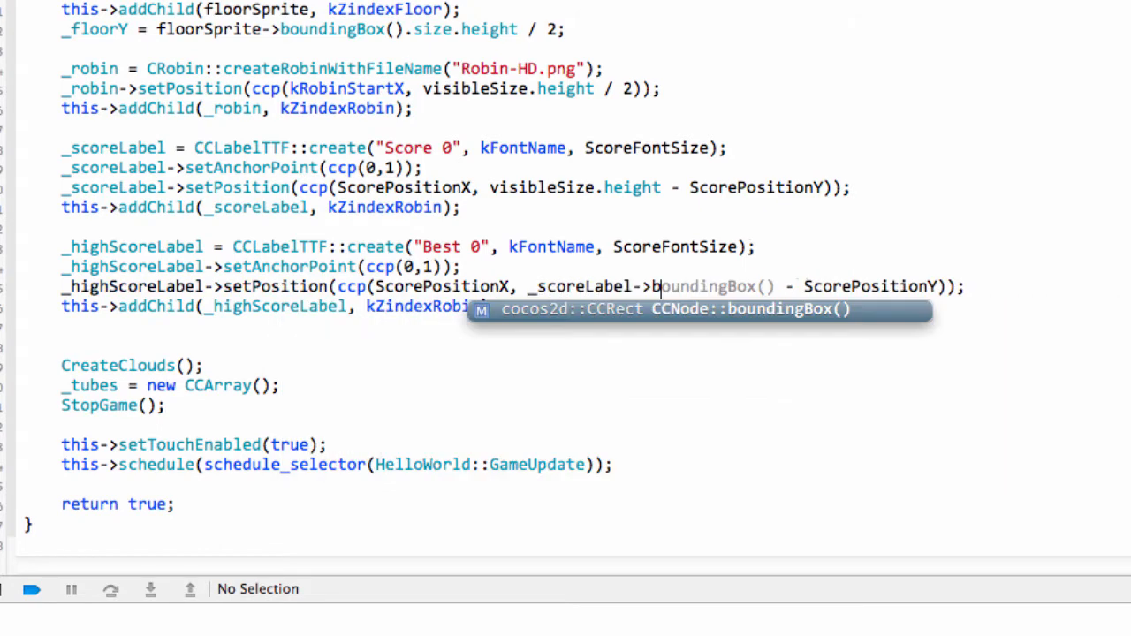
{"action": "type", "text": "origin.y"}
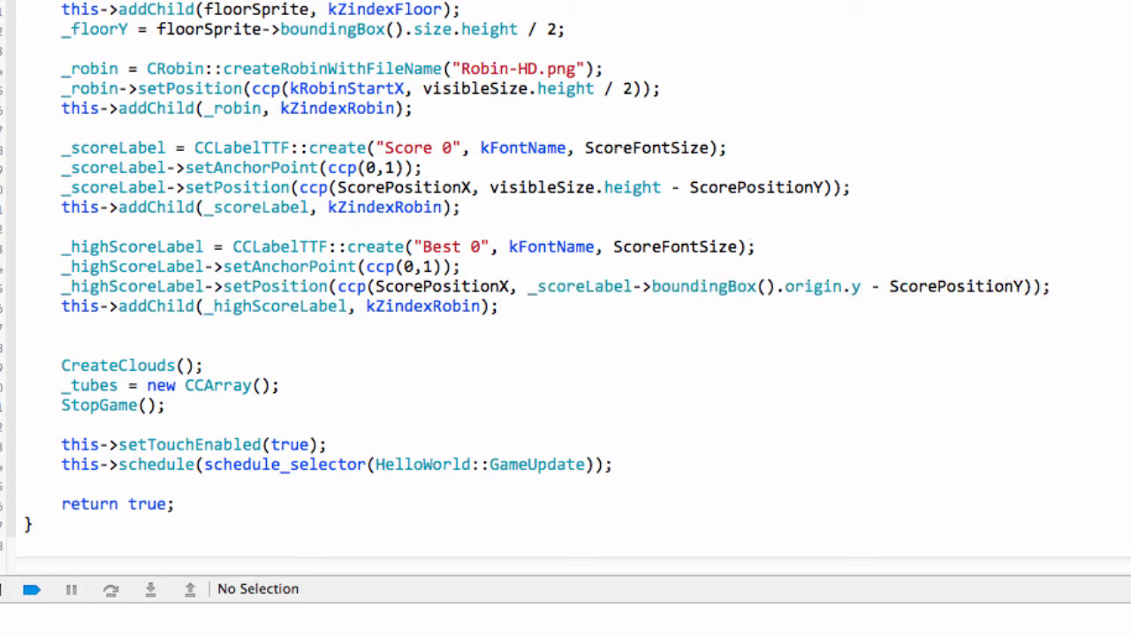
{"action": "scroll", "scroll_direction": "up", "scroll_amount": 3}
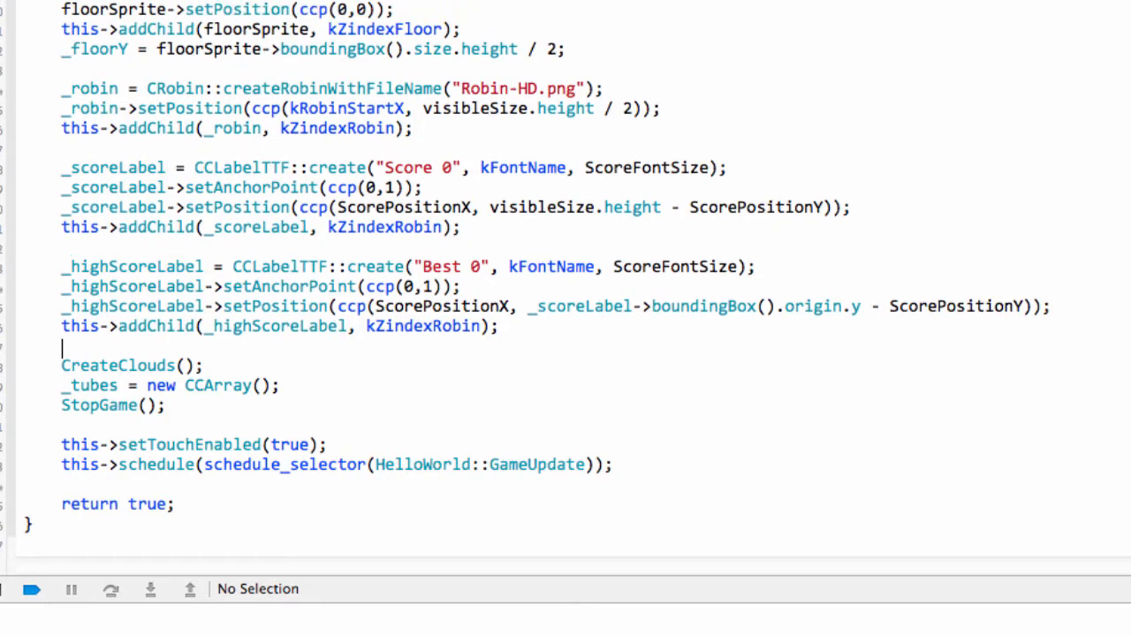
{"action": "mouse_move", "coordinate": [400, 311]}
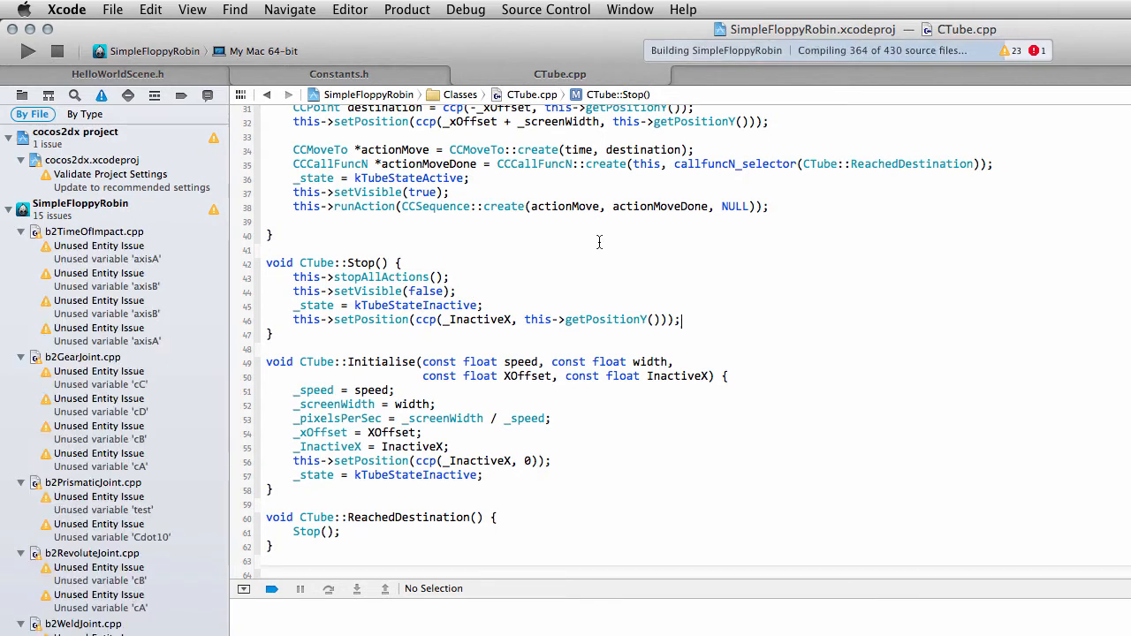
Build and run SimpleFloppyRobin, then show the Project navigator file list
{"action": "left_click", "coordinate": [28, 50]}
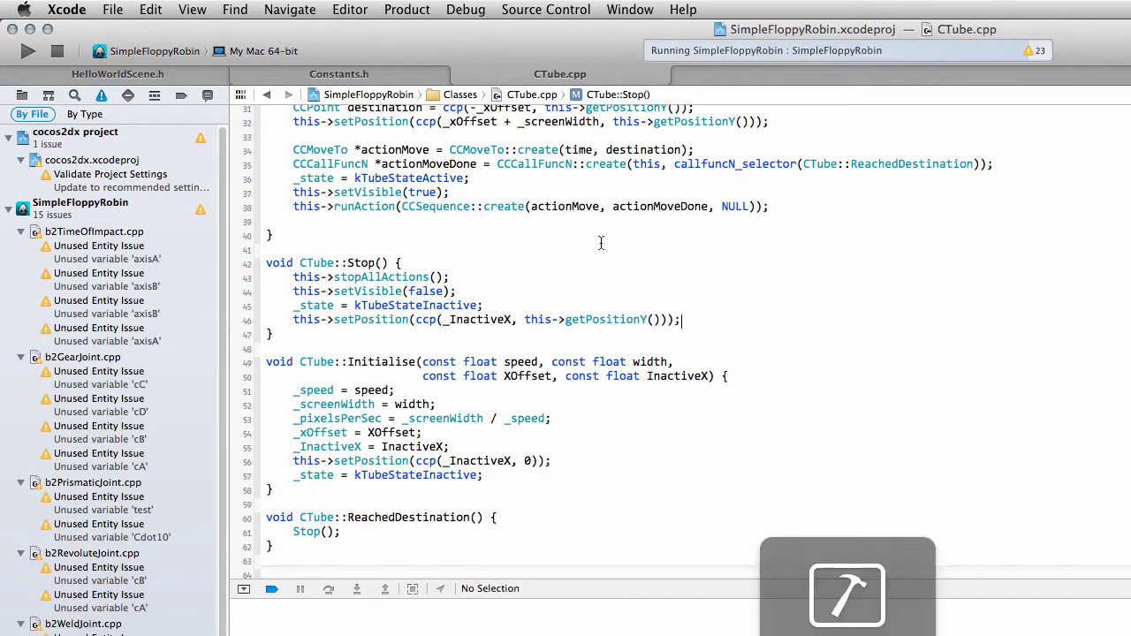
{"action": "left_click", "coordinate": [28, 50]}
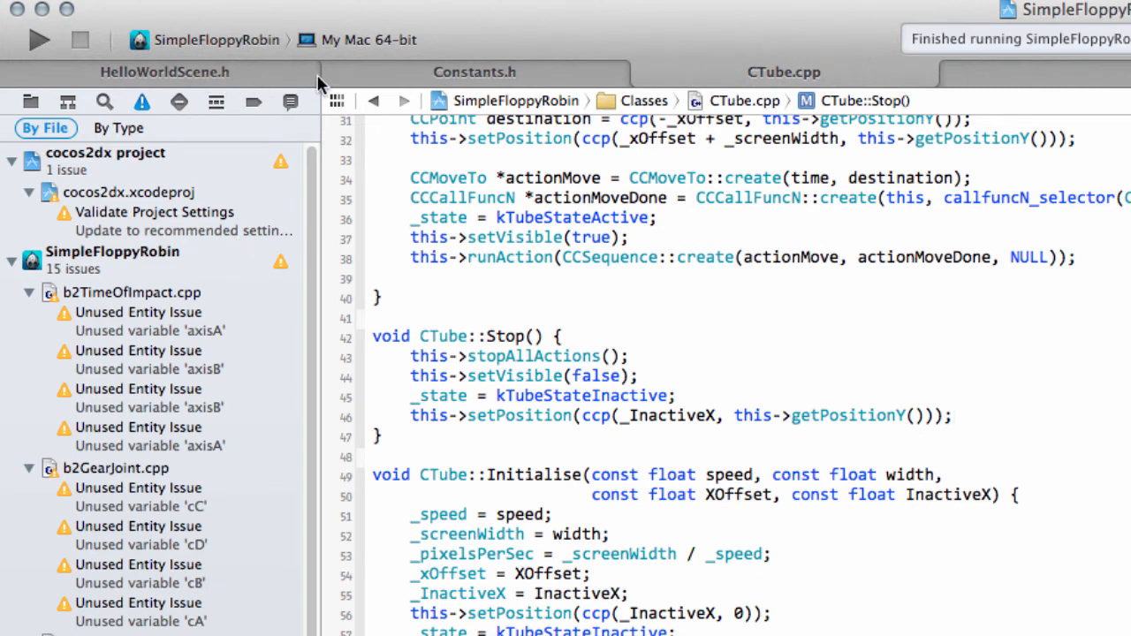
{"action": "left_click", "coordinate": [30, 100]}
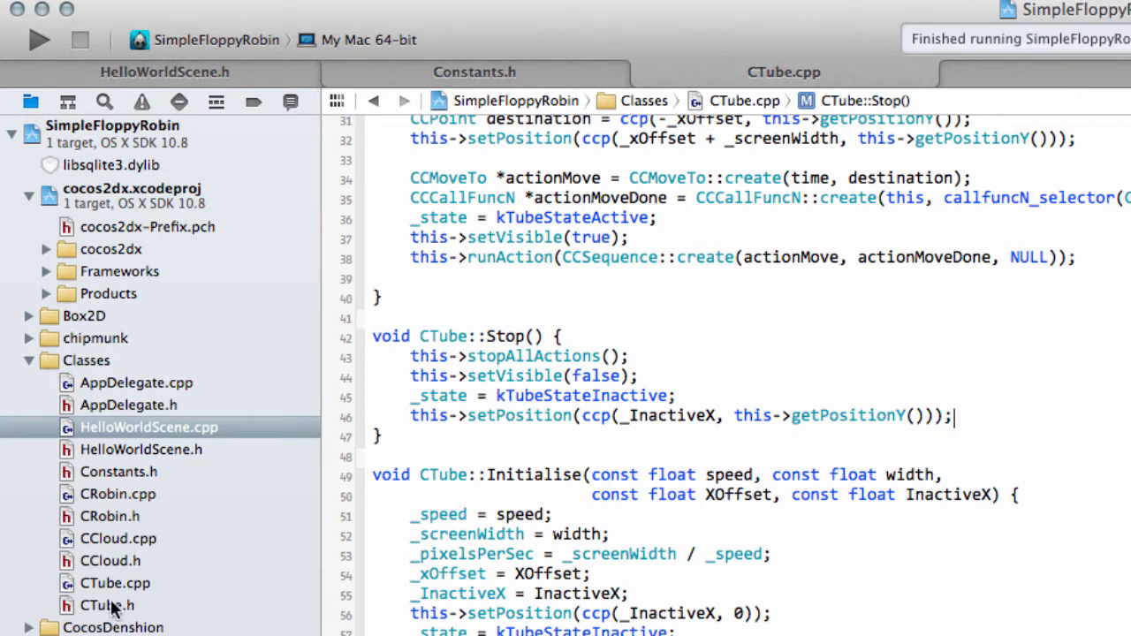
Browse CTube.h and HelloWorldScene.cpp, ending on Constants.h's kFontName definition
{"action": "left_click", "coordinate": [106, 604]}
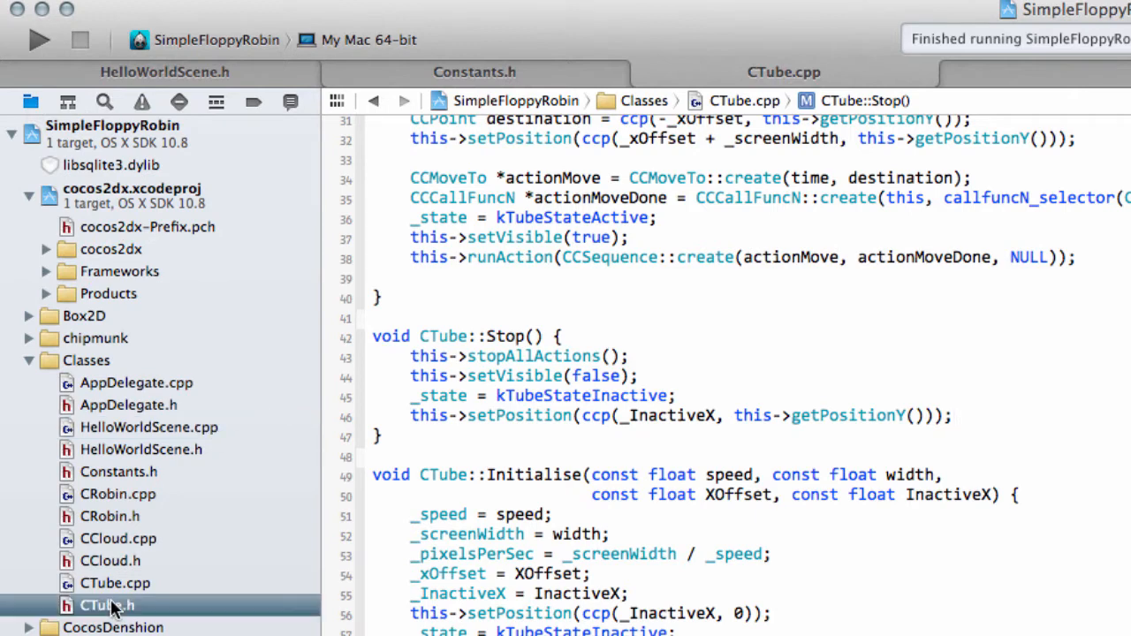
{"action": "left_click", "coordinate": [106, 604]}
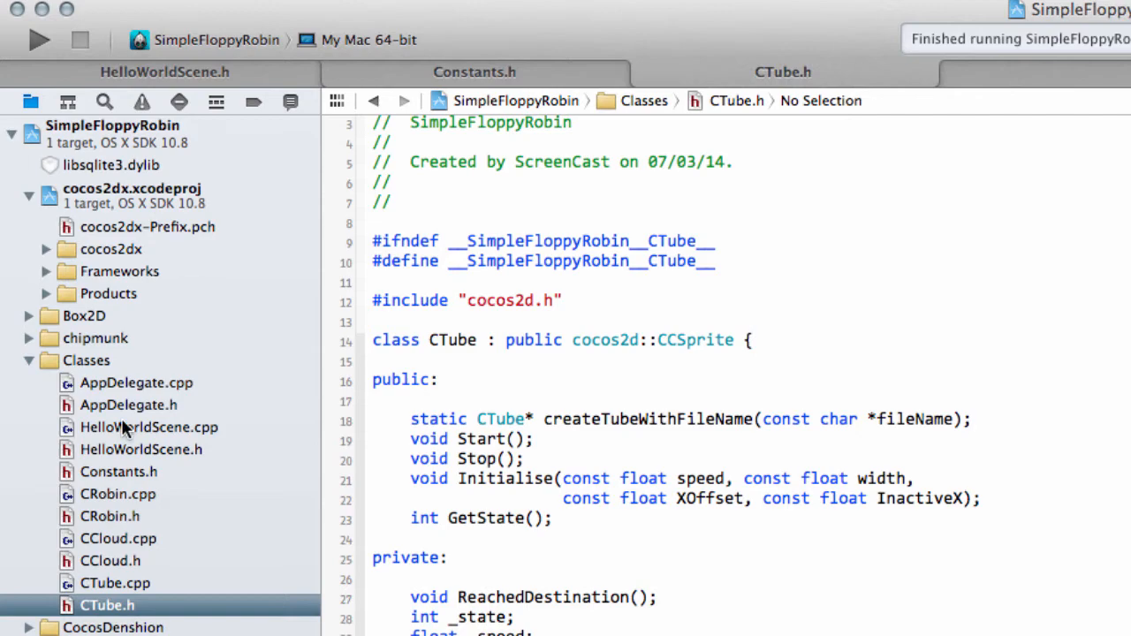
{"action": "left_click", "coordinate": [149, 426]}
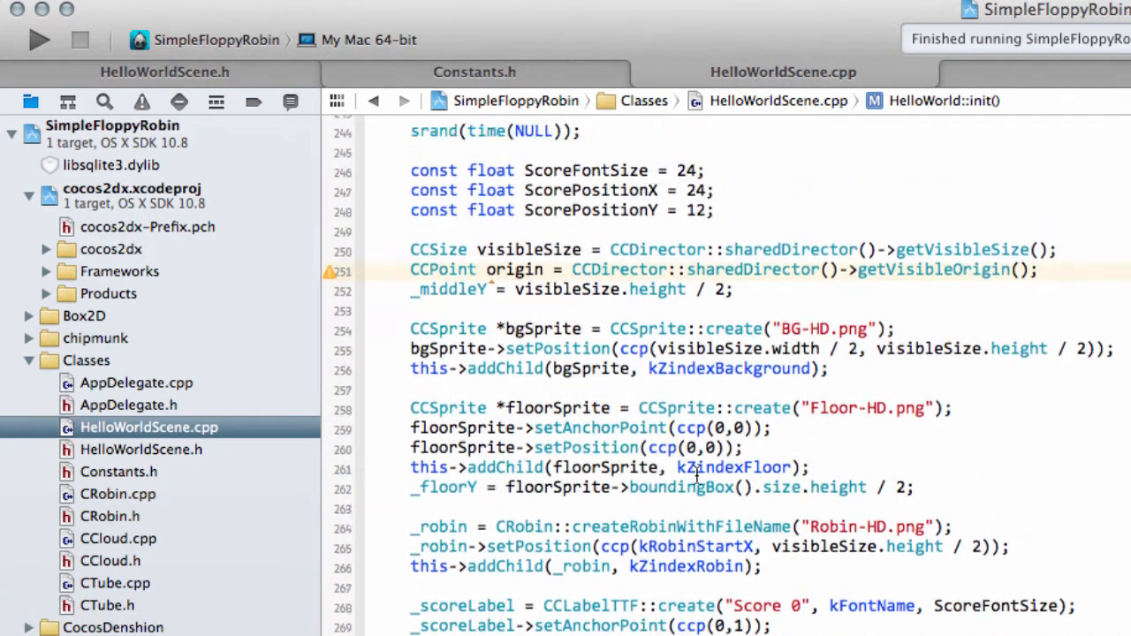
{"action": "scroll", "scroll_direction": "up", "scroll_amount": 3}
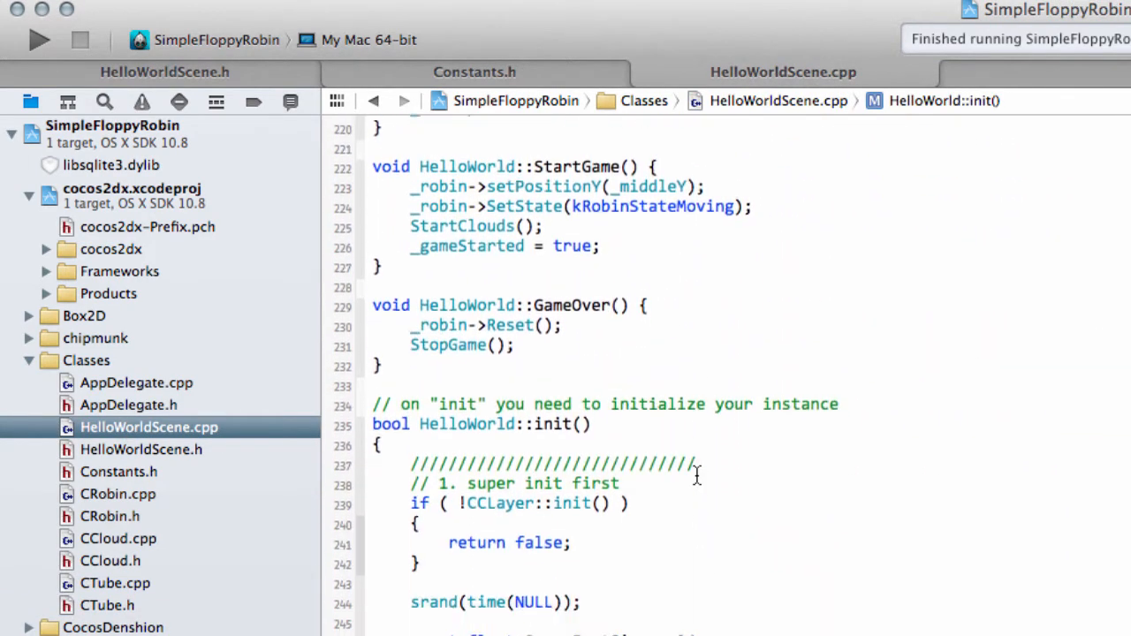
{"action": "scroll", "scroll_direction": "up", "scroll_amount": 3}
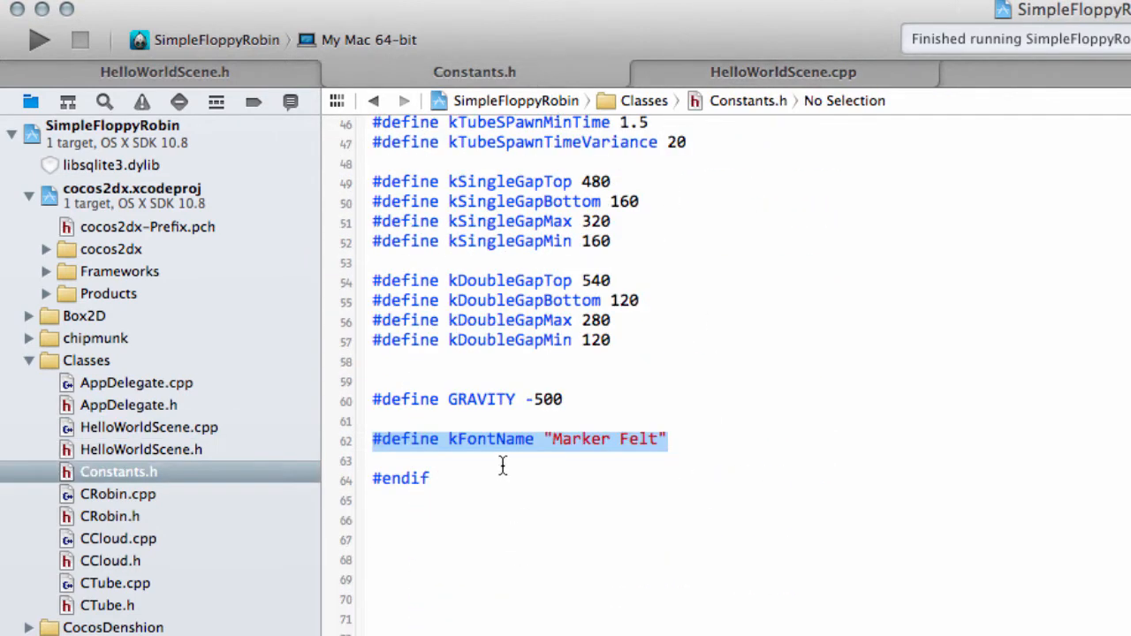
Begin #define kTubeScore on a new line below kFontName in Constants.h
{"action": "type", "text": "#äd"}
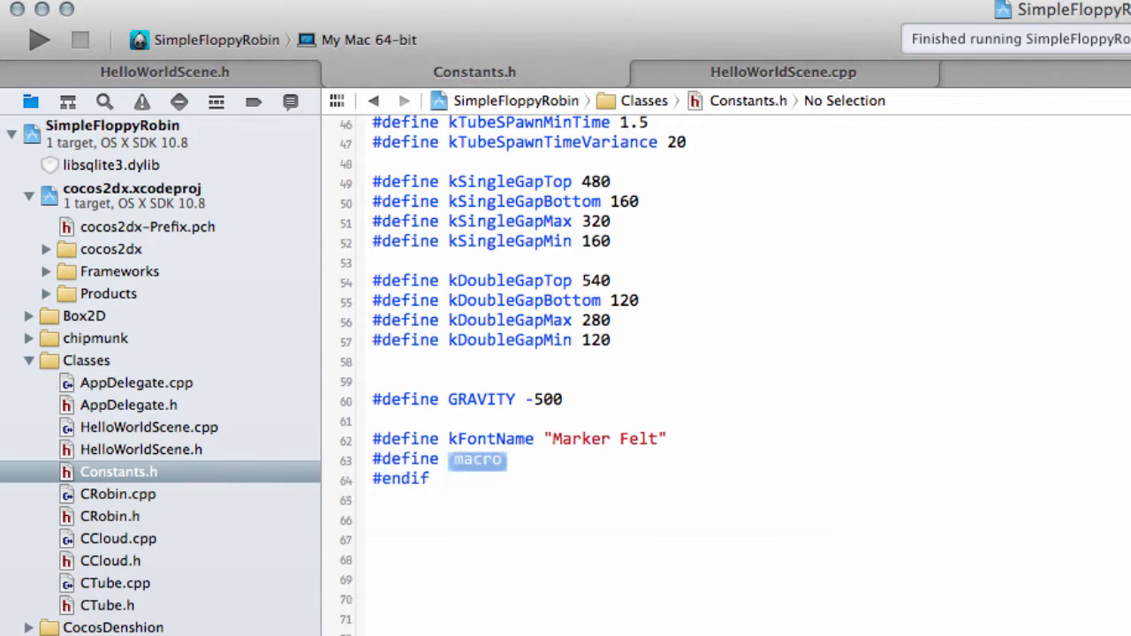
{"action": "type", "text": "kTubeScore"}
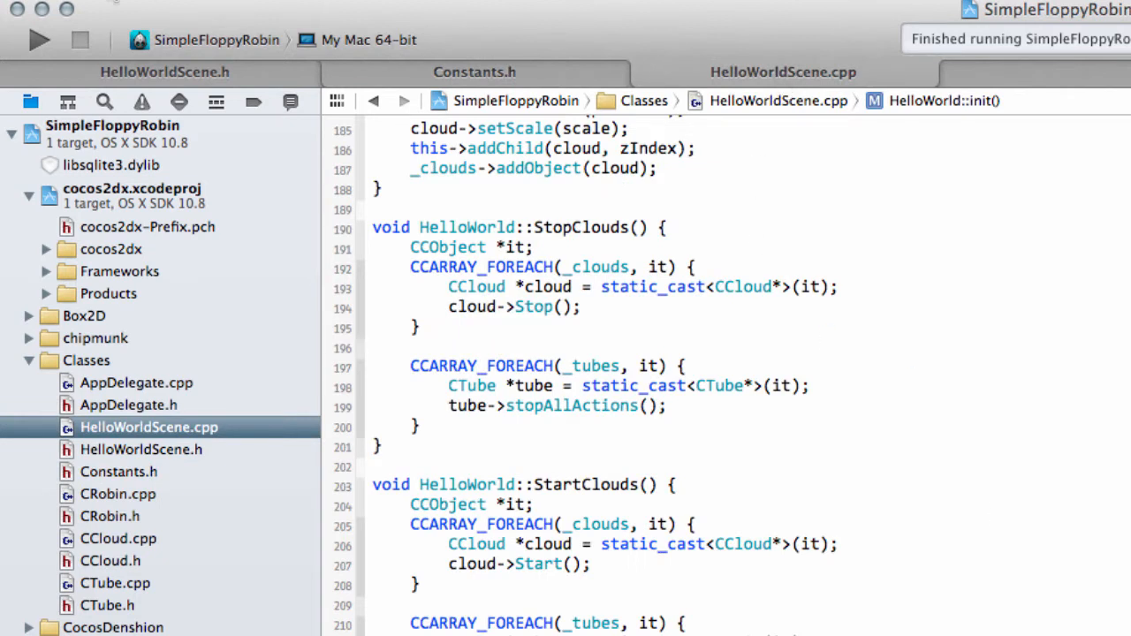
Run SimpleFloppyRobin again so the game restarts showing Score 0 and Best 0
{"action": "left_click", "coordinate": [39, 39]}
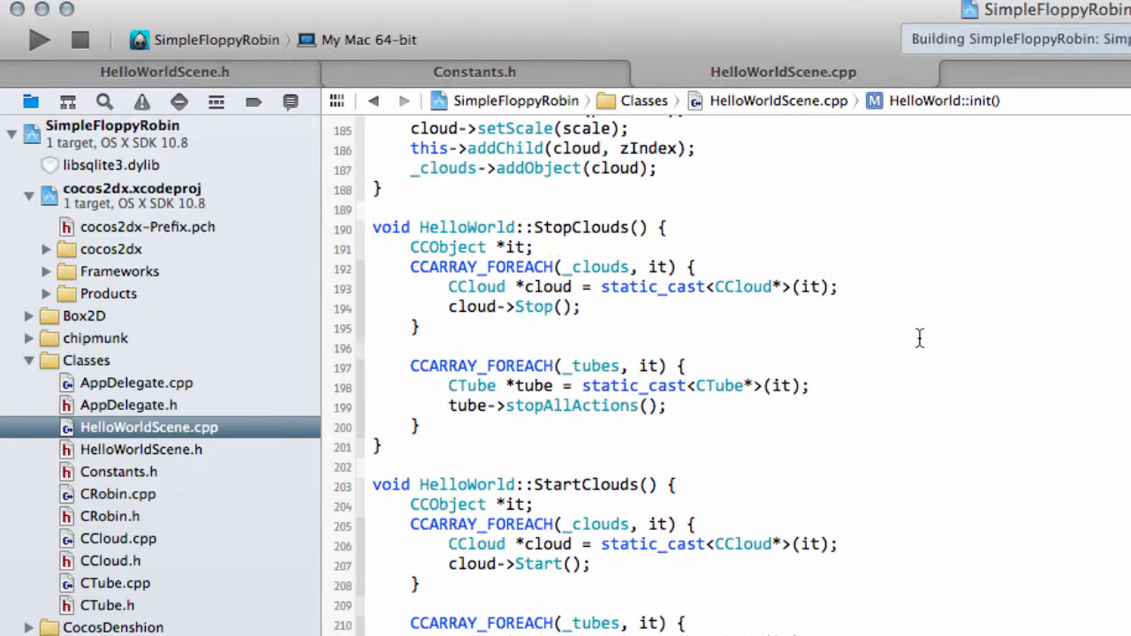
{"action": "left_click", "coordinate": [39, 39]}
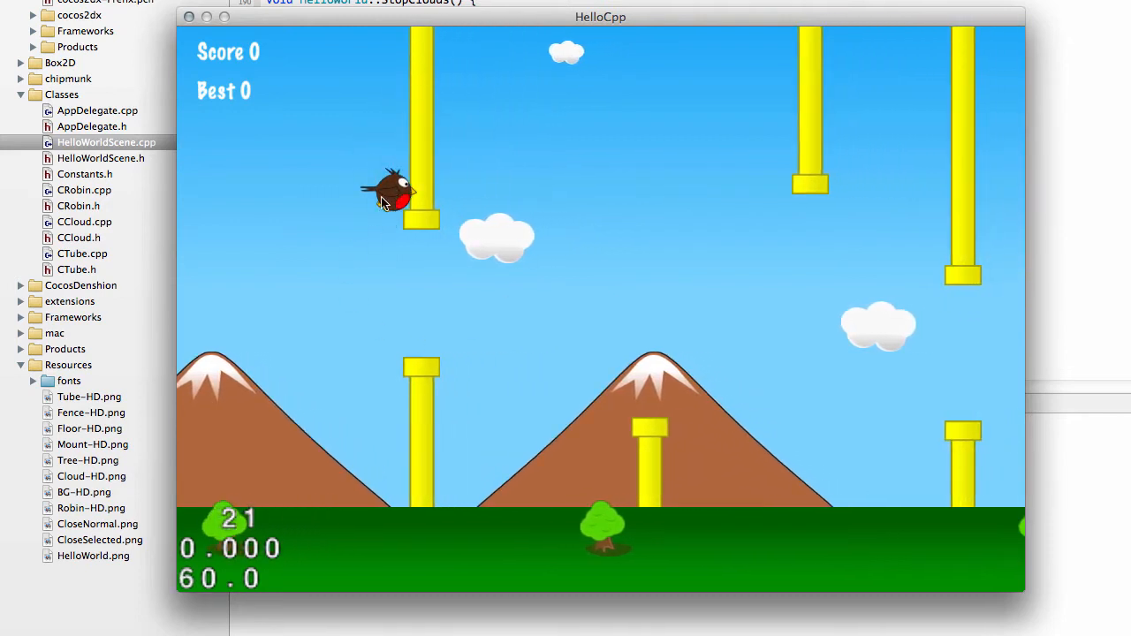
{"action": "mouse_move", "coordinate": [509, 261]}
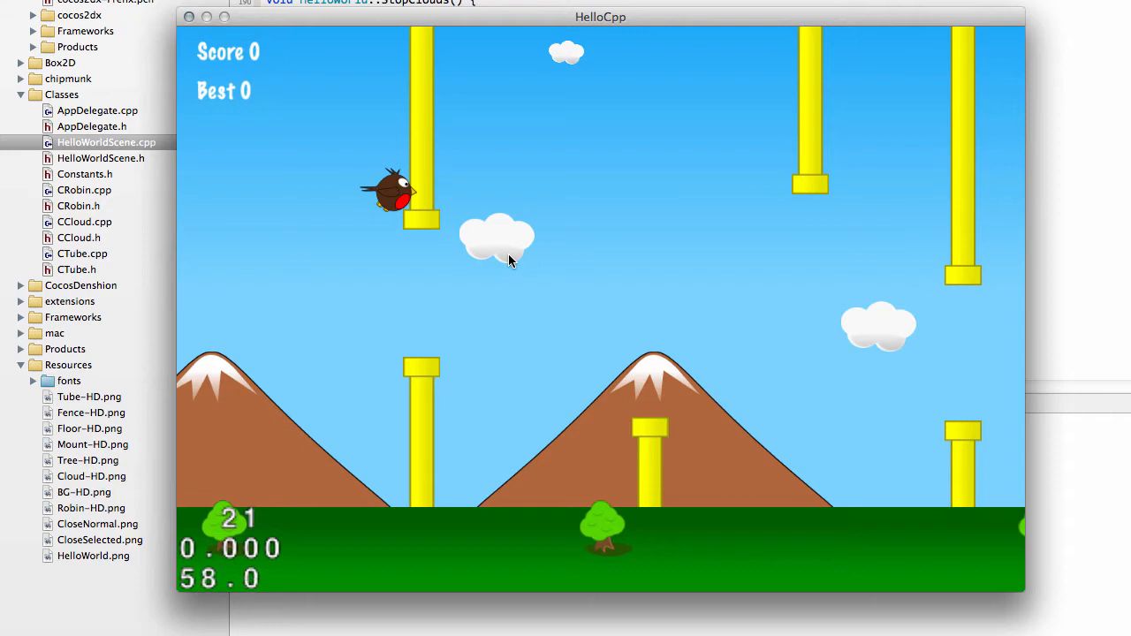
{"action": "mouse_move", "coordinate": [396, 168]}
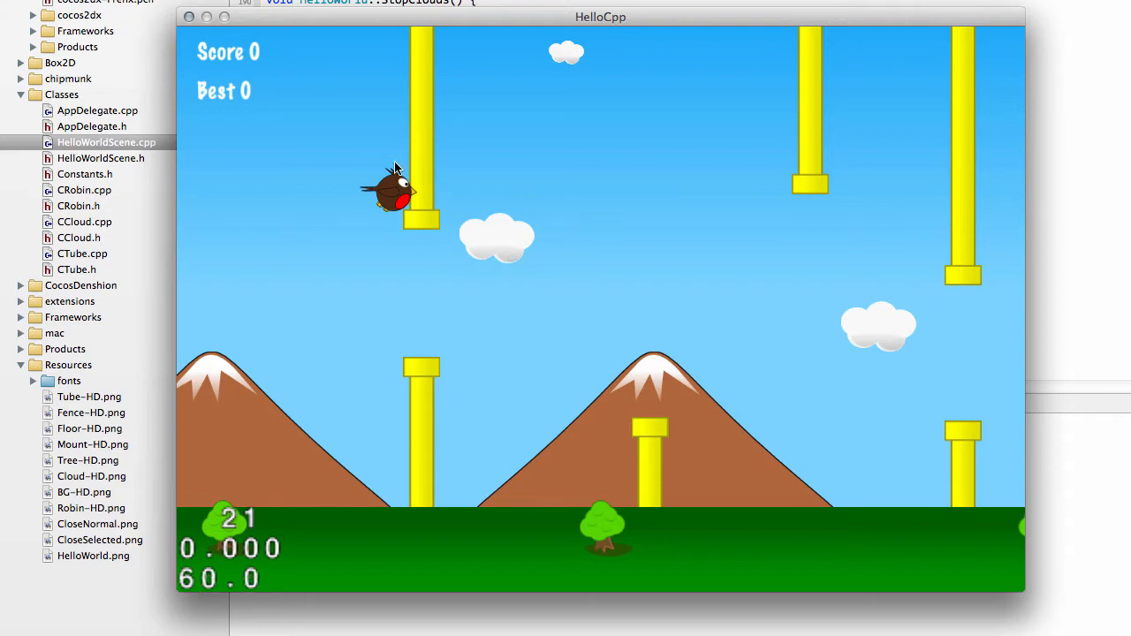
{"action": "mouse_move", "coordinate": [396, 206]}
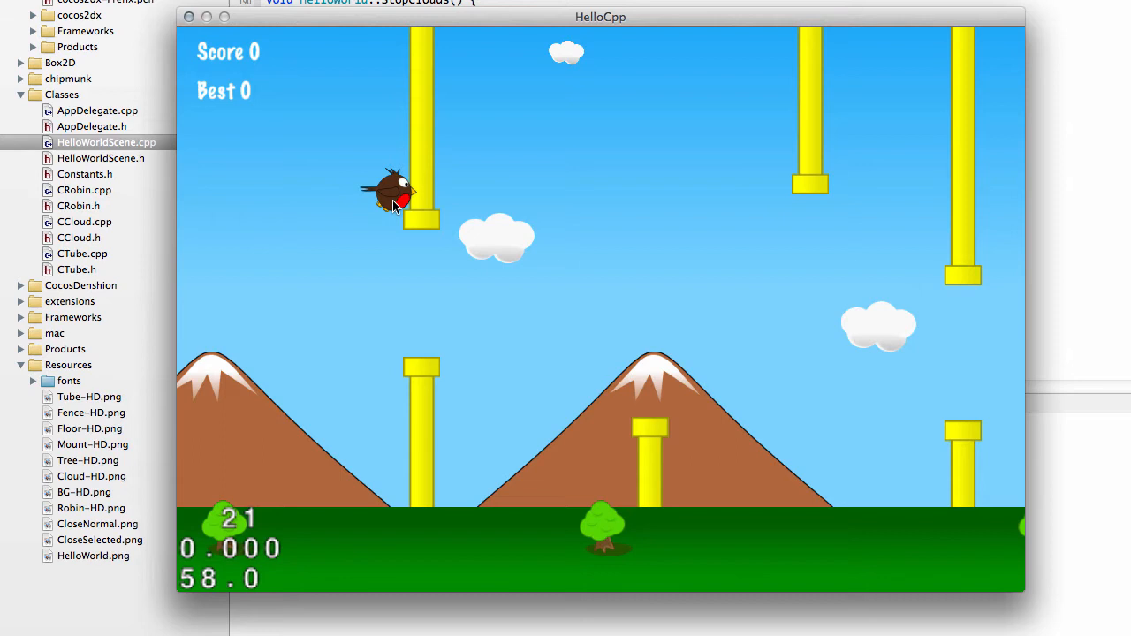
{"action": "mouse_move", "coordinate": [399, 205]}
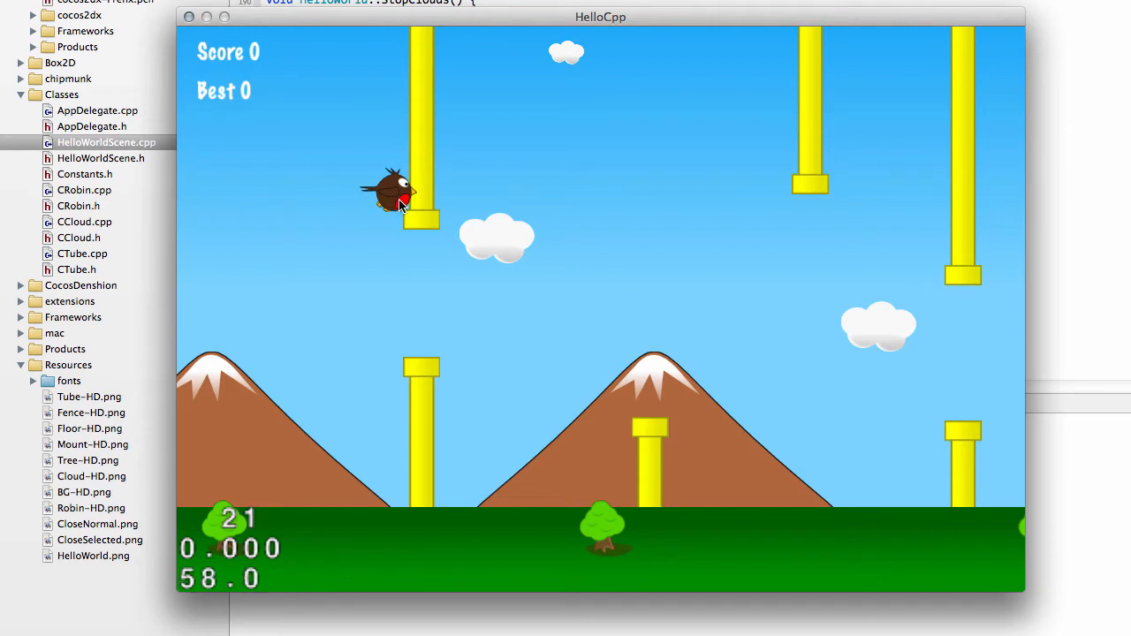
{"action": "mouse_move", "coordinate": [635, 138]}
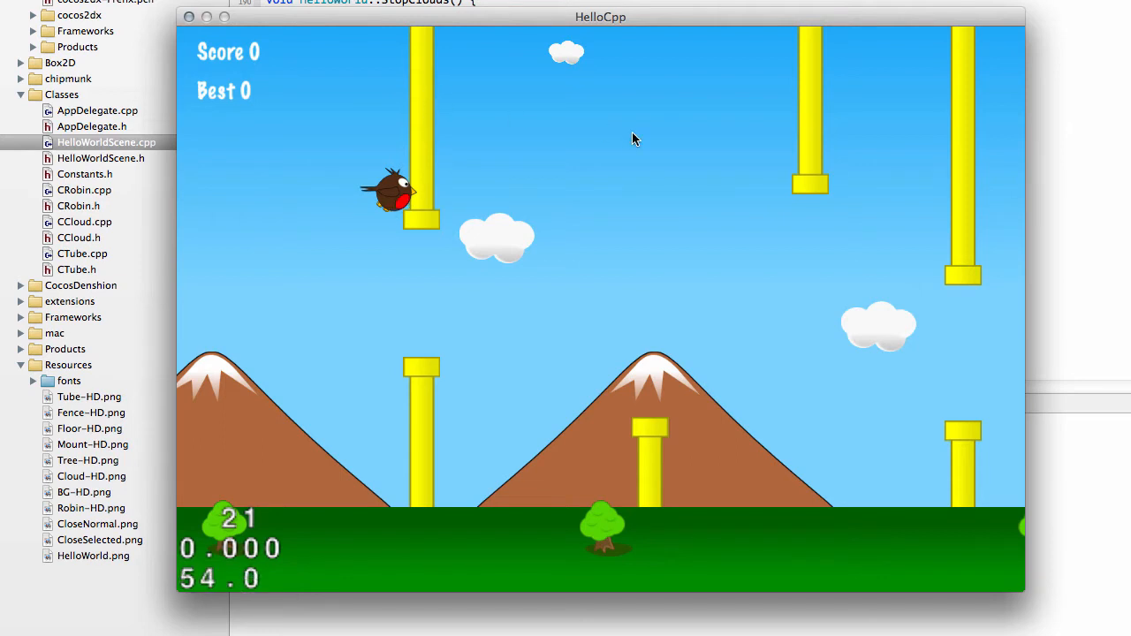
{"action": "mouse_move", "coordinate": [473, 74]}
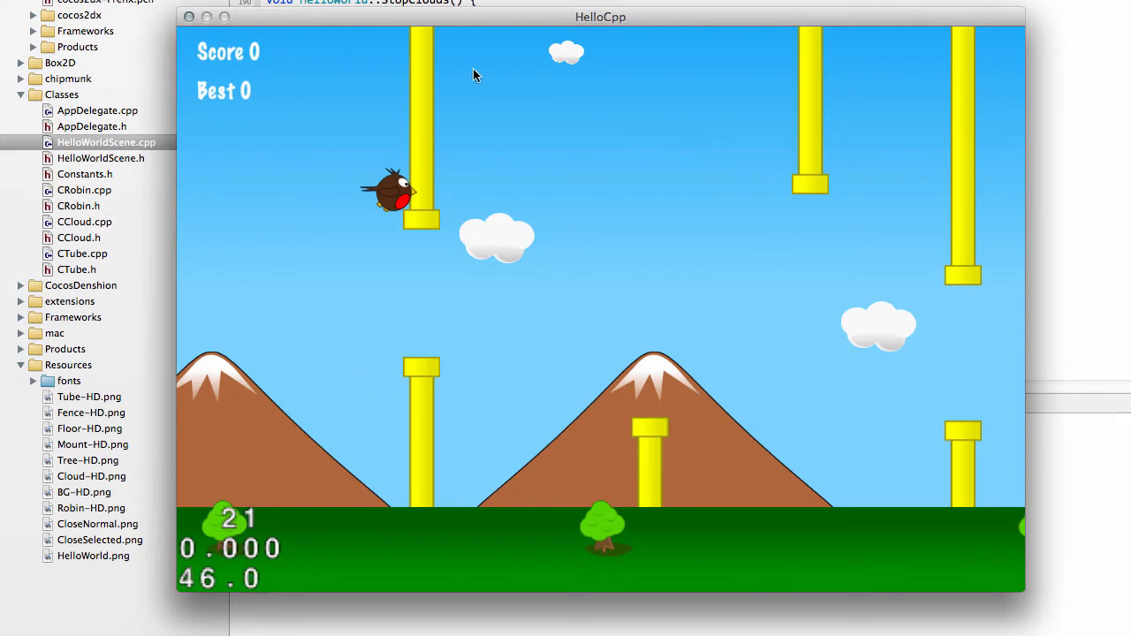
{"action": "mouse_move", "coordinate": [451, 213]}
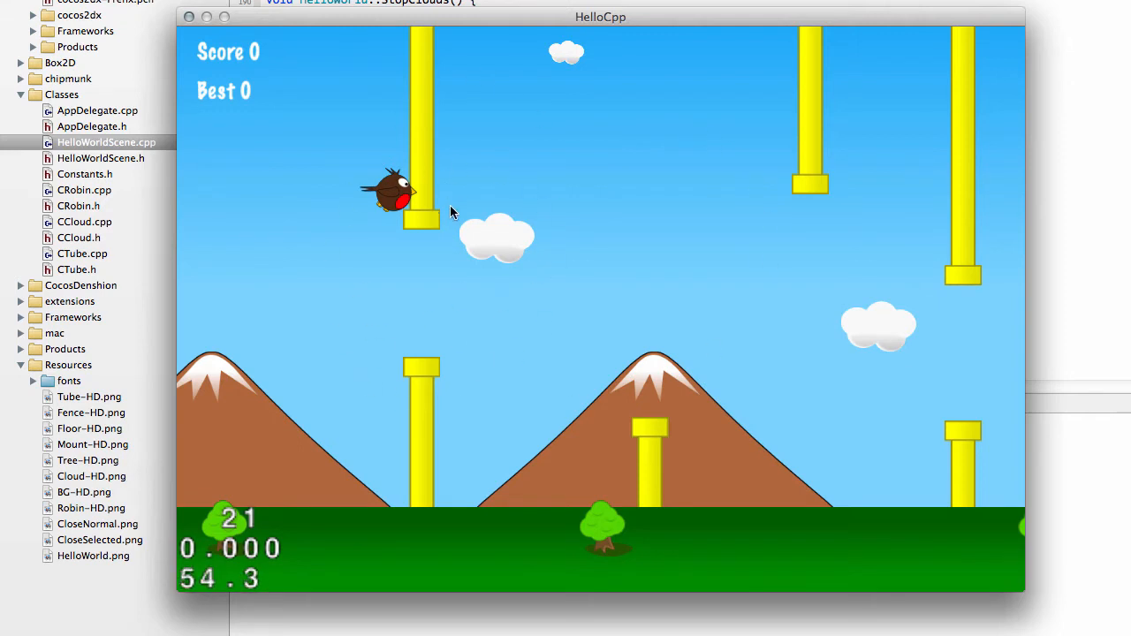
{"action": "mouse_move", "coordinate": [449, 280]}
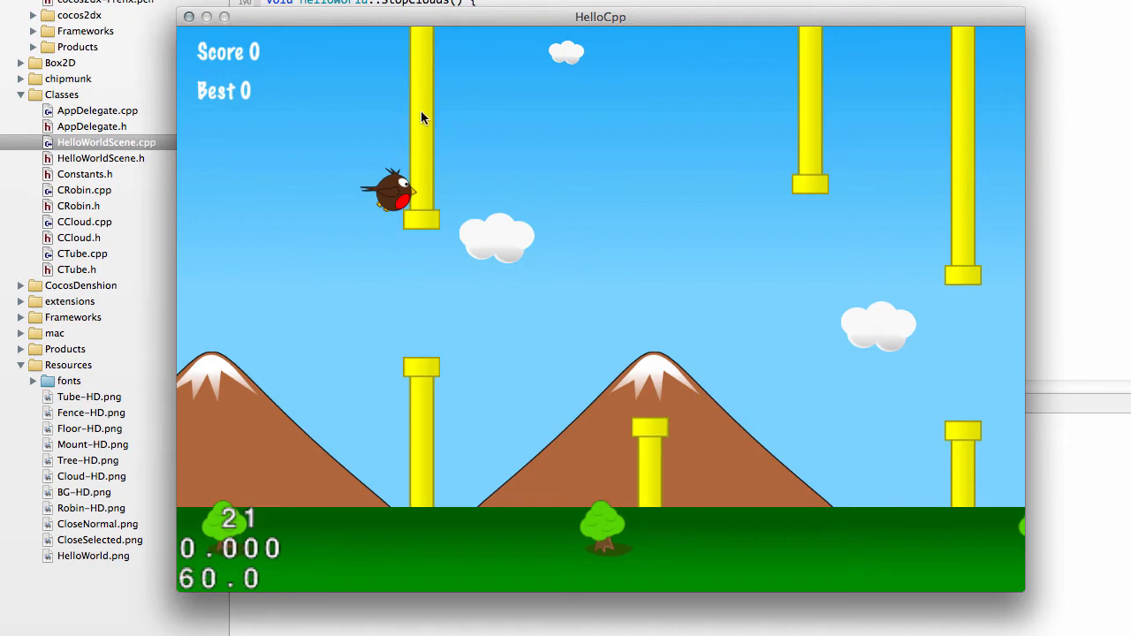
{"action": "mouse_move", "coordinate": [468, 122]}
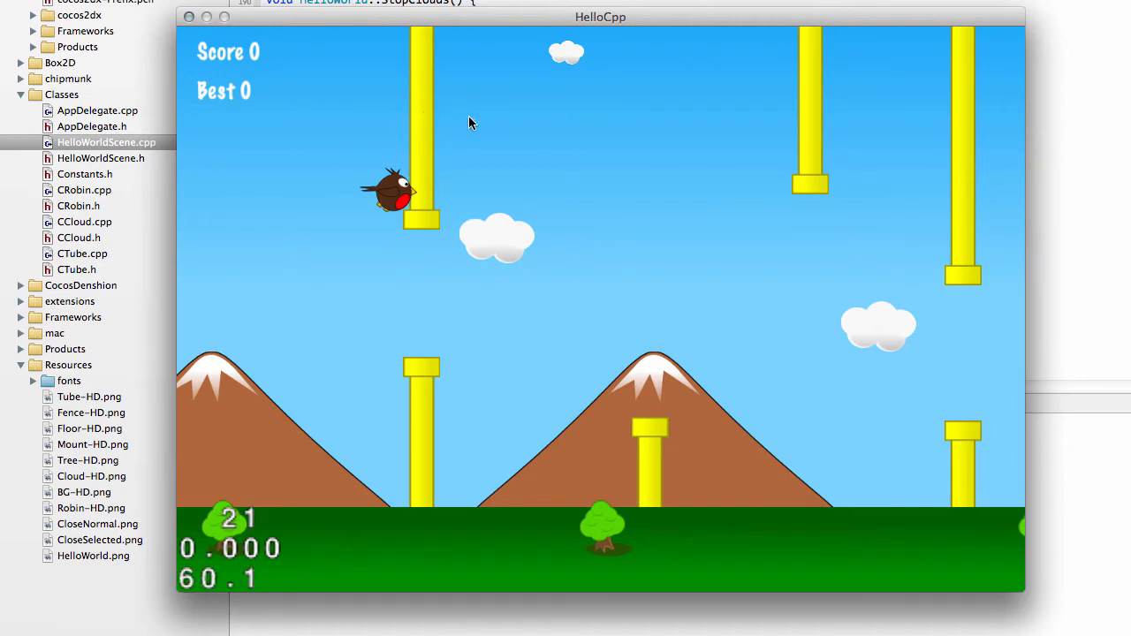
{"action": "mouse_move", "coordinate": [409, 216]}
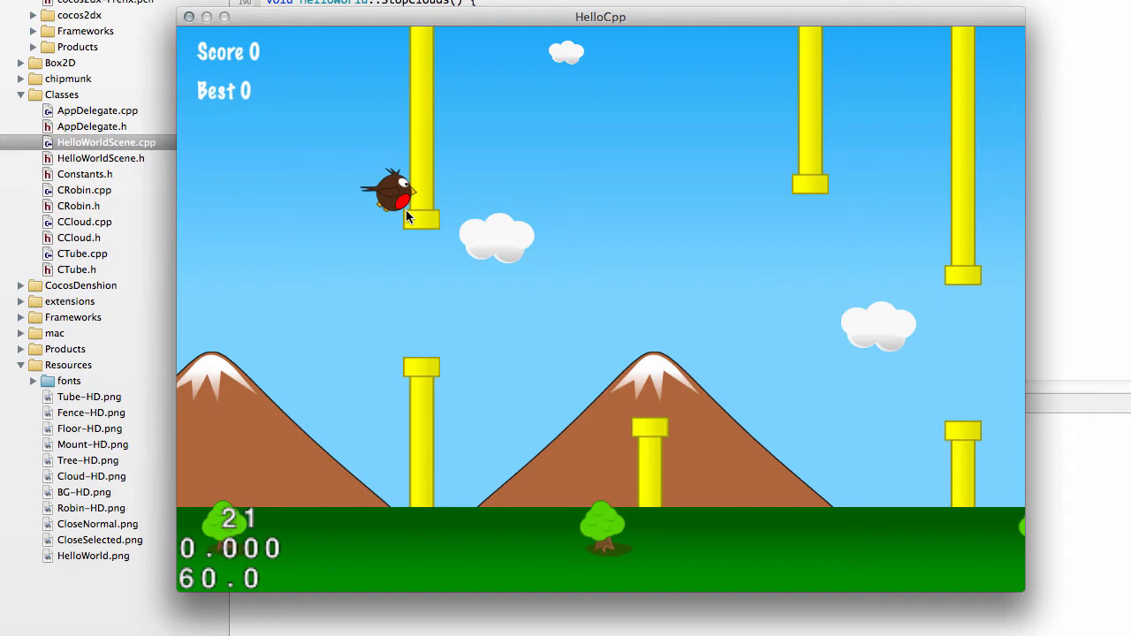
{"action": "mouse_move", "coordinate": [280, 205]}
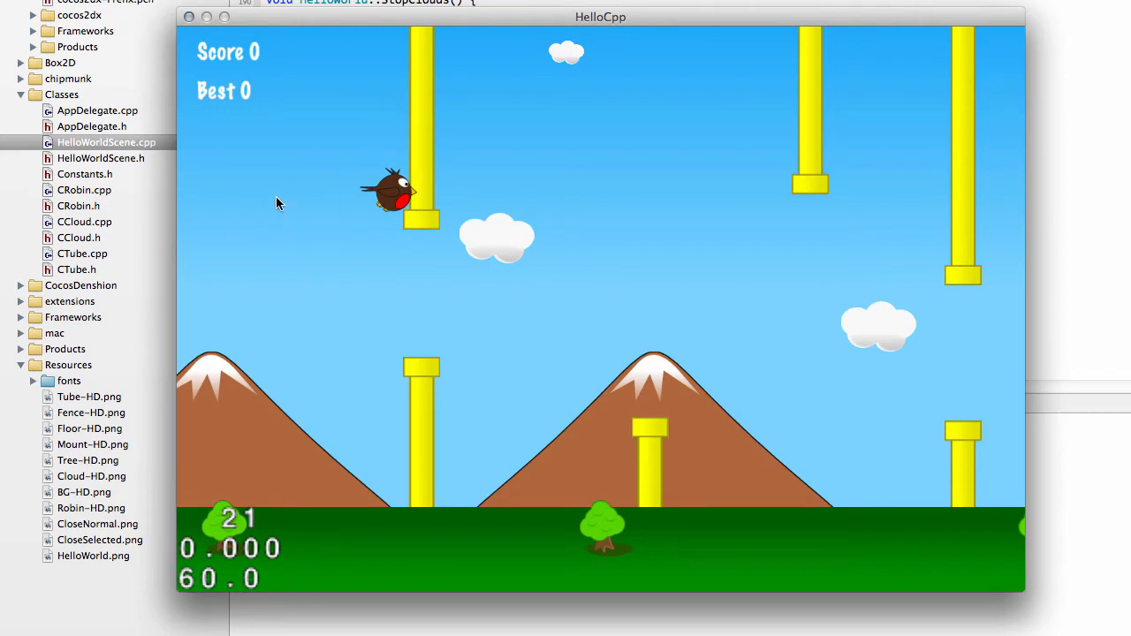
{"action": "mouse_move", "coordinate": [194, 216]}
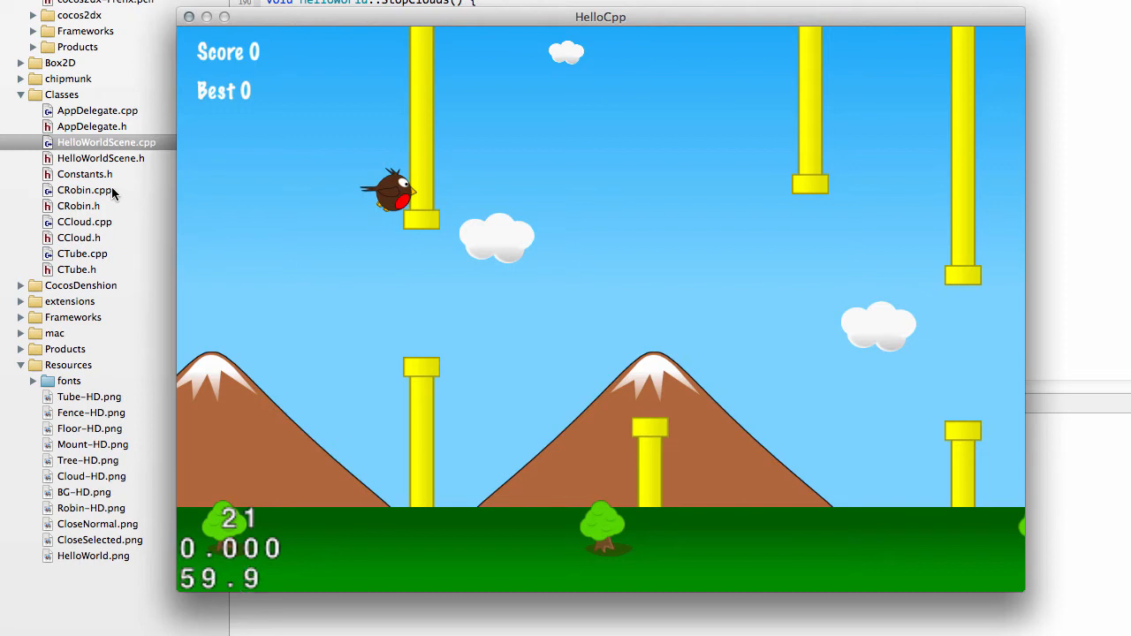
{"action": "mouse_move", "coordinate": [405, 148]}
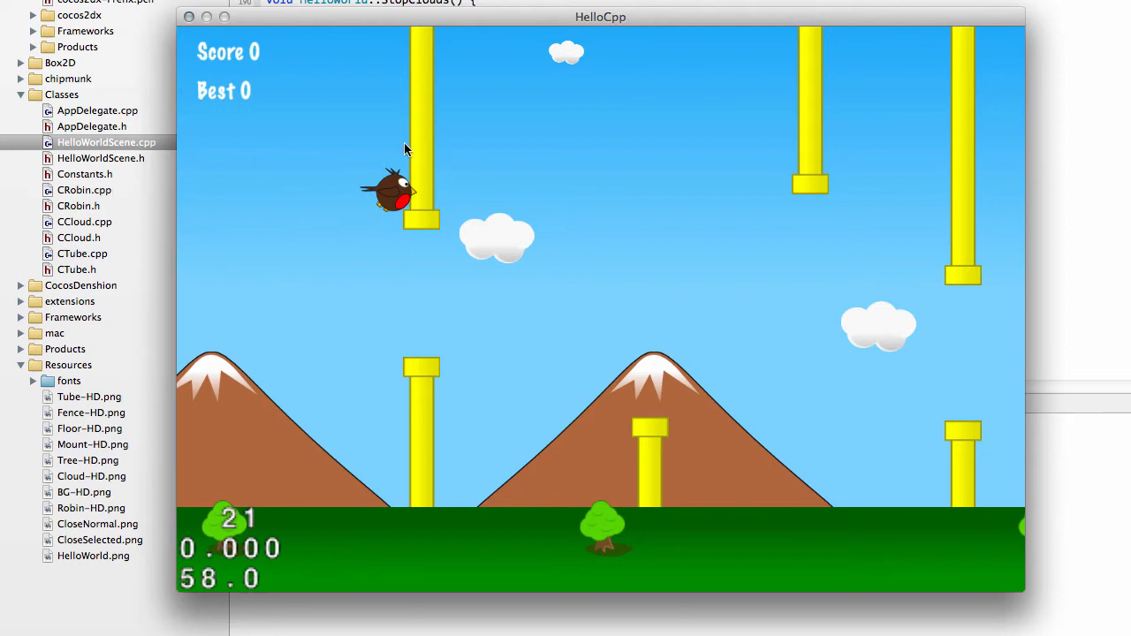
{"action": "mouse_move", "coordinate": [428, 175]}
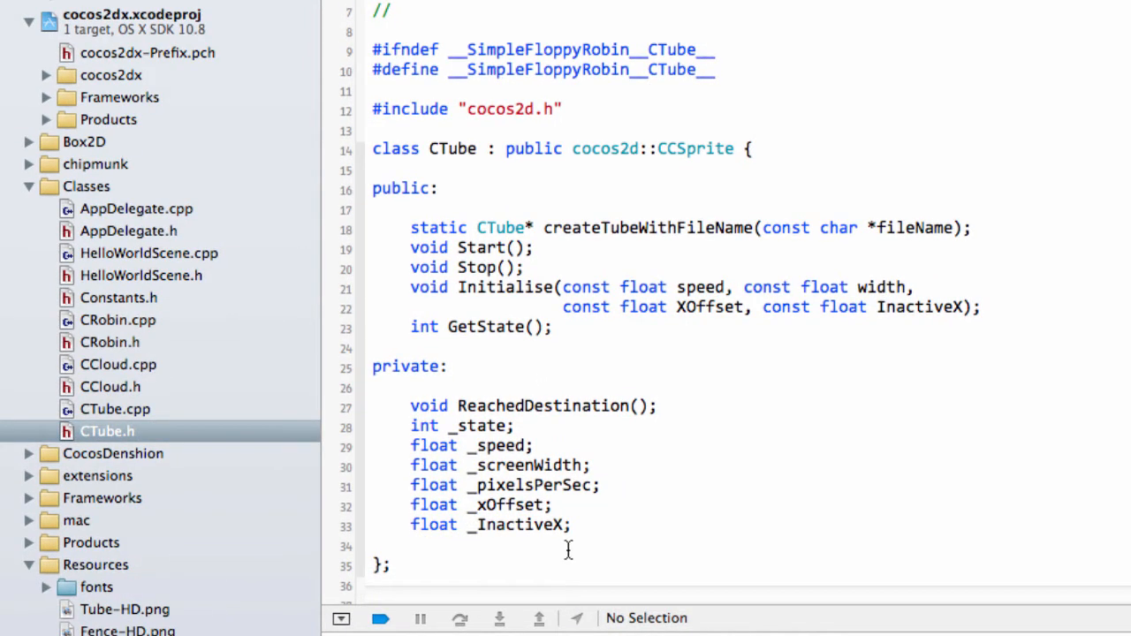
Declare private 'bool _scored;' in CTube.h and set '_scored = false;' in CTube::Stop()
{"action": "type", "text": "bool _sc"}
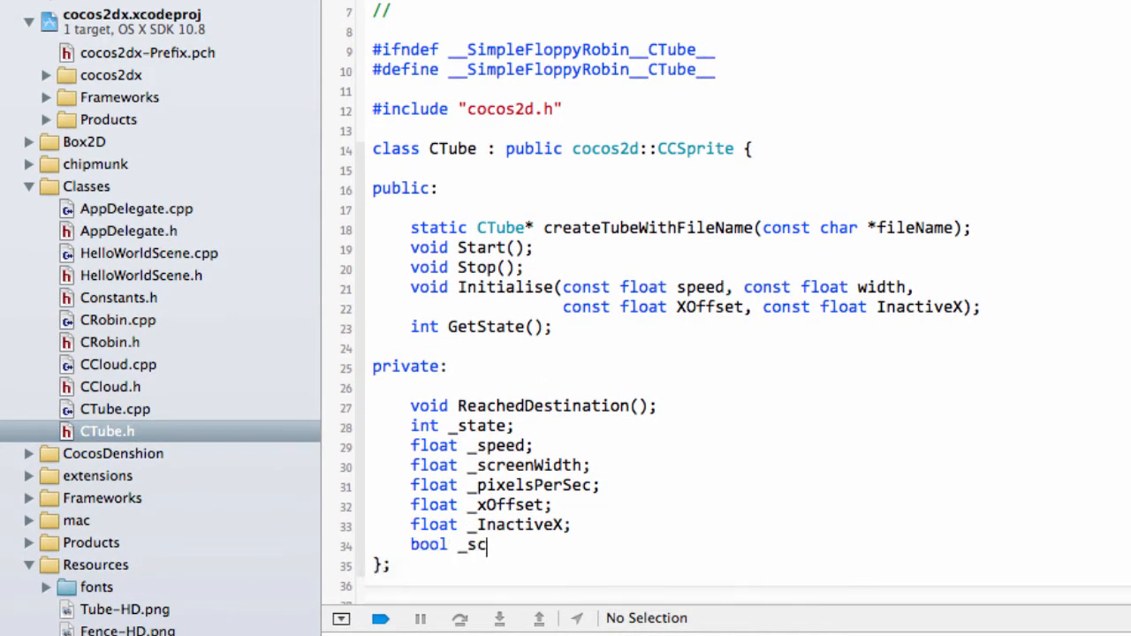
{"action": "type", "text": "ored;"}
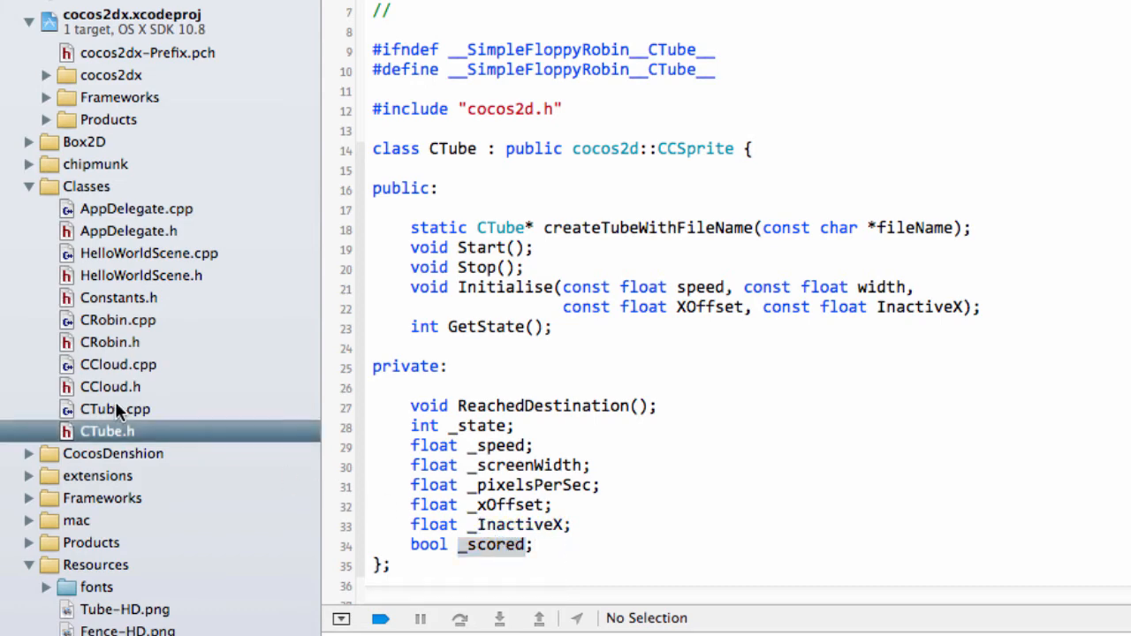
{"action": "left_click", "coordinate": [115, 408]}
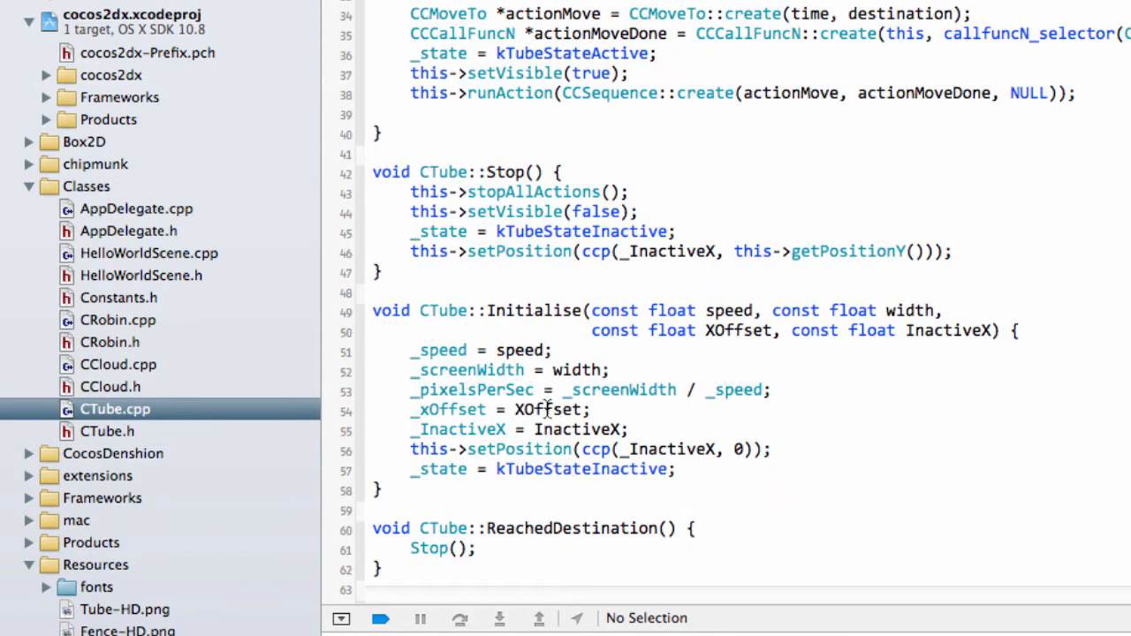
{"action": "type", "text": "_scored"}
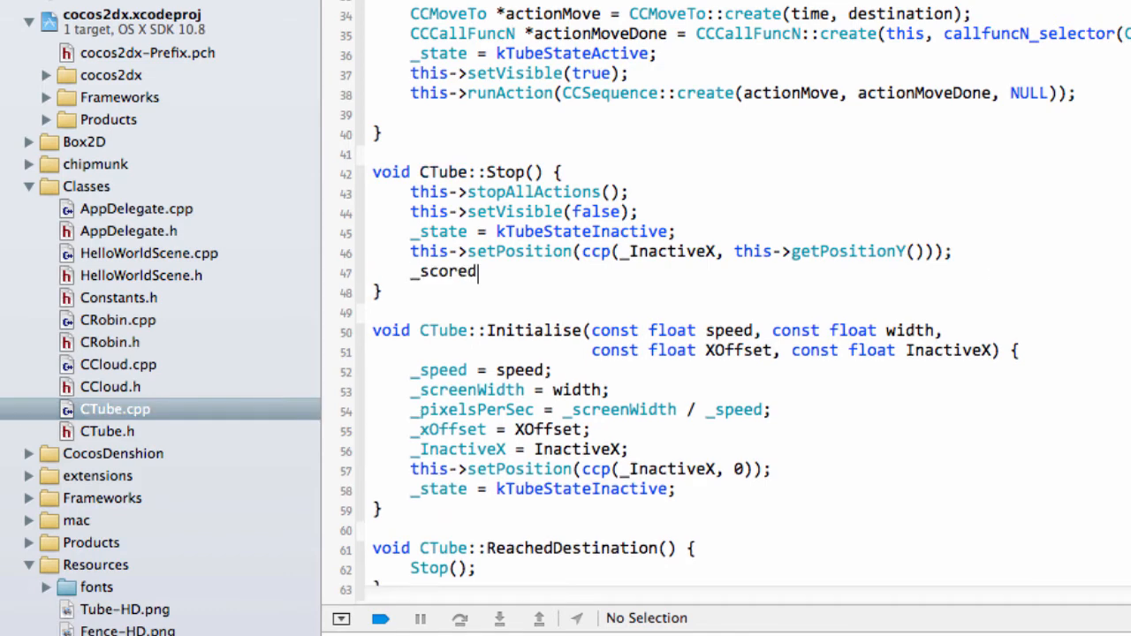
{"action": "type", "text": "= false;"}
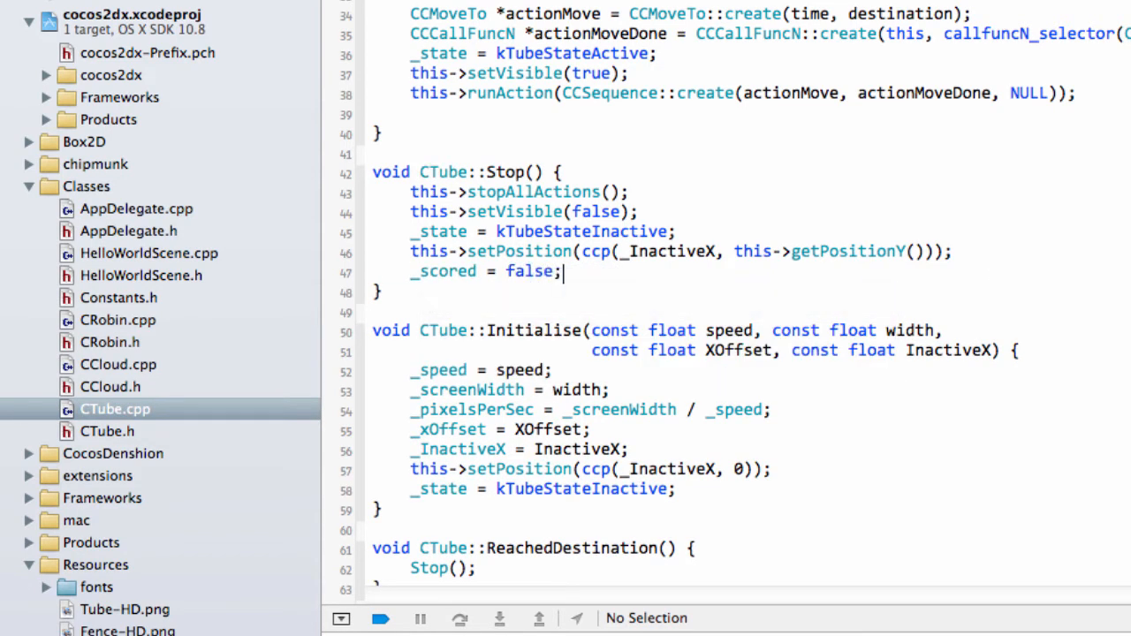
{"action": "left_click", "coordinate": [106, 432]}
{"action": "type", "text": "void SetI"}
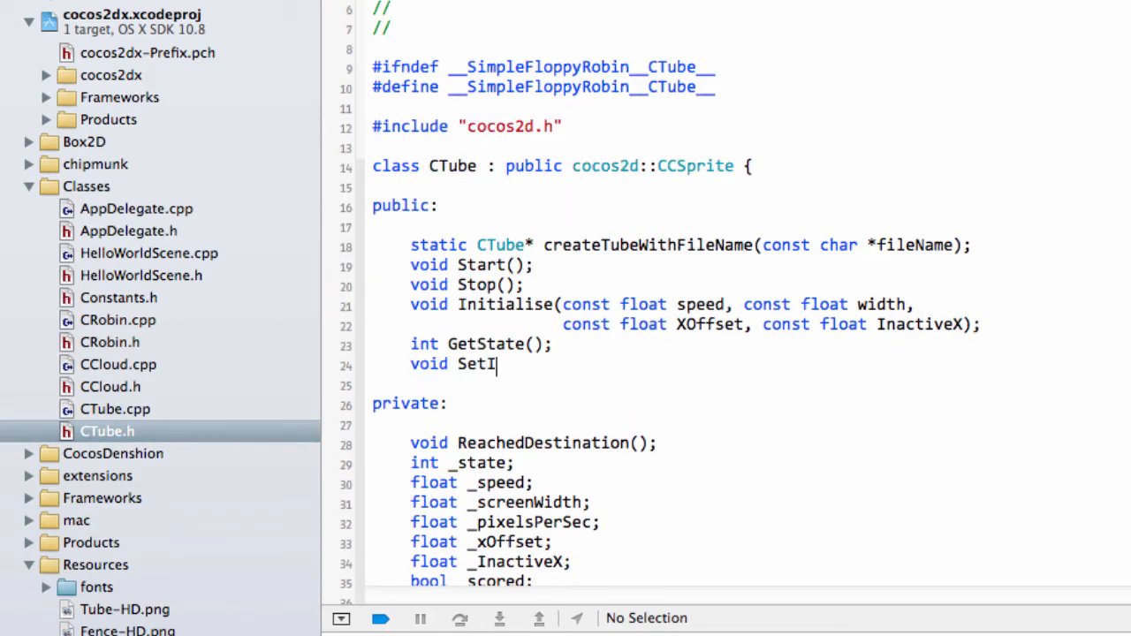
Declare public SetIsScored() and bool GetIsScored() in CTube.h and bring them into CTube.cpp below GetState()
{"action": "type", "text": "sScored();"}
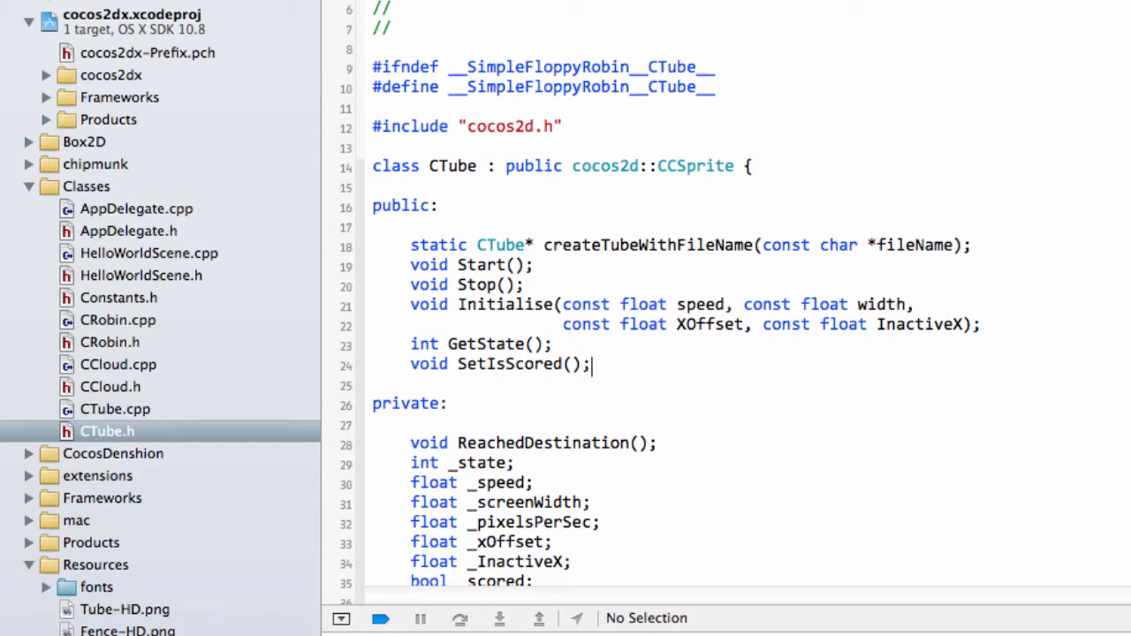
{"action": "key", "text": "Return"}
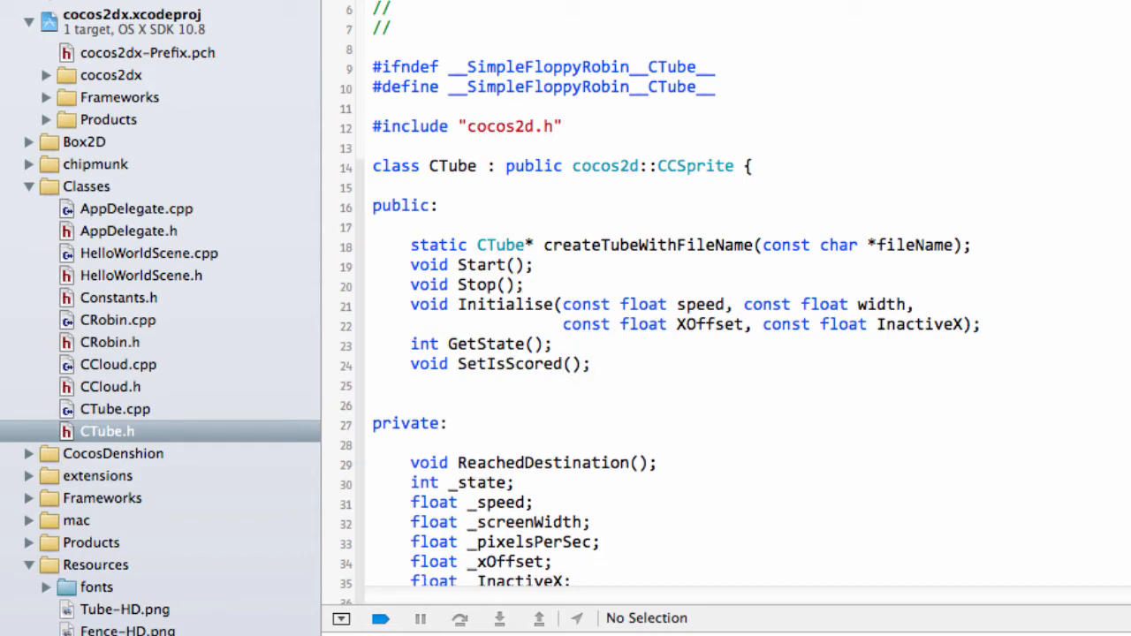
{"action": "type", "text": "int"}
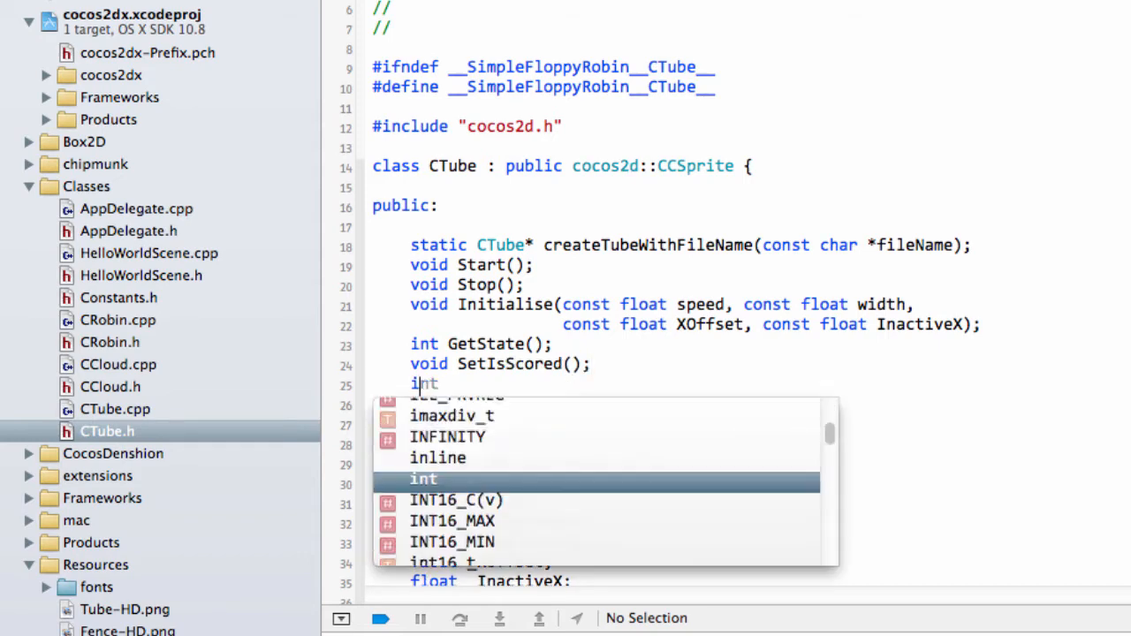
{"action": "type", "text": "bool G"}
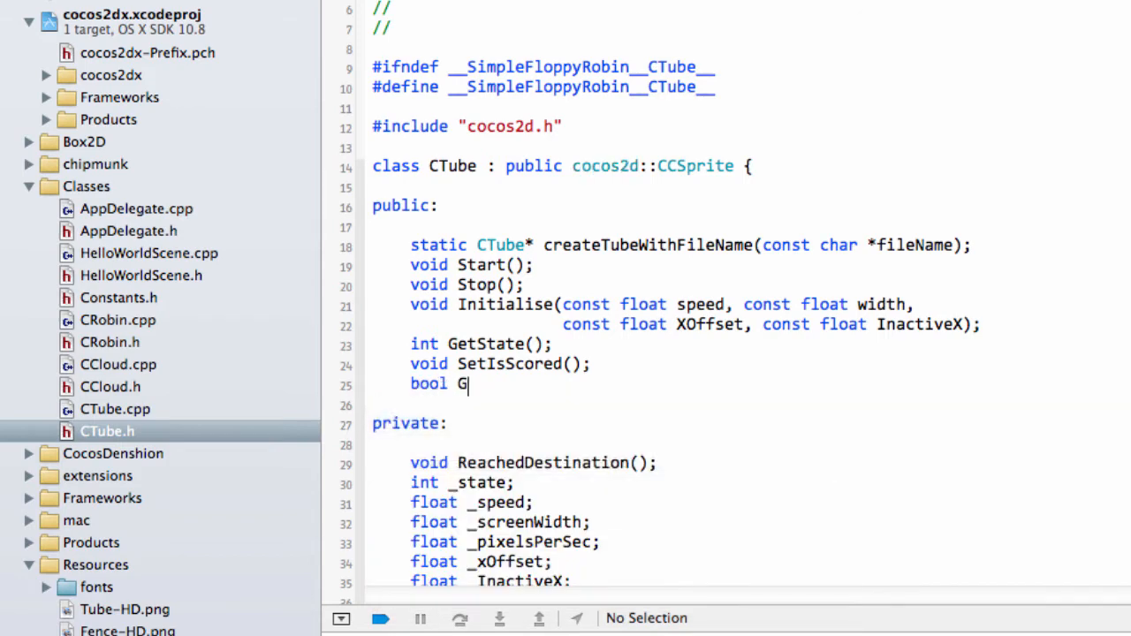
{"action": "type", "text": "etIsScored();"}
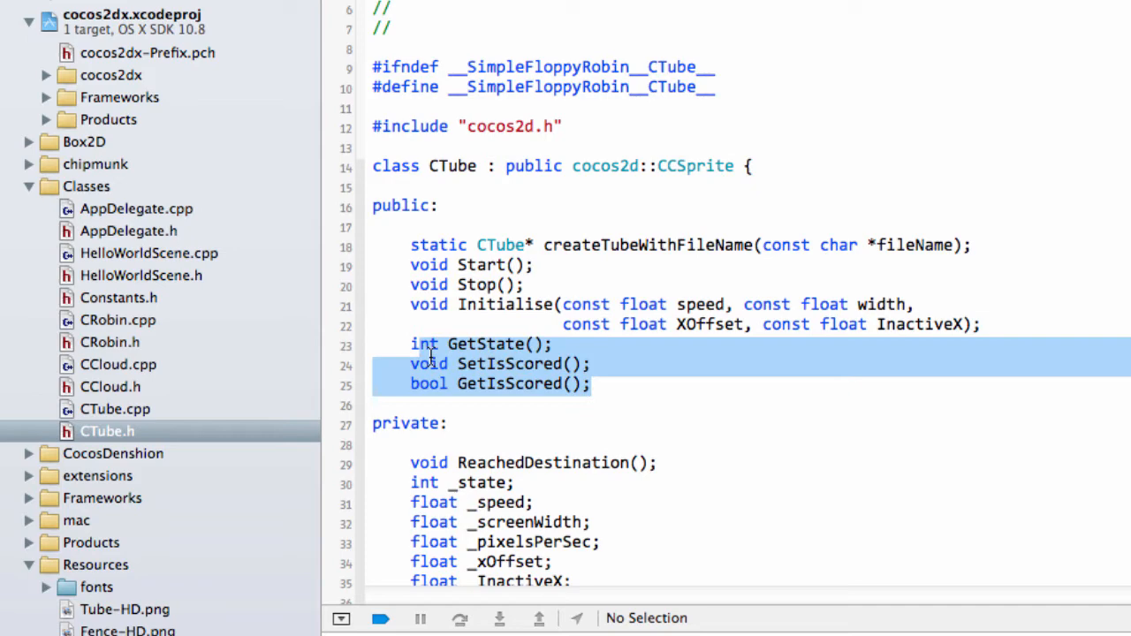
{"action": "left_click", "coordinate": [114, 408]}
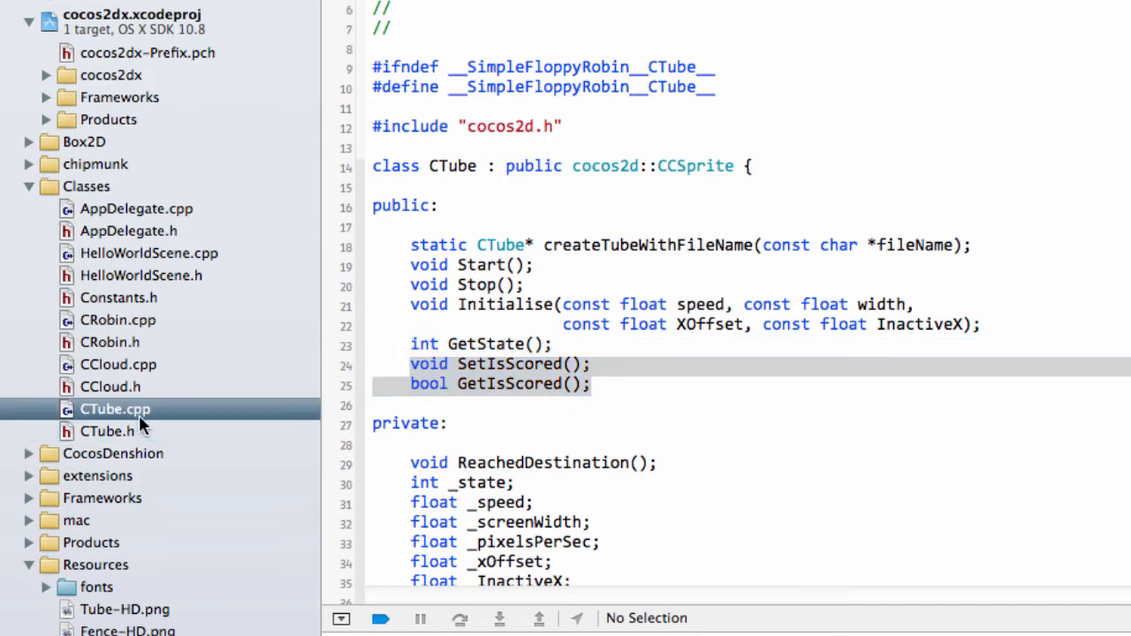
{"action": "scroll", "scroll_direction": "down", "scroll_amount": 3}
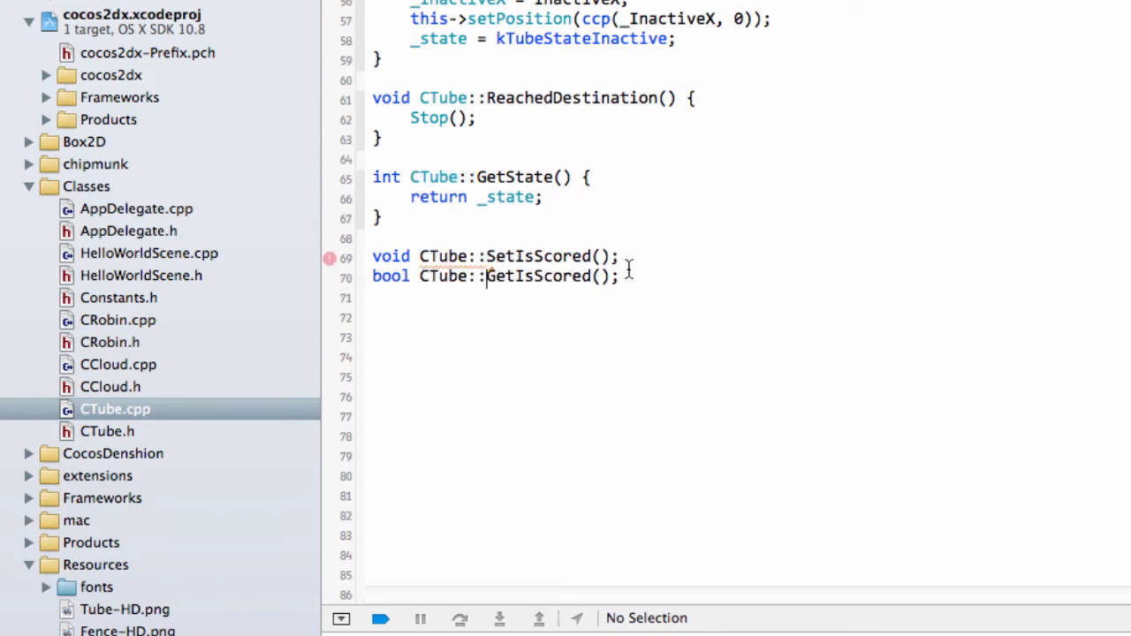
Implement SetIsScored as '_scored = true;' and GetIsScored as 'return _scored;', then move to HelloWorldScene.cpp
{"action": "type", "text": "{"}
{"action": "type", "text": " {"}
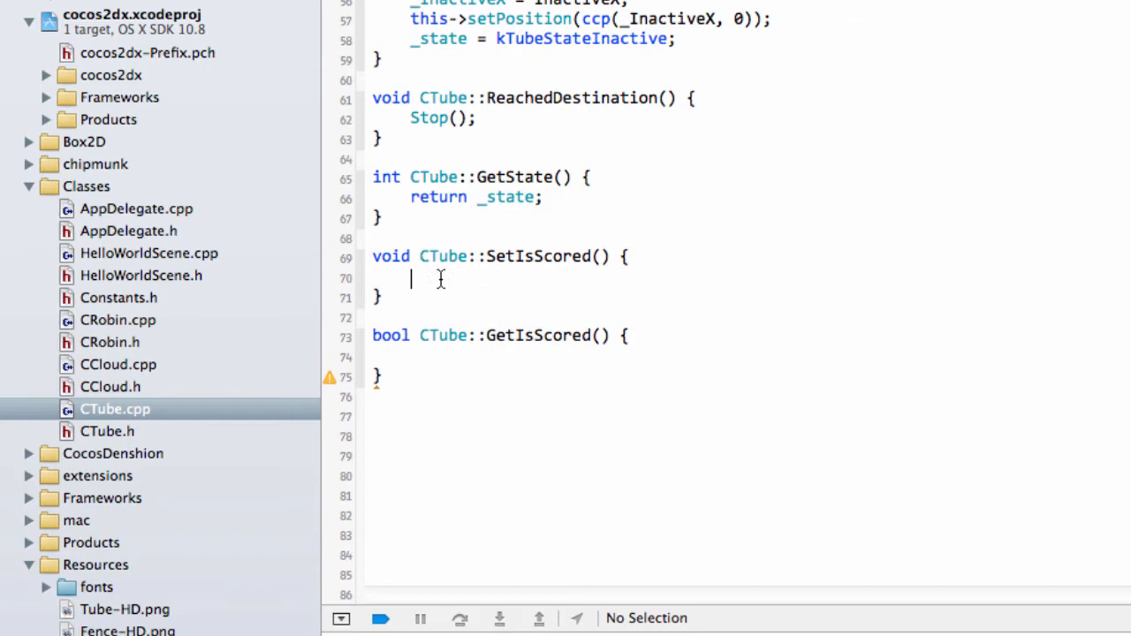
{"action": "type", "text": "_scored = tr"}
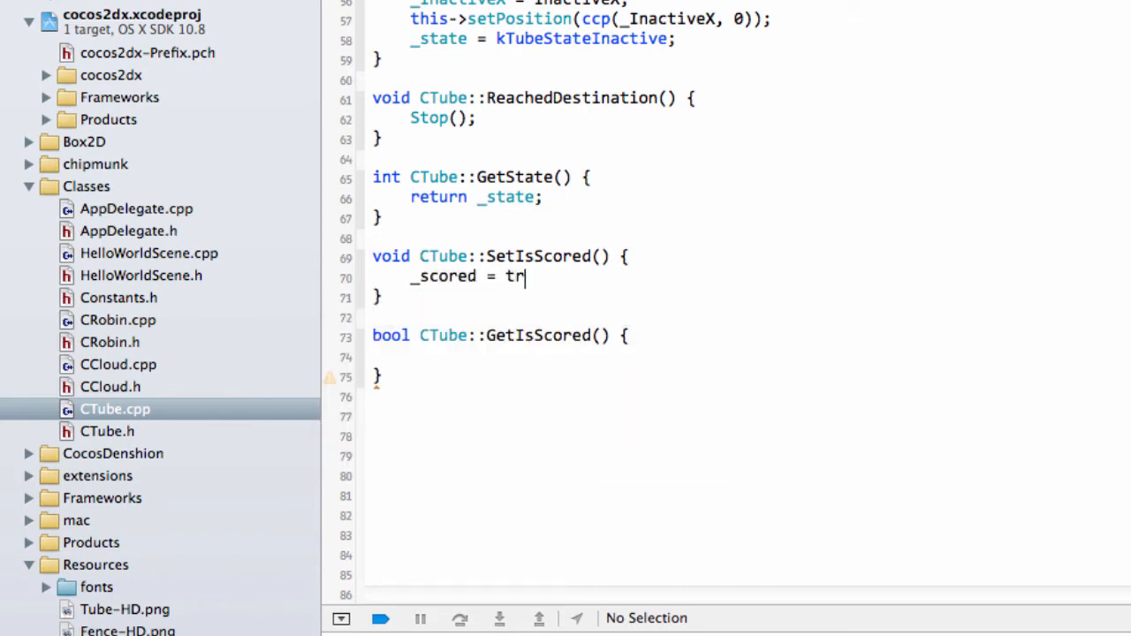
{"action": "type", "text": "ue;"}
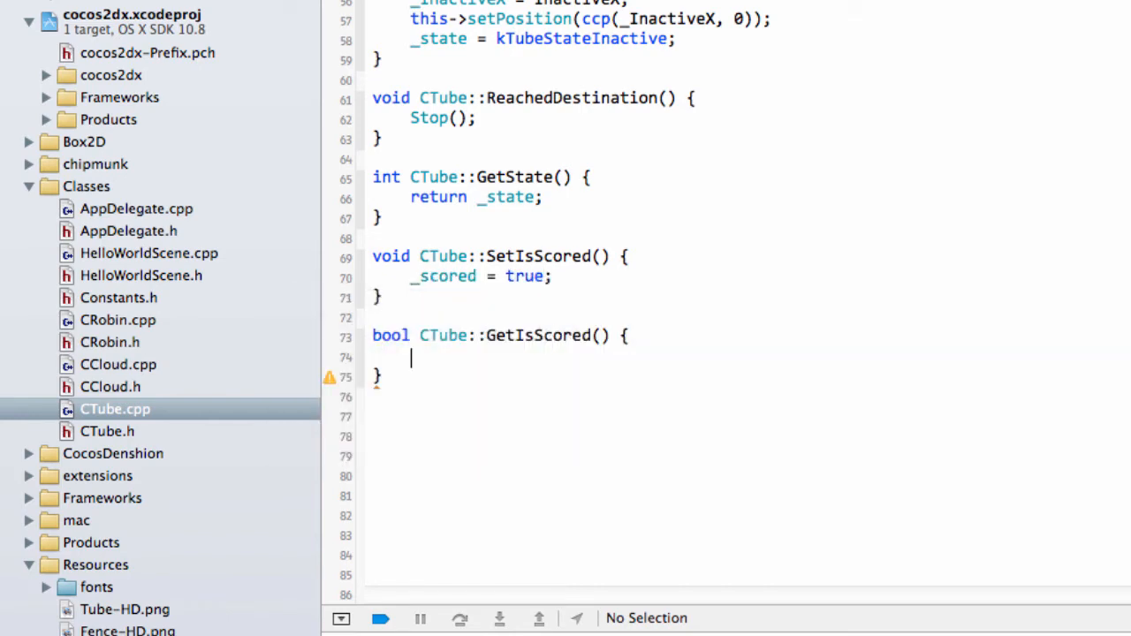
{"action": "type", "text": "return _sc"}
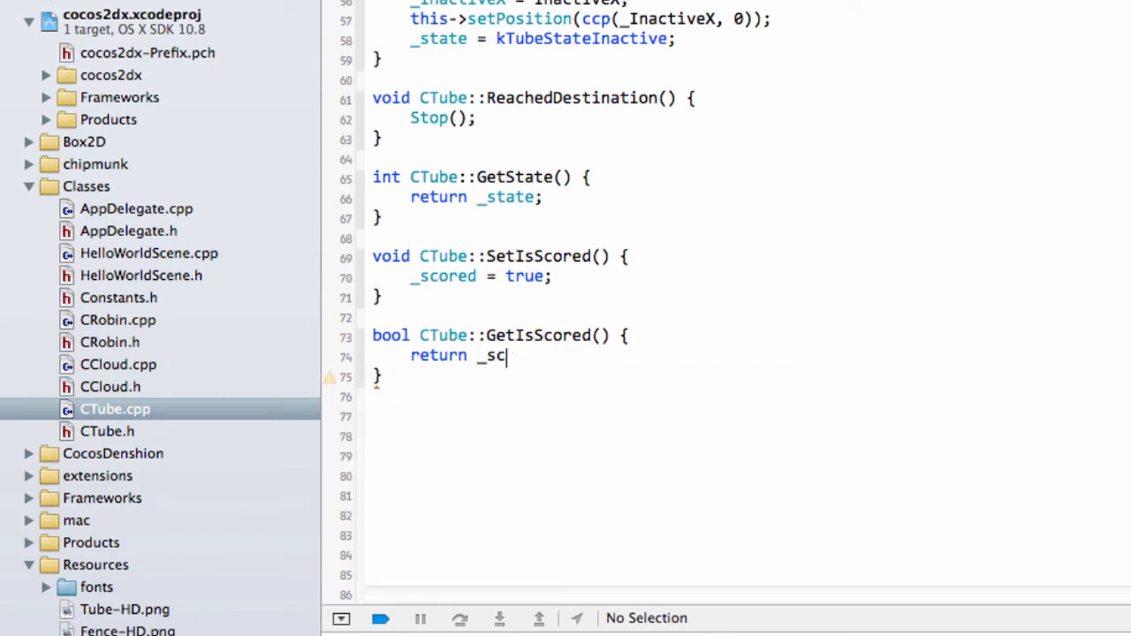
{"action": "type", "text": "ored;"}
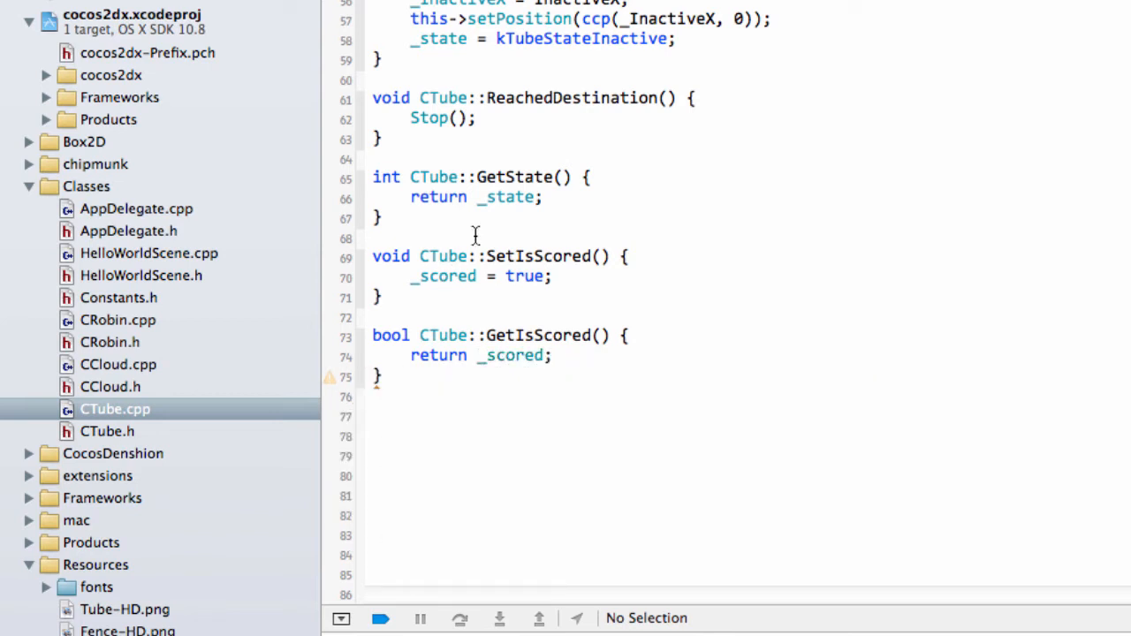
{"action": "double_click", "coordinate": [524, 275]}
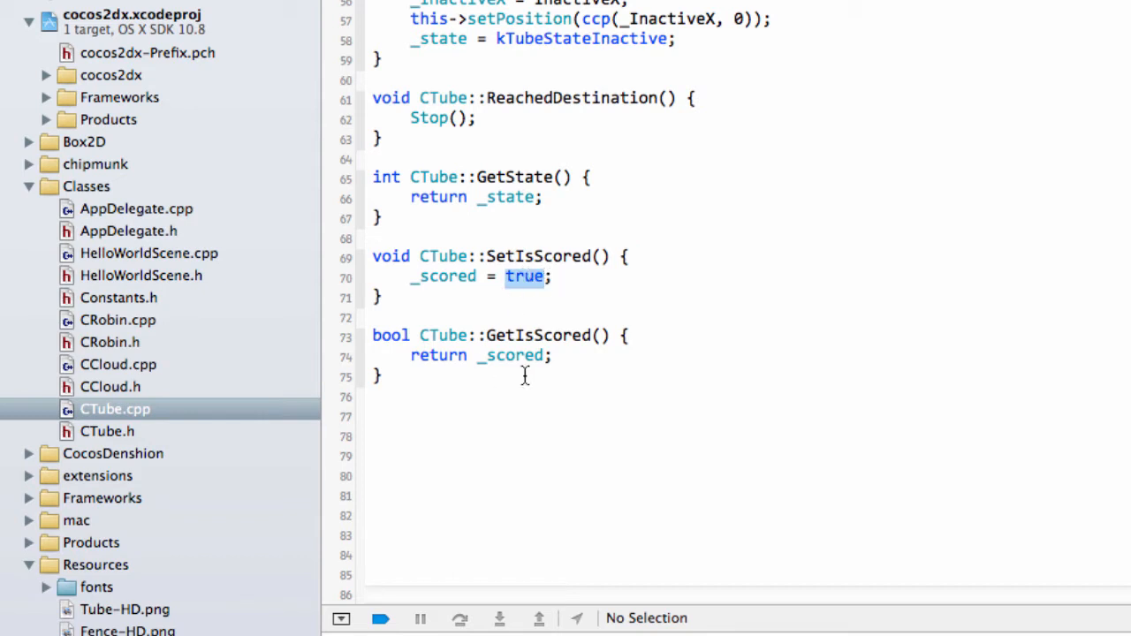
{"action": "mouse_move", "coordinate": [470, 310]}
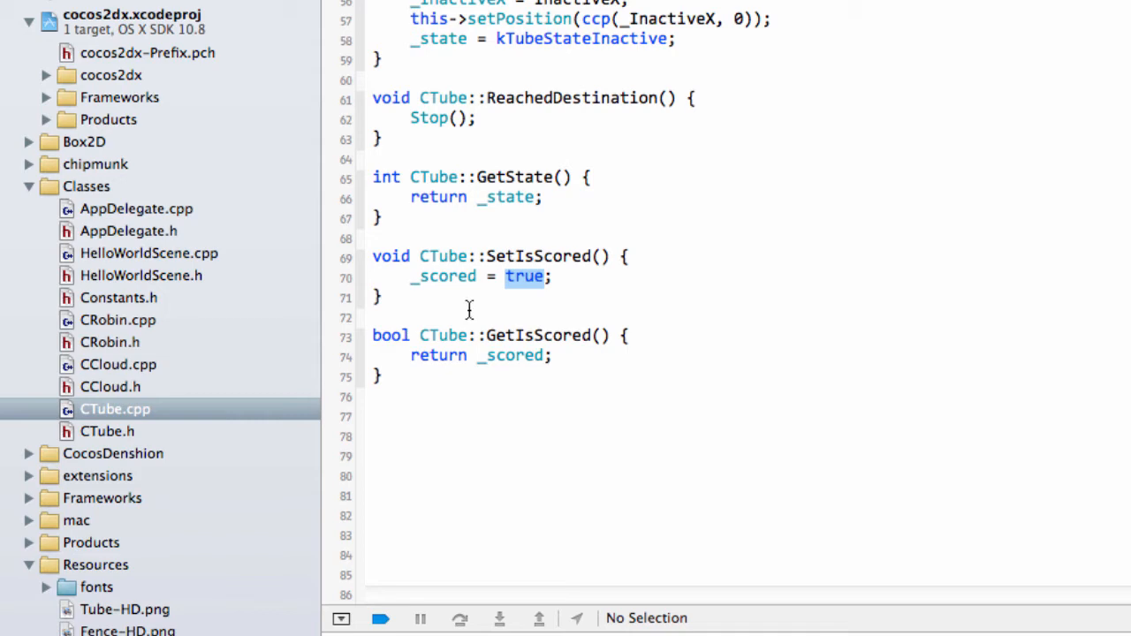
{"action": "mouse_move", "coordinate": [239, 343]}
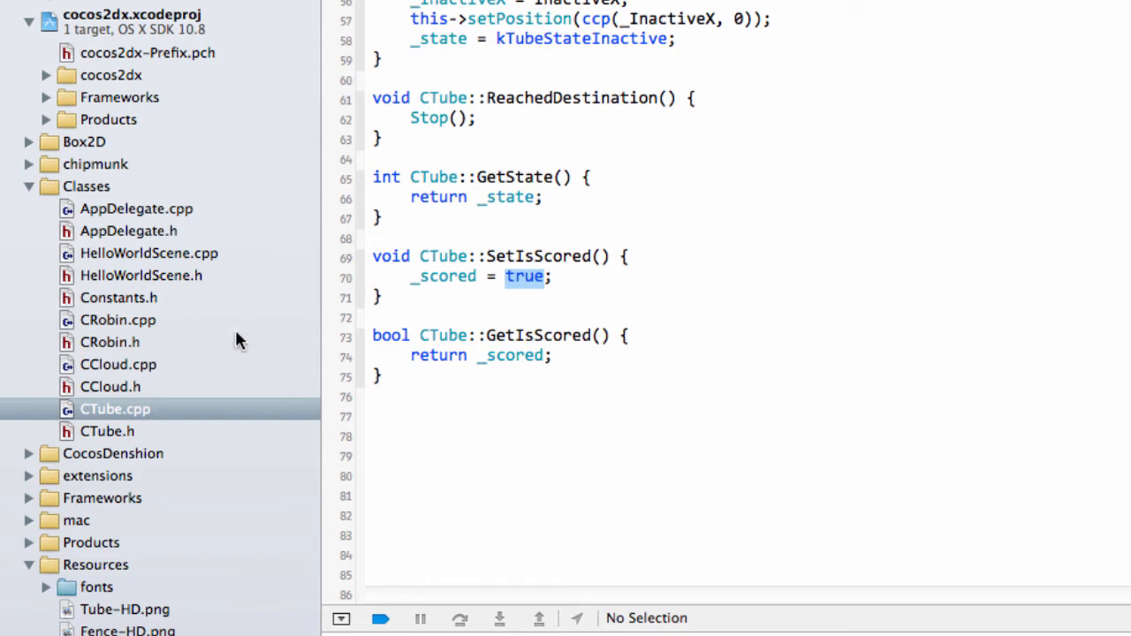
{"action": "left_click", "coordinate": [149, 252]}
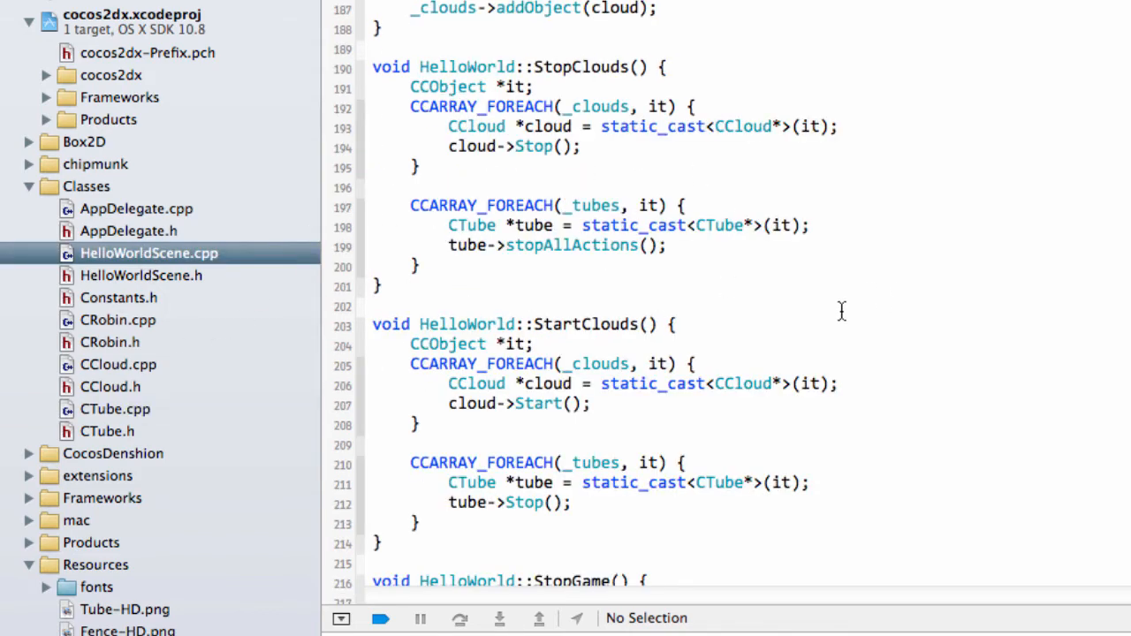
Add 'int _gameScore;' below _floorY in HelloWorldScene.h and return to HelloWorldScene.cpp
{"action": "scroll", "scroll_direction": "up", "scroll_amount": 3}
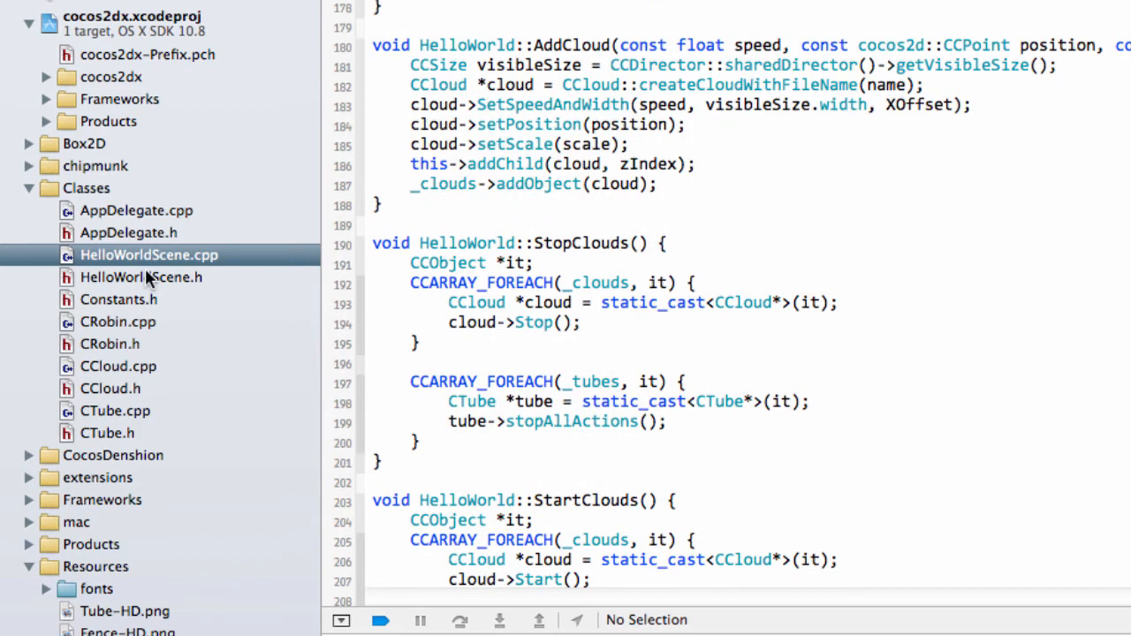
{"action": "left_click", "coordinate": [142, 276]}
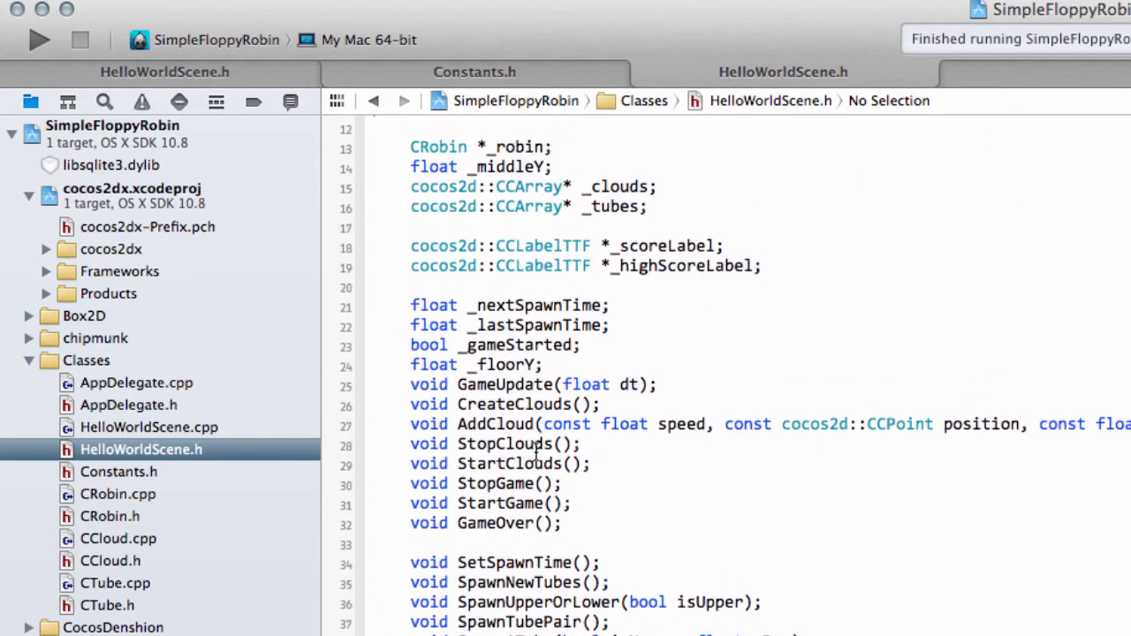
{"action": "scroll", "scroll_direction": "up", "scroll_amount": 3}
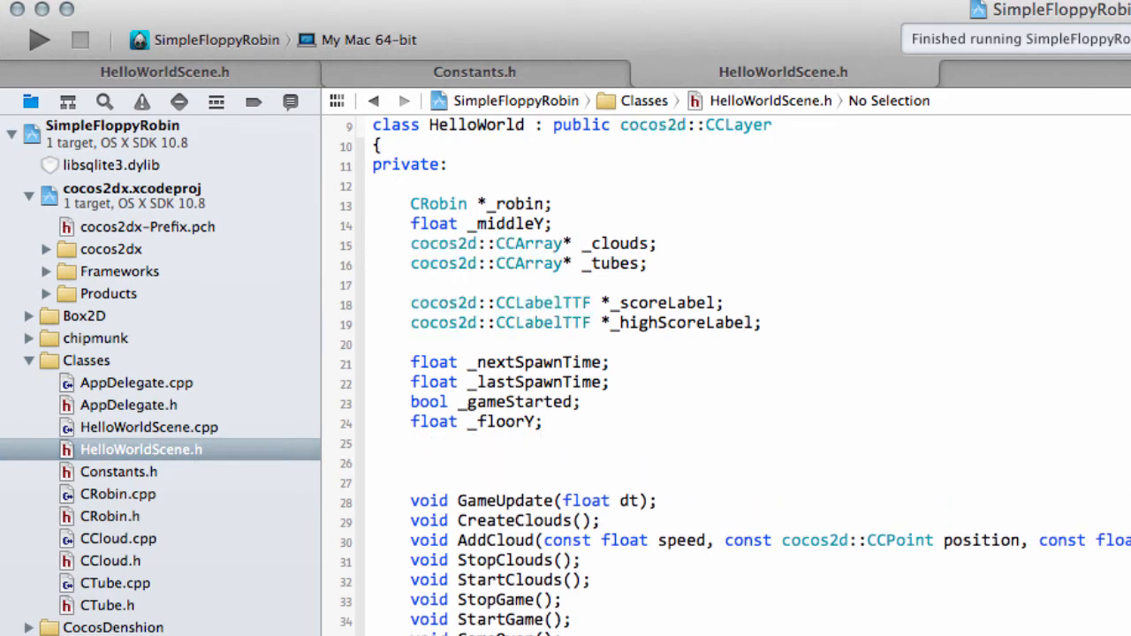
{"action": "type", "text": "int _game"}
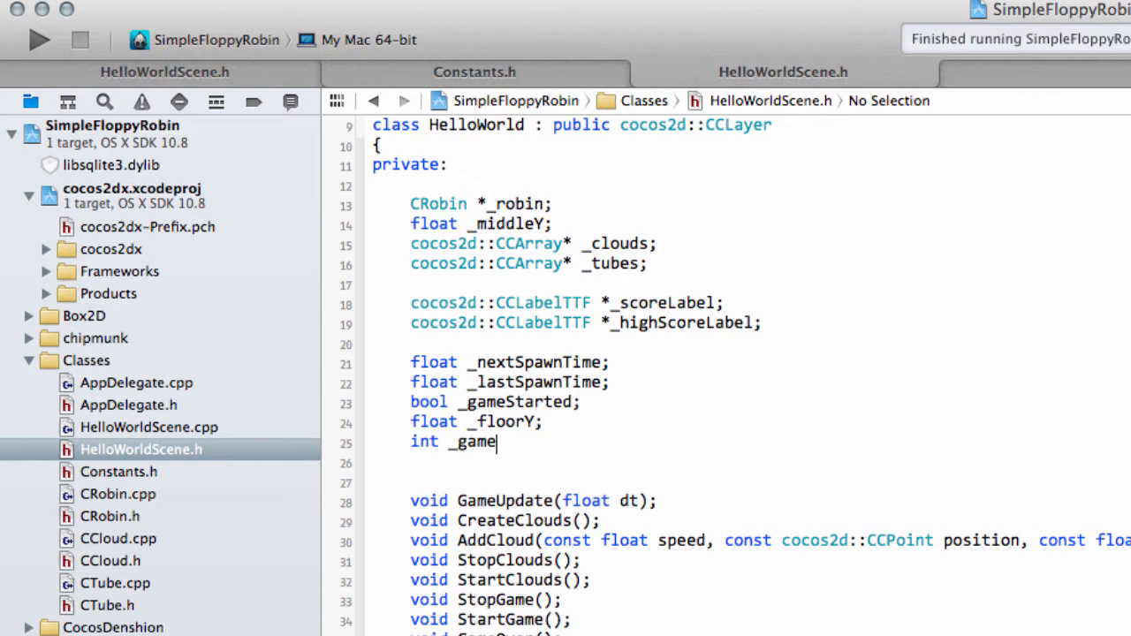
{"action": "type", "text": "Score;"}
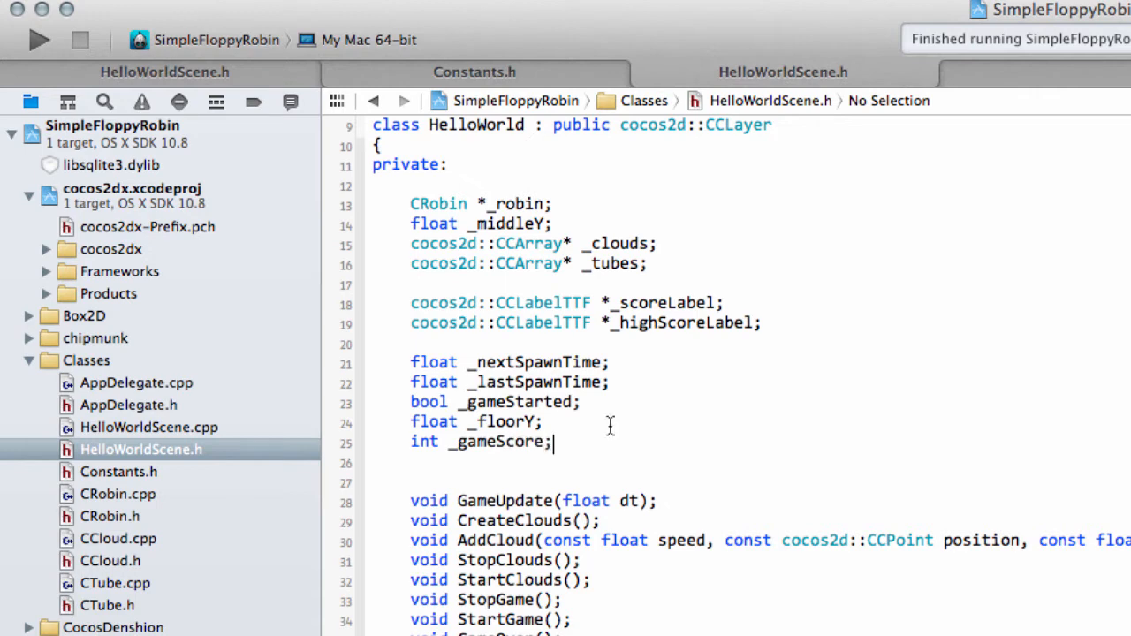
{"action": "double_click", "coordinate": [499, 441]}
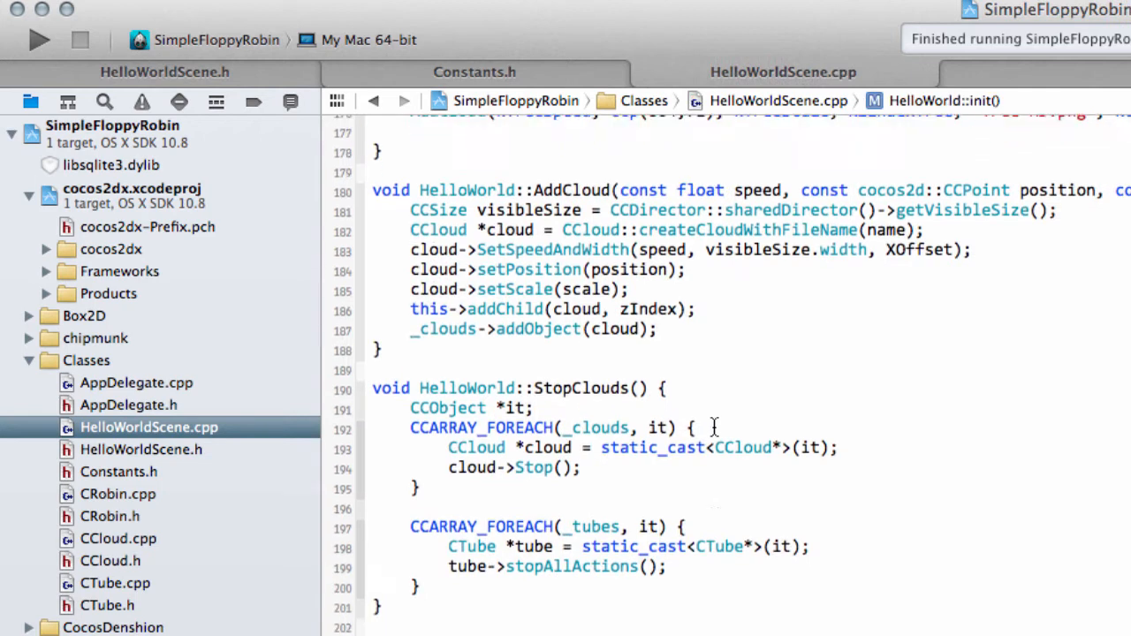
Add '_gameScore = 0;' after '_gameStarted = true;' in HelloWorld::StartGame
{"action": "scroll", "scroll_direction": "down", "scroll_amount": 3}
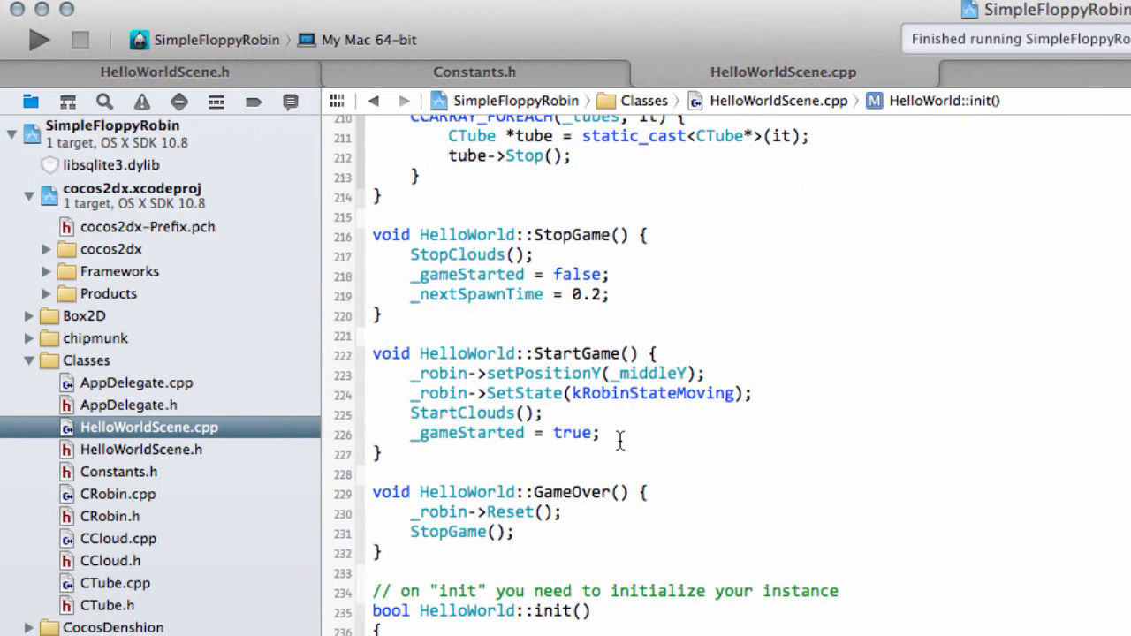
{"action": "type", "text": "_gameScore"}
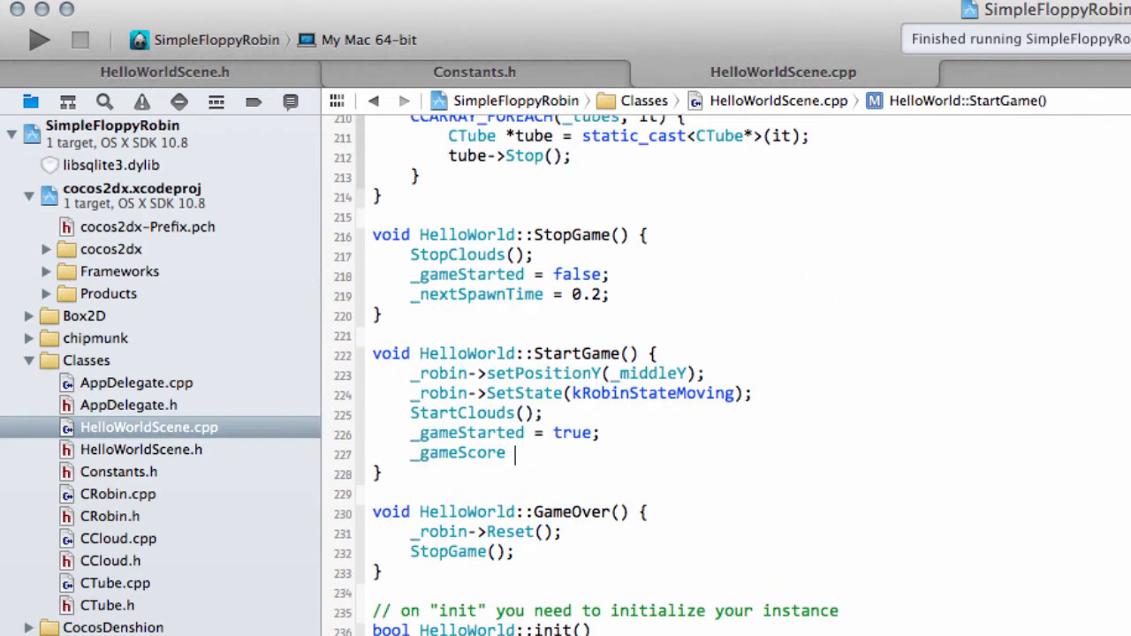
{"action": "type", "text": "= 0;"}
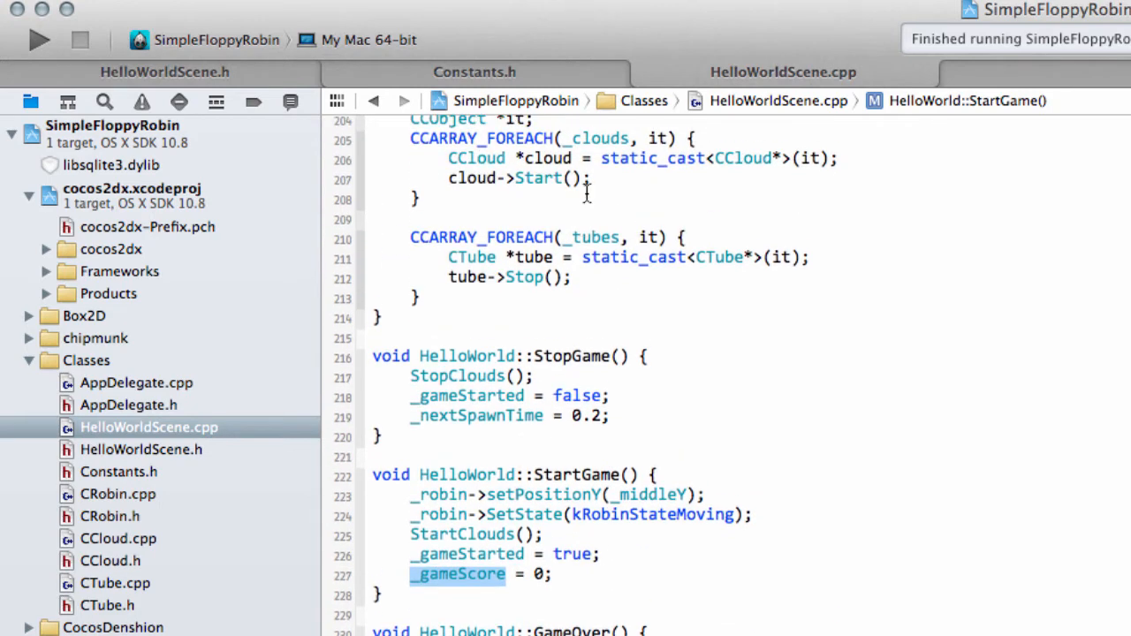
{"action": "left_click", "coordinate": [117, 470]}
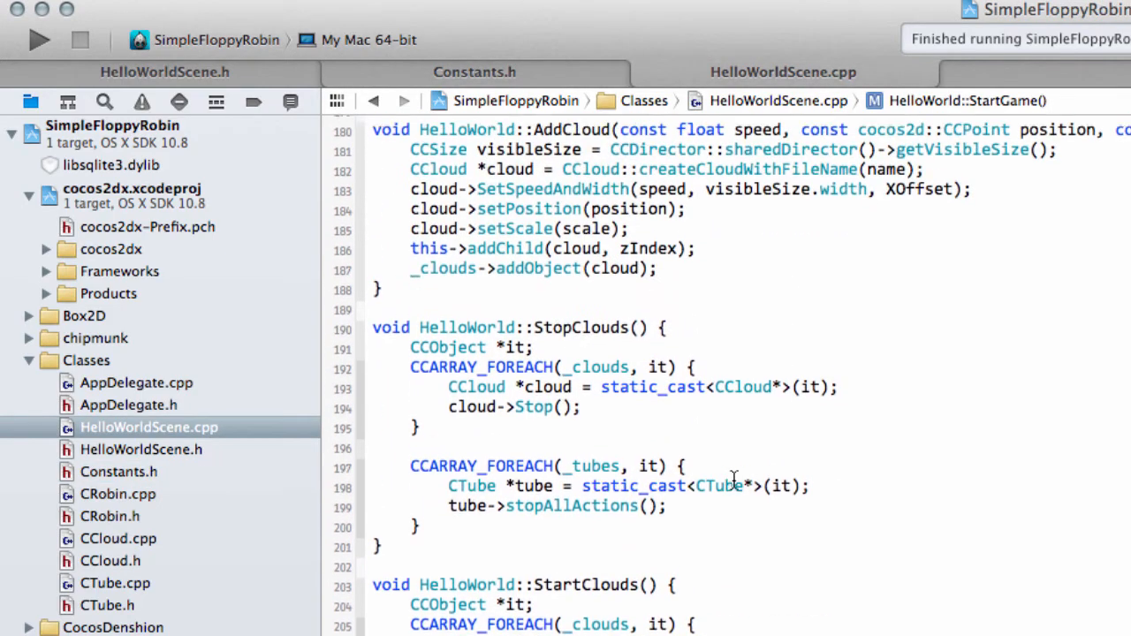
{"action": "scroll", "scroll_direction": "up", "scroll_amount": 3}
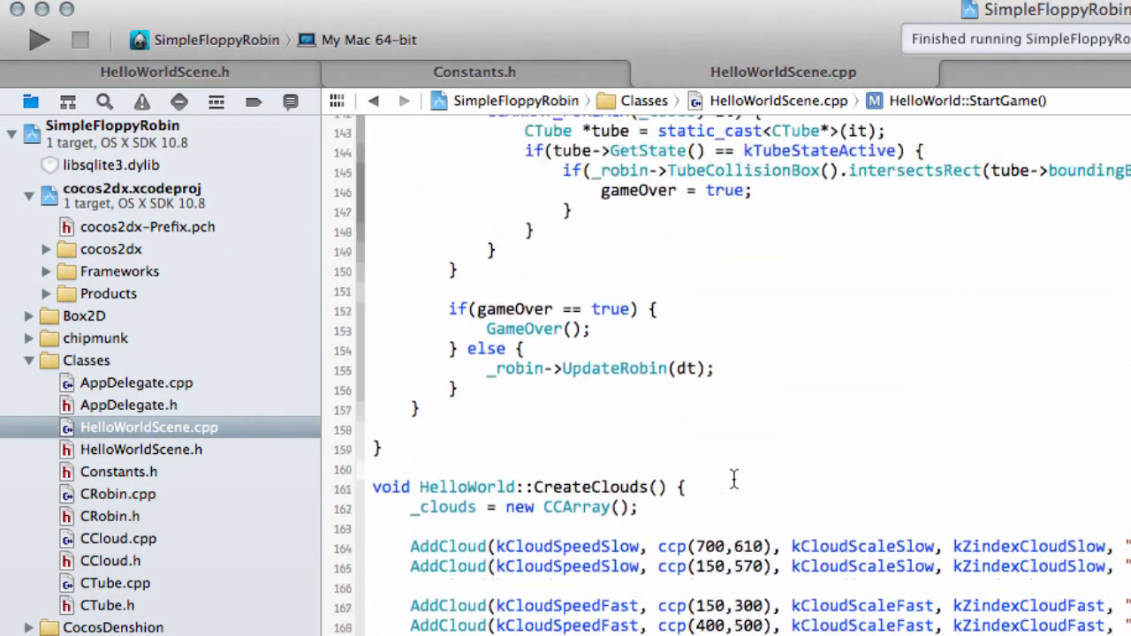
Extend GameUpdate's collision check with '} else if(tube->GetIsScored() == false) {' and an empty body
{"action": "scroll", "scroll_direction": "up", "scroll_amount": 3}
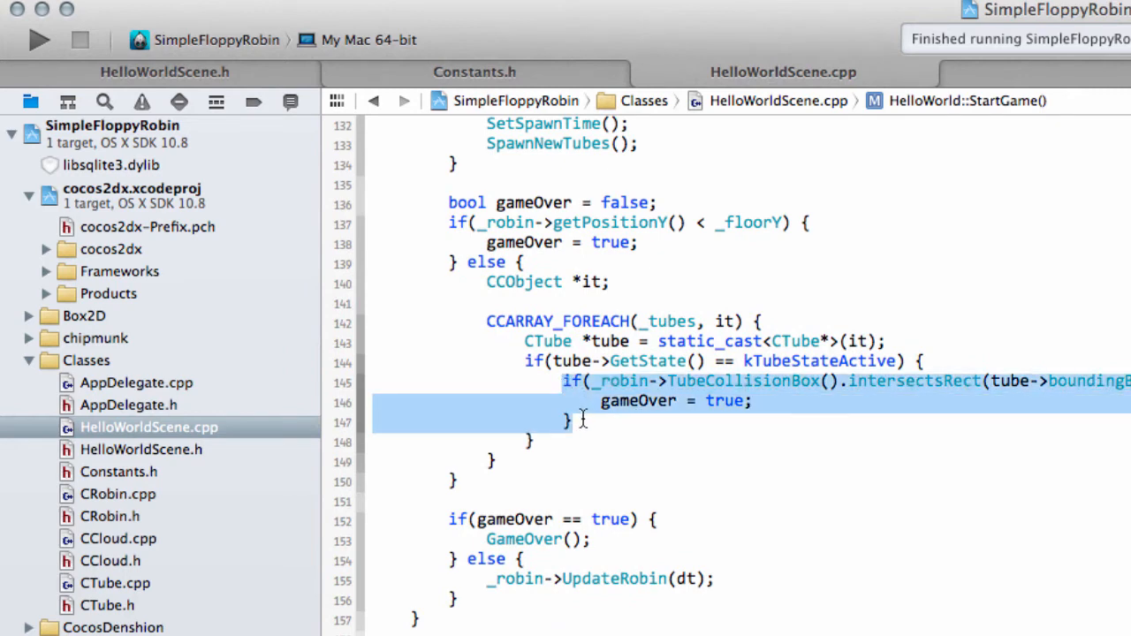
{"action": "left_click", "coordinate": [574, 421]}
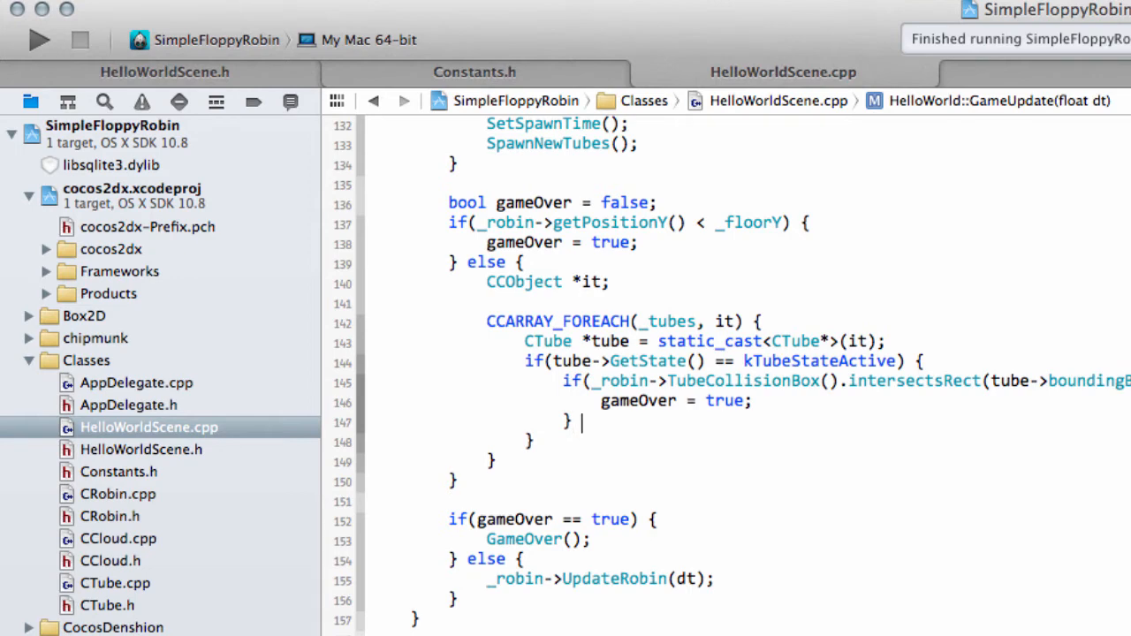
{"action": "type", "text": "else {"}
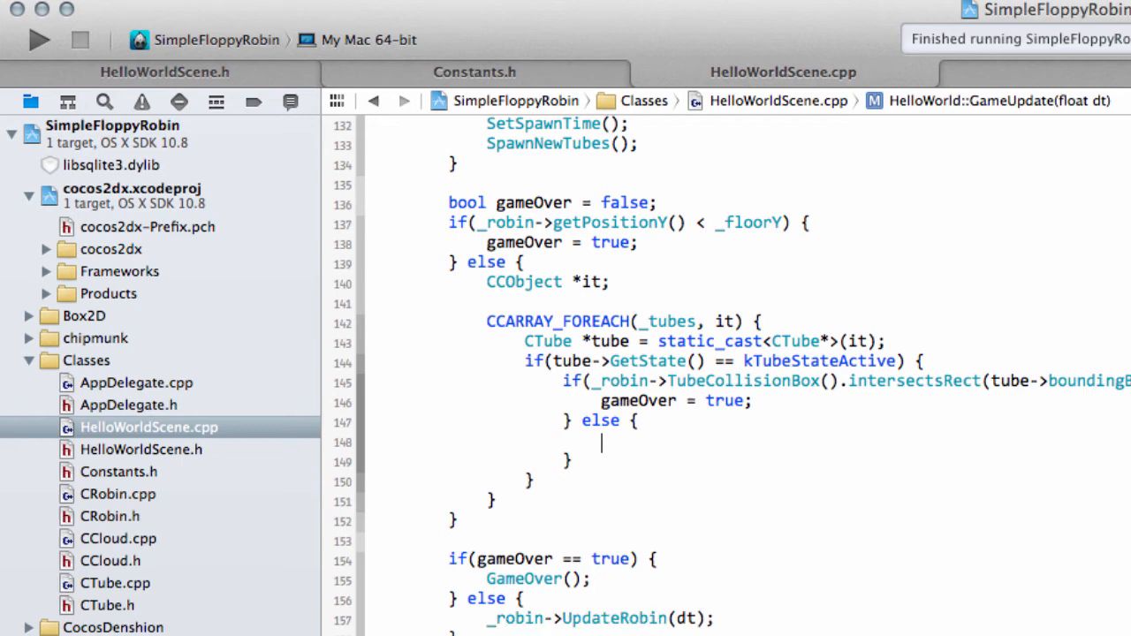
{"action": "type", "text": "if"}
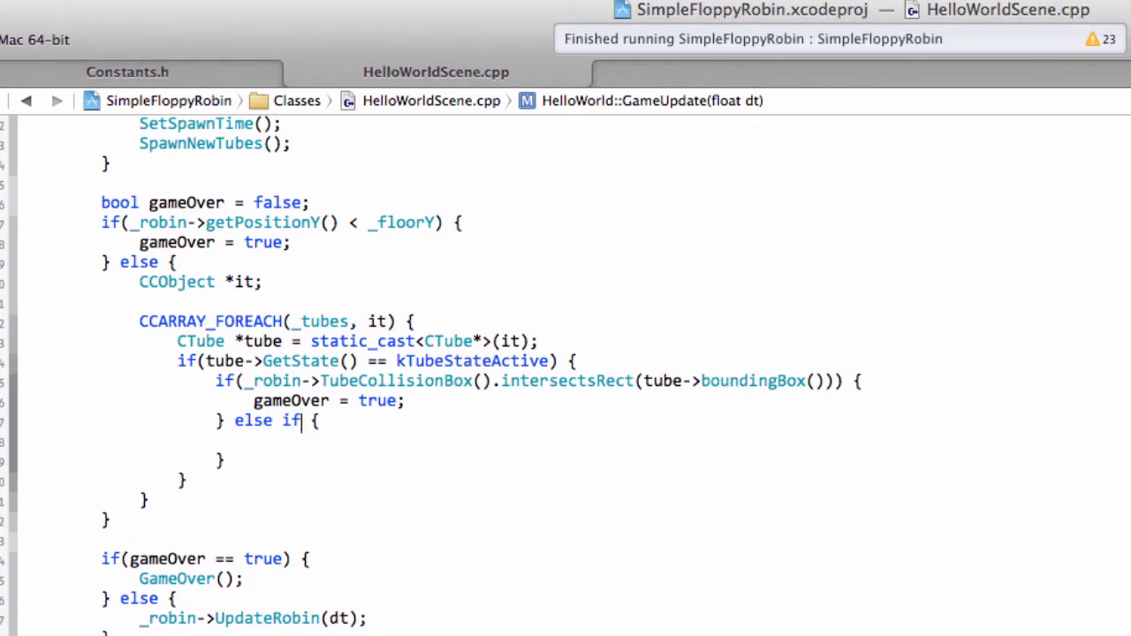
{"action": "type", "text": "(tube)"}
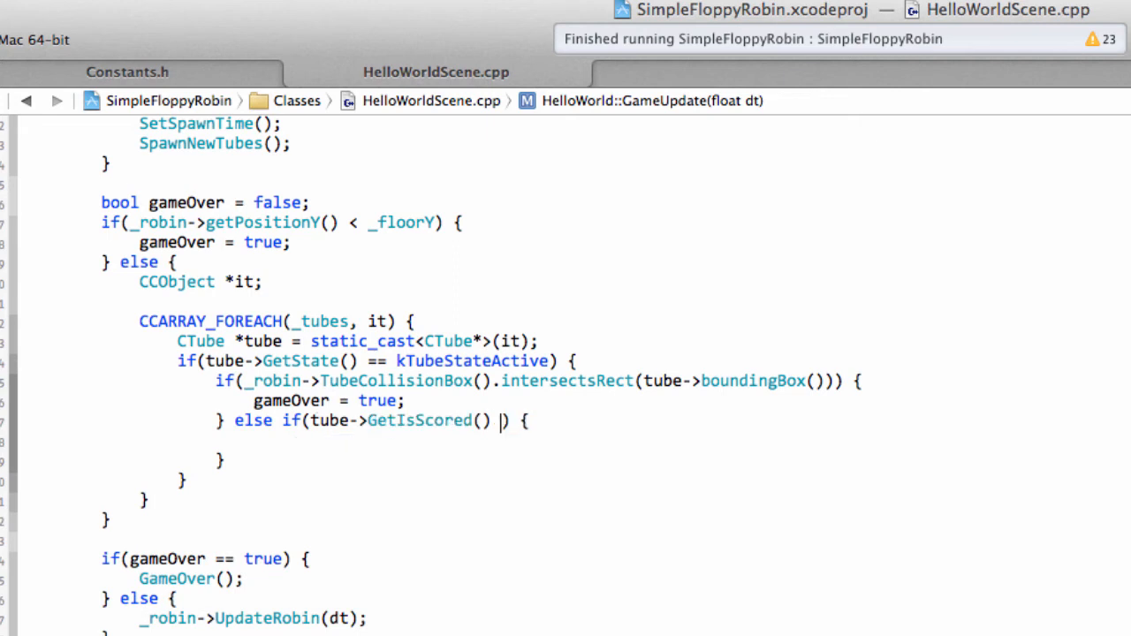
{"action": "type", "text": "== false"}
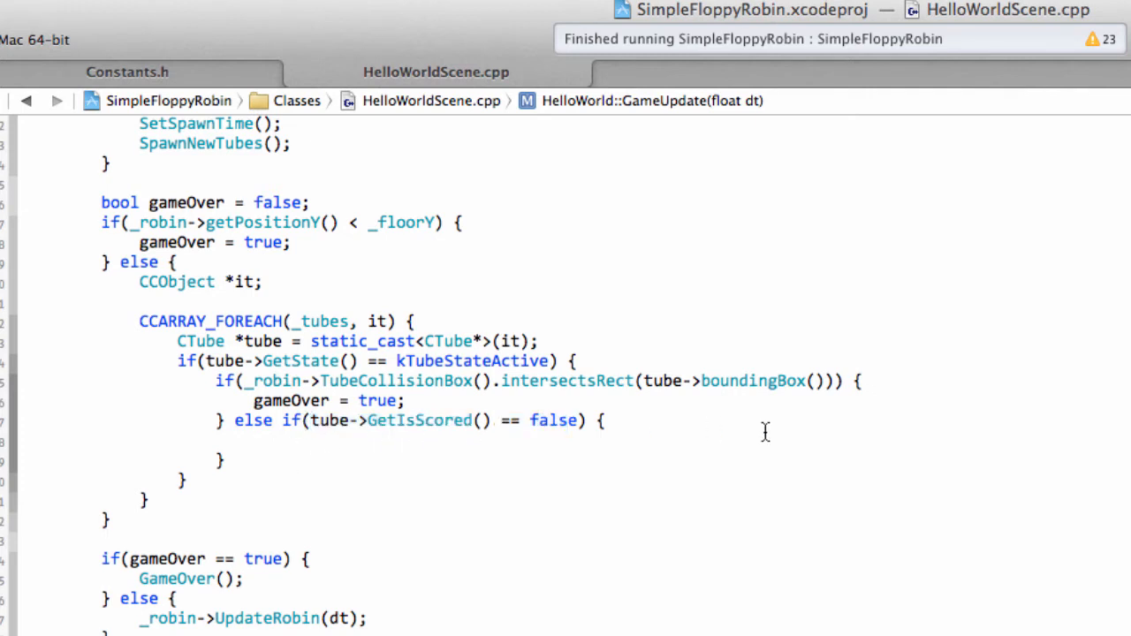
{"action": "left_click", "coordinate": [255, 442]}
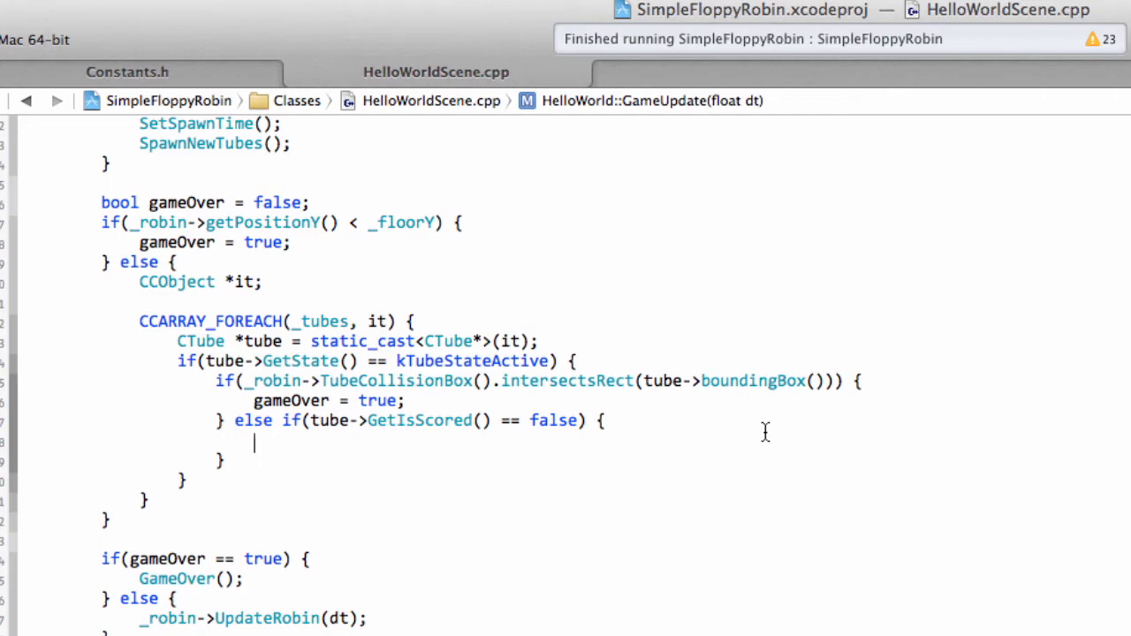
Write the pass check: if tube boundingBox origin.x + size.width < _robin boundingBox origin.x
{"action": "type", "text": "if("}
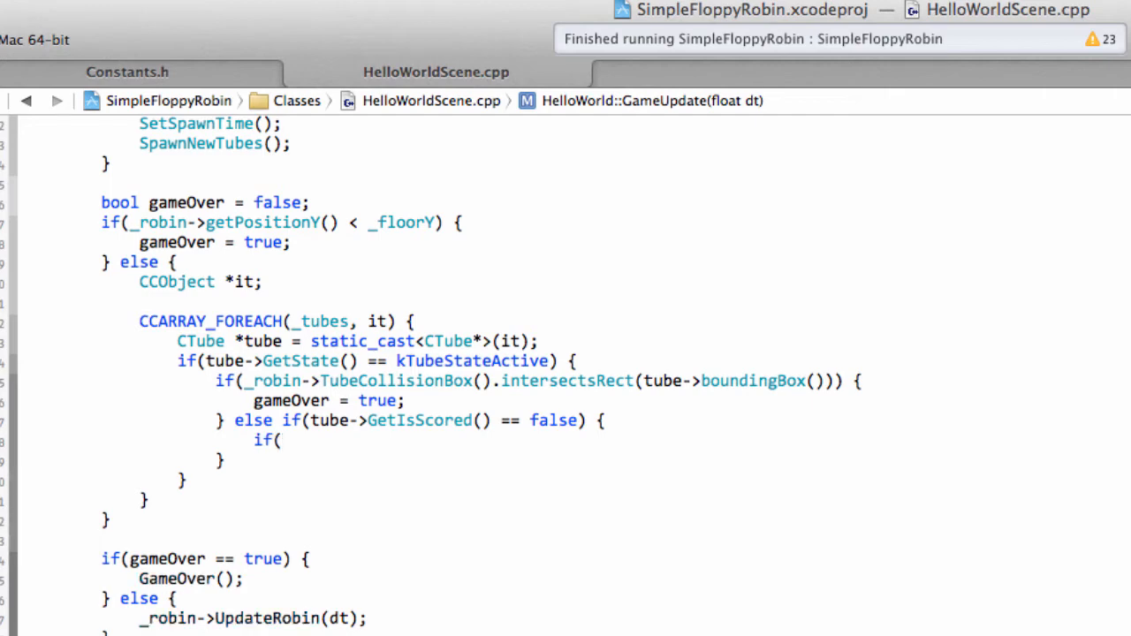
{"action": "type", "text": "tube"}
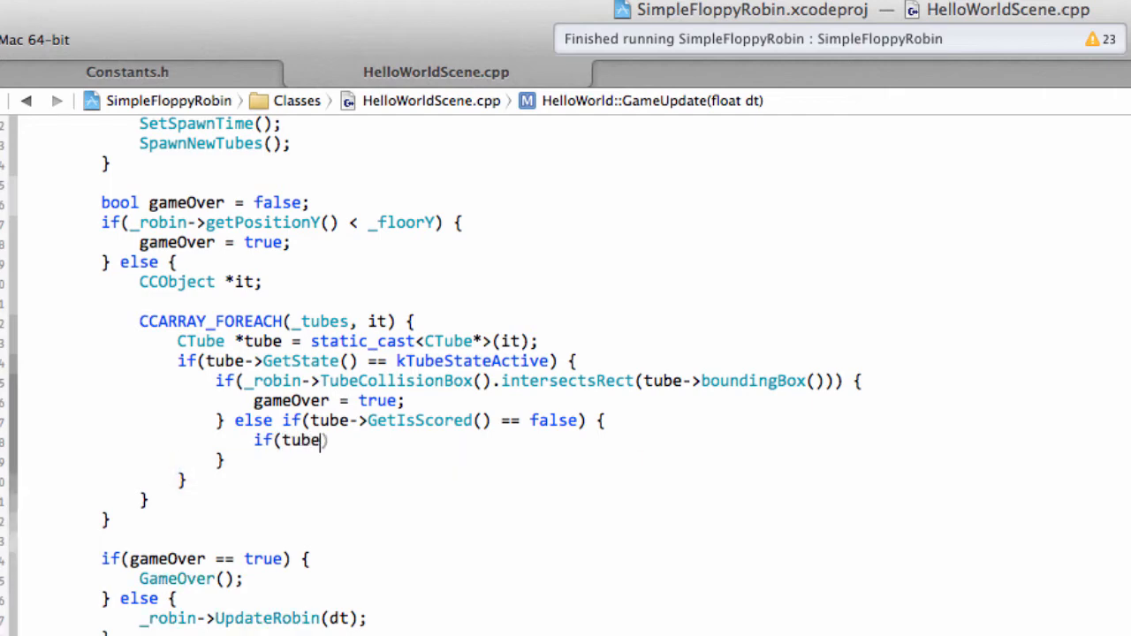
{"action": "type", "text": "->boundingBox()"}
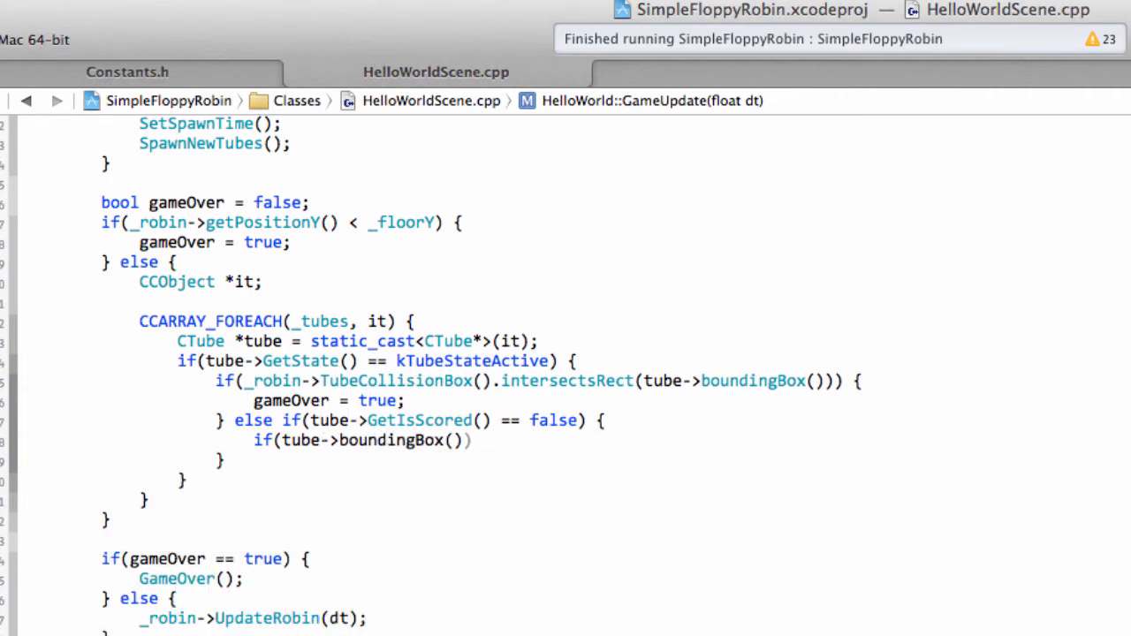
{"action": "type", "text": "origin.x +"}
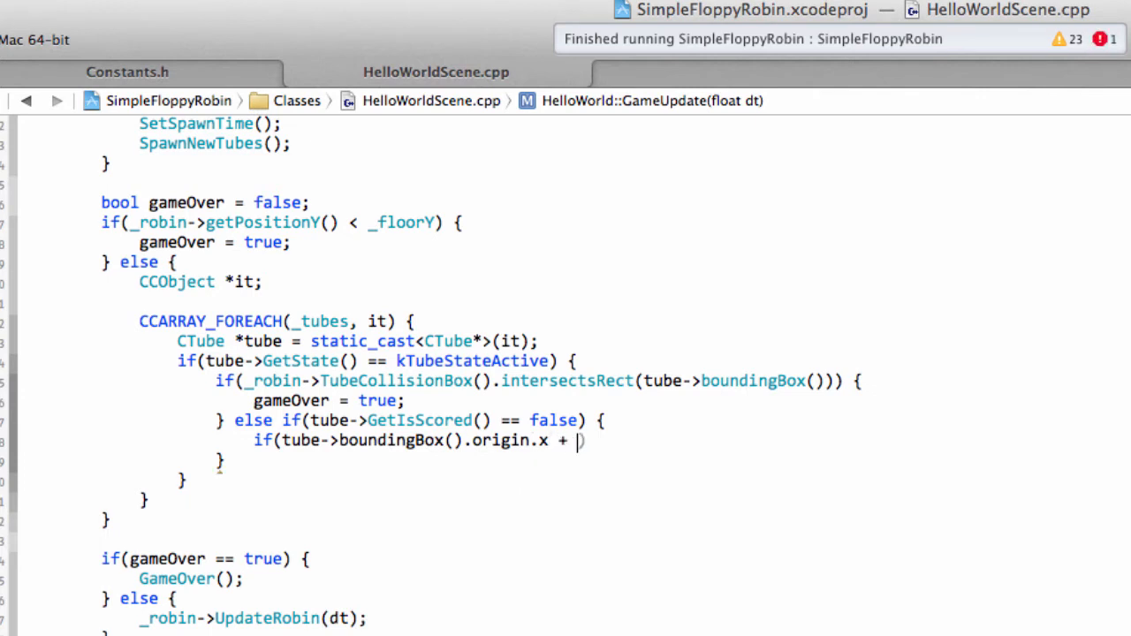
{"action": "type", "text": "tube)"}
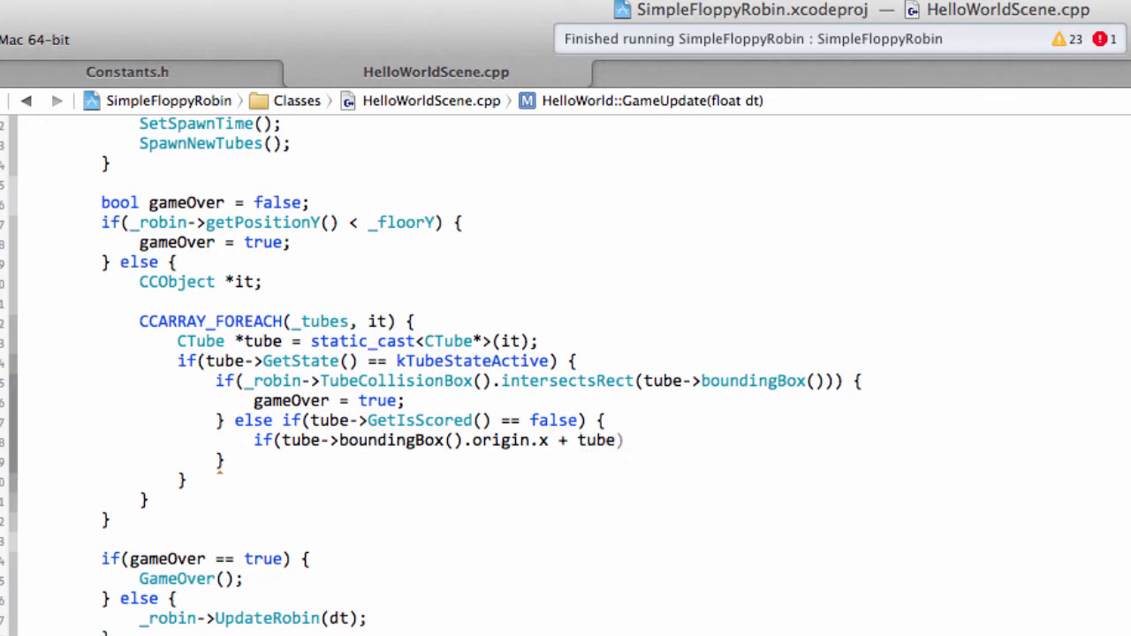
{"action": "type", "text": "->boundingBox())"}
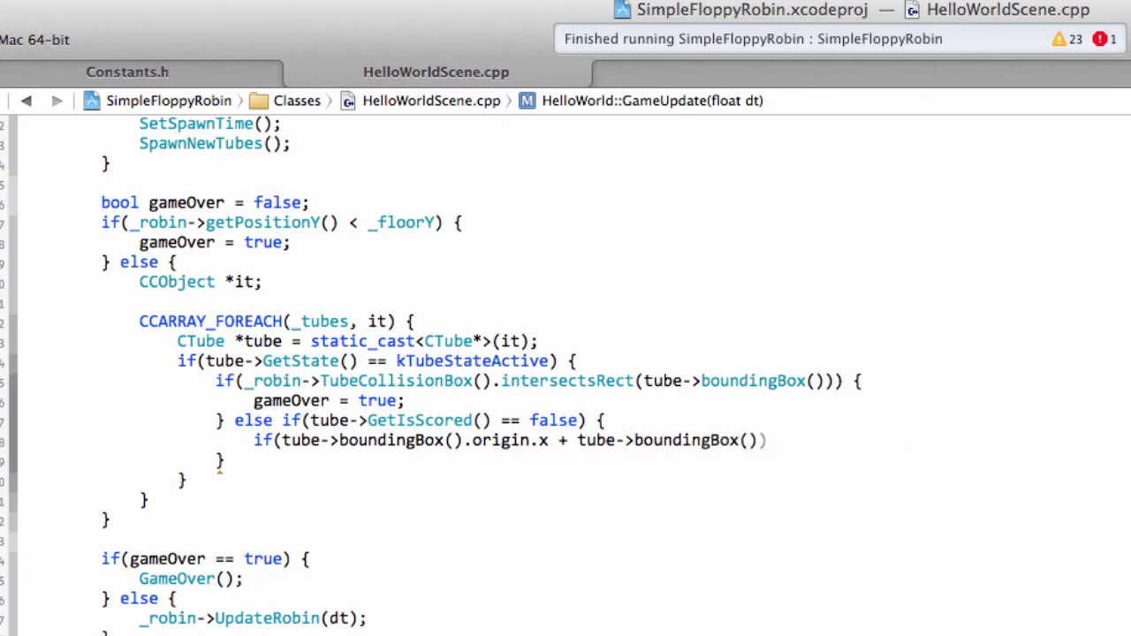
{"action": "type", "text": ".)"}
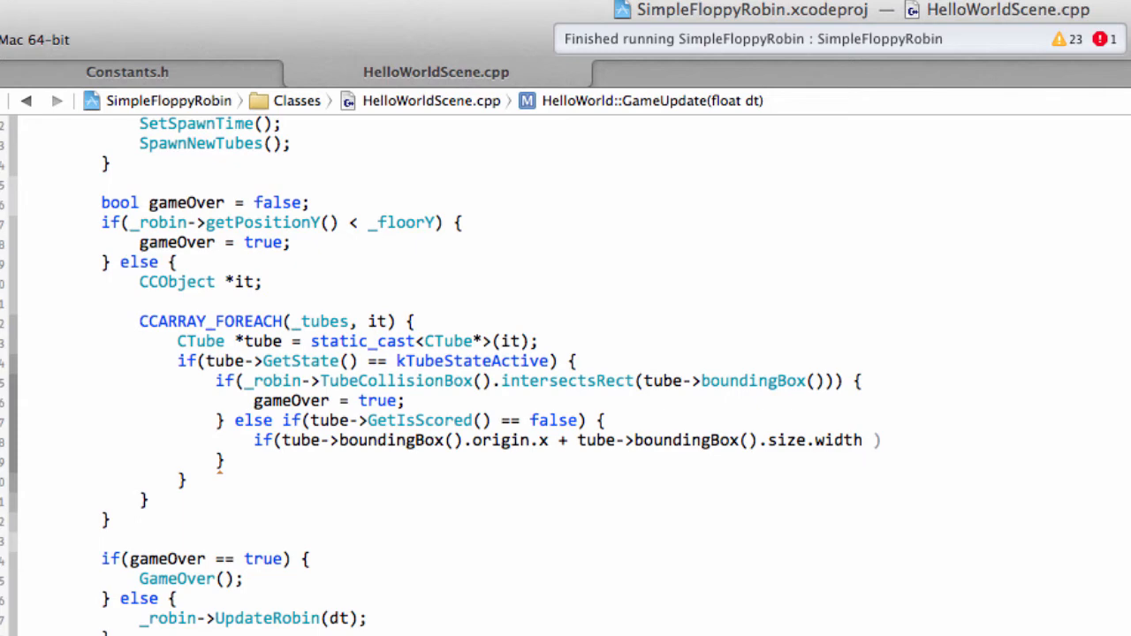
{"action": "type", "text": "<"}
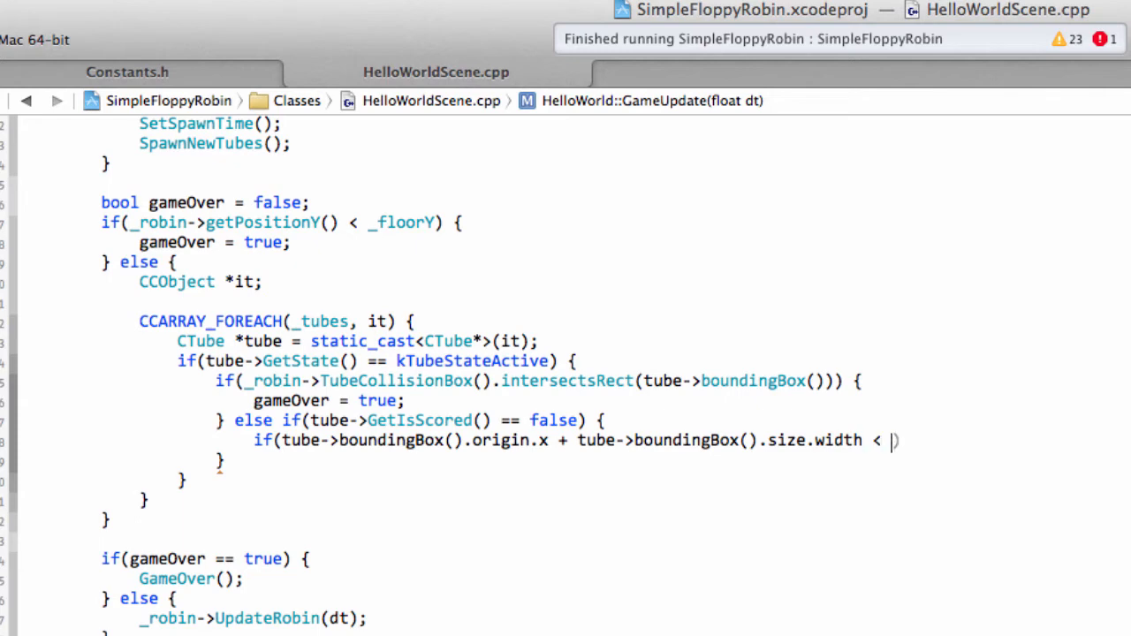
{"action": "key", "text": "Return"}
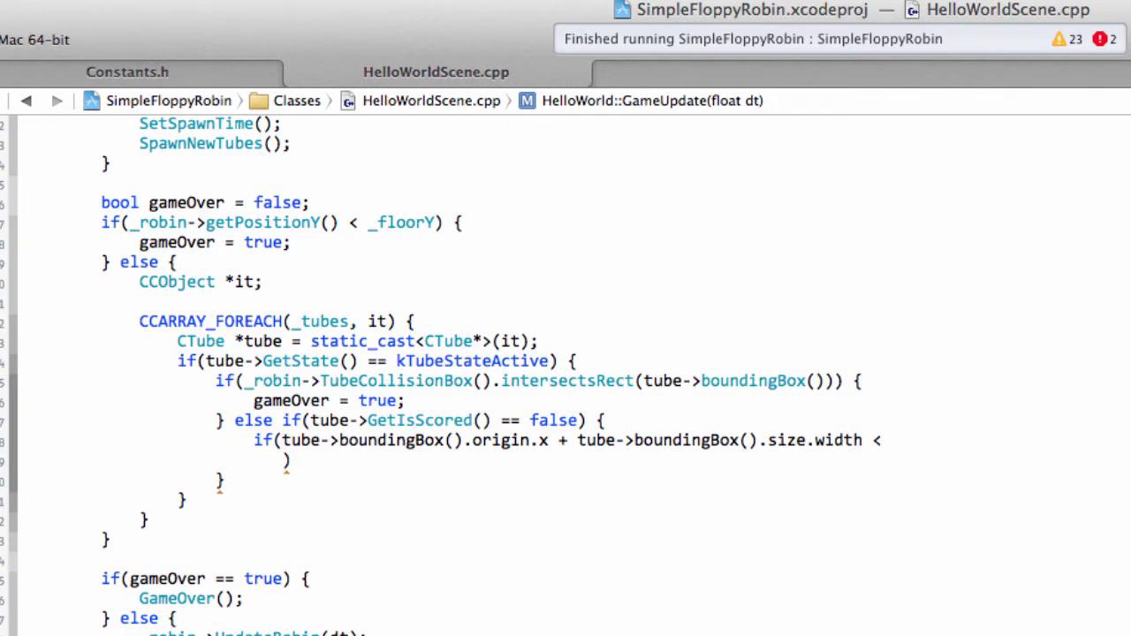
{"action": "type", "text": "_robin)"}
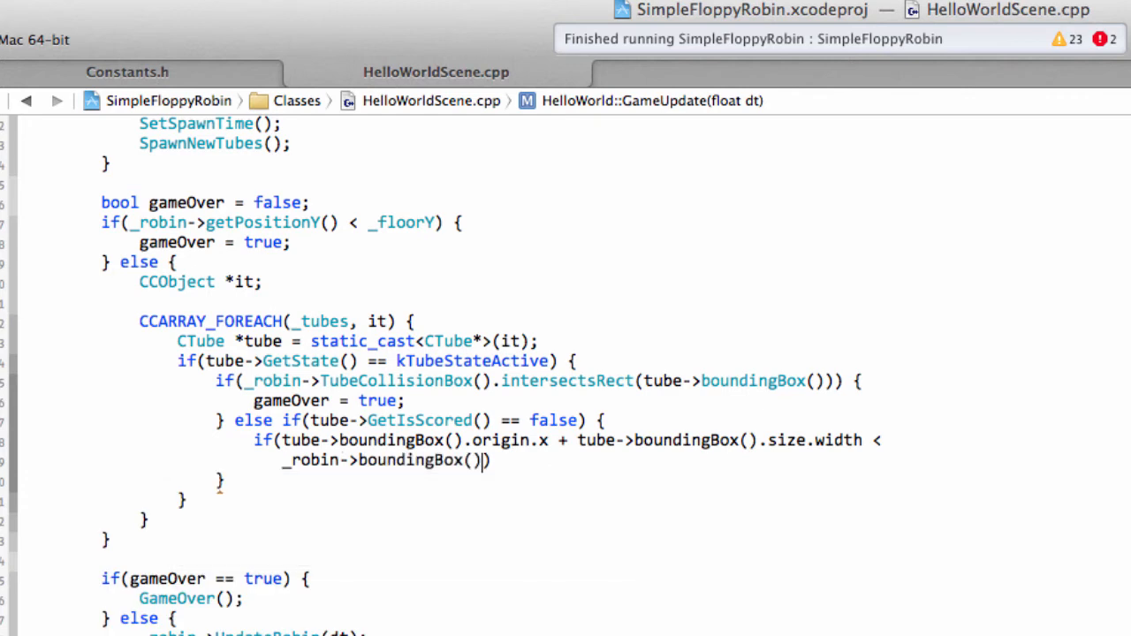
{"action": "type", "text": "origin.x"}
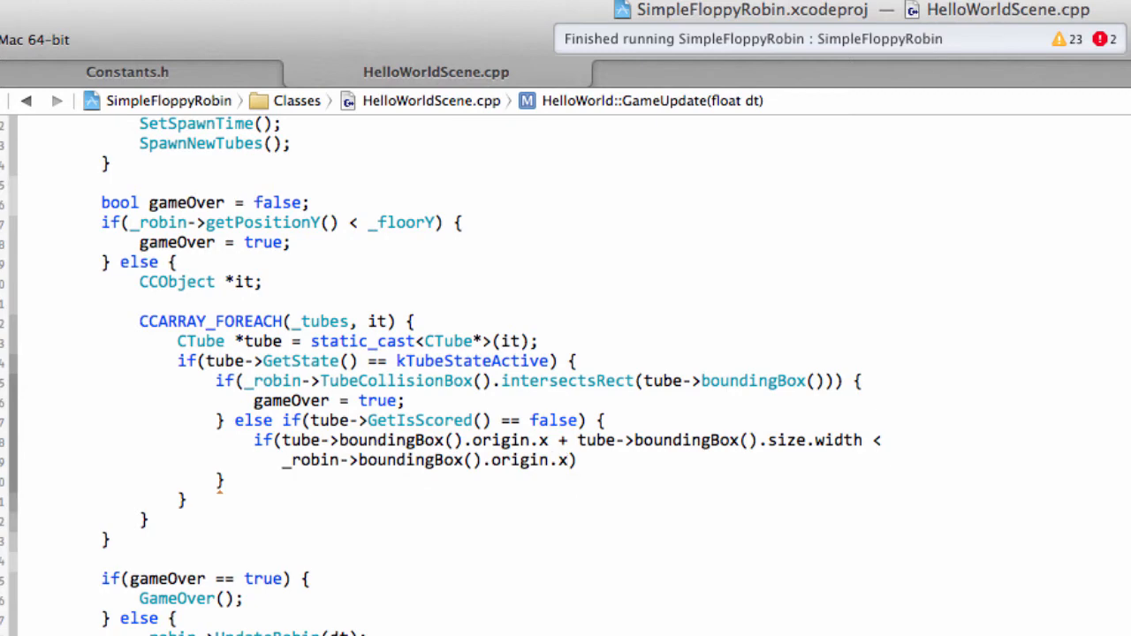
{"action": "type", "text": "{"}
{"action": "type", "text": "tube->"}
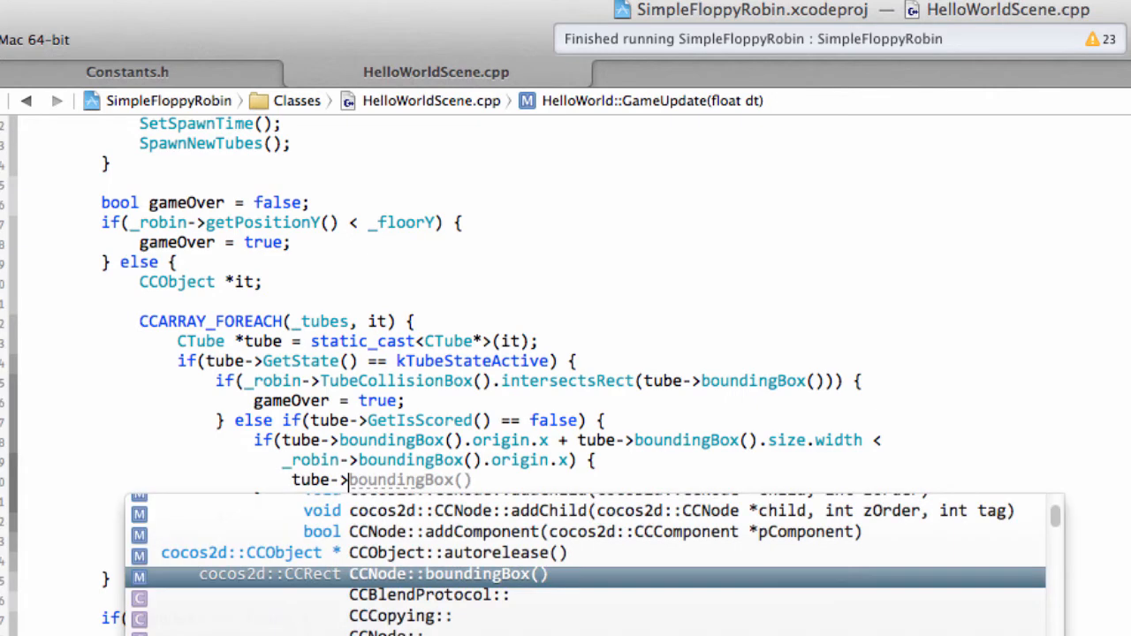
Inside the pass check, call tube->SetIsScored() and add '_gameScore += kTubeScore;'
{"action": "type", "text": "setPosition"}
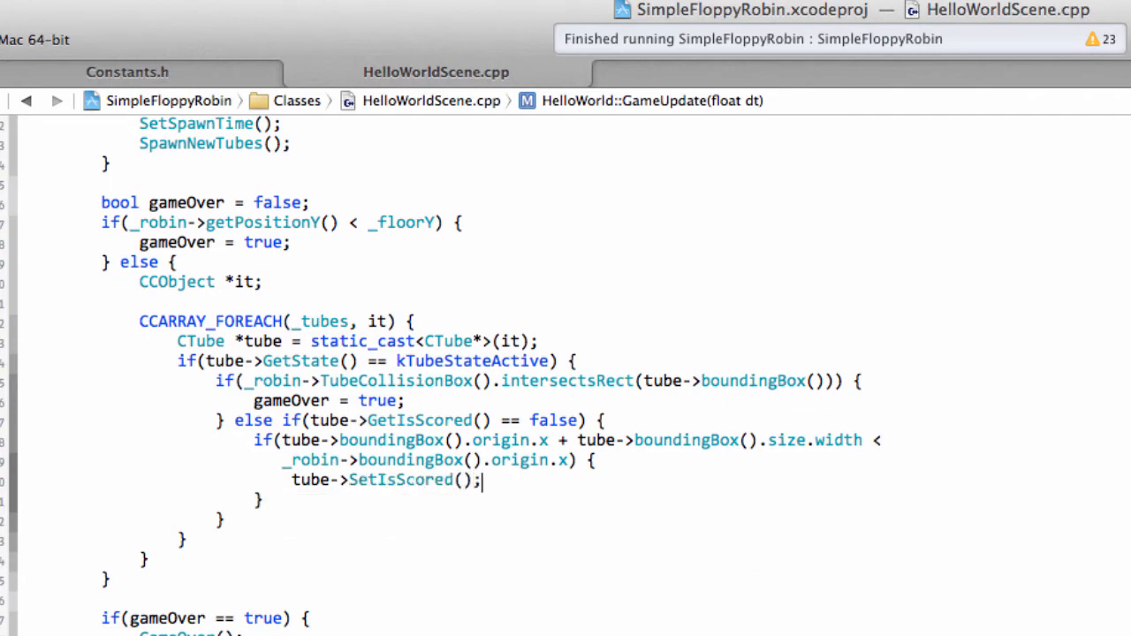
{"action": "key", "text": "Return"}
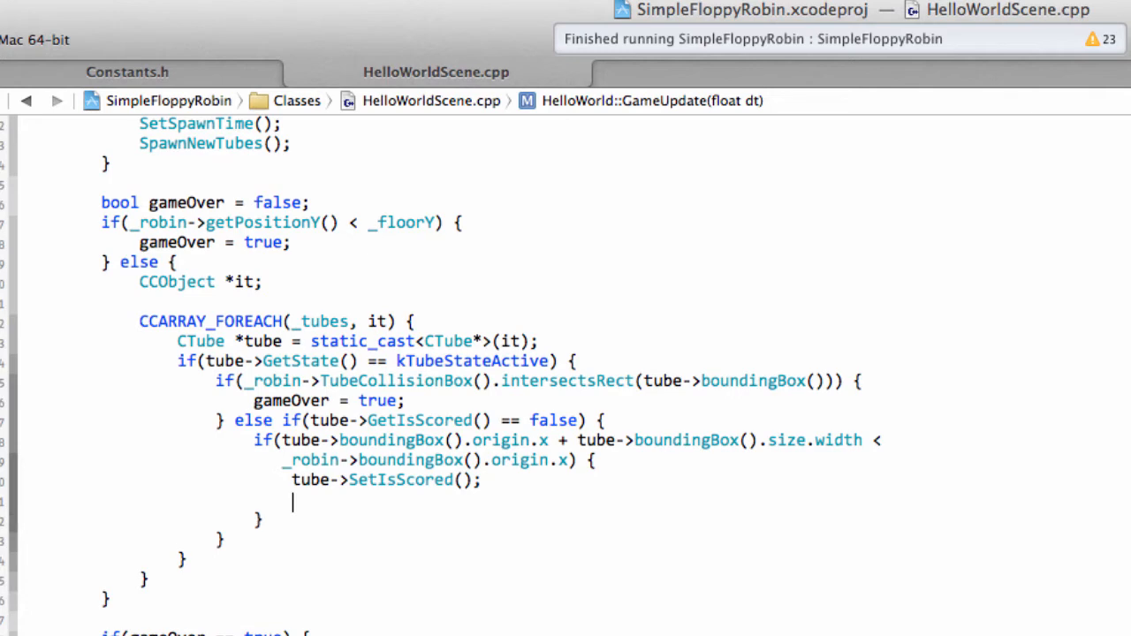
{"action": "type", "text": "_gameScore"}
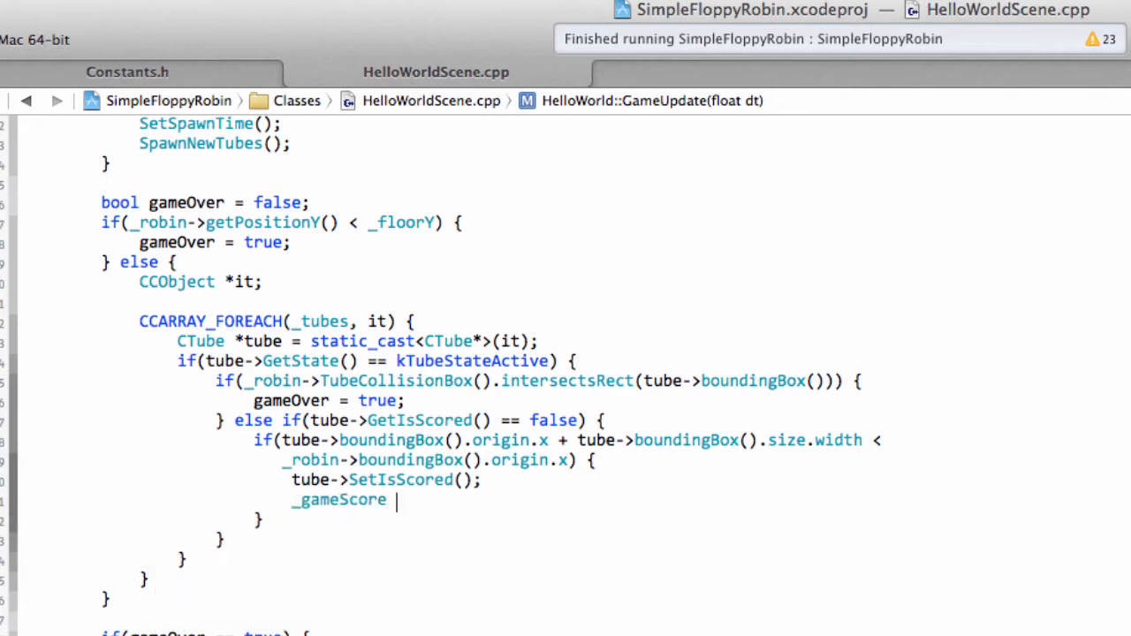
{"action": "type", "text": "+= kTubeScore;"}
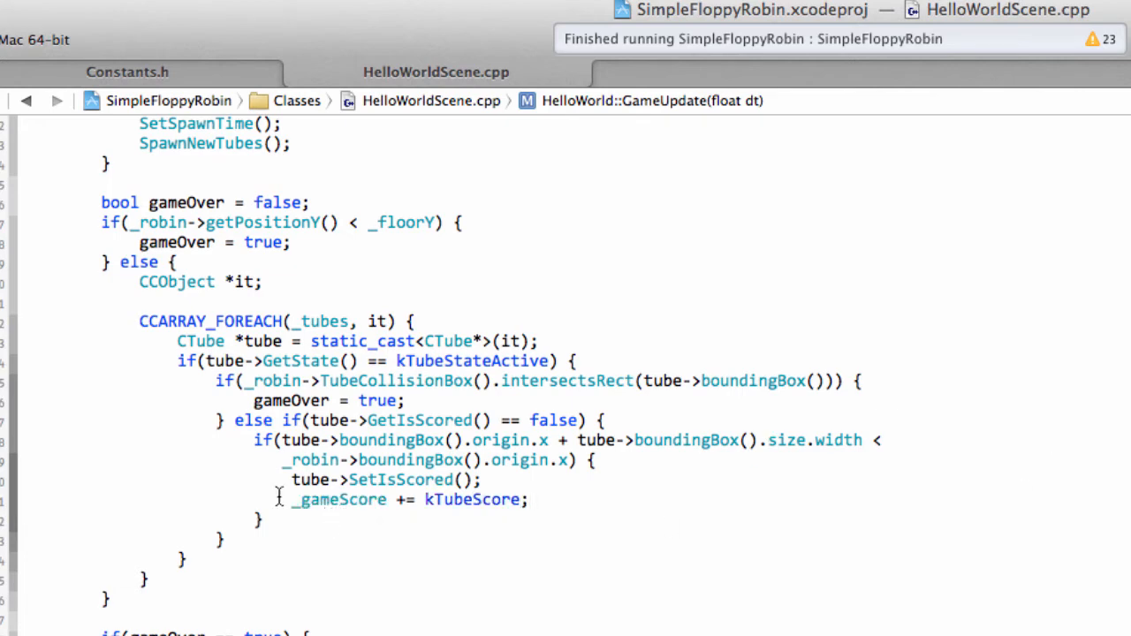
{"action": "mouse_move", "coordinate": [198, 515]}
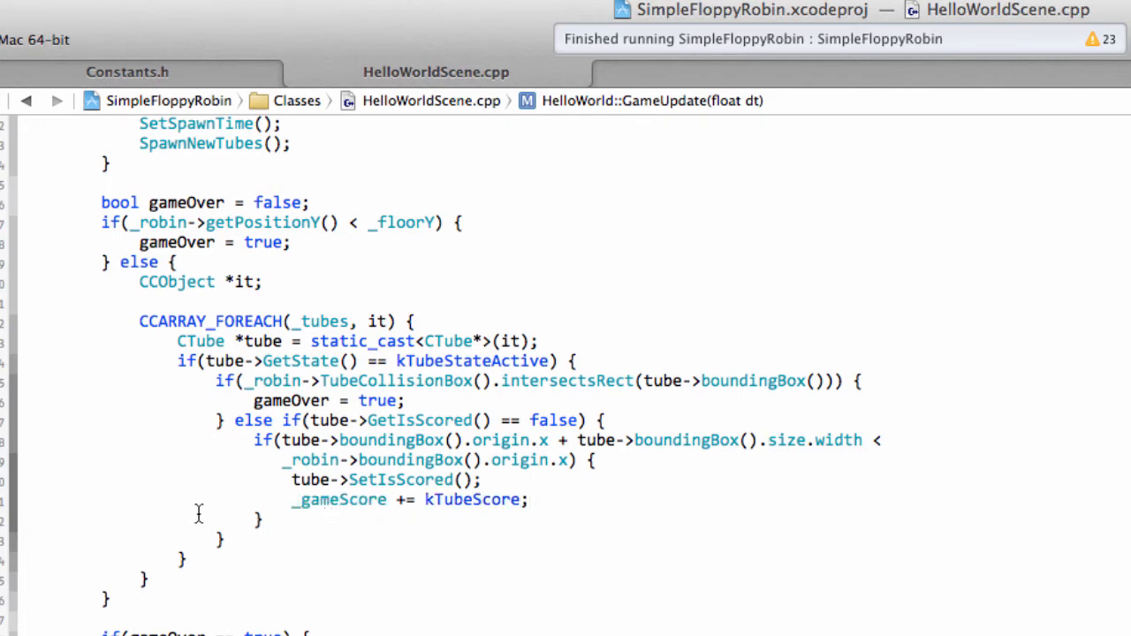
{"action": "scroll", "scroll_direction": "down", "scroll_amount": 3}
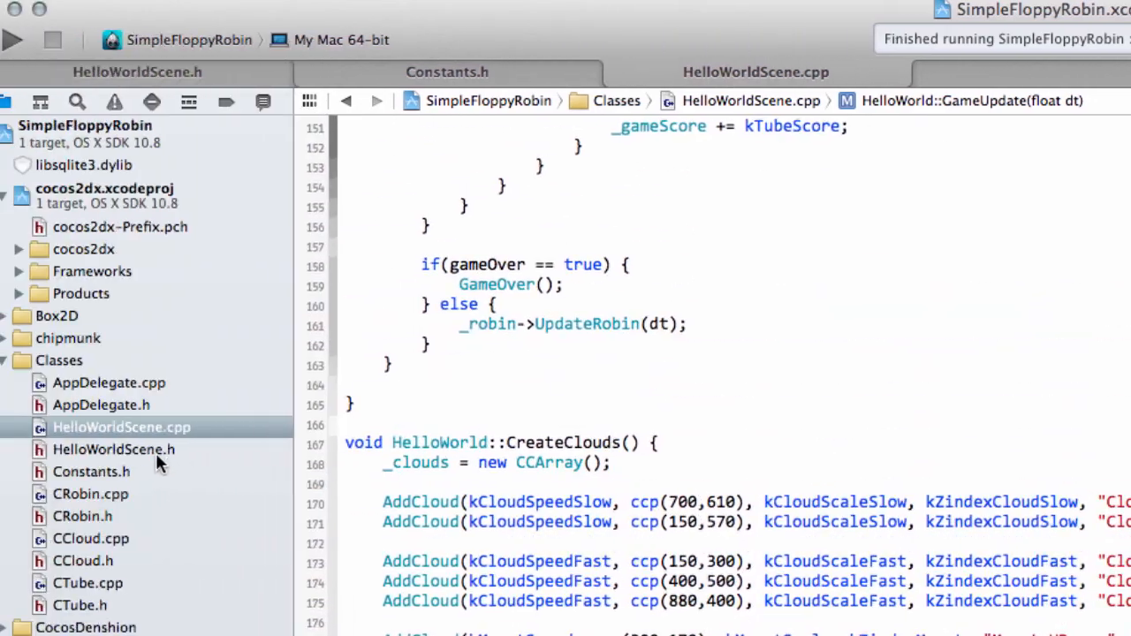
Declare 'void UpdateScoreLabel();' below GetNextTube() in HelloWorldScene.h and return to the .cpp
{"action": "left_click", "coordinate": [113, 449]}
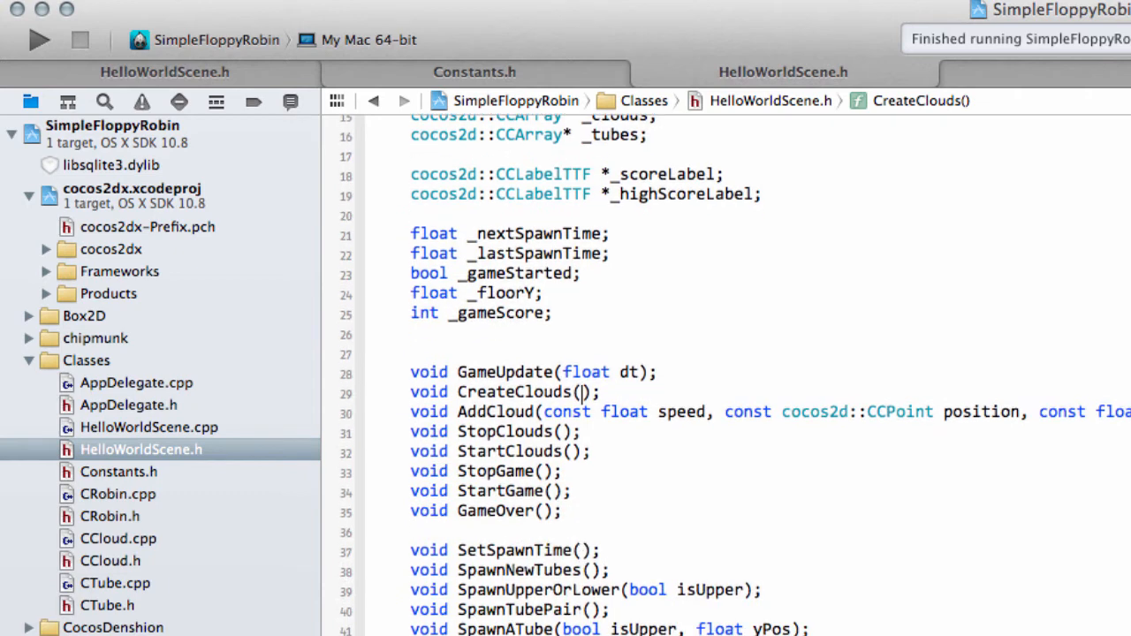
{"action": "scroll", "scroll_direction": "down", "scroll_amount": 3}
{"action": "type", "text": "void"}
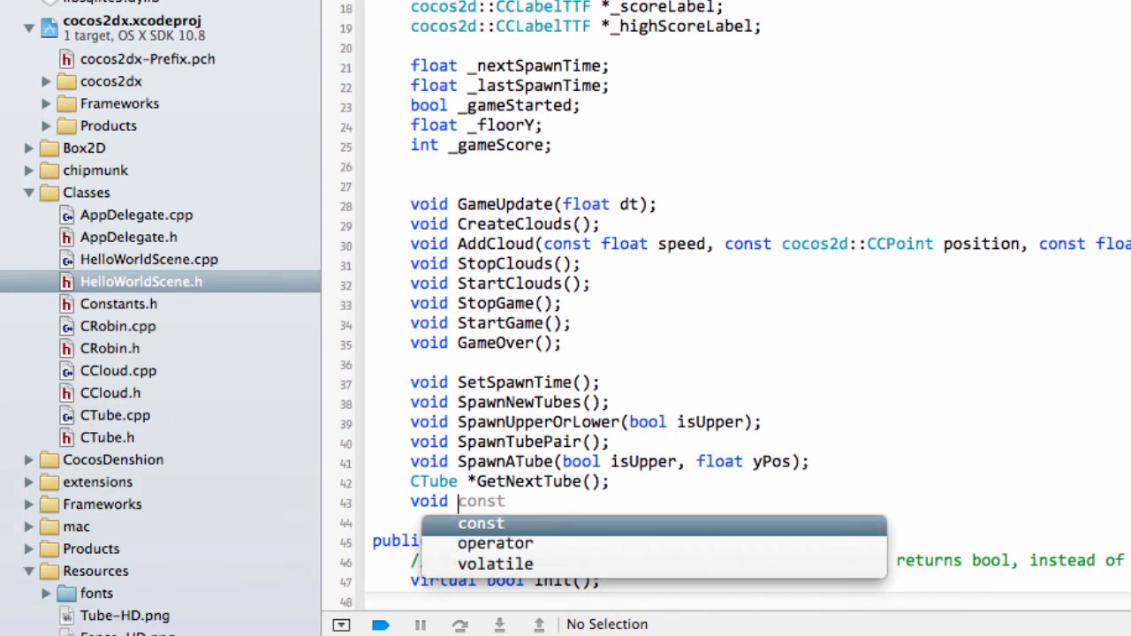
{"action": "type", "text": "UpdateScor"}
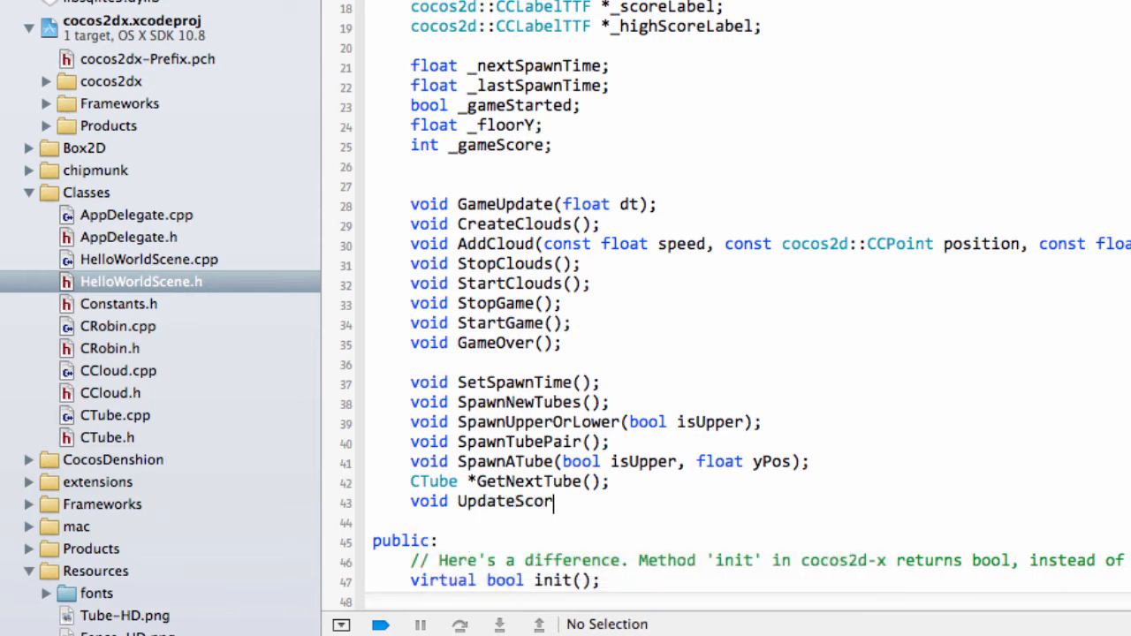
{"action": "type", "text": "eLabel"}
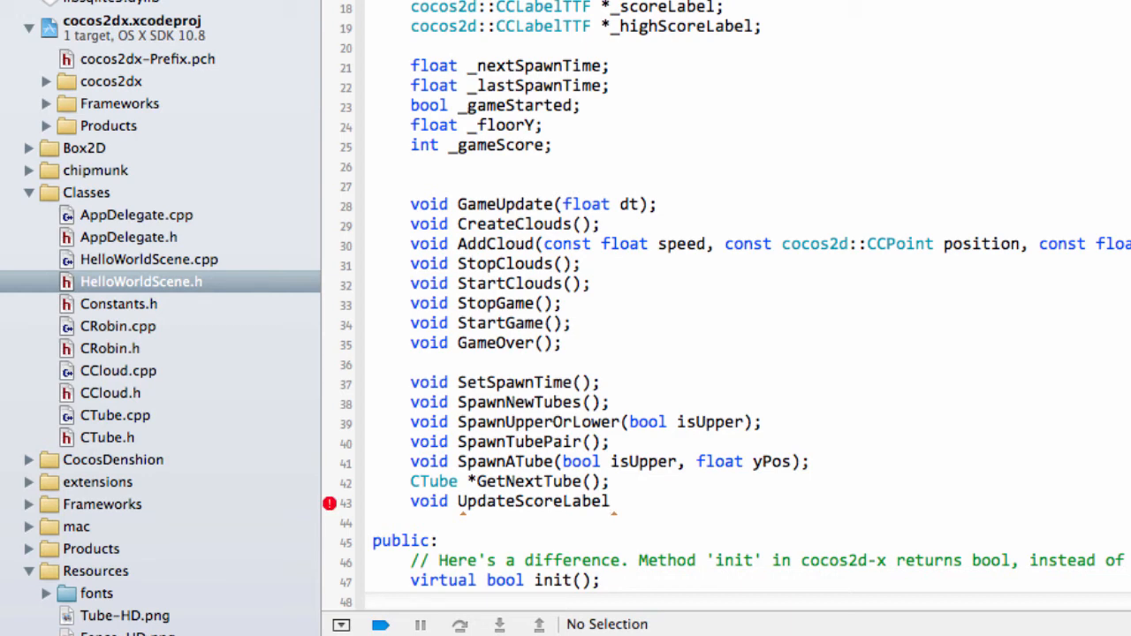
{"action": "type", "text": "();"}
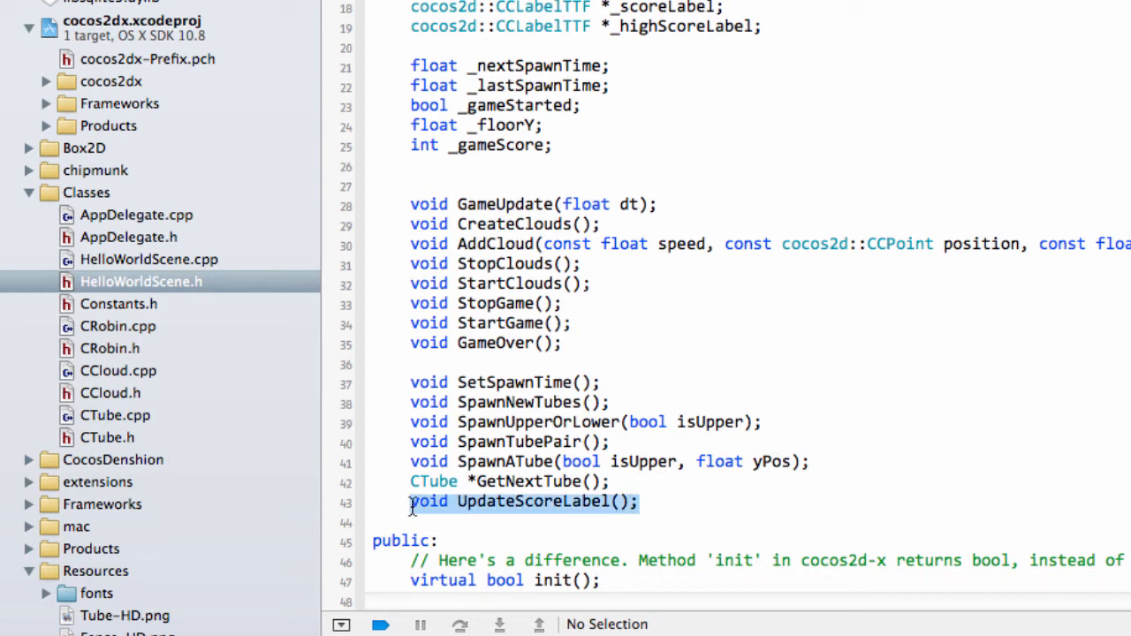
{"action": "left_click", "coordinate": [148, 258]}
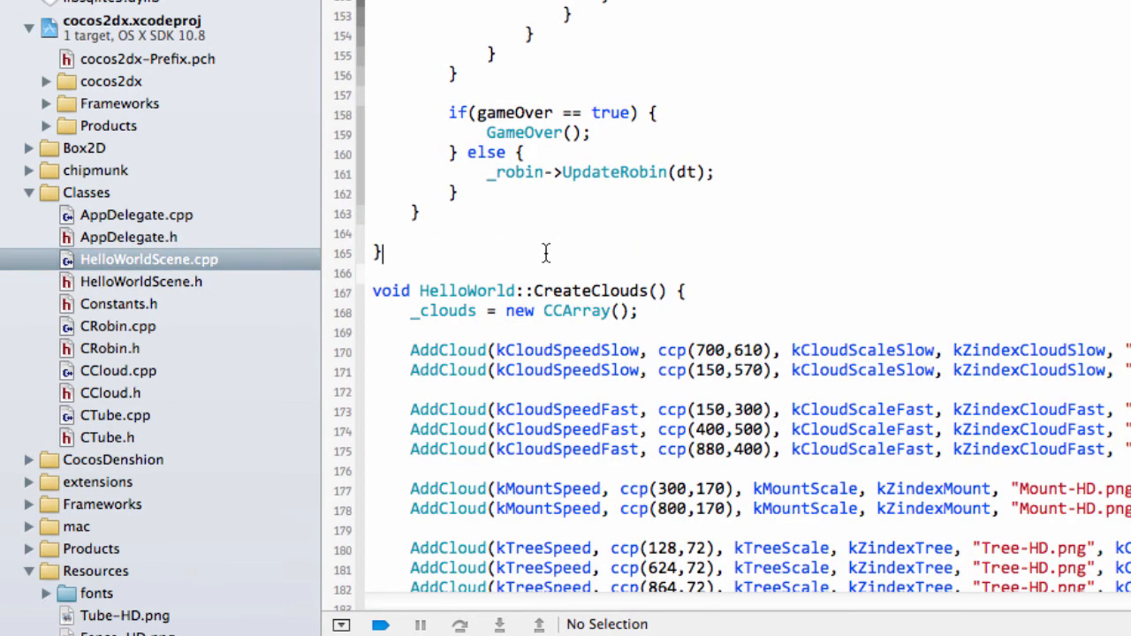
Define an empty 'void HelloWorld::UpdateScoreLabel() { }' after GameUpdate in HelloWorldScene.cpp
{"action": "type", "text": "void UpdateScoreLabel() {"}
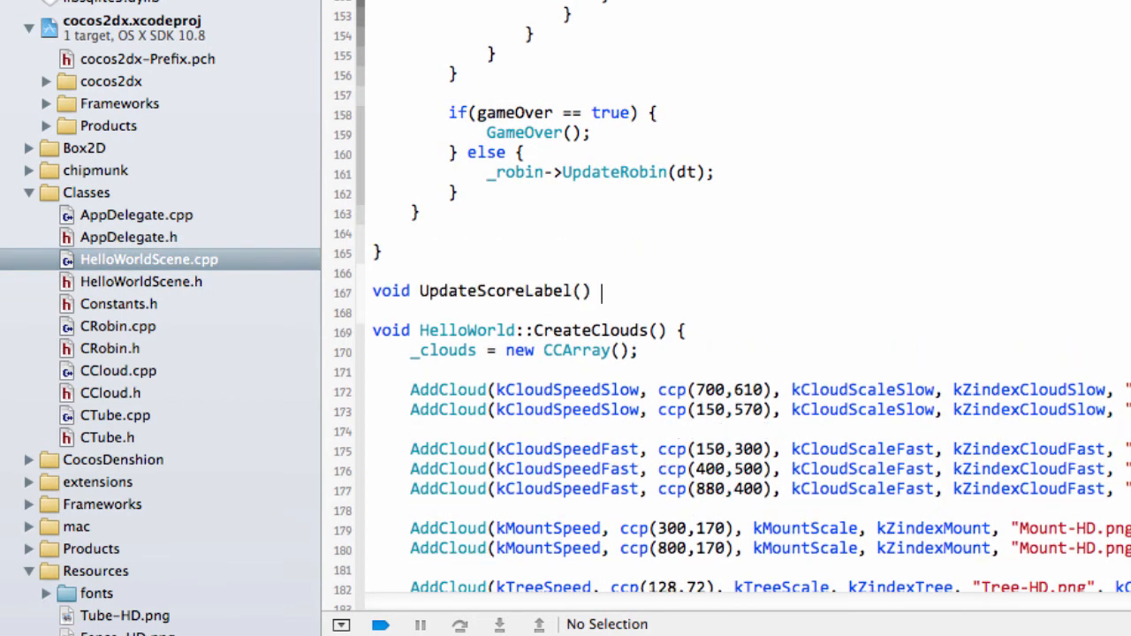
{"action": "key", "text": "Return"}
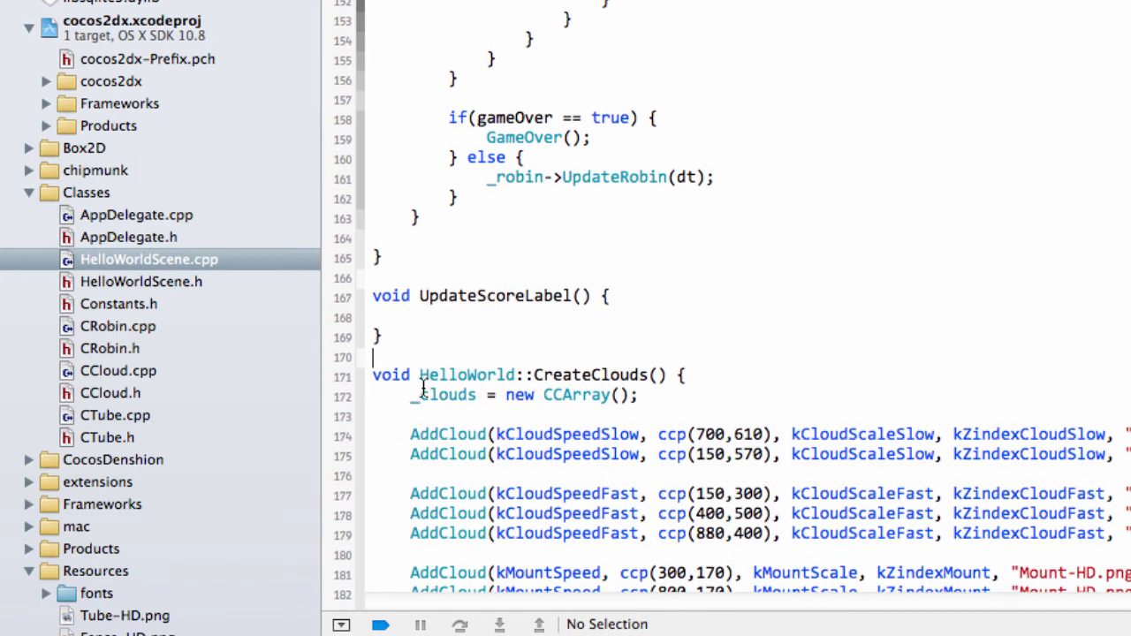
{"action": "double_click", "coordinate": [467, 374]}
{"action": "type", "text": "HelloWorld::"}
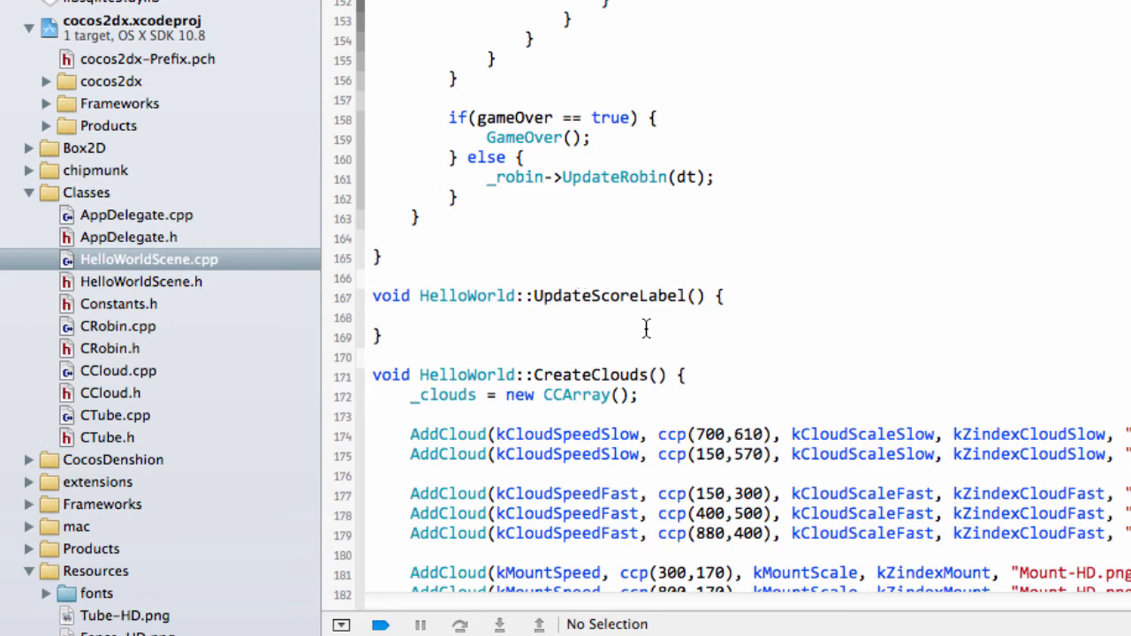
{"action": "left_click", "coordinate": [411, 319]}
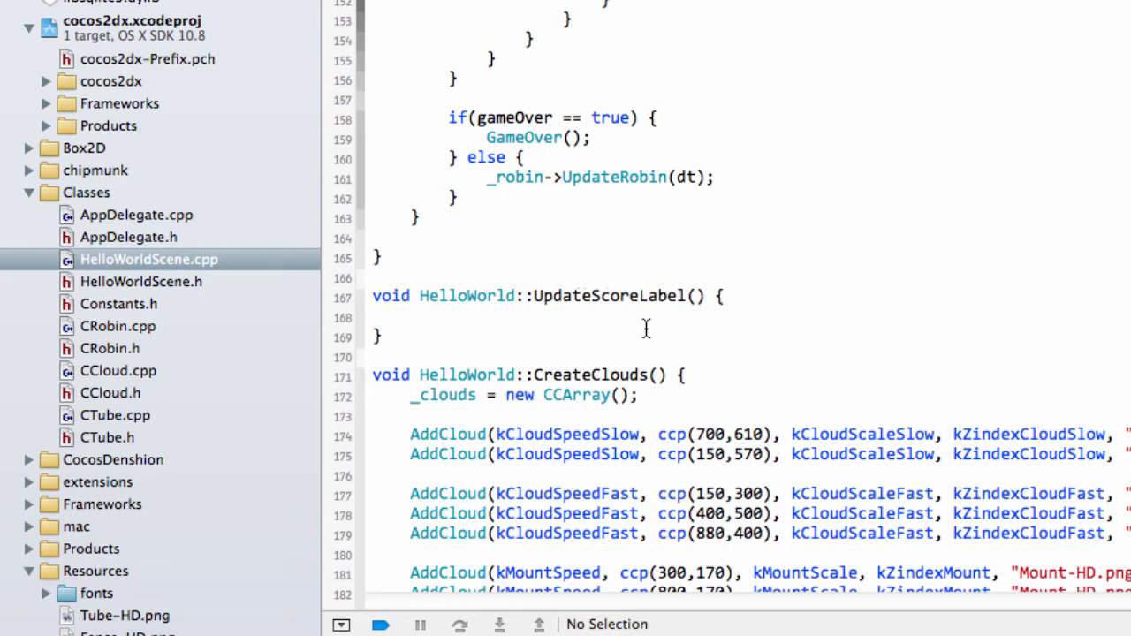
Declare char ScoreString buffer and sprintf "Score %d" with _gameScore into it
{"action": "type", "text": "char"}
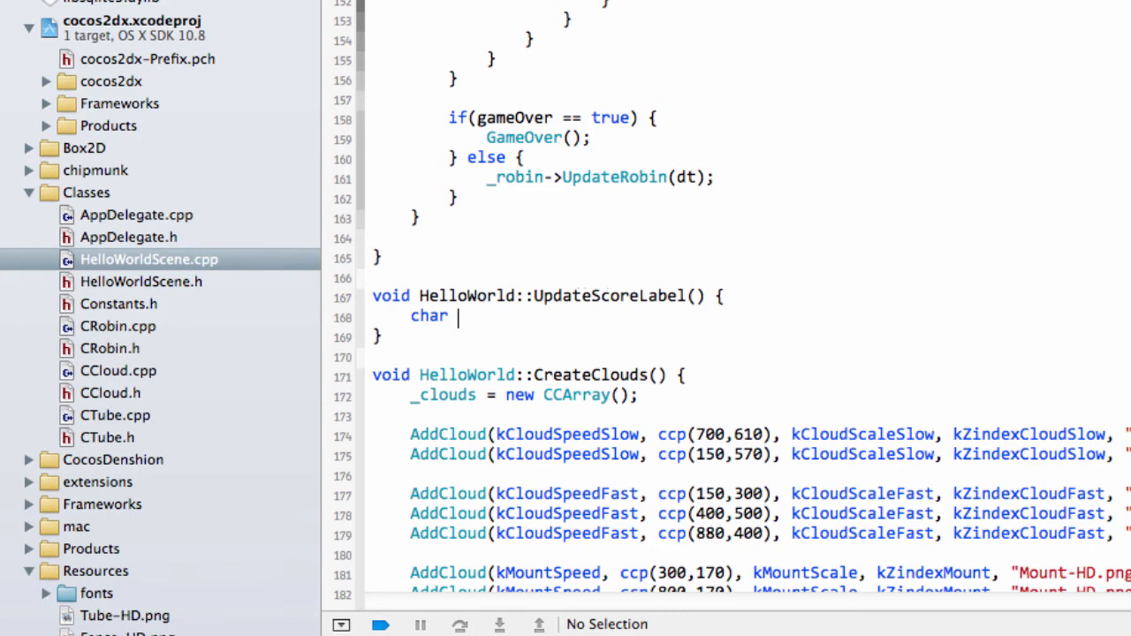
{"action": "type", "text": "ScoreString"}
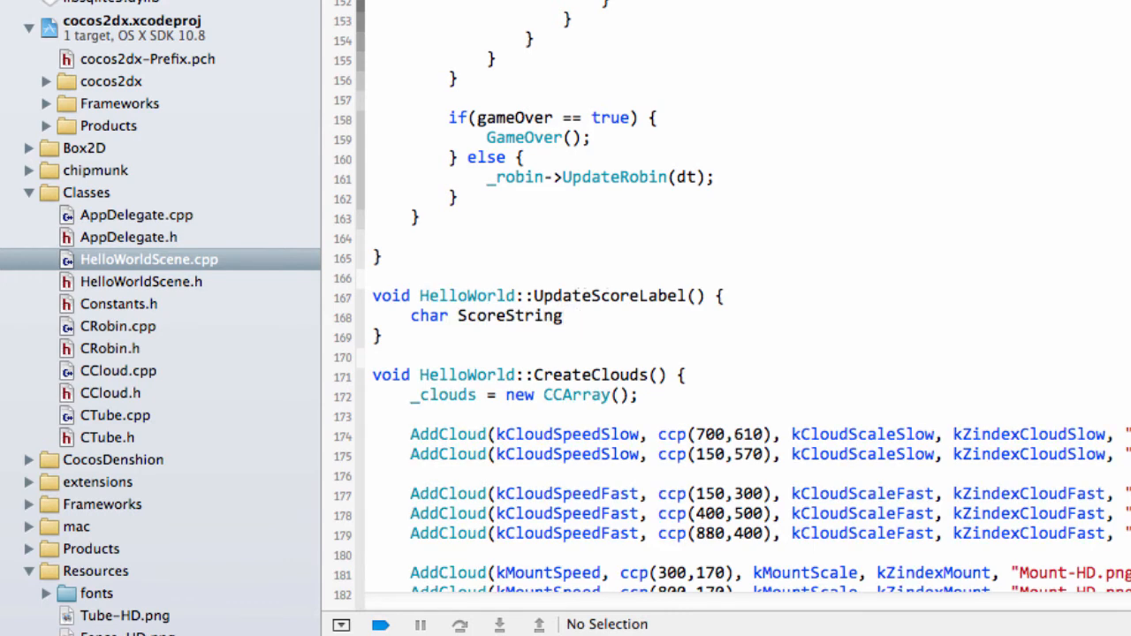
{"action": "type", "text": "[4]"}
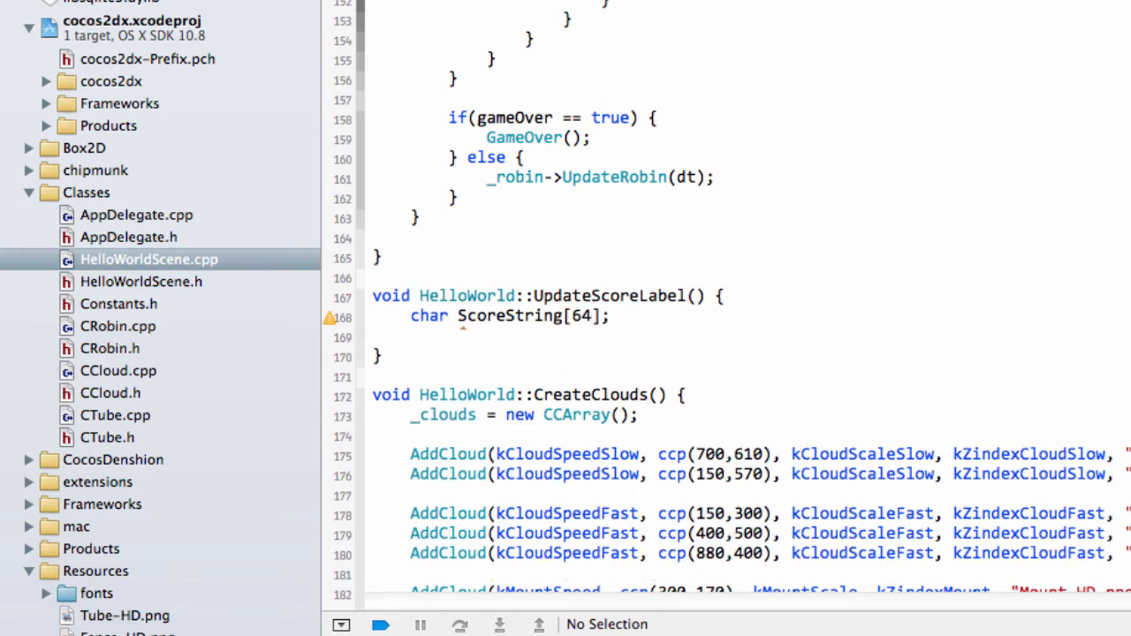
{"action": "type", "text": "char"}
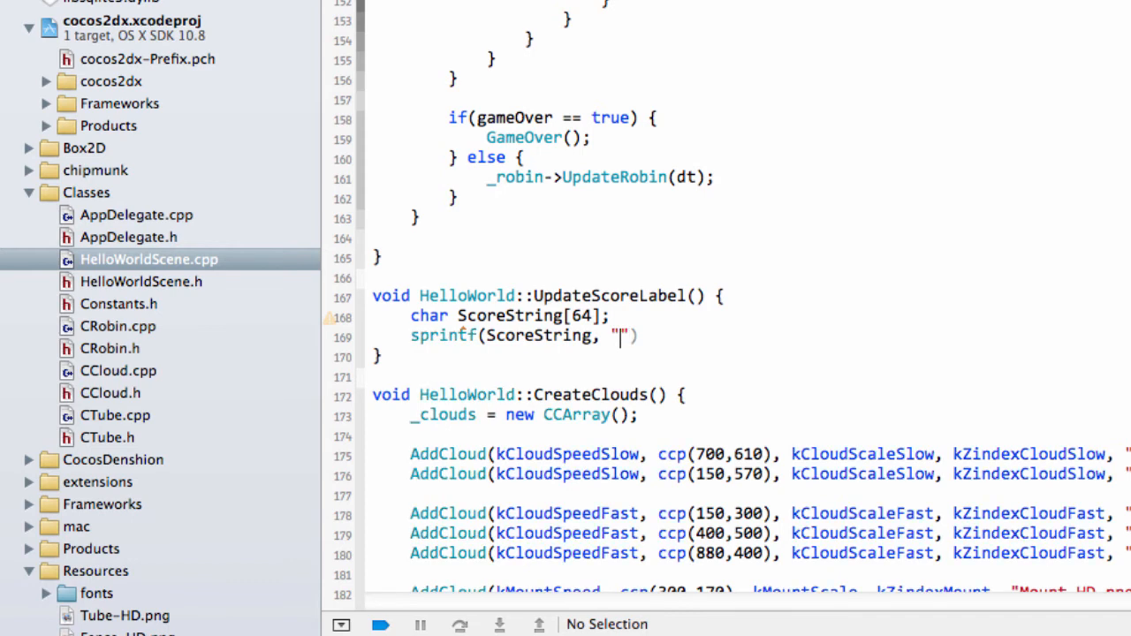
{"action": "type", "text": "Score %"}
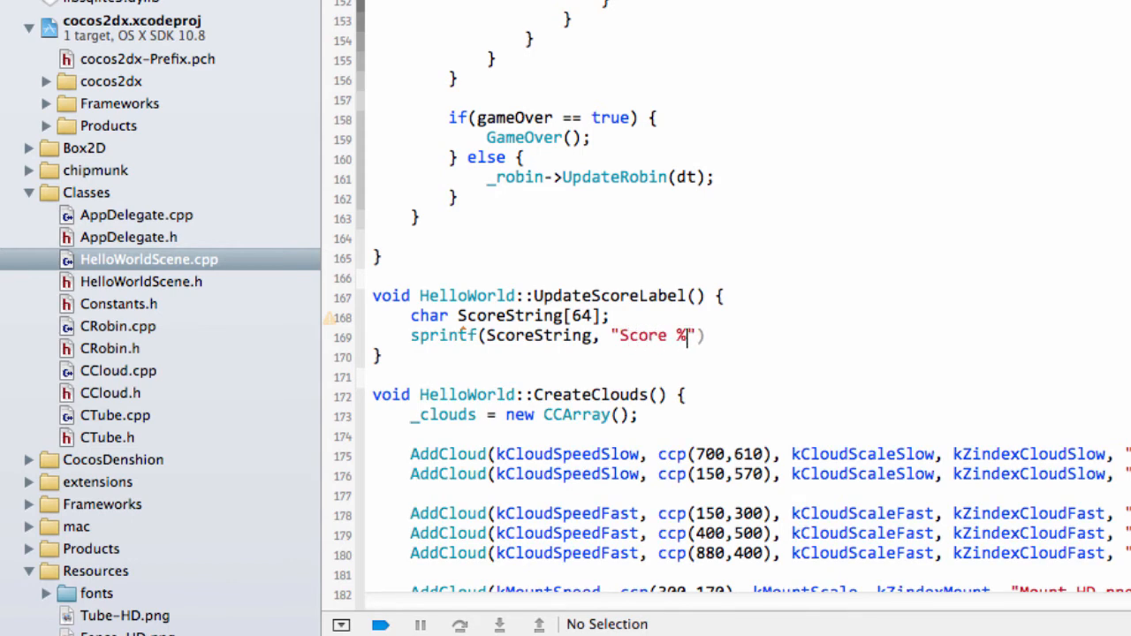
{"action": "type", "text": "d\","}
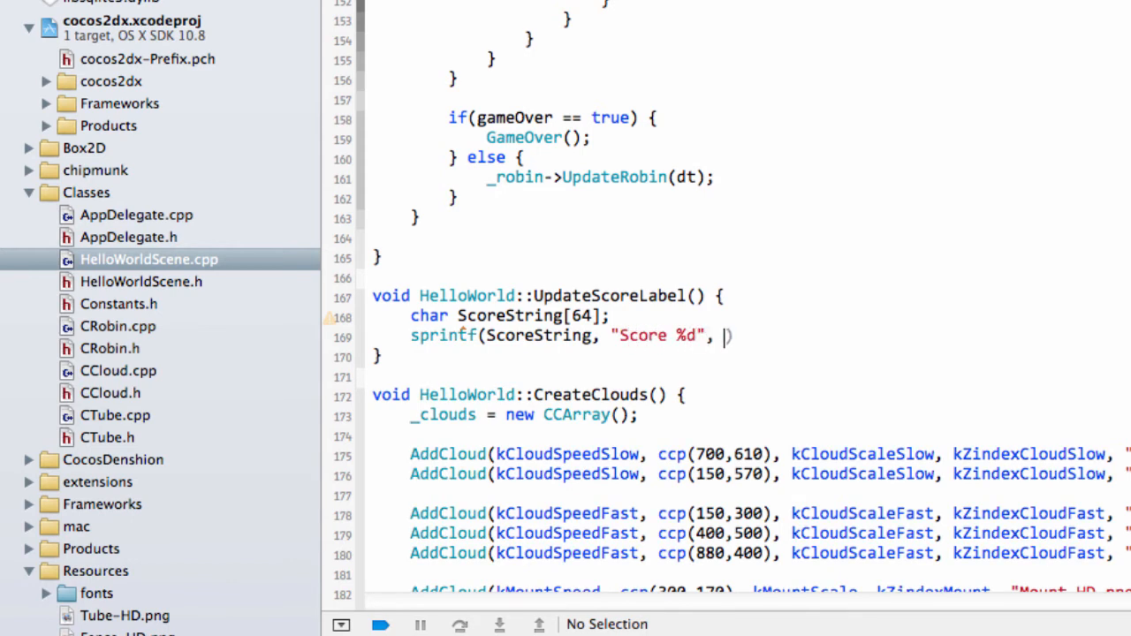
{"action": "type", "text": "_gameScore"}
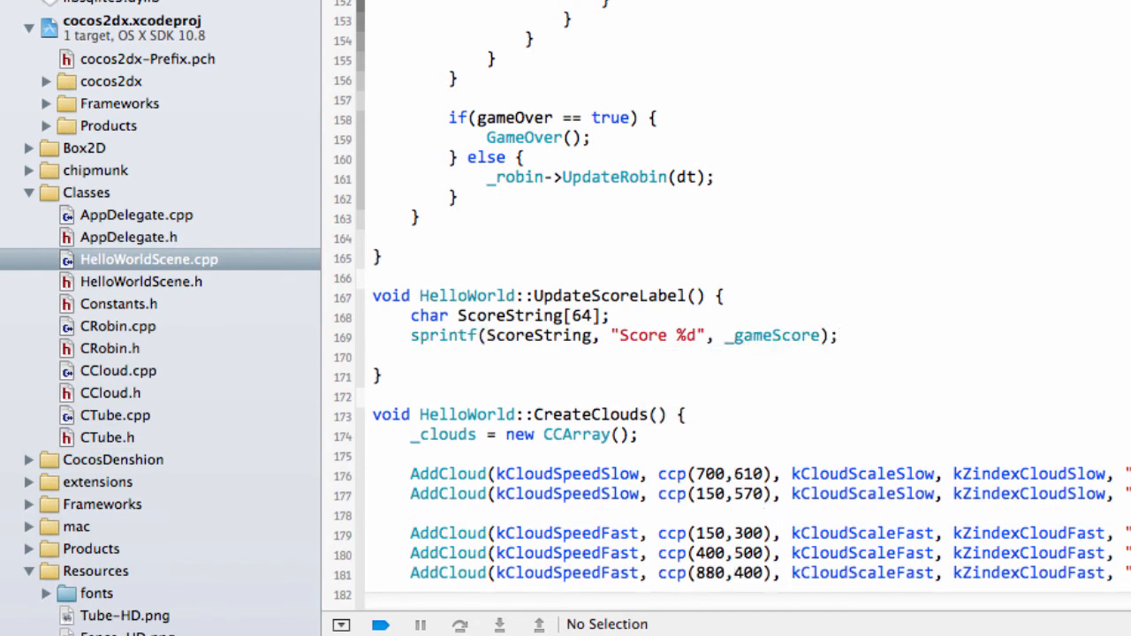
Set ScoreString on _scoreLabel via setString
{"action": "type", "text": "_scoreLabel->setString("}
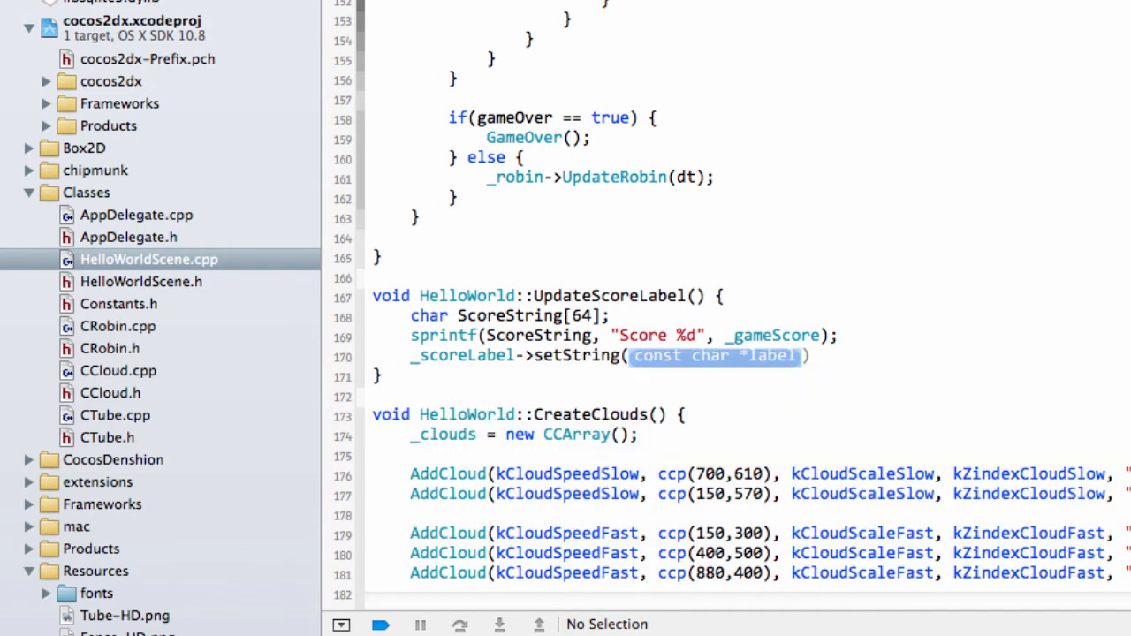
{"action": "type", "text": "ScoreString"}
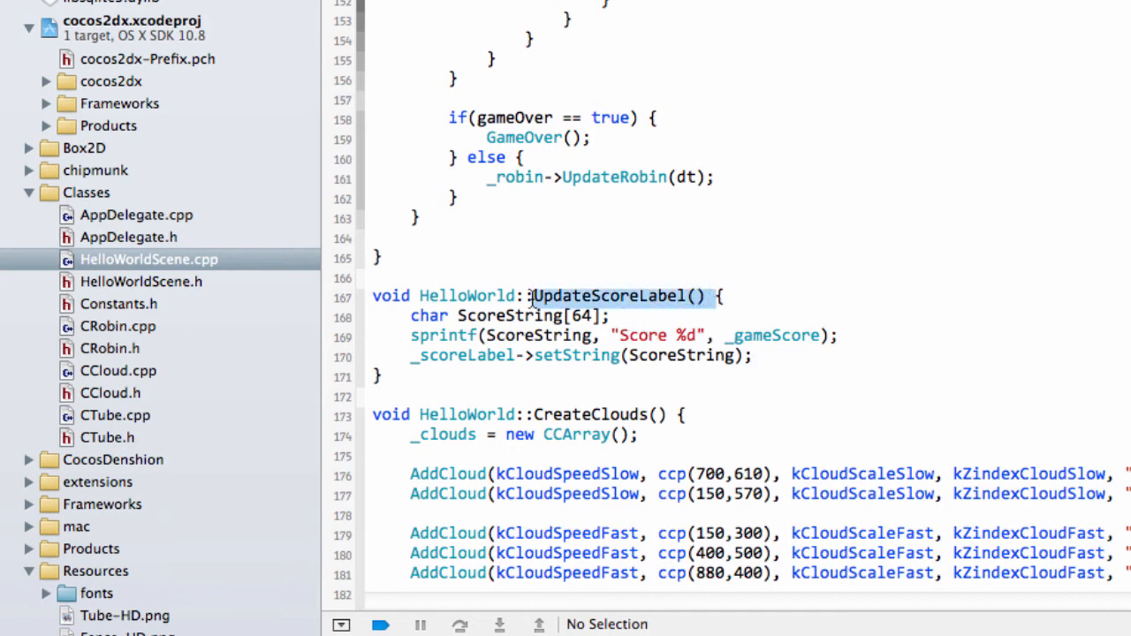
{"action": "scroll", "scroll_direction": "up", "scroll_amount": 3}
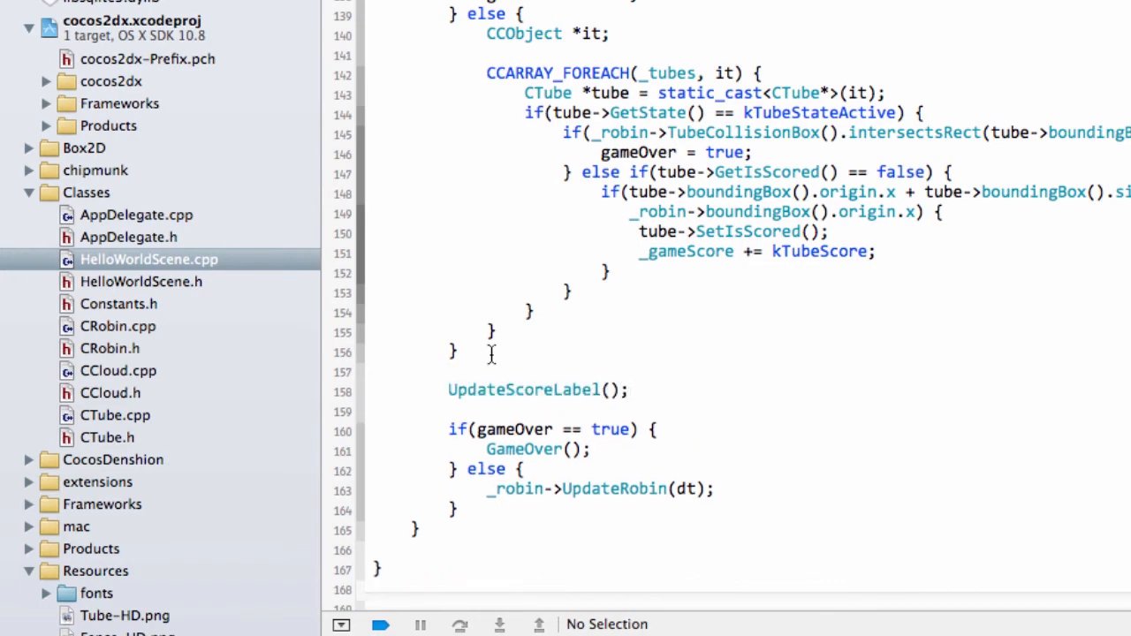
{"action": "scroll", "scroll_direction": "down", "scroll_amount": 3}
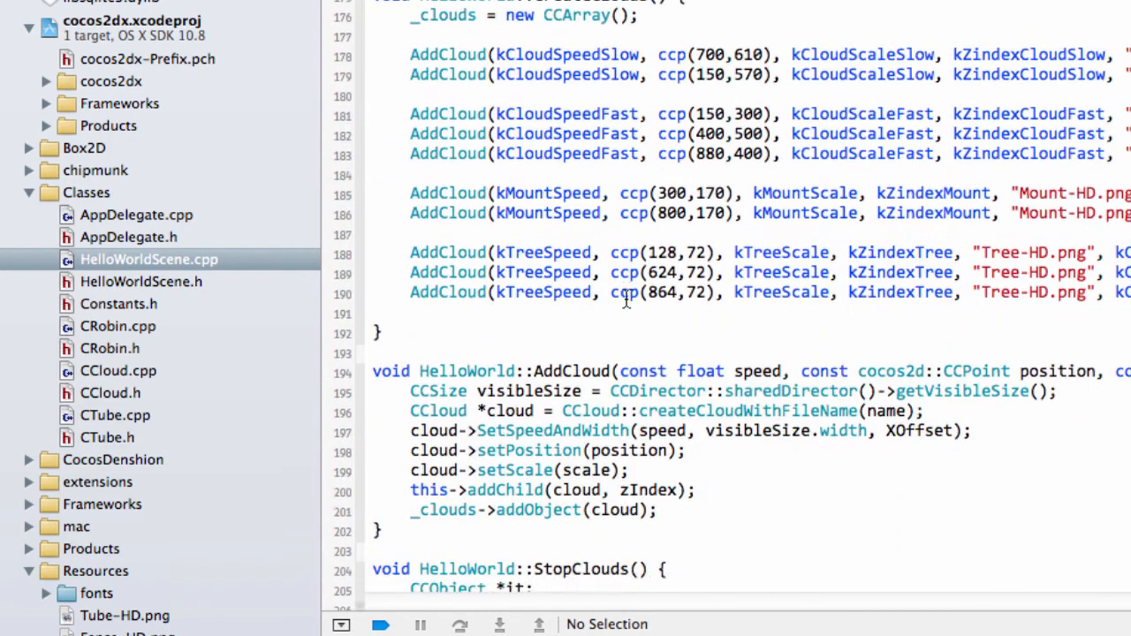
{"action": "scroll", "scroll_direction": "up", "scroll_amount": 3}
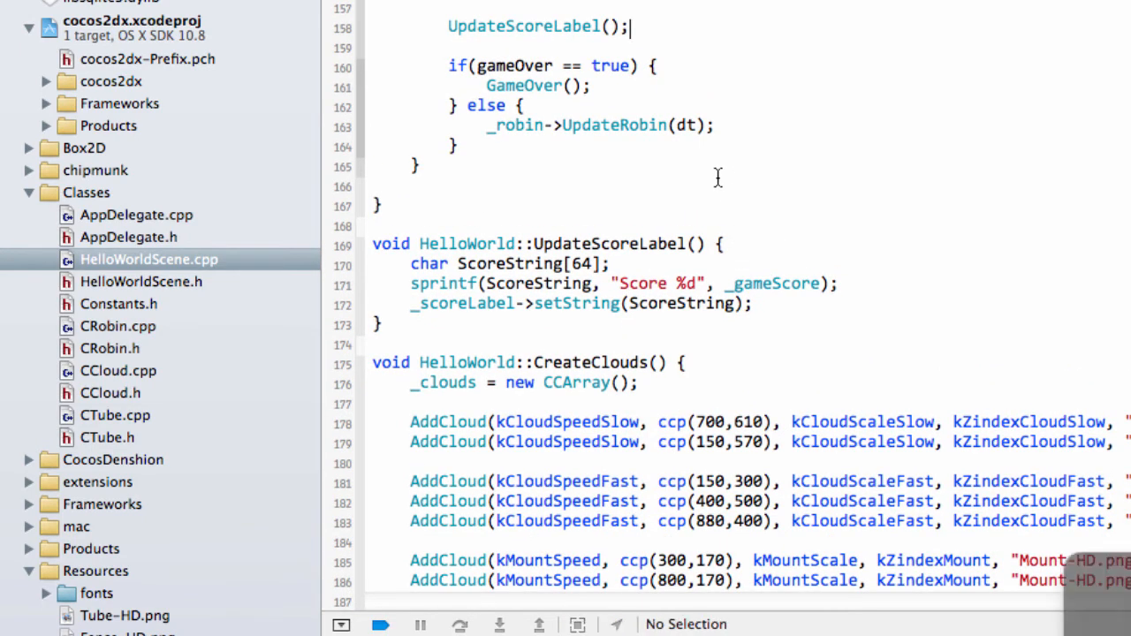
{"action": "left_click", "coordinate": [380, 624]}
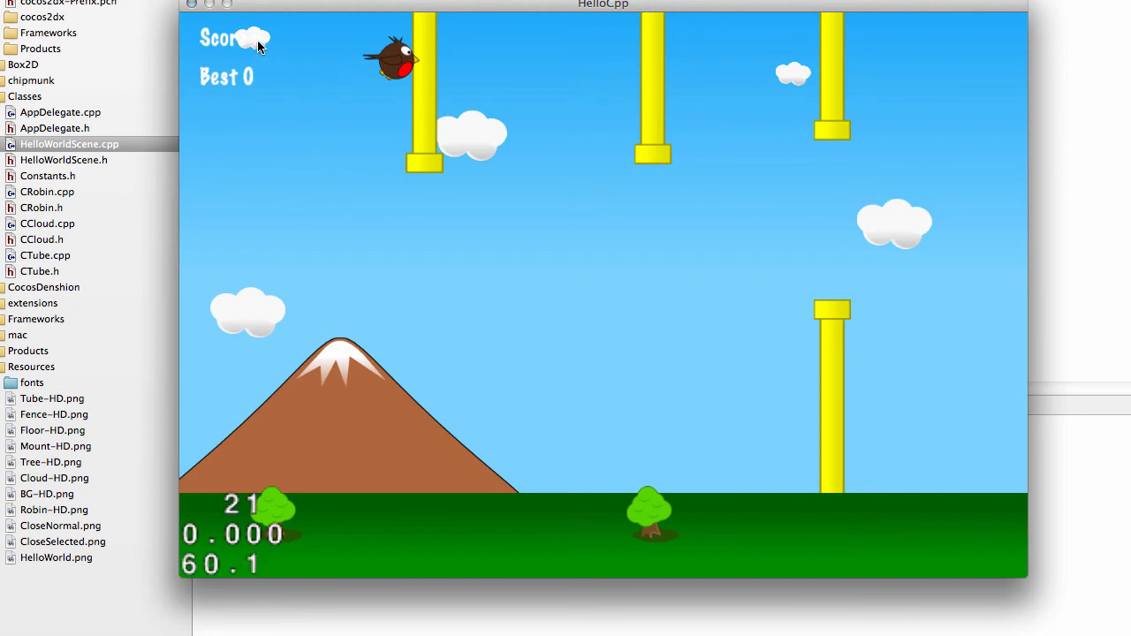
{"action": "mouse_move", "coordinate": [309, 83]}
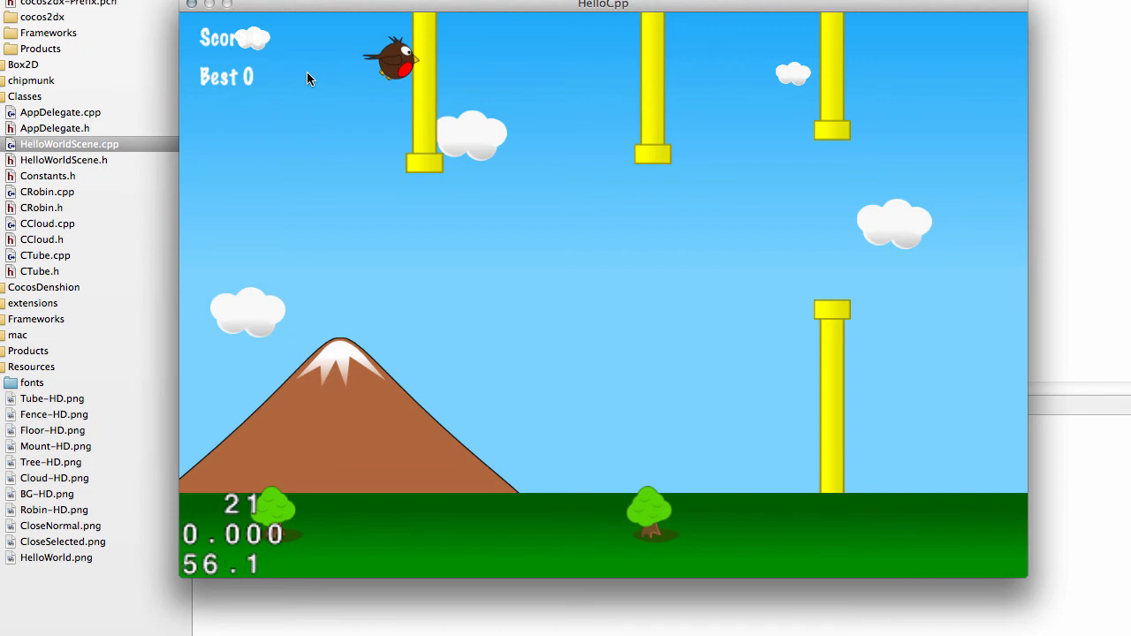
{"action": "mouse_move", "coordinate": [424, 74]}
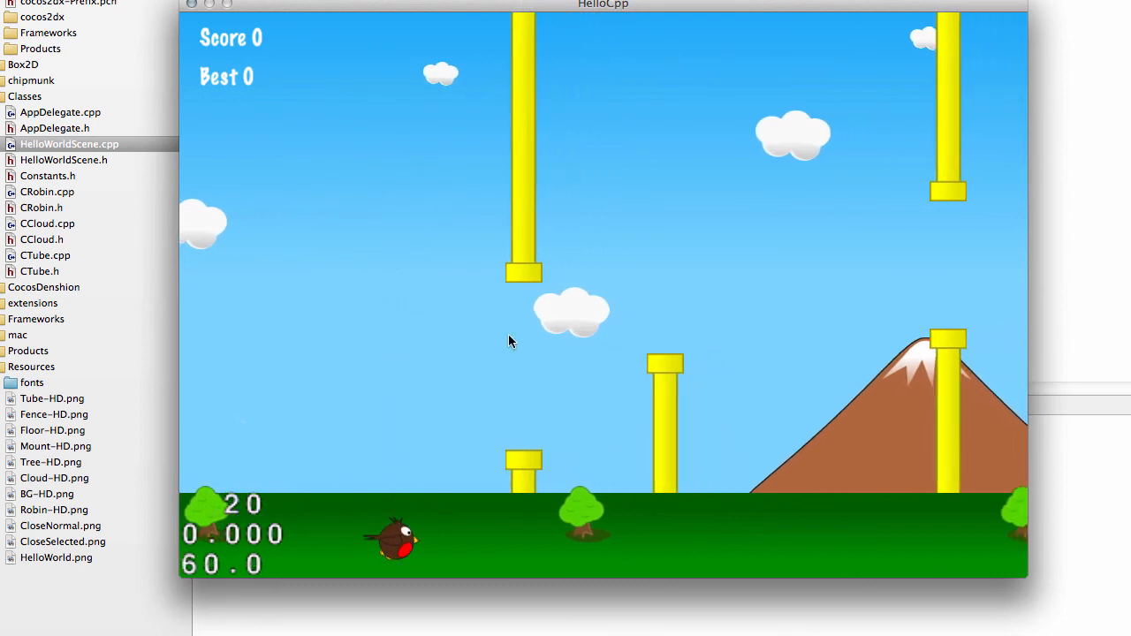
{"action": "mouse_move", "coordinate": [368, 33]}
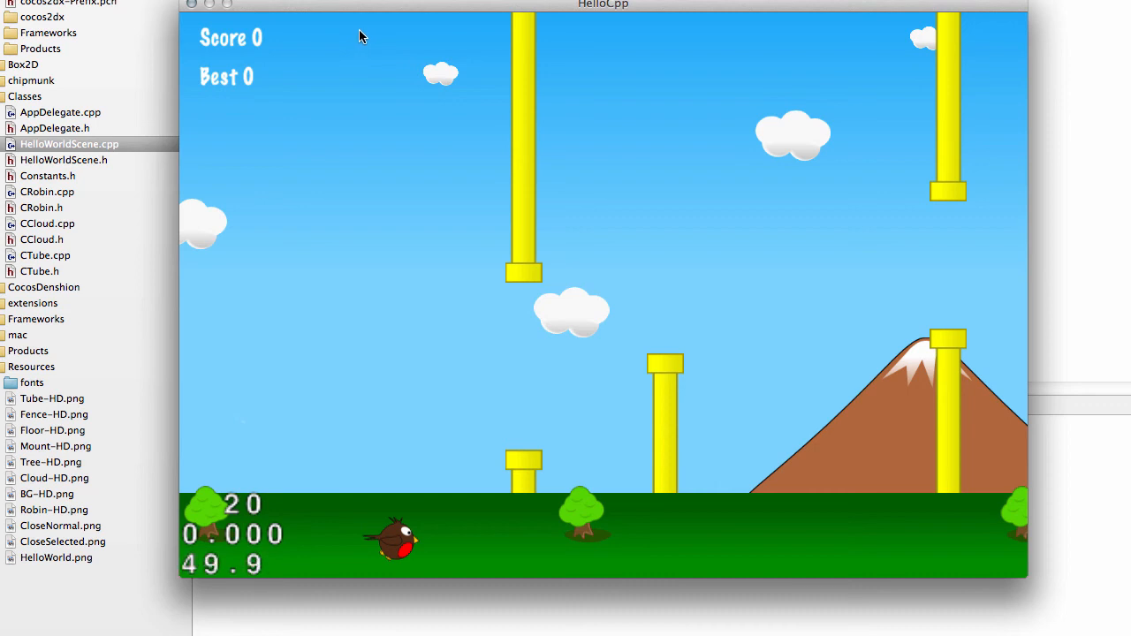
{"action": "mouse_move", "coordinate": [297, 95]}
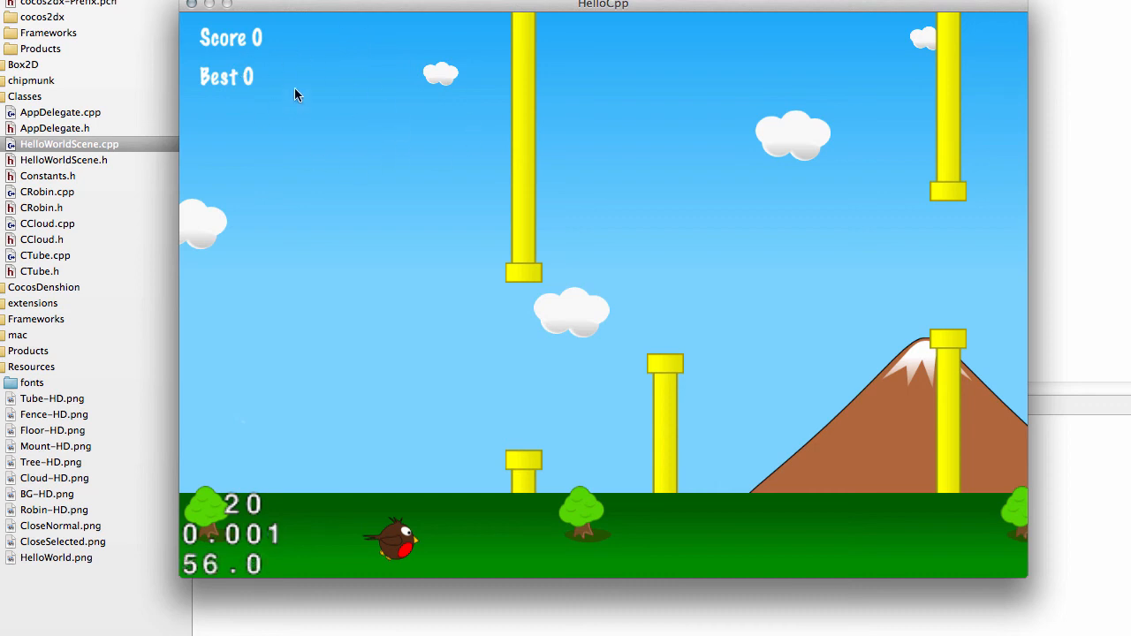
{"action": "mouse_move", "coordinate": [332, 133]}
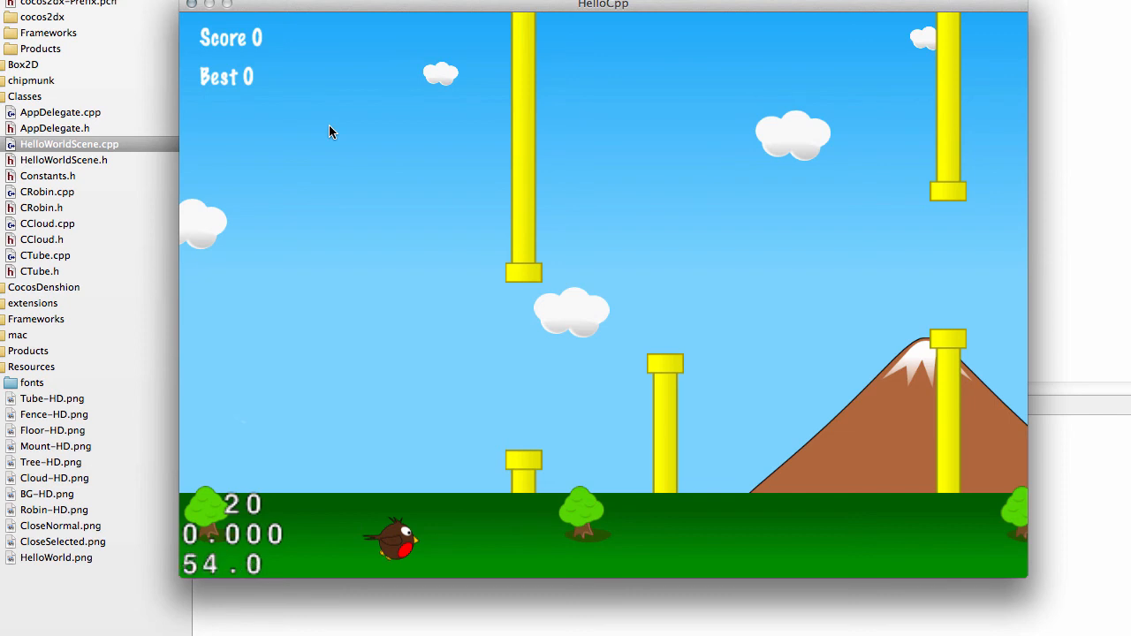
{"action": "mouse_move", "coordinate": [428, 180]}
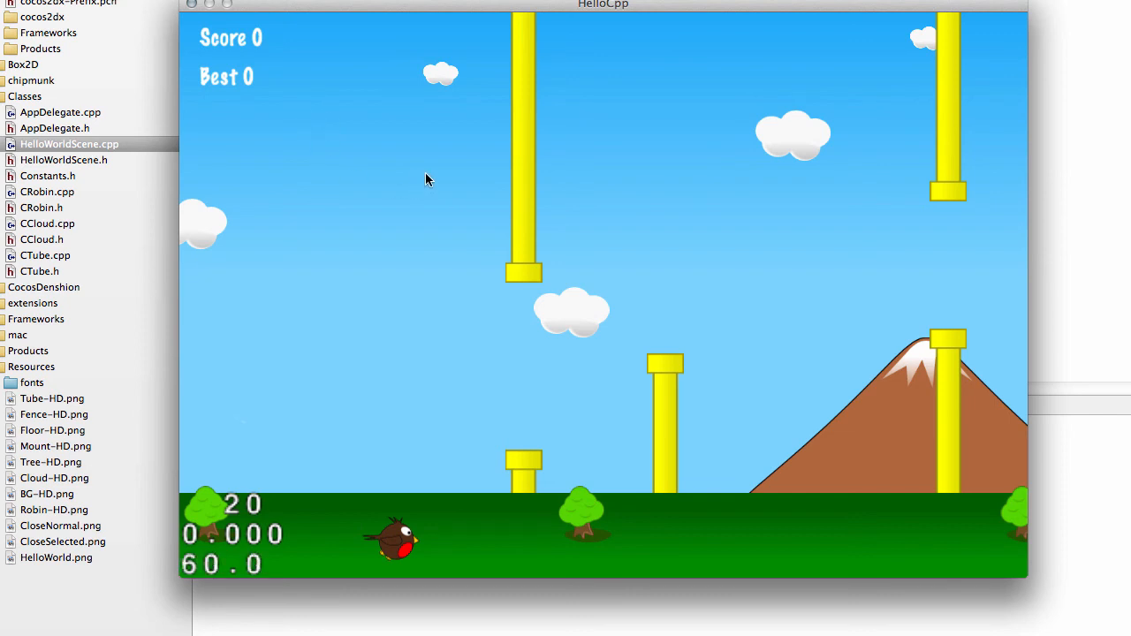
{"action": "mouse_move", "coordinate": [428, 181]}
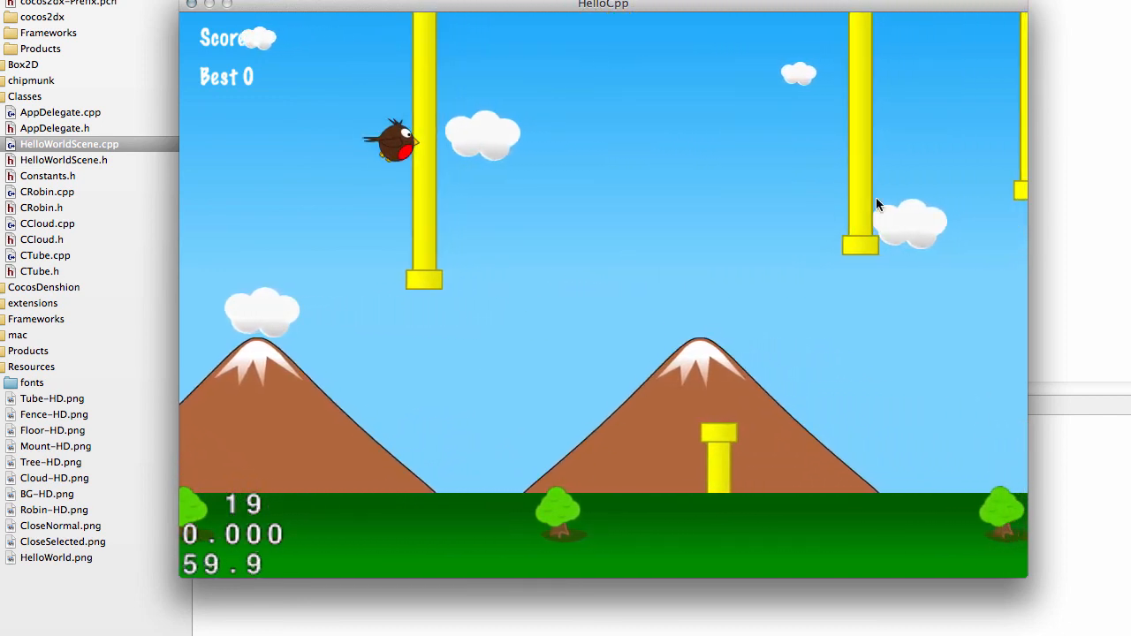
{"action": "mouse_move", "coordinate": [484, 357]}
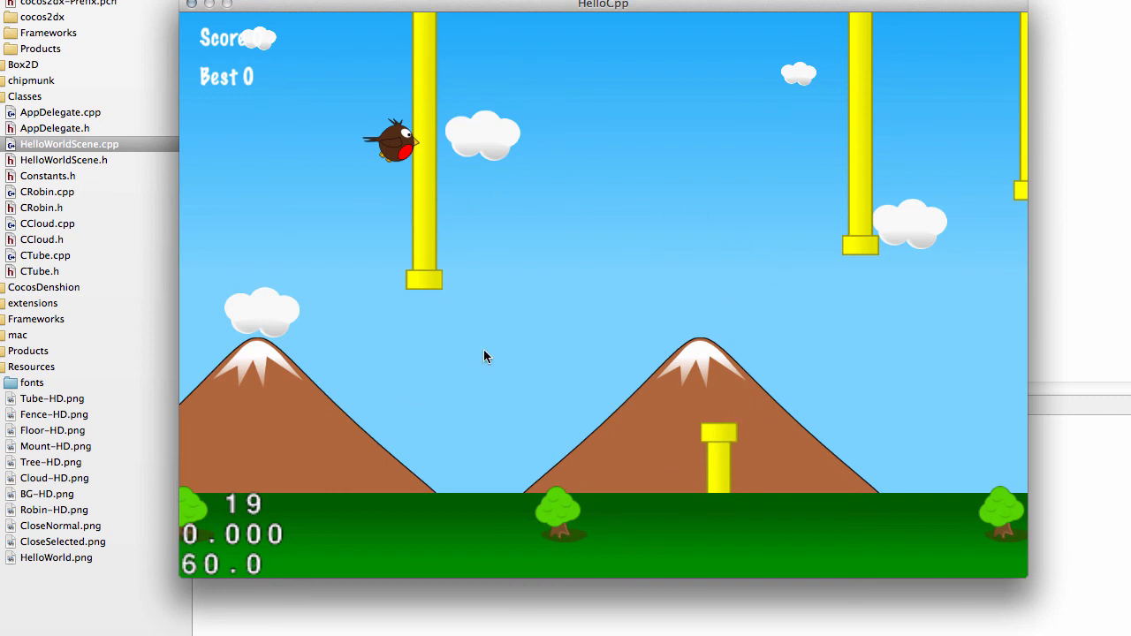
{"action": "mouse_move", "coordinate": [728, 307]}
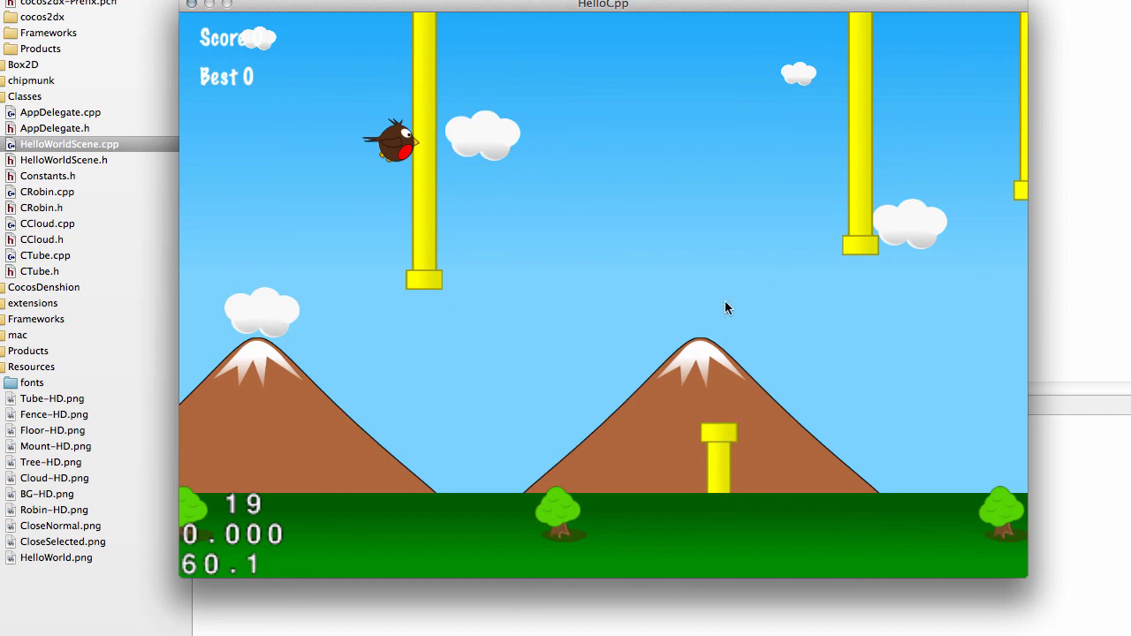
{"action": "mouse_move", "coordinate": [640, 291]}
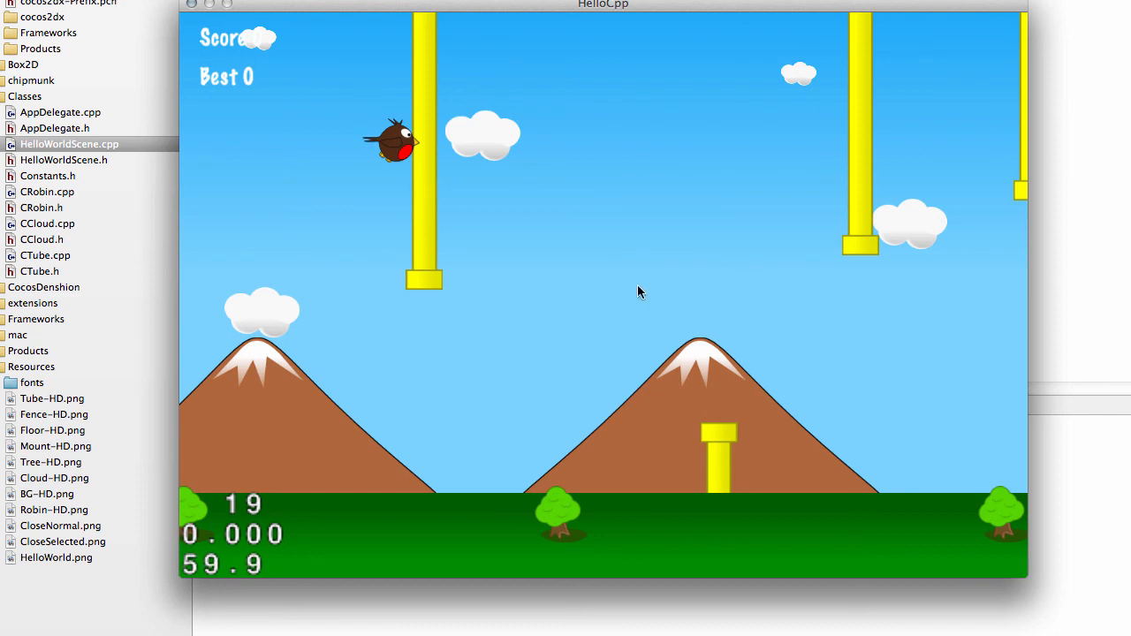
{"action": "mouse_move", "coordinate": [610, 245]}
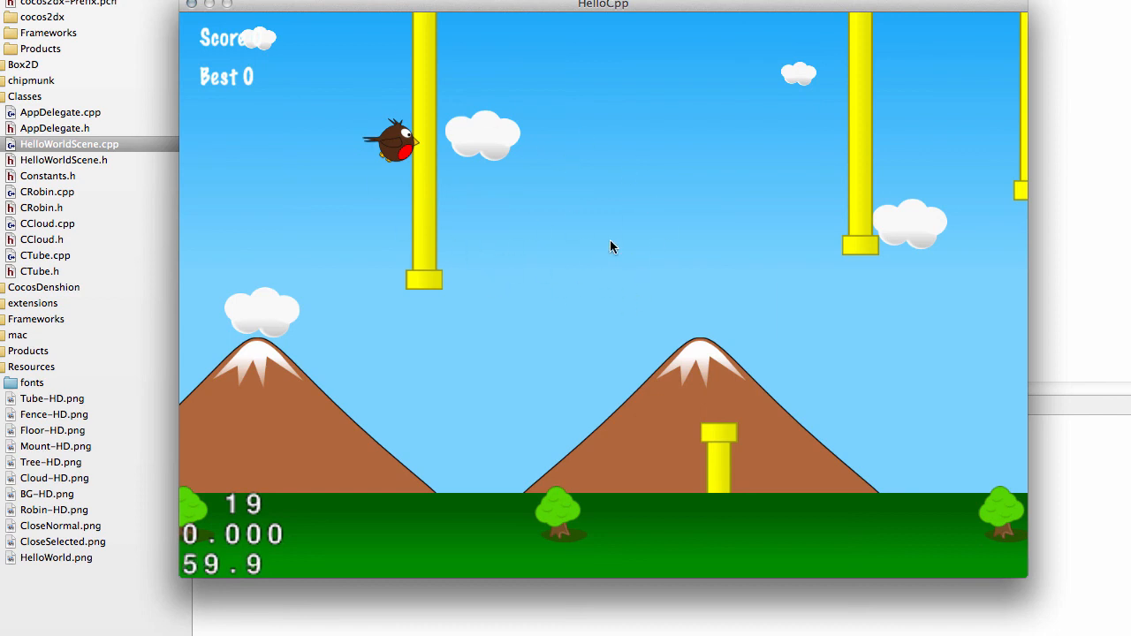